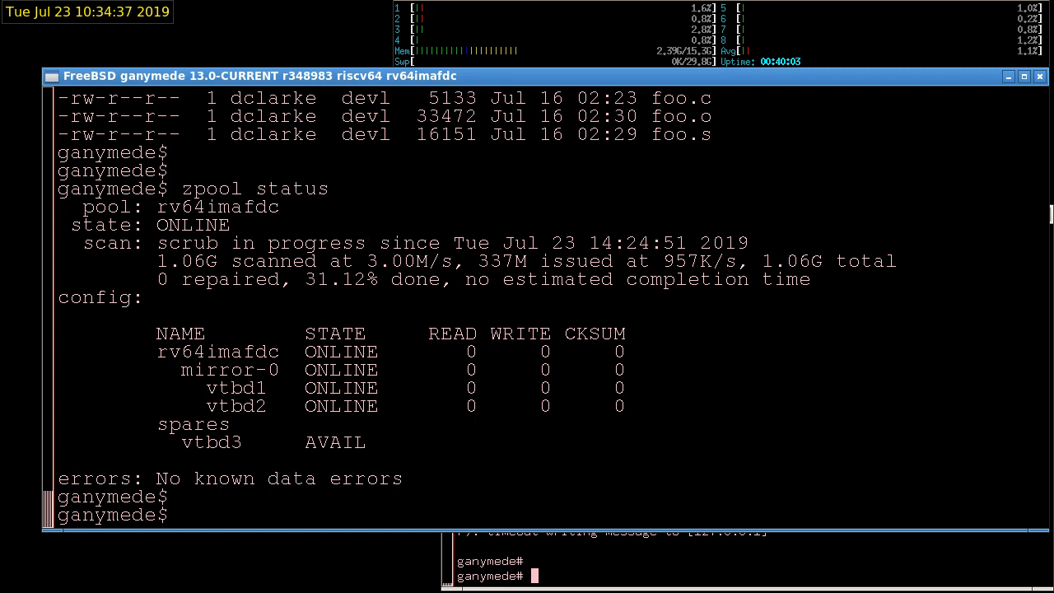
Show uname -a output (FreeBSD 13.0-CURRENT, RISC-V, QEMU) and print the working directory
{"action": "type", "text": "uname -a"}
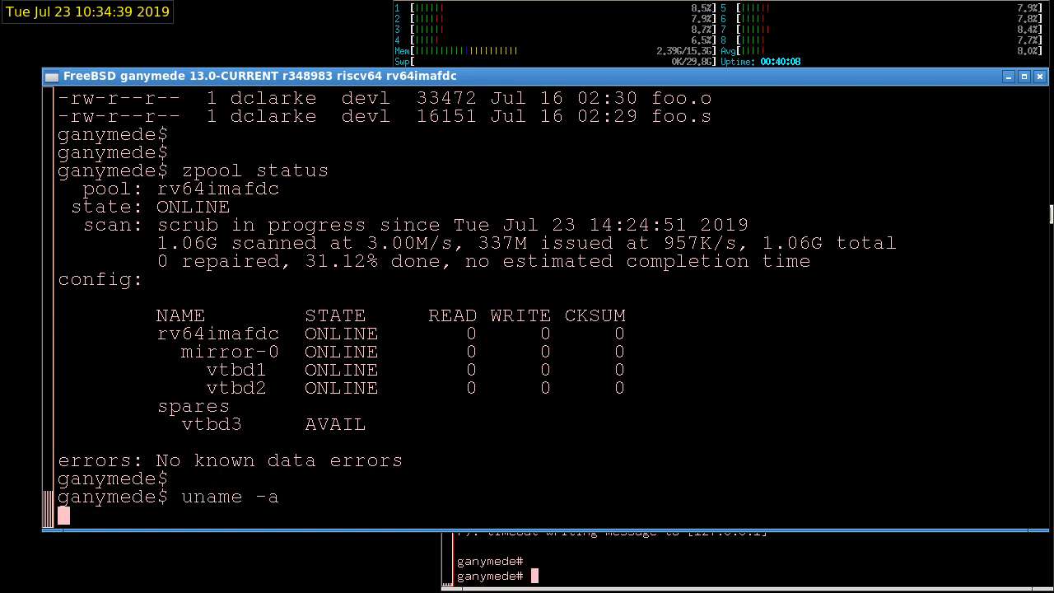
{"action": "key", "text": "Return"}
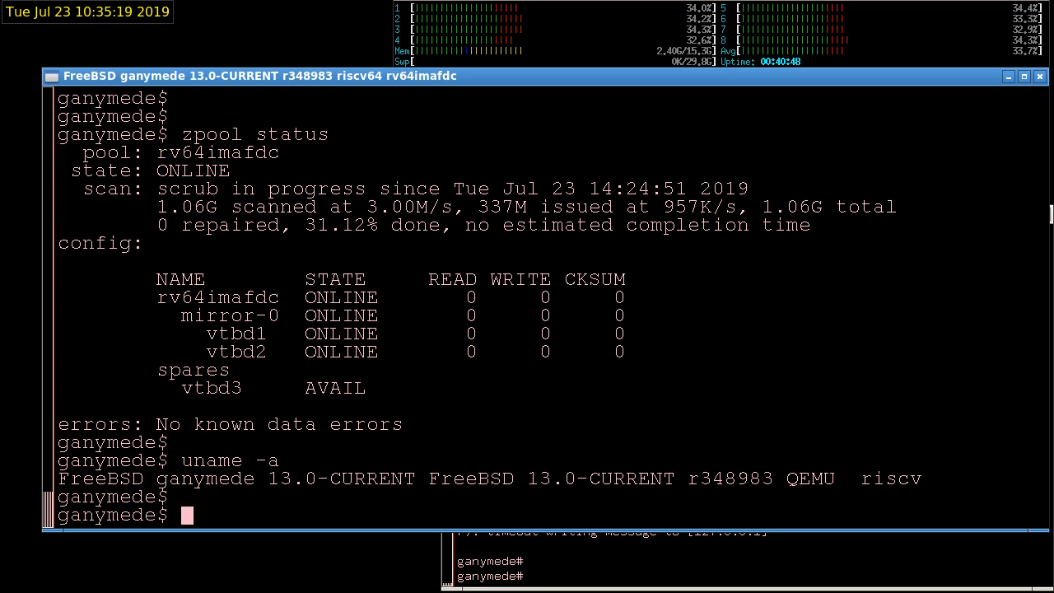
{"action": "type", "text": "pwd"}
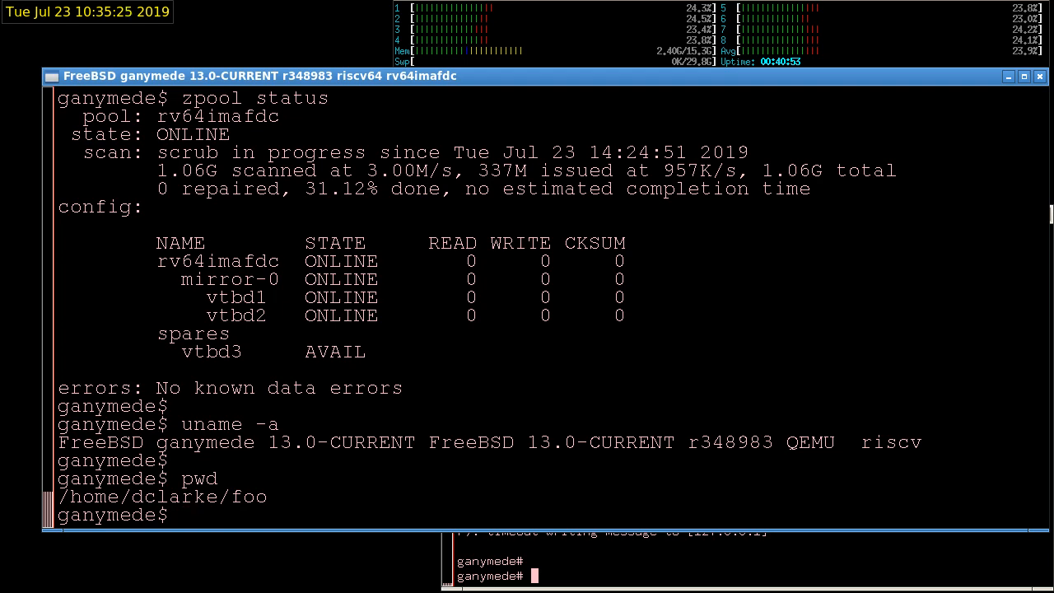
List foo's files (binary, foo.c, foo.o, foo.s) and page through foo.c's sizeof/alignof source
{"action": "type", "text": "ls -la"}
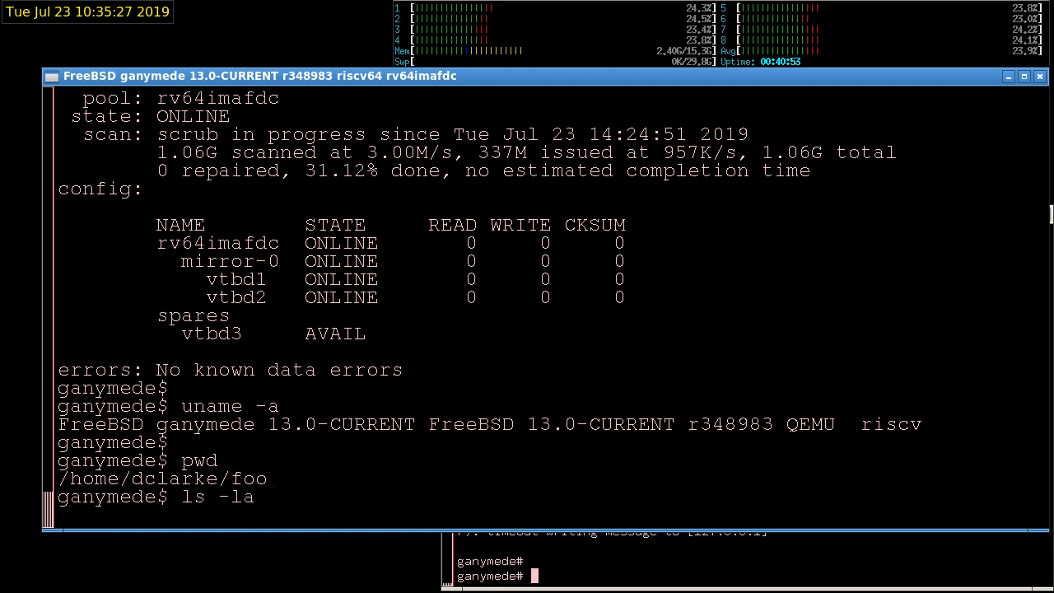
{"action": "key", "text": "Return"}
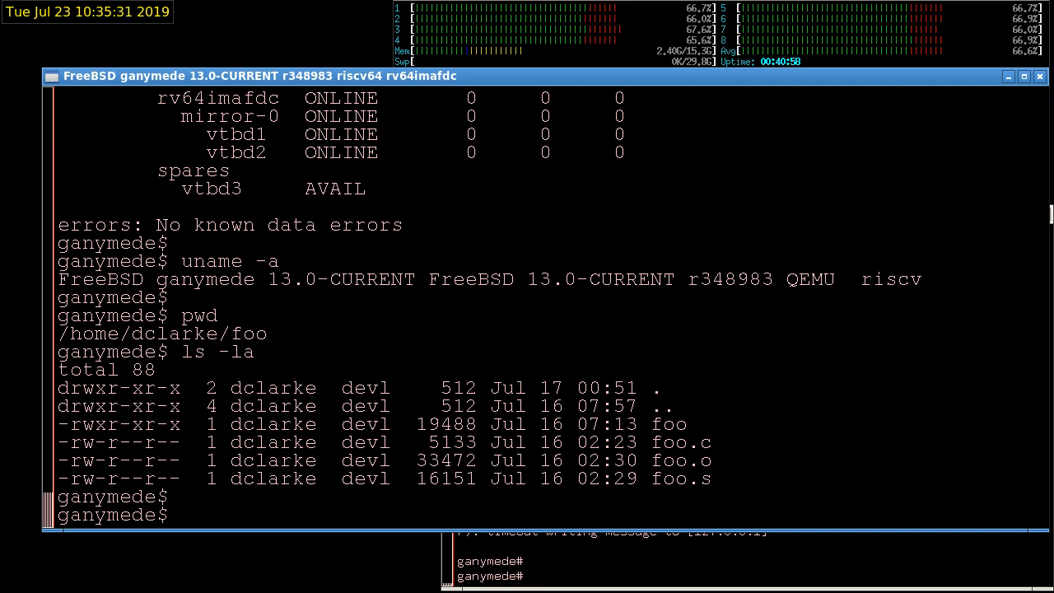
{"action": "type", "text": "more"}
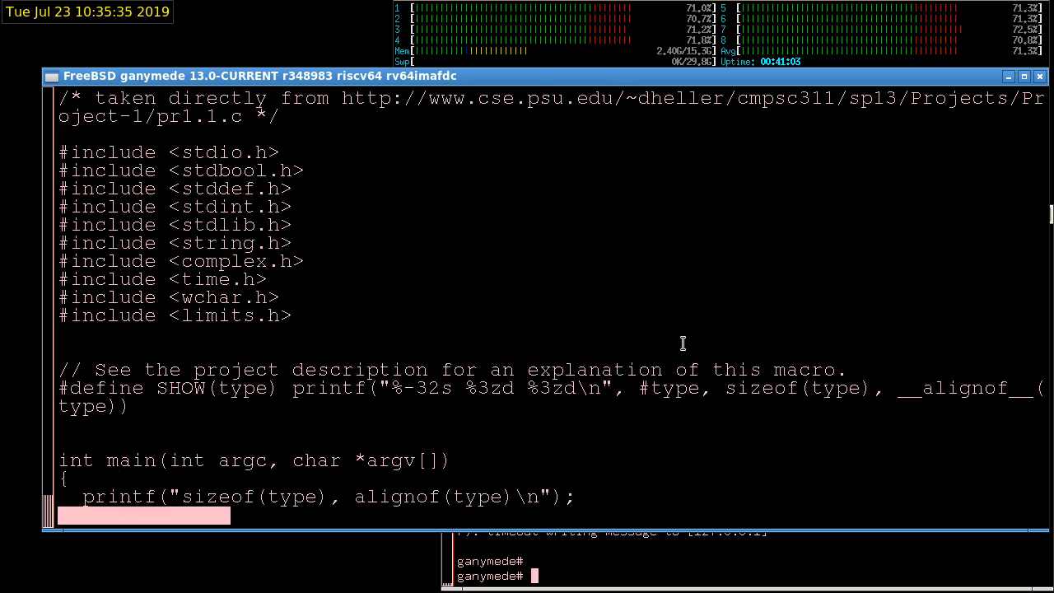
{"action": "mouse_move", "coordinate": [511, 270]}
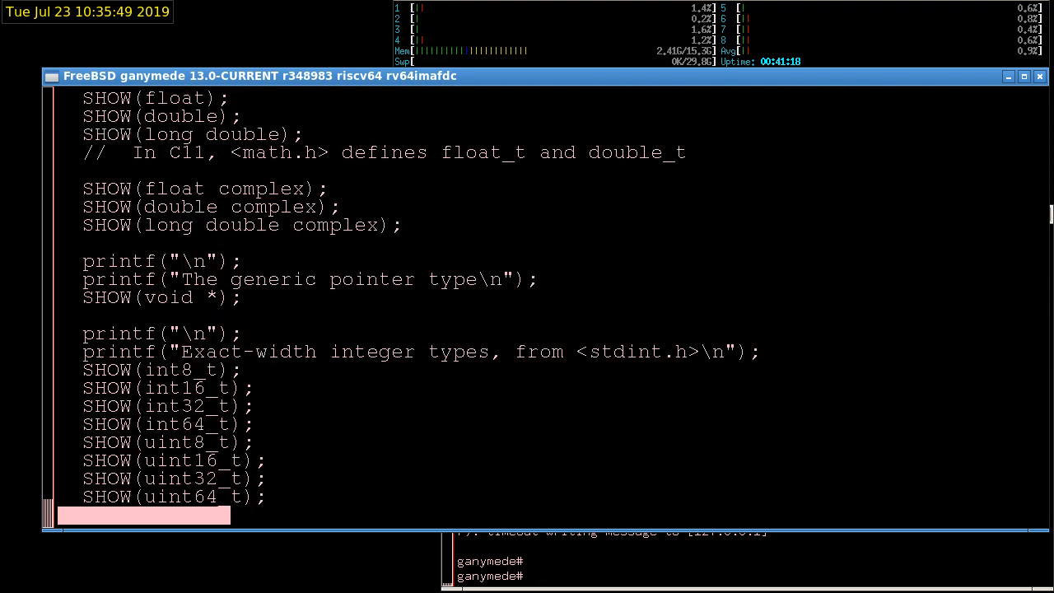
{"action": "scroll", "scroll_direction": "down", "scroll_amount": 3}
{"action": "type", "text": "ls -la"}
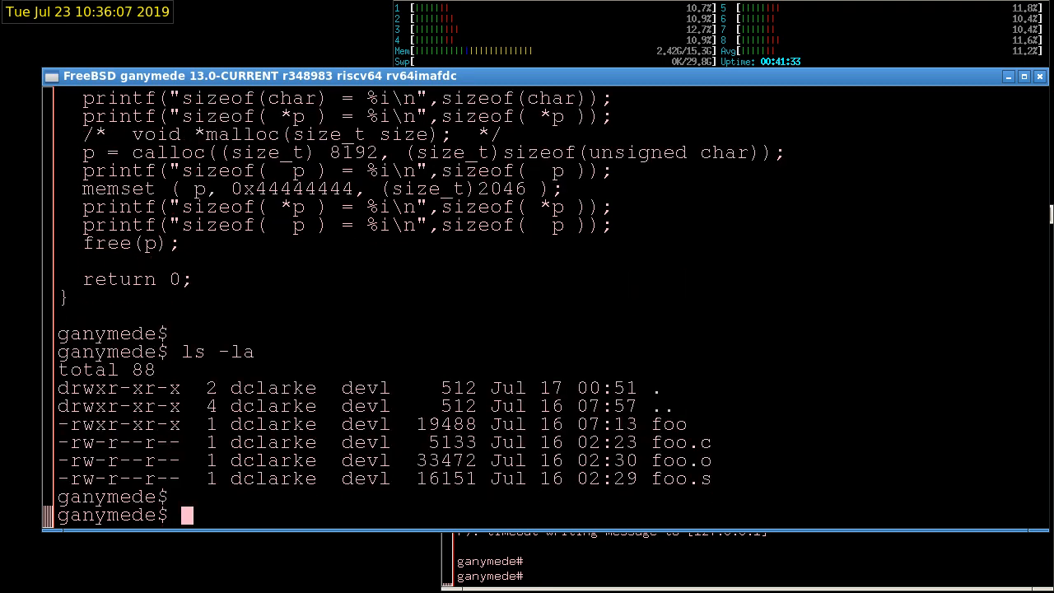
Locate gcc at /usr/local/bin/gcc and identify it as a 64-bit RISC-V FreeBSD ELF executable
{"action": "type", "text": "which gcc"}
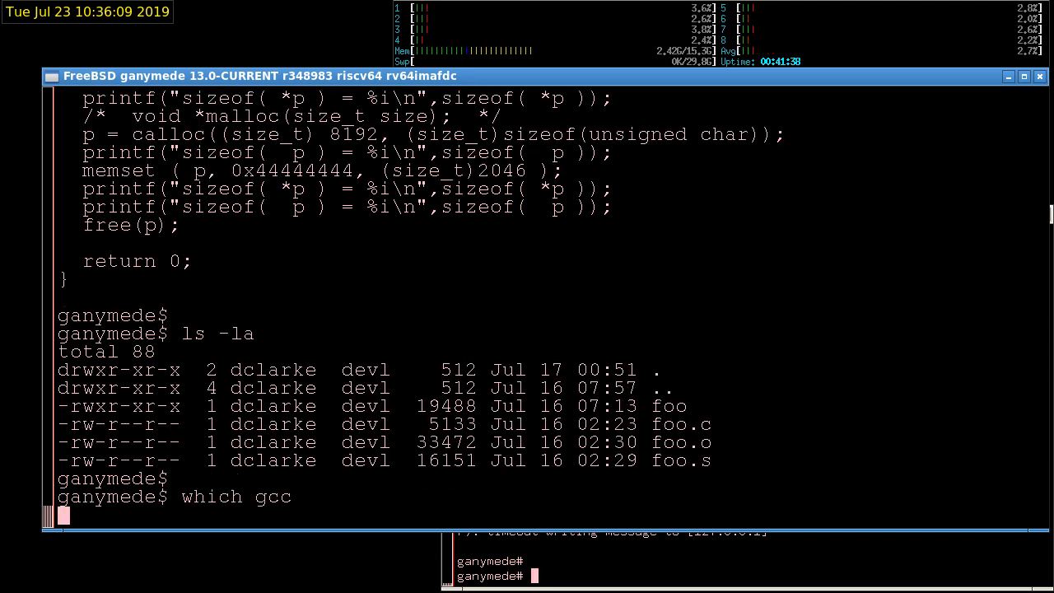
{"action": "key", "text": "Return"}
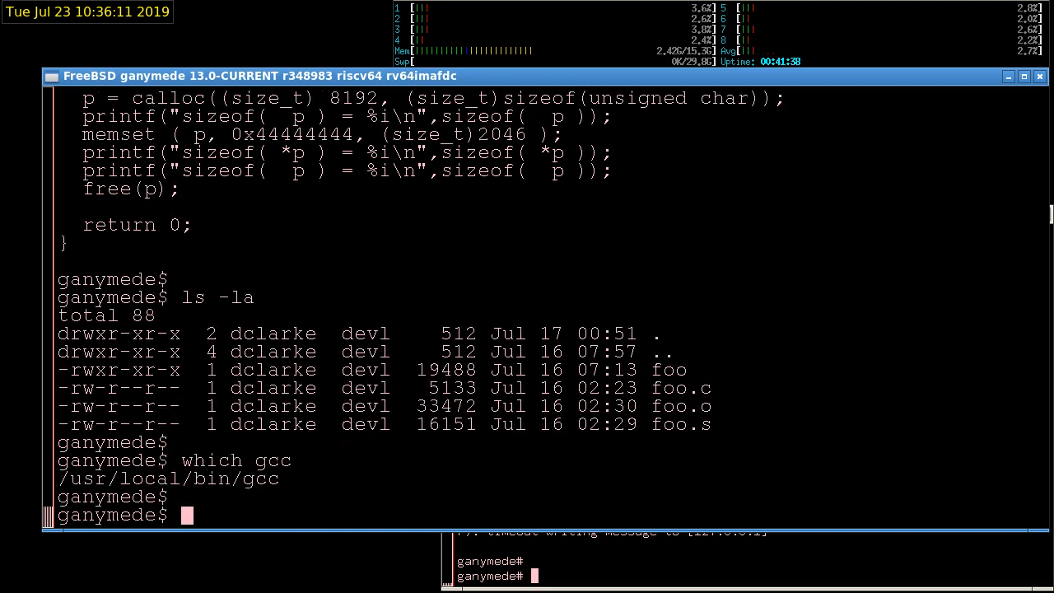
{"action": "type", "text": "file"}
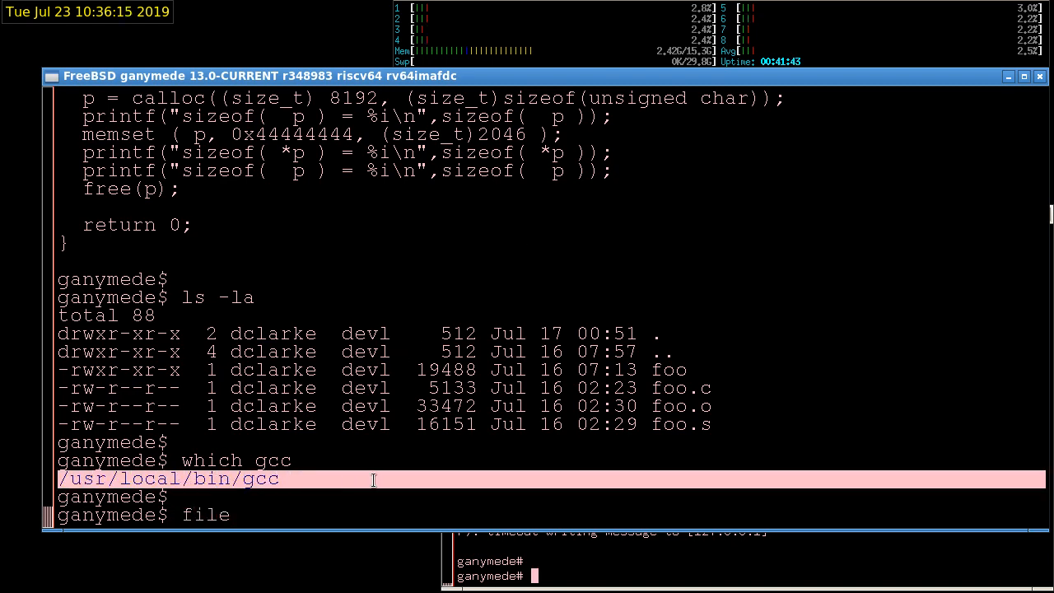
{"action": "key", "text": "Return"}
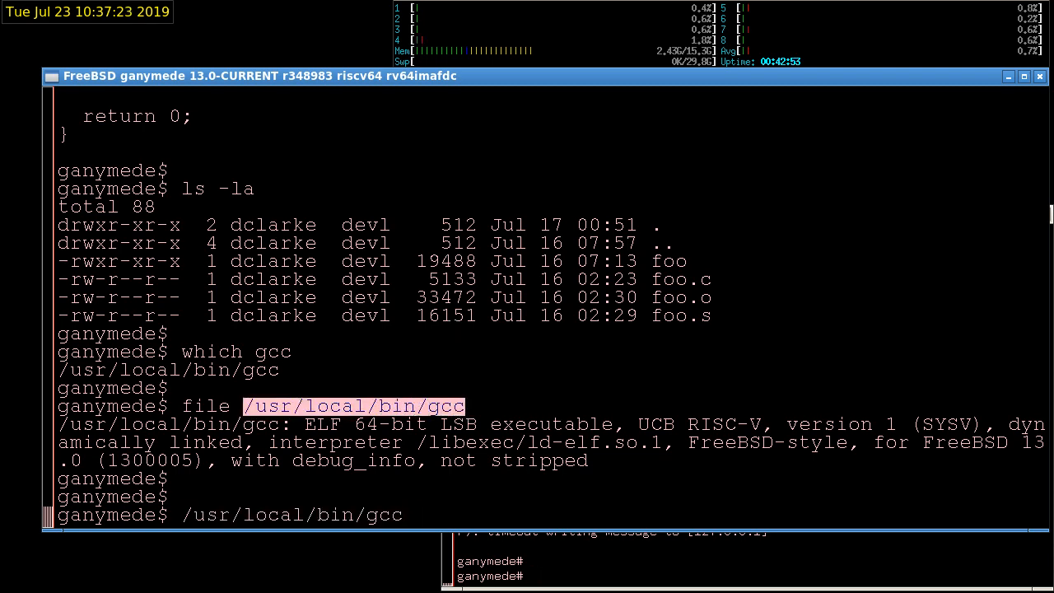
Run /usr/local/bin/gcc --version to confirm GCC 8.2.0
{"action": "type", "text": "--version"}
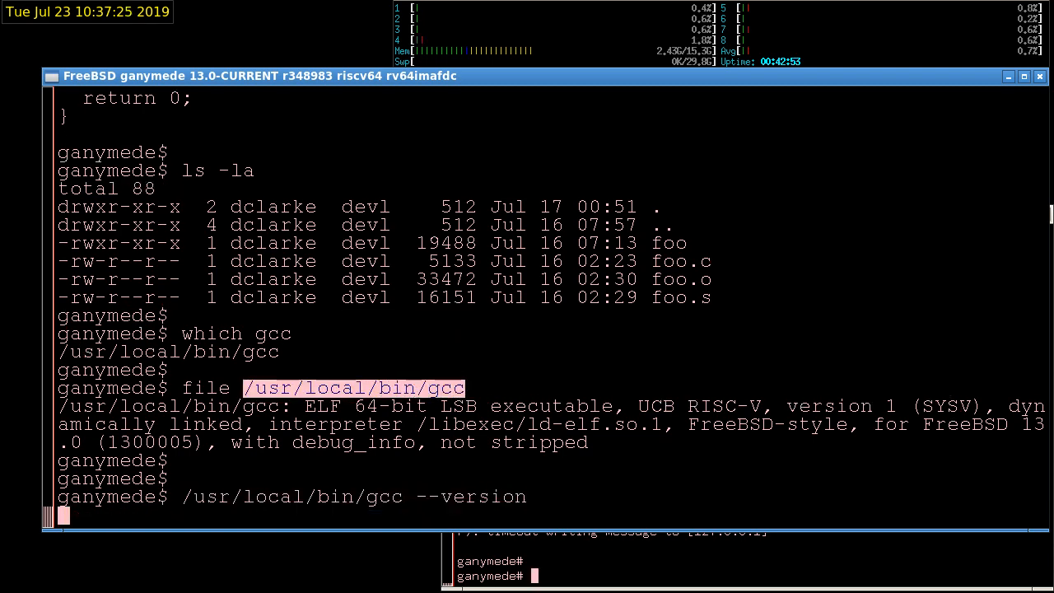
{"action": "key", "text": "Return"}
{"action": "type", "text": "ls -la"}
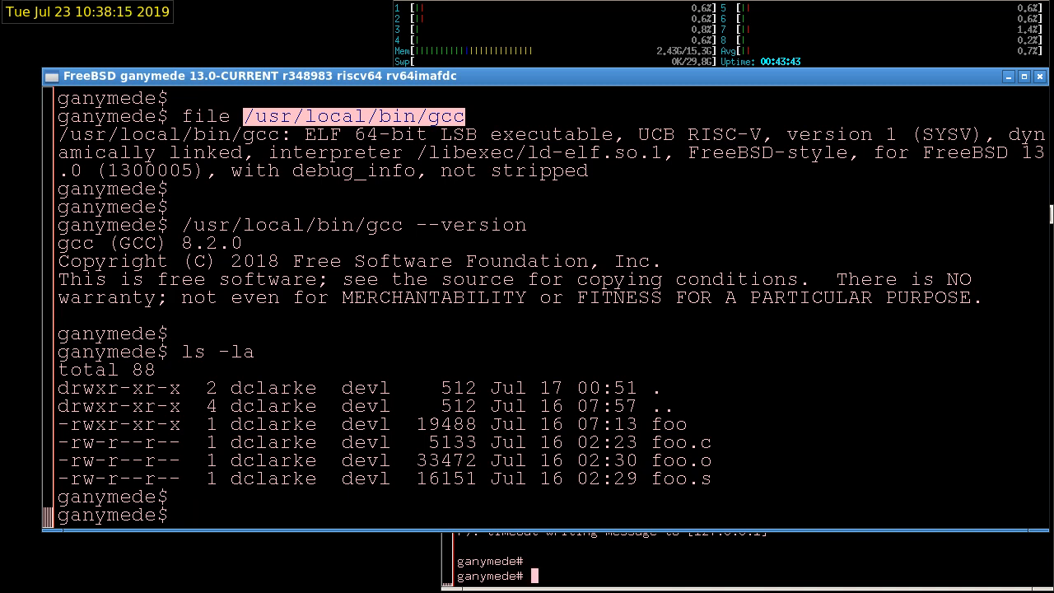
Check the rv64imafdc ZFS pool with zpool list and zpool status
{"action": "type", "text": "zp"}
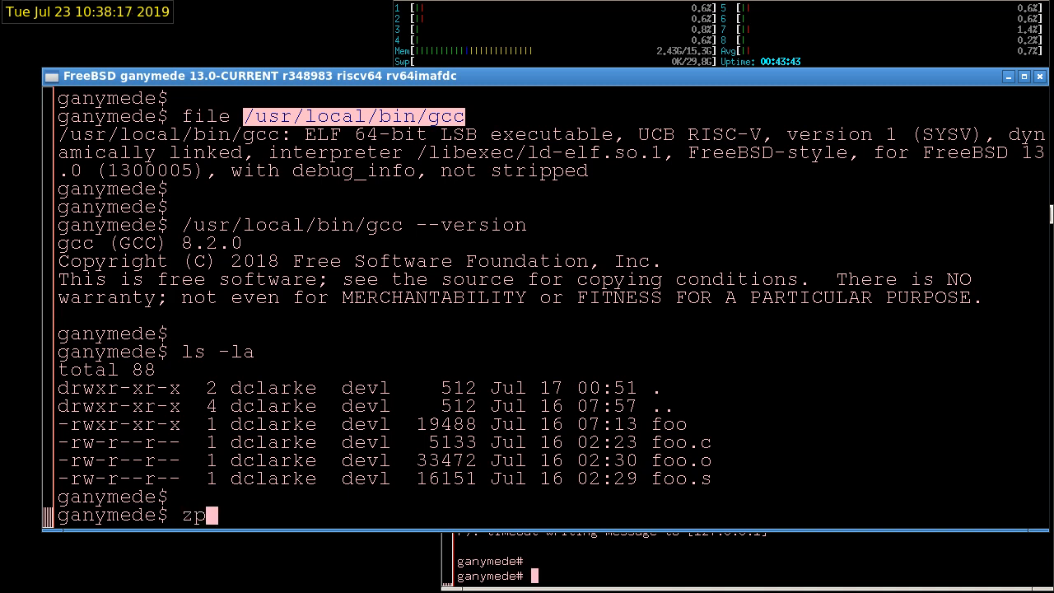
{"action": "type", "text": "ool list"}
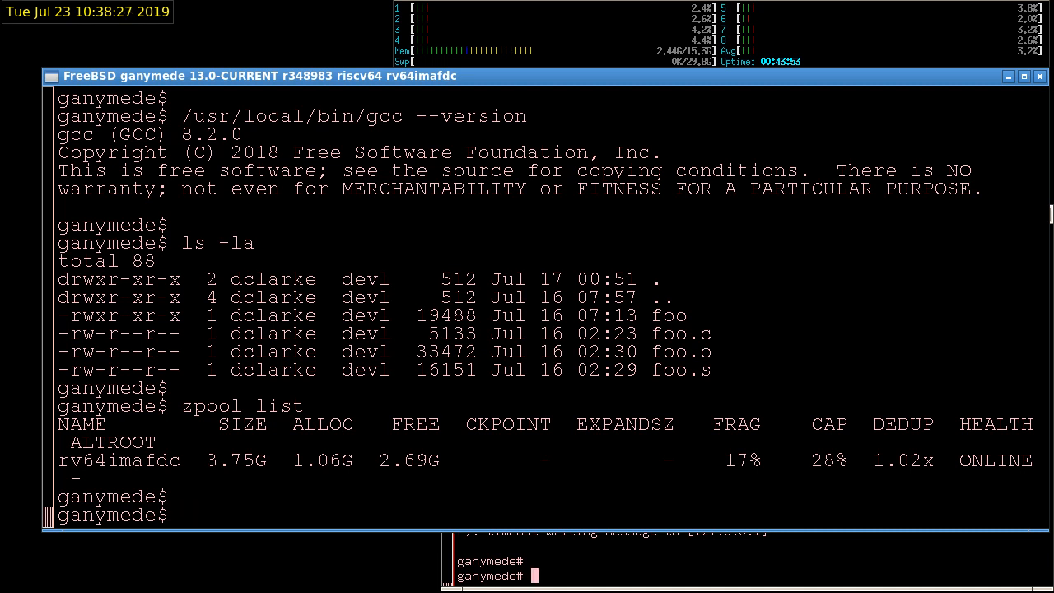
{"action": "type", "text": "zpool status"}
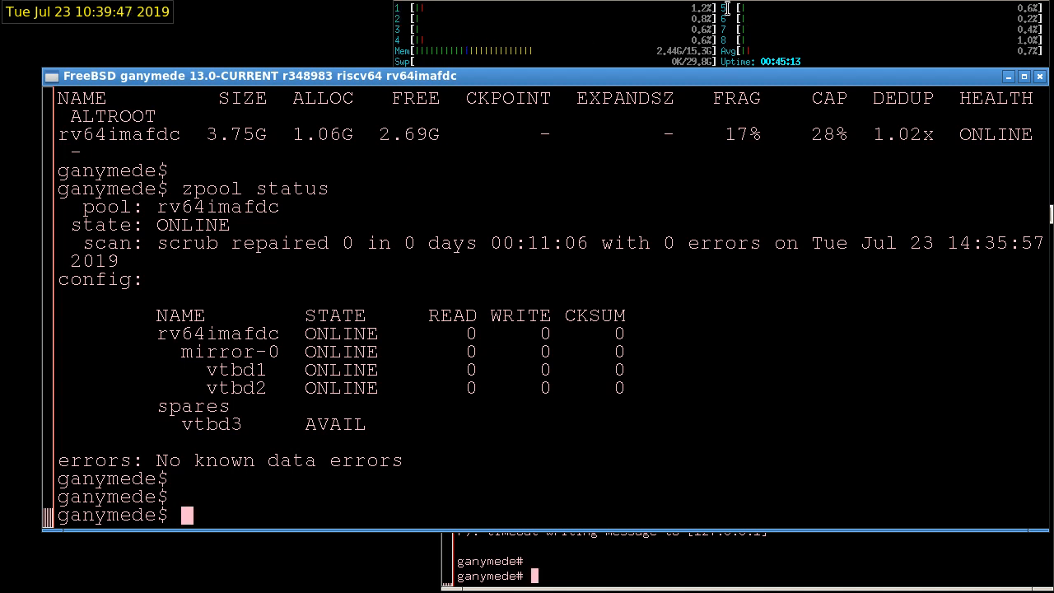
{"action": "mouse_move", "coordinate": [458, 215]}
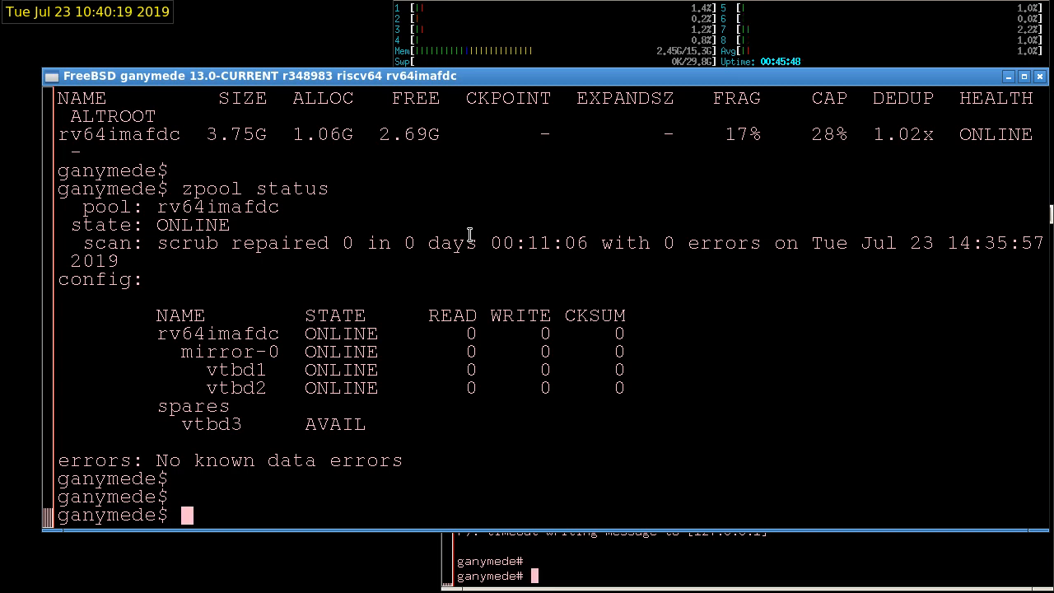
Delete foo, foo.o and foo.s, leaving only foo.c, and run which gcc
{"action": "type", "text": "ls -la"}
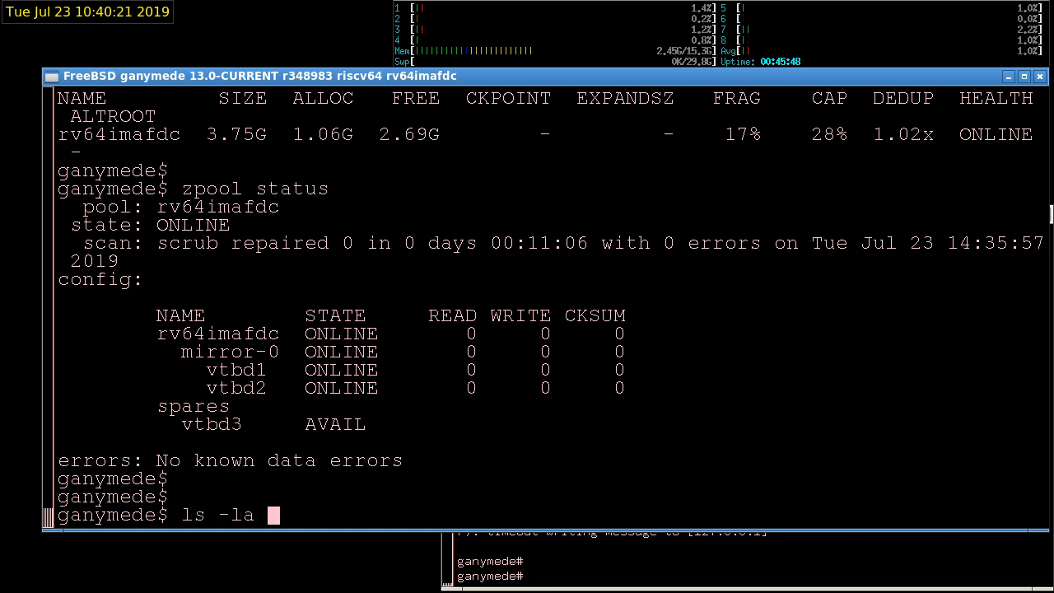
{"action": "key", "text": "Return"}
{"action": "type", "text": "rm"}
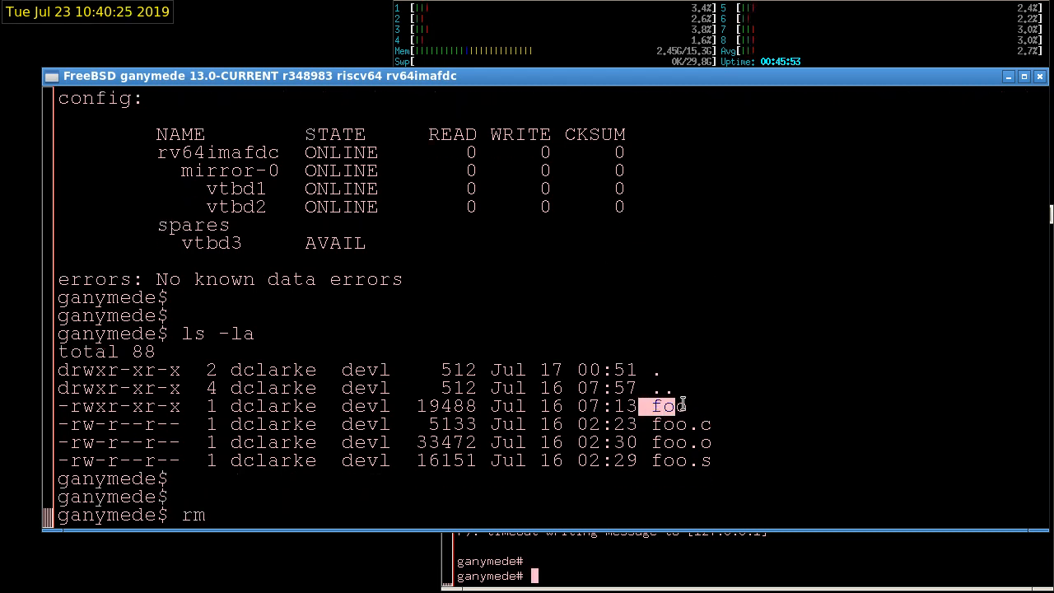
{"action": "type", "text": "foo  foo.o  foo.s"}
{"action": "type", "text": "ls"}
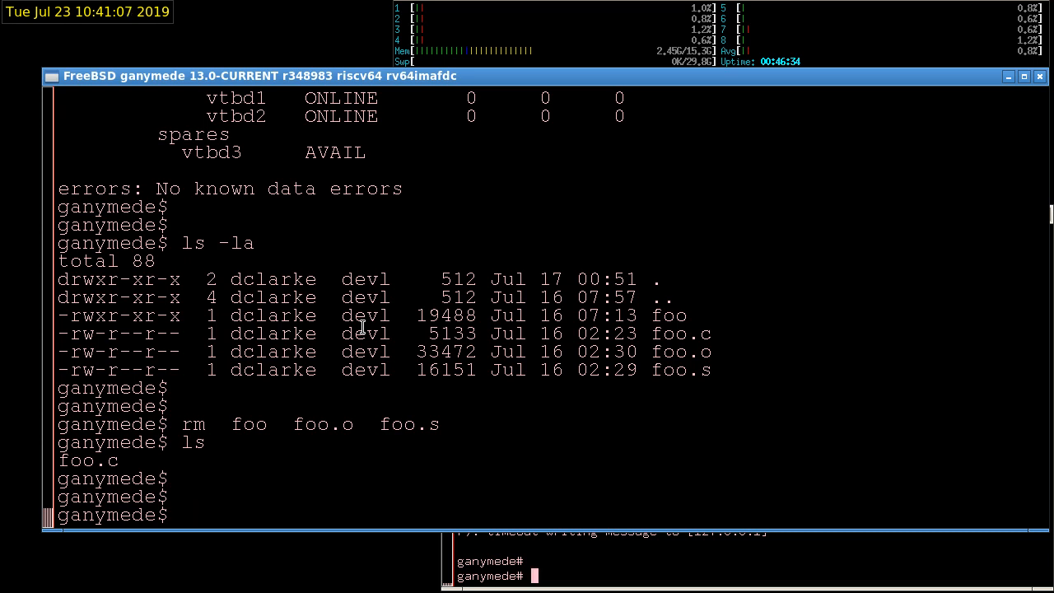
{"action": "type", "text": "which gcc"}
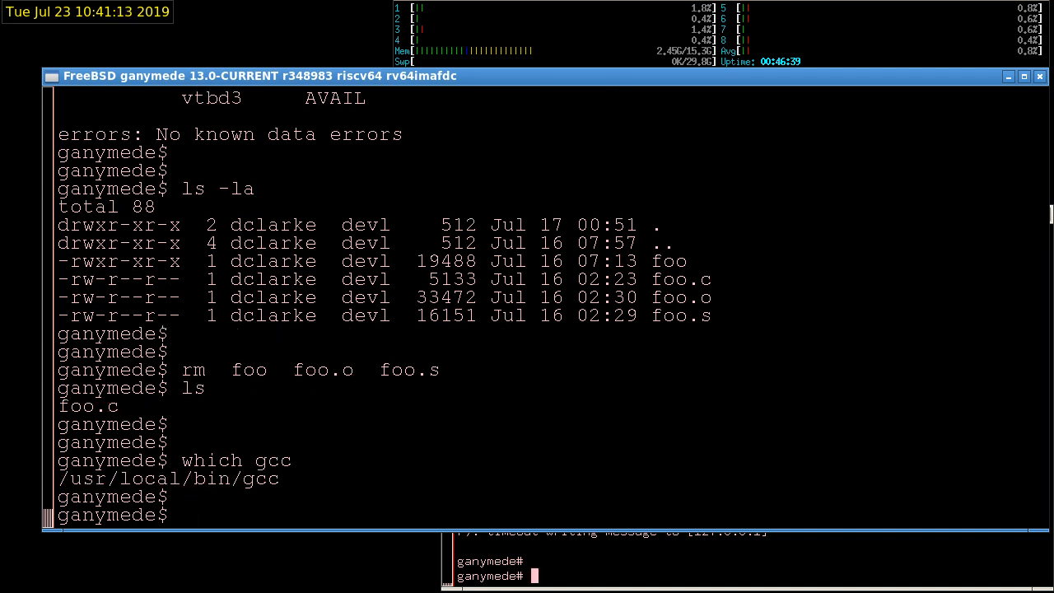
Run 'CC=/usr/local/bin/gcc; export CC' using the copied gcc path
{"action": "type", "text": "CC="}
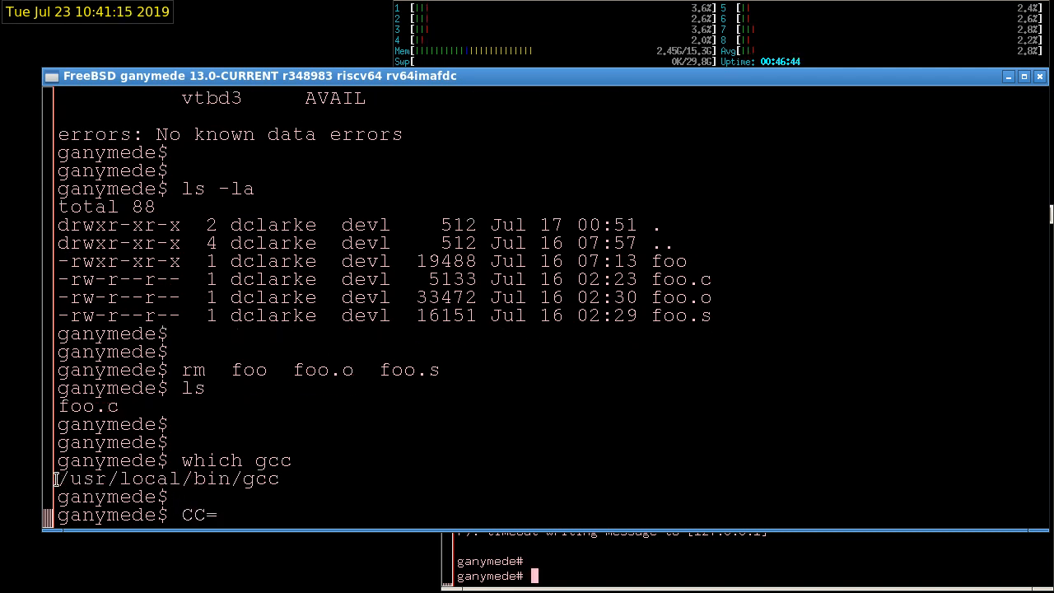
{"action": "double_click", "coordinate": [164, 478]}
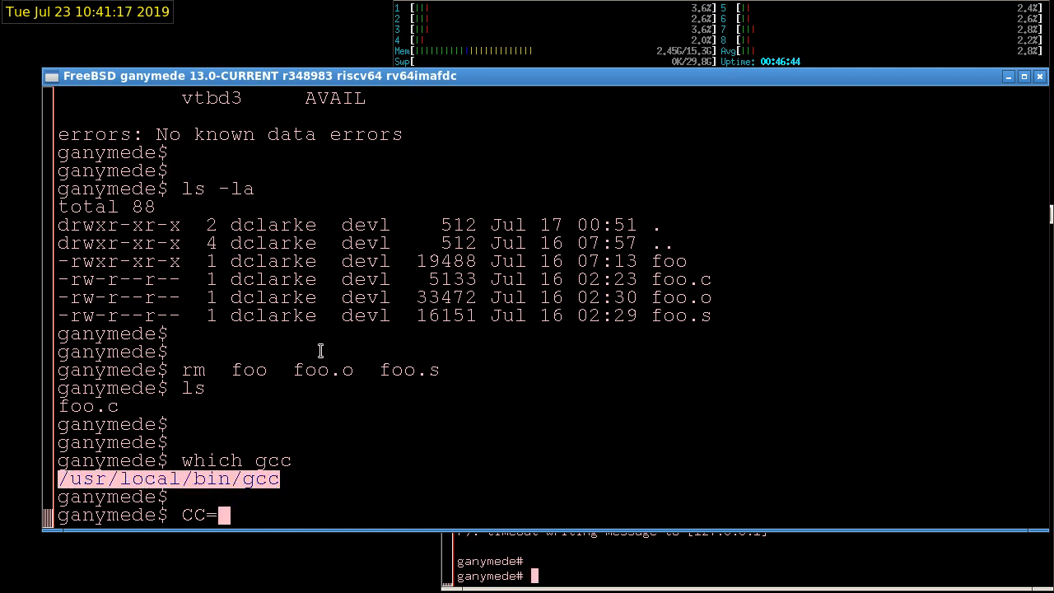
{"action": "type", "text": "/usr/local/bin/gcc"}
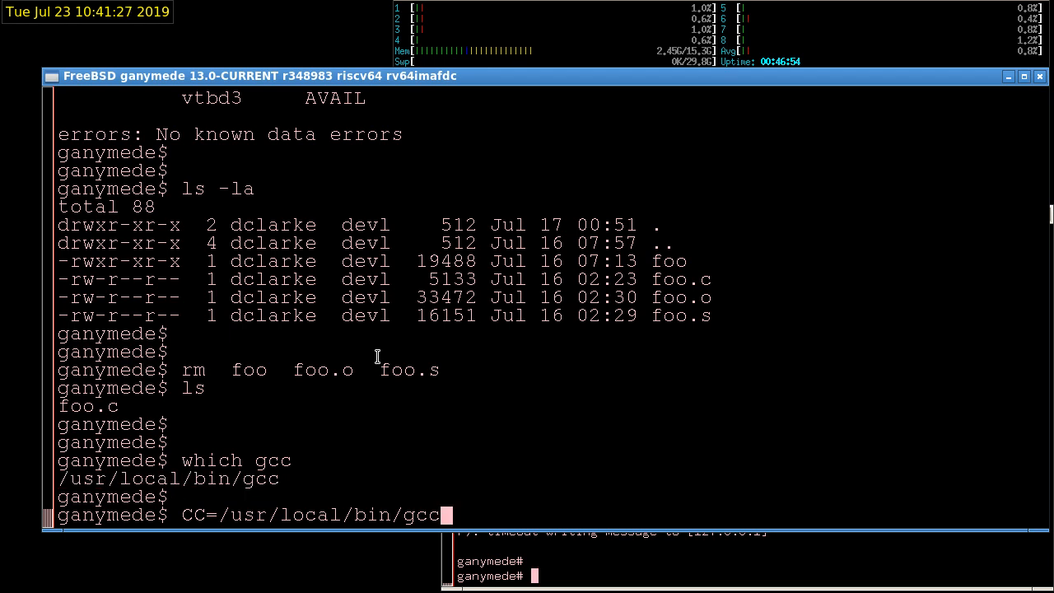
{"action": "type", "text": "; export CC"}
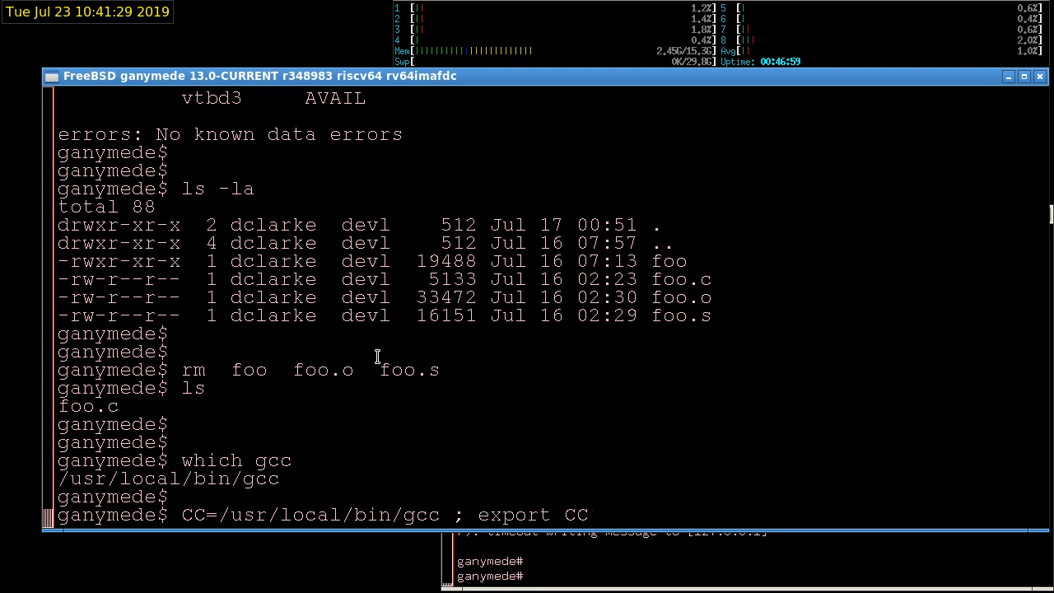
{"action": "key", "text": "Return"}
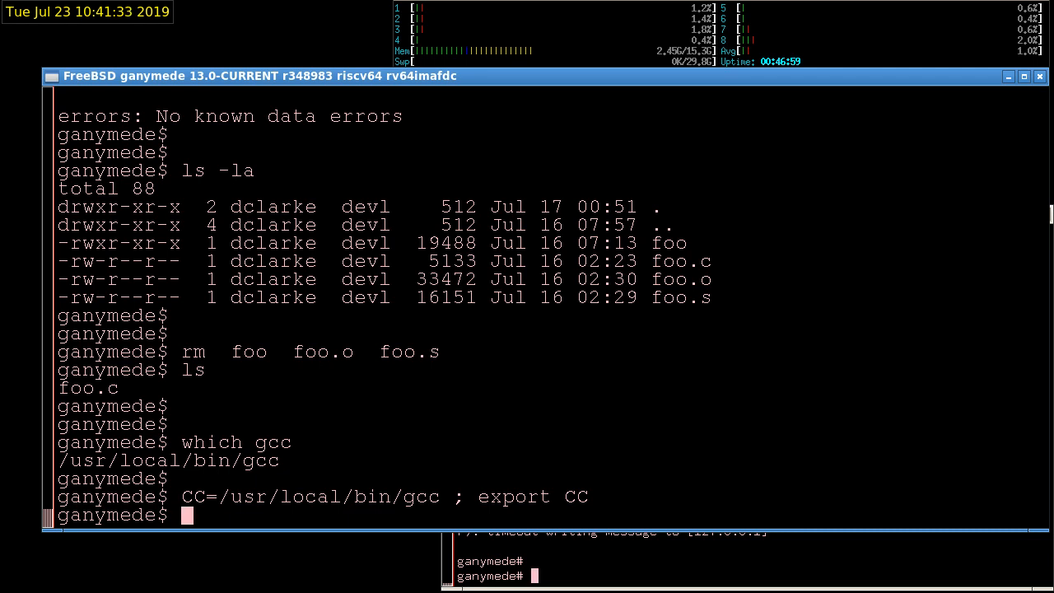
Run '$CC -std=c99 -fno-builtin -S -o foo.s foo.c' to generate RISC-V assembly
{"action": "type", "text": "$CC"}
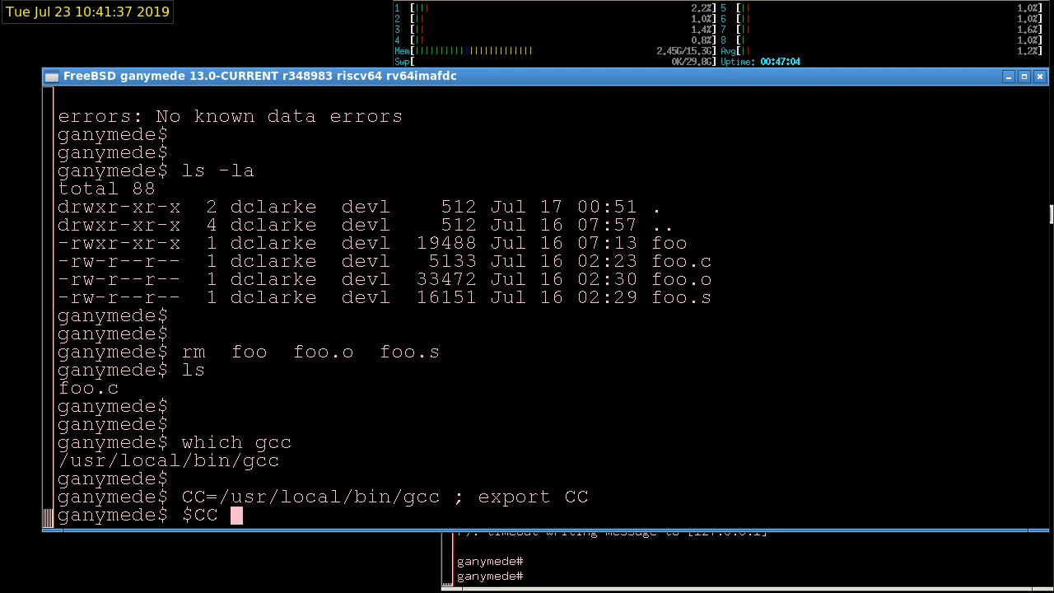
{"action": "type", "text": "-std"}
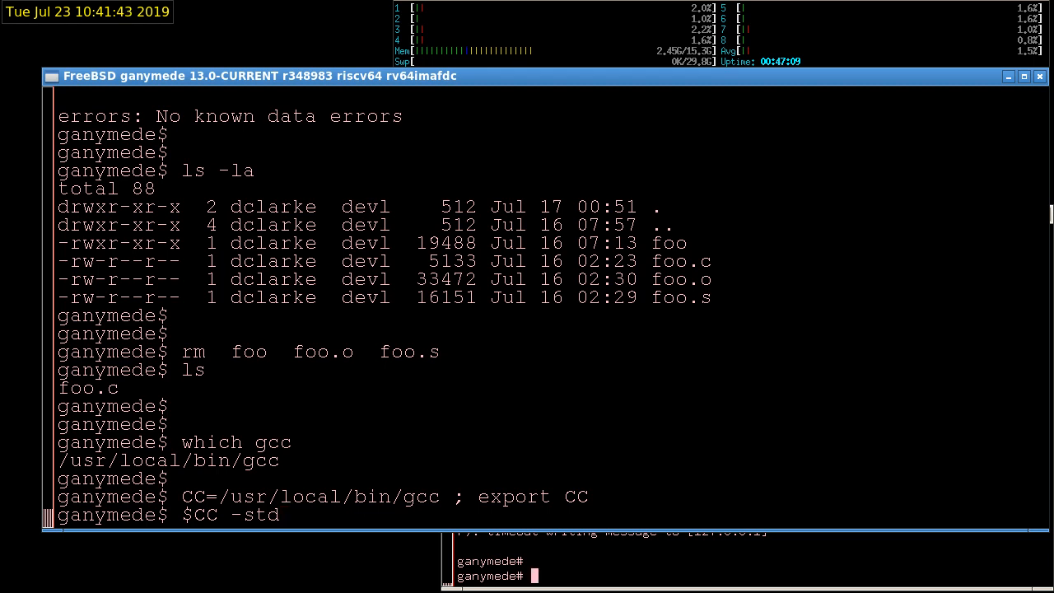
{"action": "type", "text": "=c99 -fno-"}
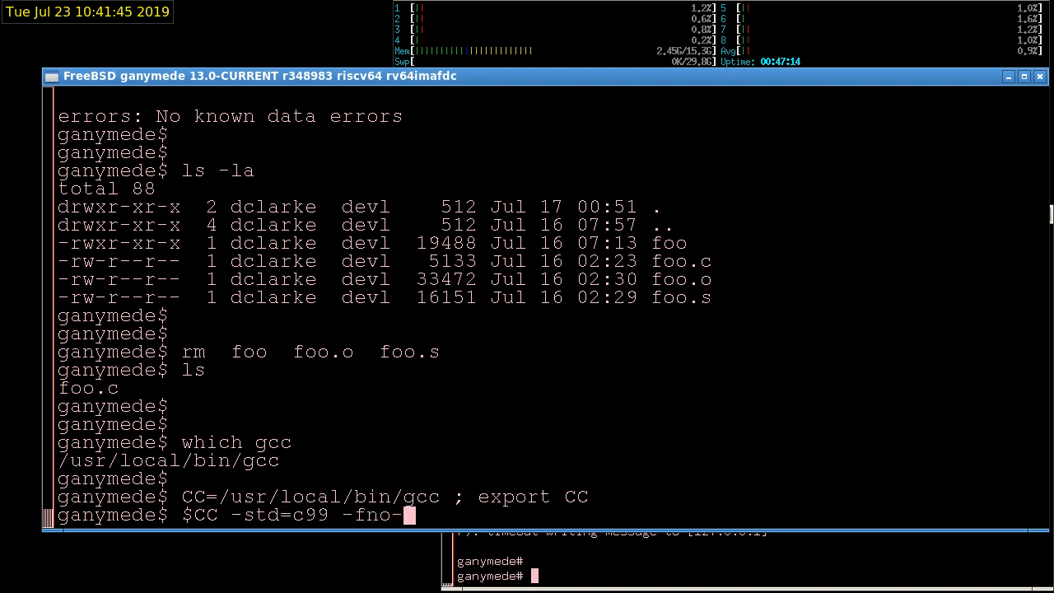
{"action": "type", "text": "builtin"}
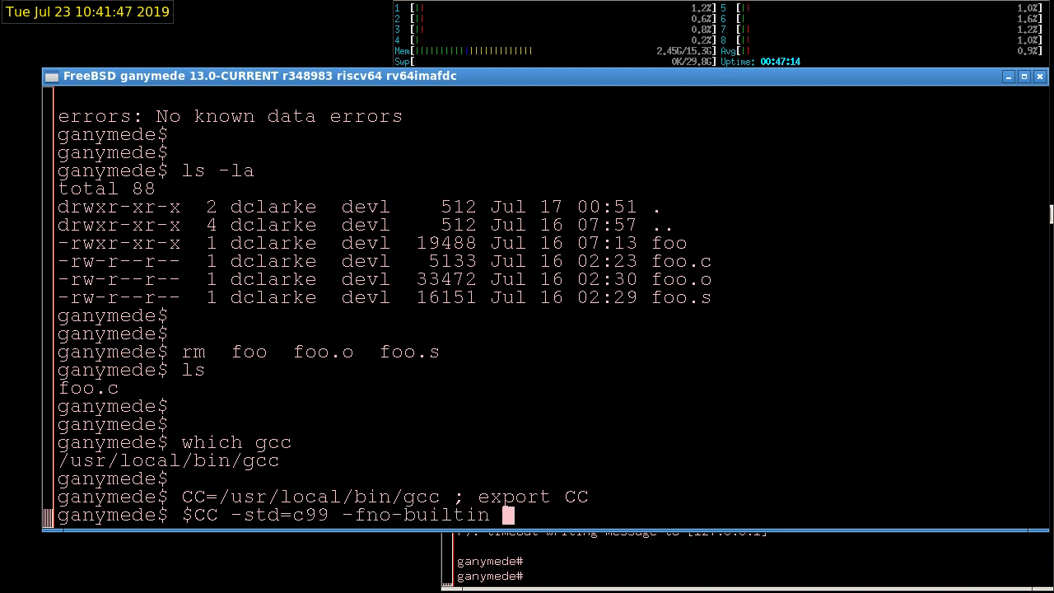
{"action": "type", "text": "-"}
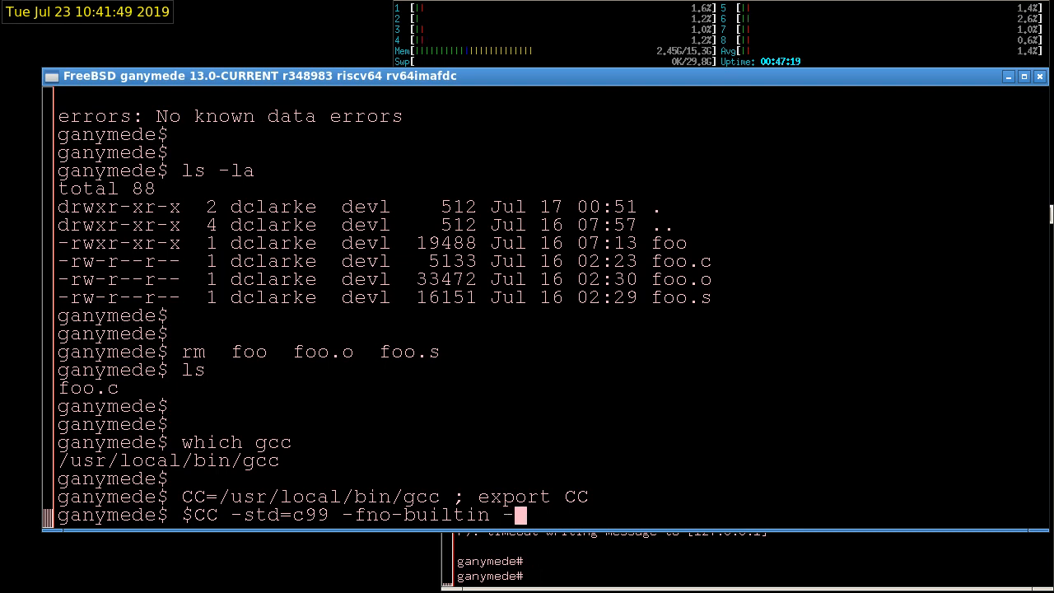
{"action": "type", "text": "S"}
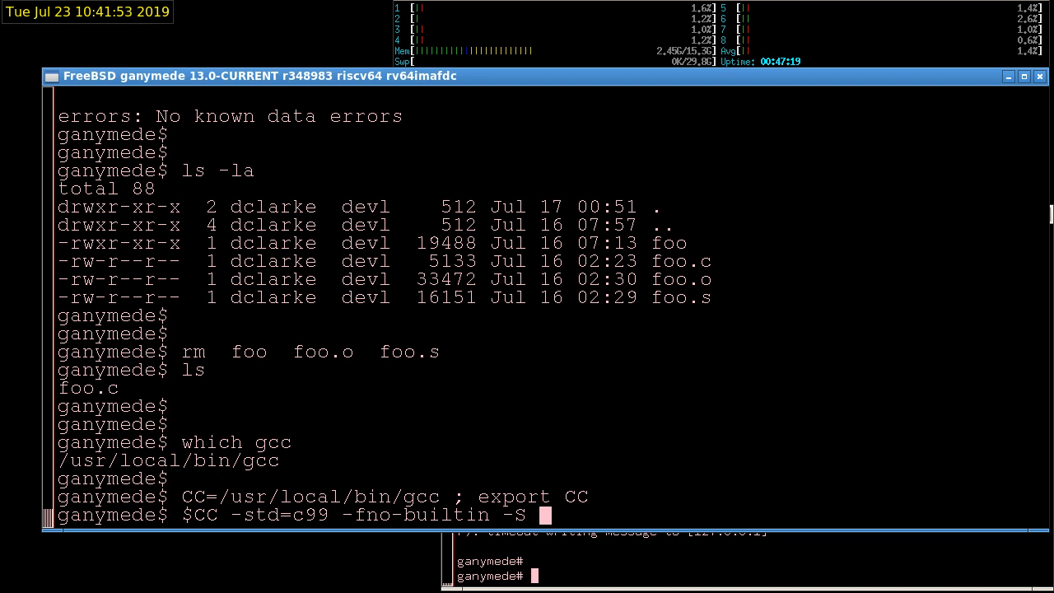
{"action": "type", "text": "-"}
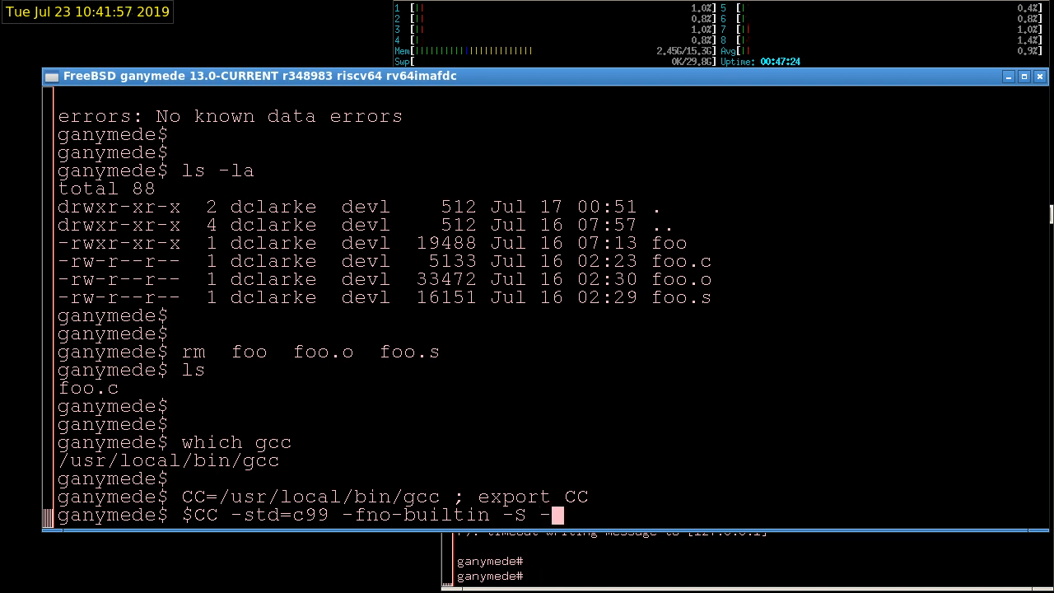
{"action": "type", "text": "o"}
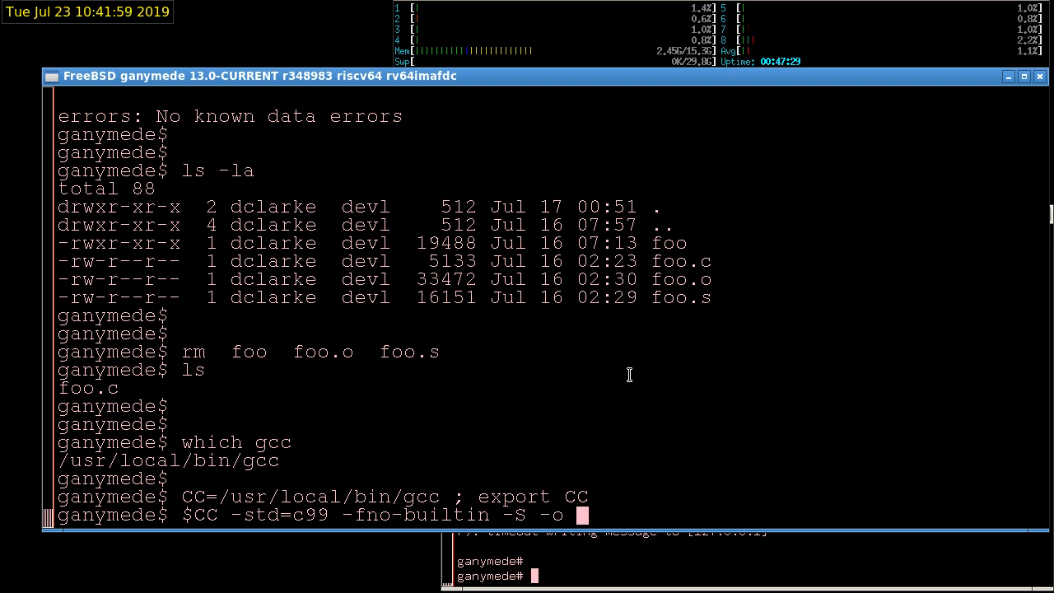
{"action": "type", "text": "foo.s"}
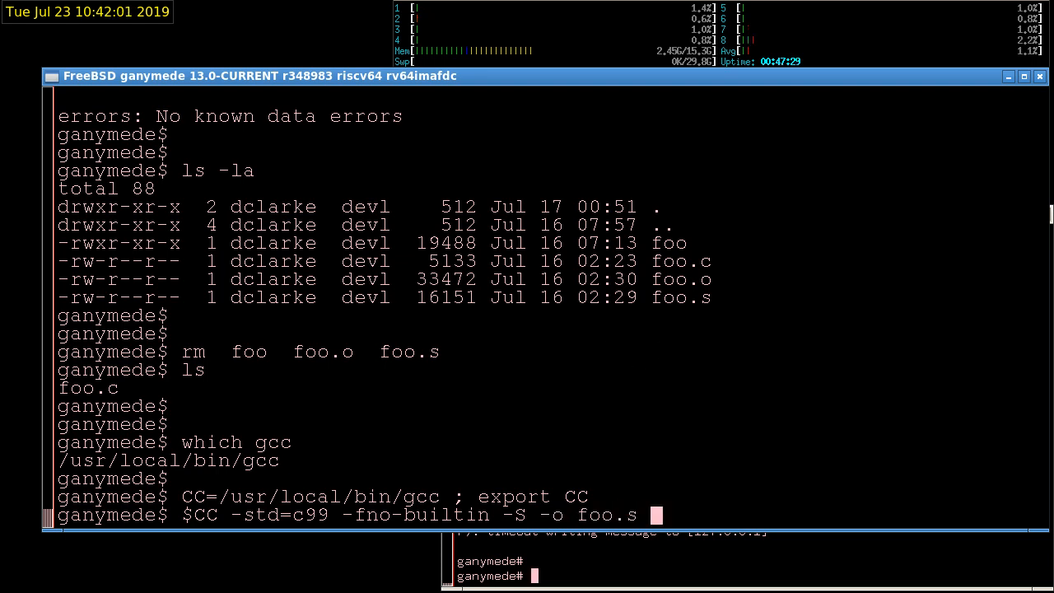
{"action": "type", "text": "foo.c"}
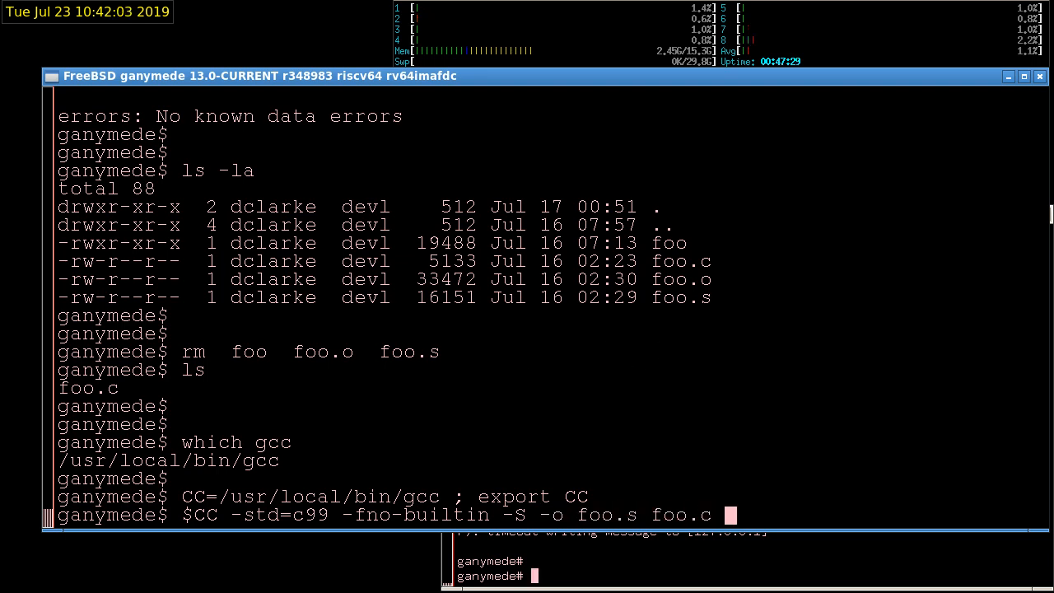
{"action": "key", "text": "Return"}
{"action": "type", "text": "ls -la"}
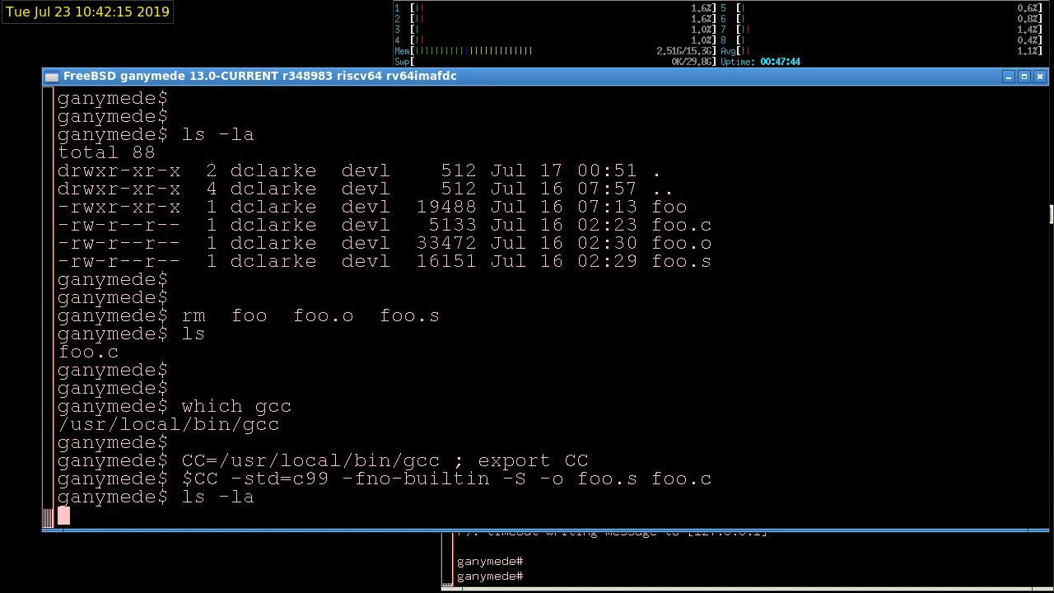
List the directory showing the new 16151-byte foo.s, and start a wc -l on it
{"action": "key", "text": "Return"}
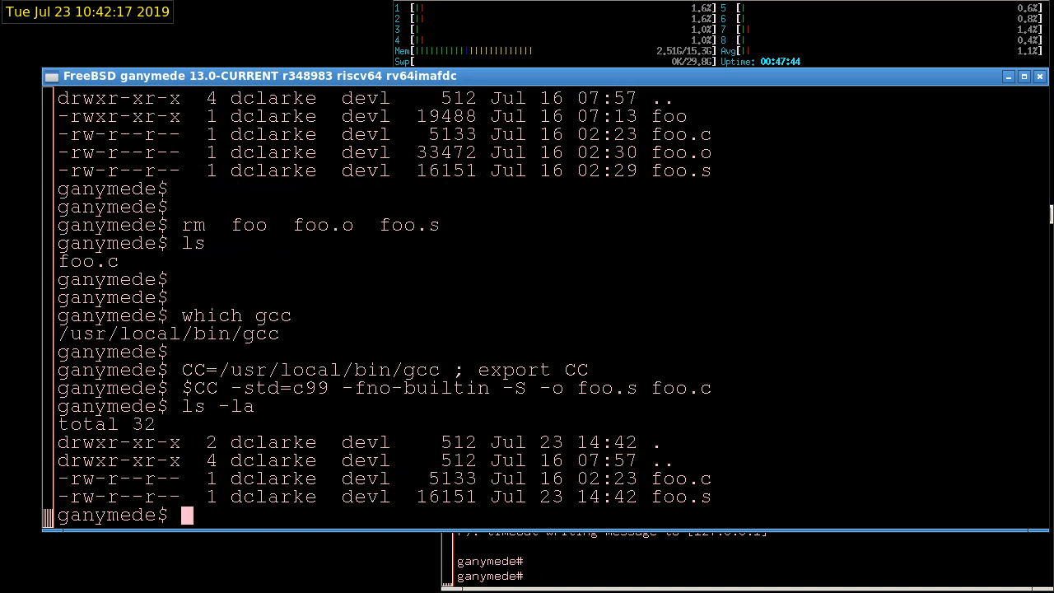
{"action": "type", "text": "wc -l"}
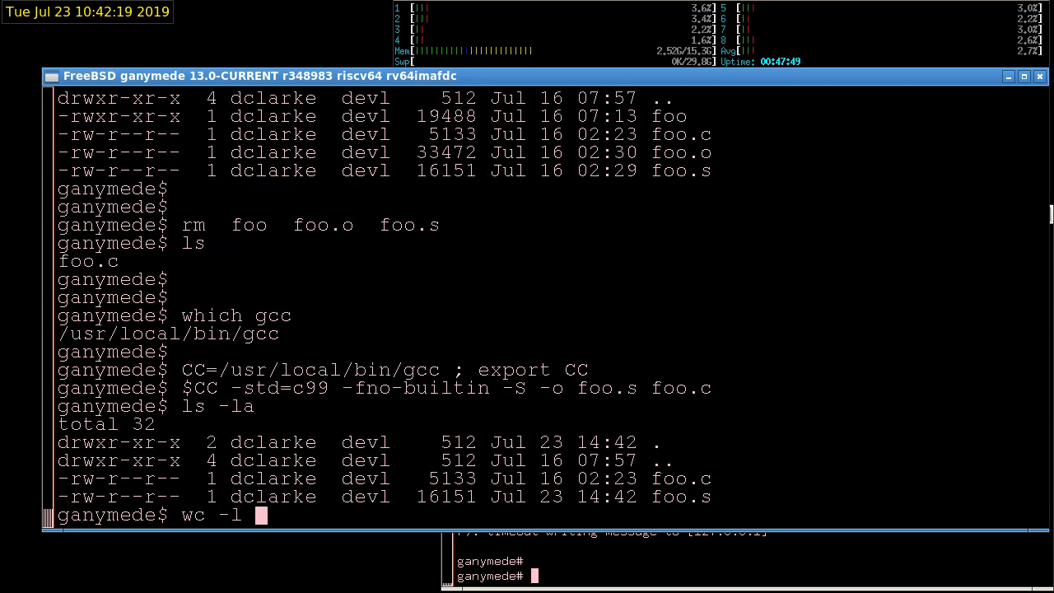
{"action": "double_click", "coordinate": [680, 497]}
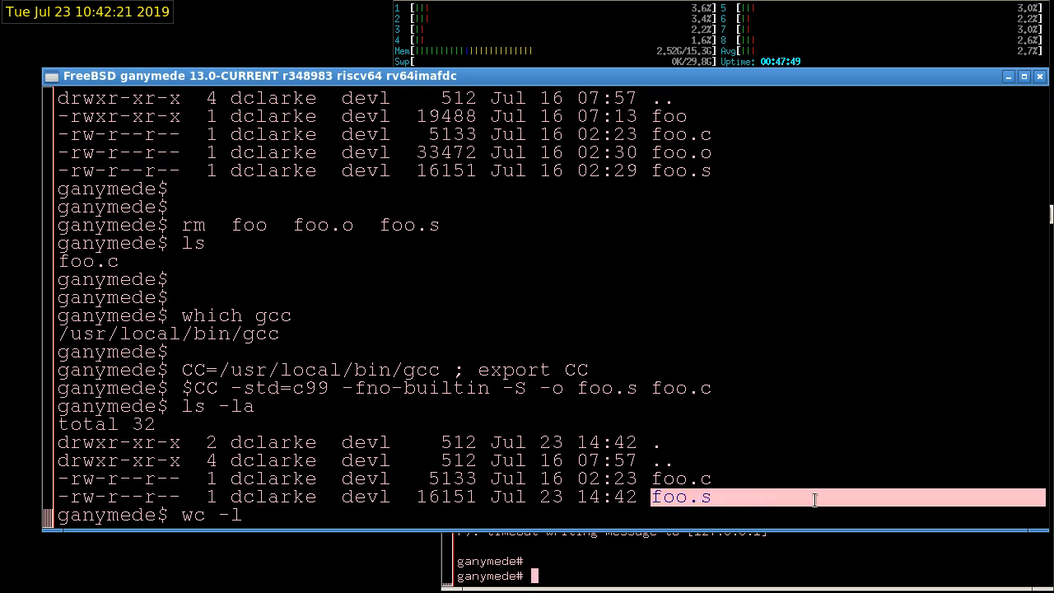
{"action": "mouse_move", "coordinate": [673, 304]}
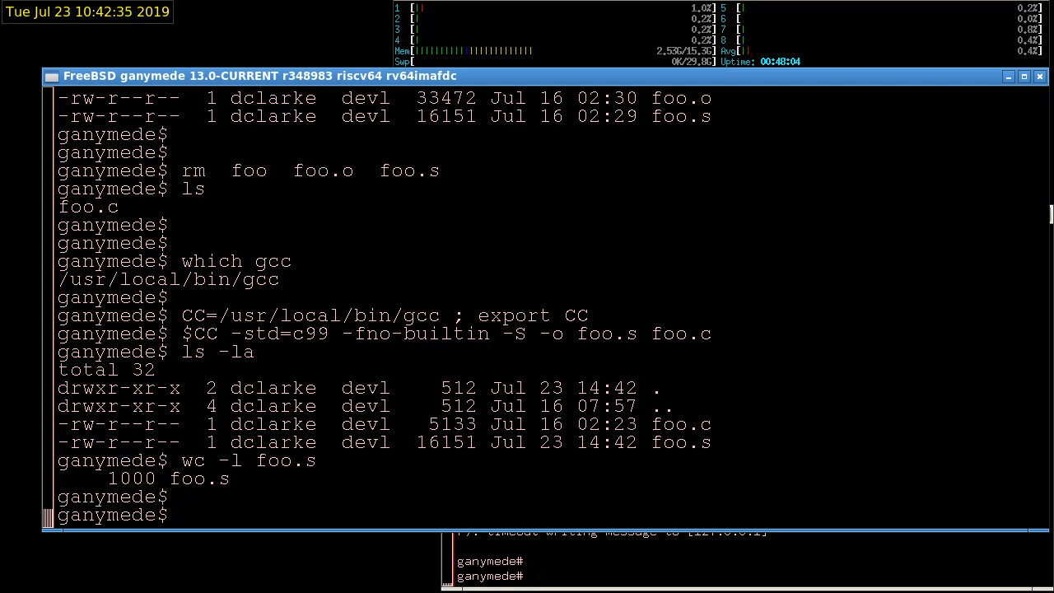
Count foo.s at 1000 lines, then page through it with more foo.s
{"action": "type", "text": "more fo"}
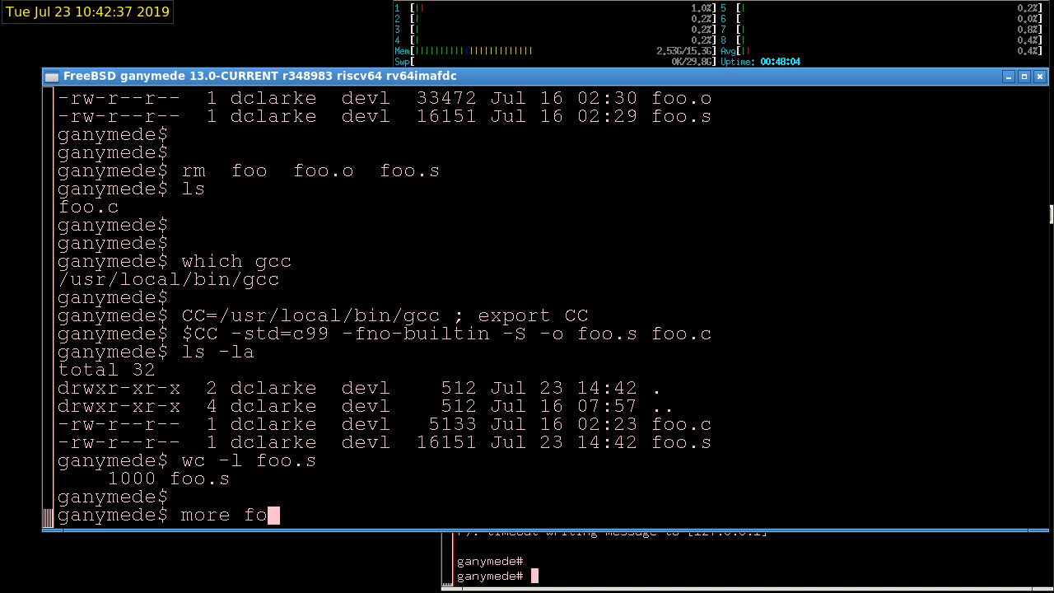
{"action": "type", "text": "o"}
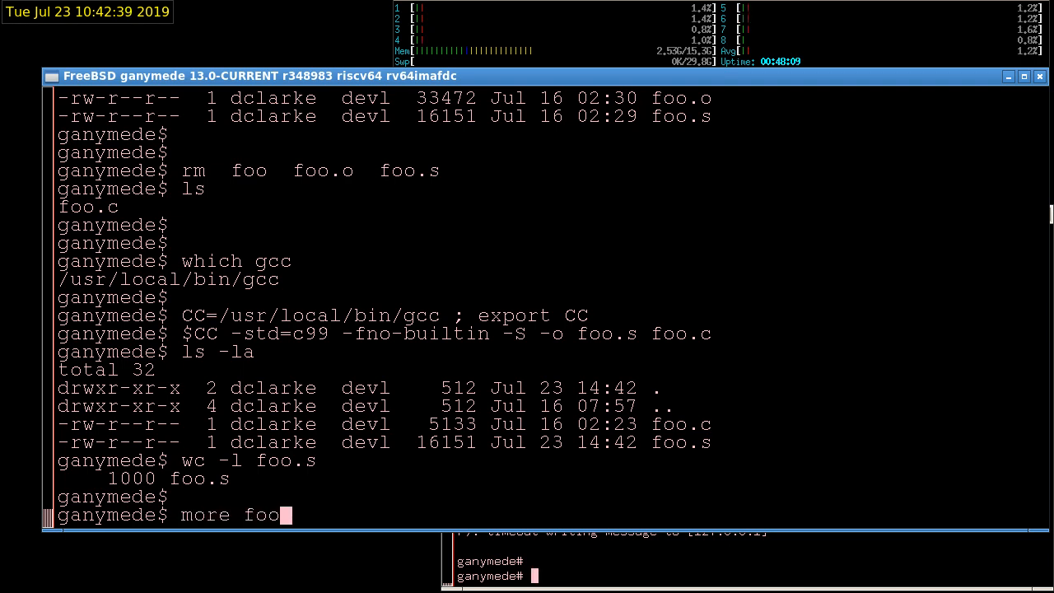
{"action": "key", "text": "Return"}
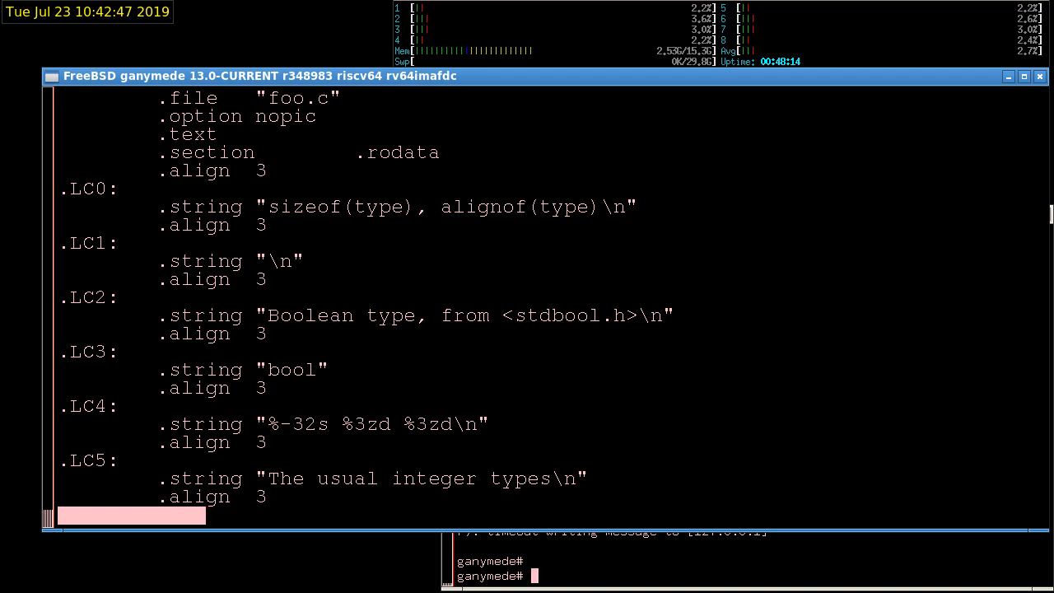
Page down through foo.s's .LC0–.LC93 string constants in the more pager
{"action": "scroll", "scroll_direction": "down", "scroll_amount": 3}
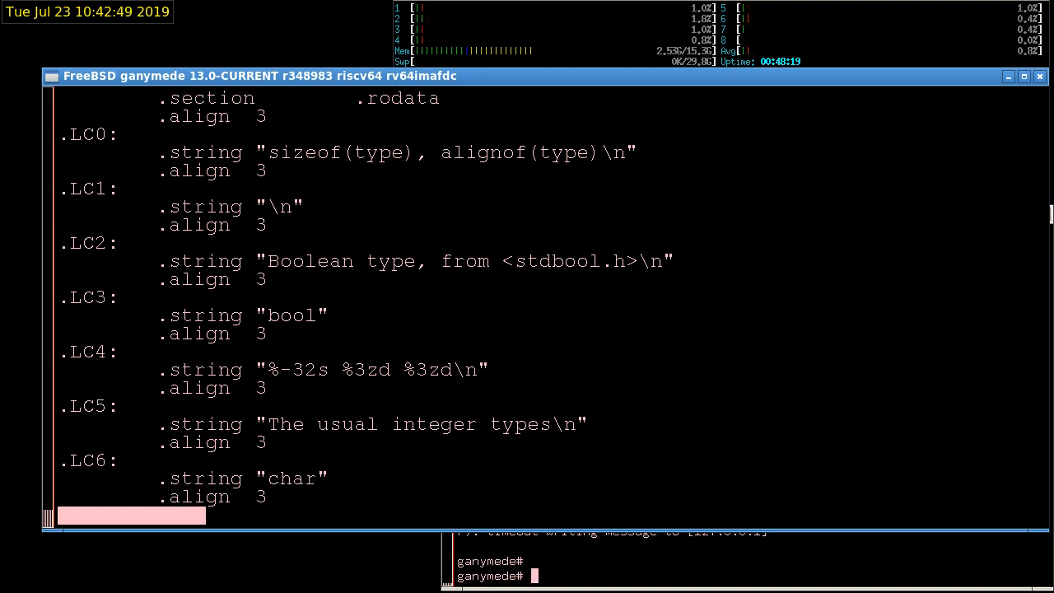
{"action": "scroll", "scroll_direction": "down", "scroll_amount": 3}
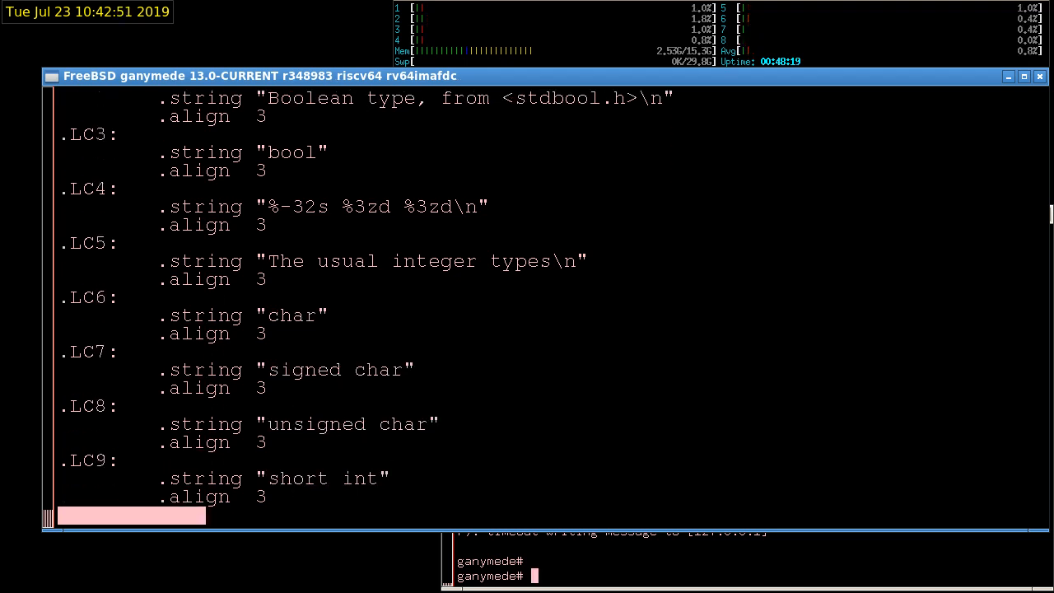
{"action": "scroll", "scroll_direction": "down", "scroll_amount": 3}
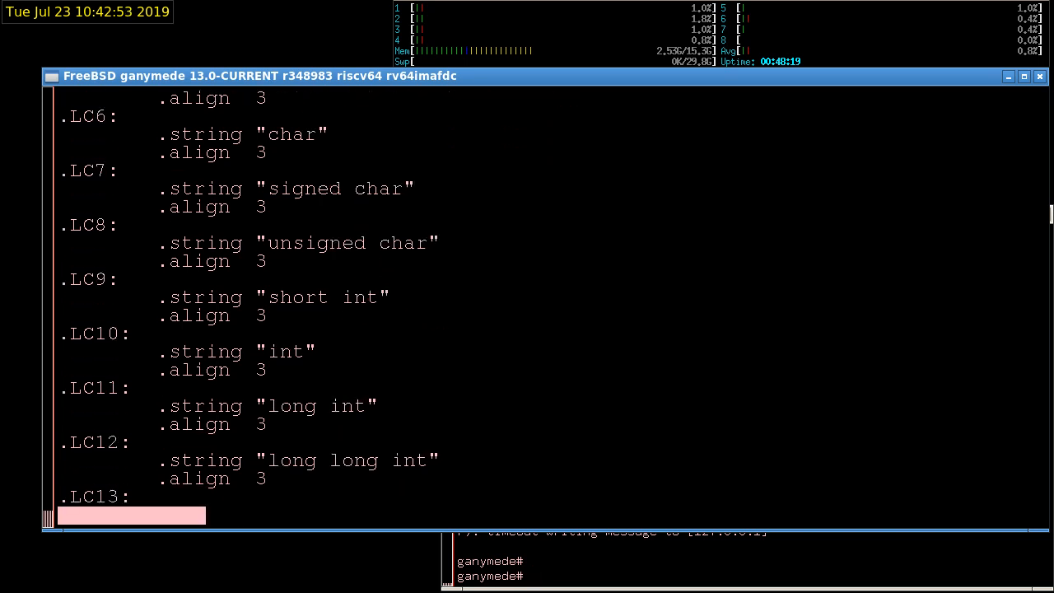
{"action": "scroll", "scroll_direction": "down", "scroll_amount": 3}
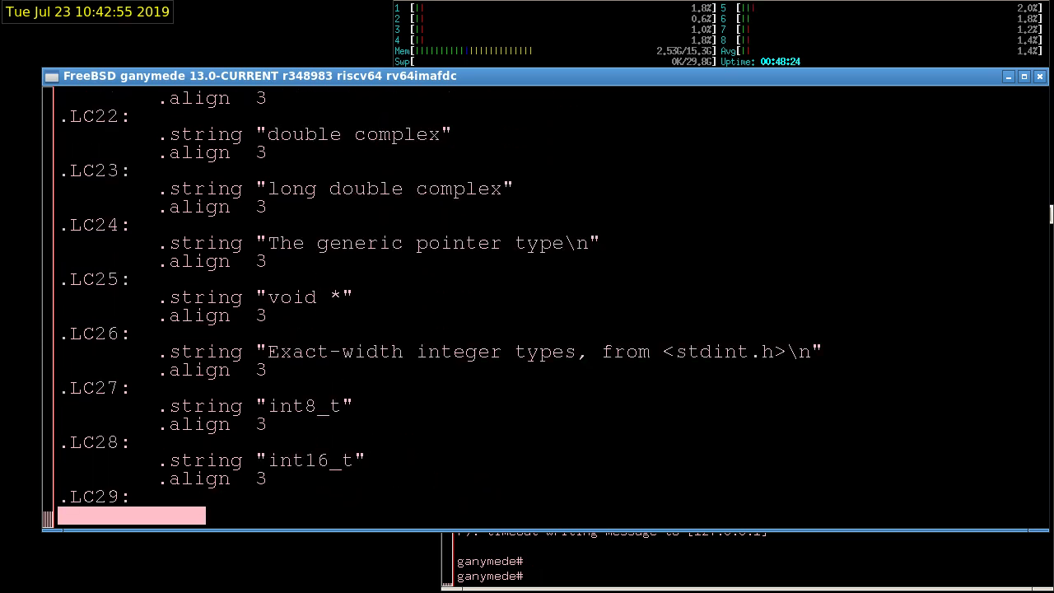
{"action": "scroll", "scroll_direction": "down", "scroll_amount": 3}
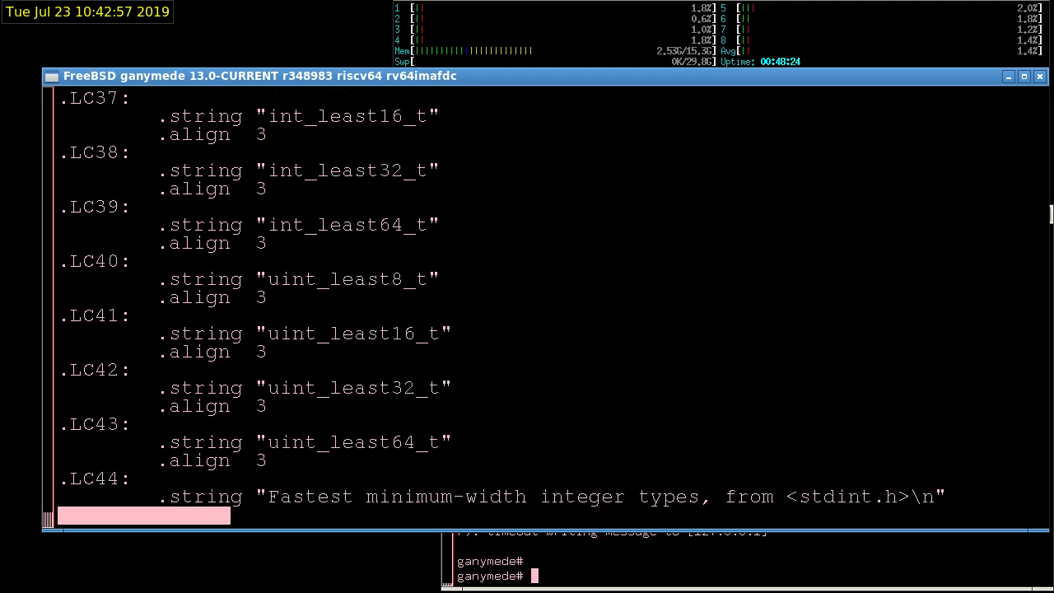
{"action": "scroll", "scroll_direction": "down", "scroll_amount": 3}
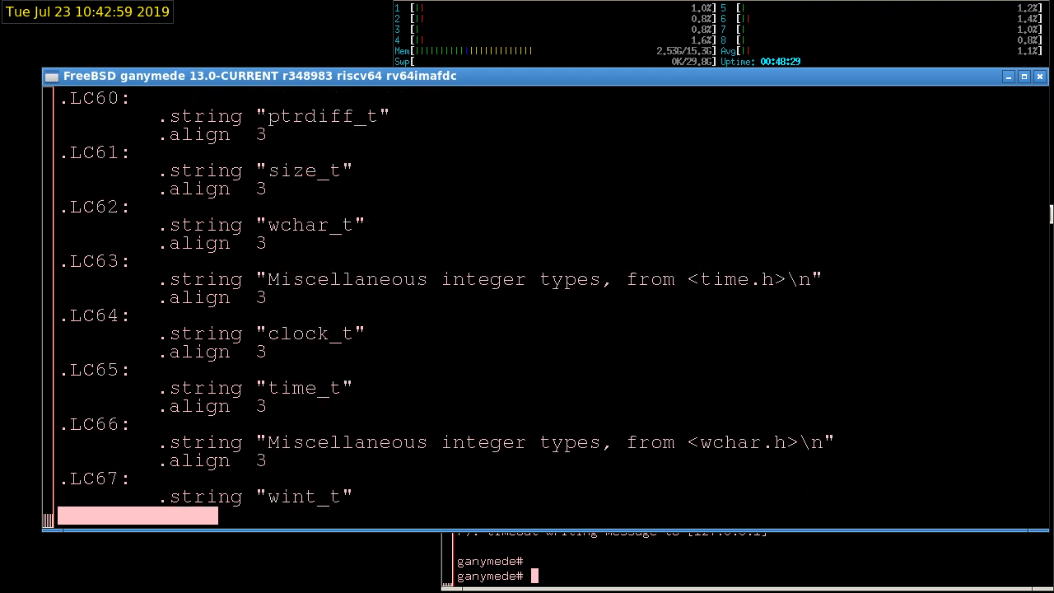
{"action": "scroll", "scroll_direction": "down", "scroll_amount": 3}
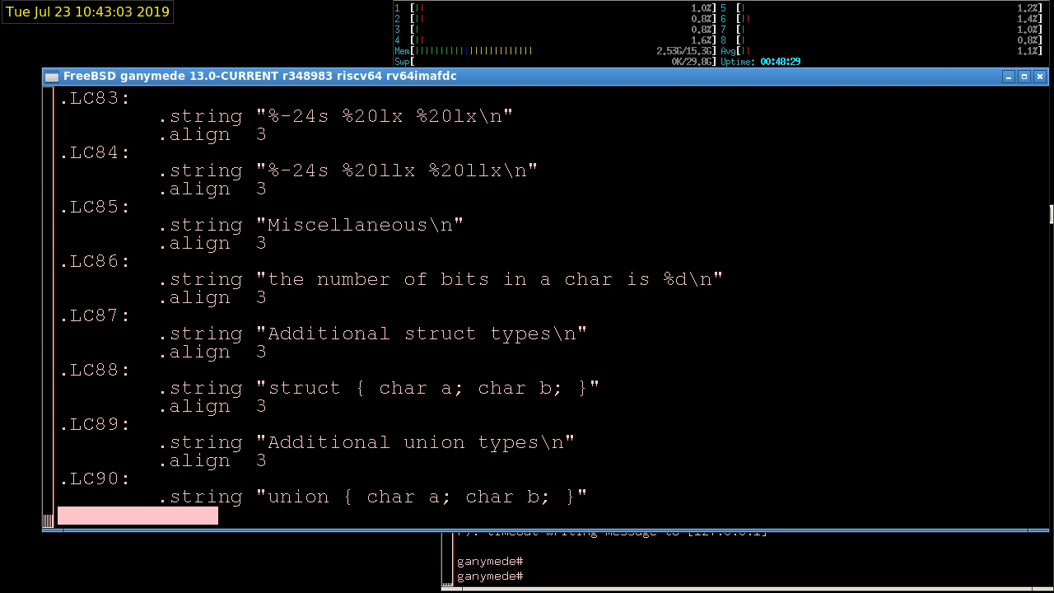
{"action": "scroll", "scroll_direction": "down", "scroll_amount": 3}
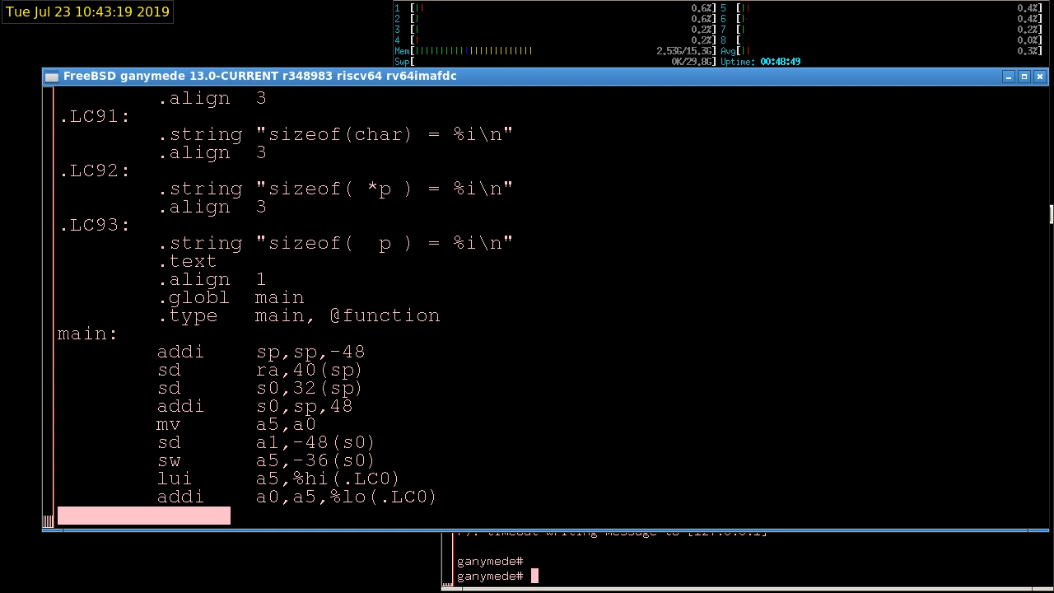
Scroll on until main's addi, sd and call printf instructions appear
{"action": "scroll", "scroll_direction": "down", "scroll_amount": 3}
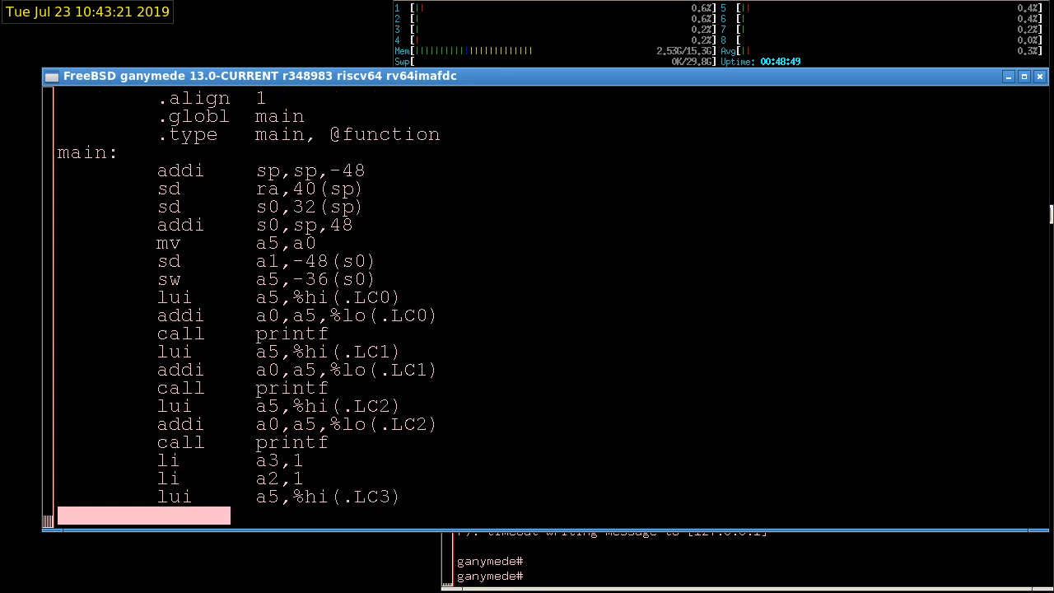
{"action": "scroll", "scroll_direction": "down", "scroll_amount": 3}
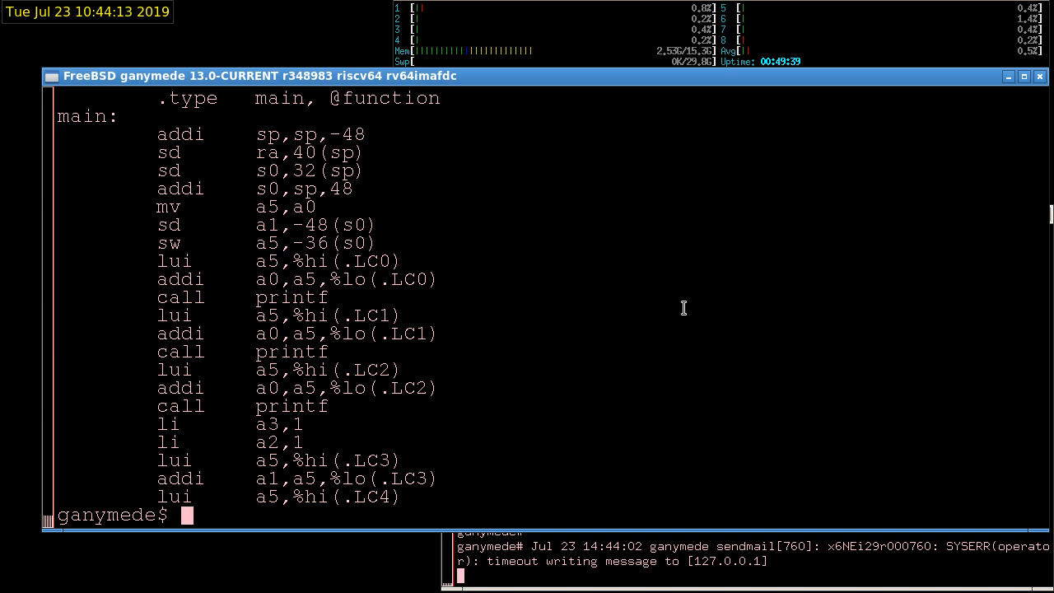
{"action": "mouse_move", "coordinate": [172, 328]}
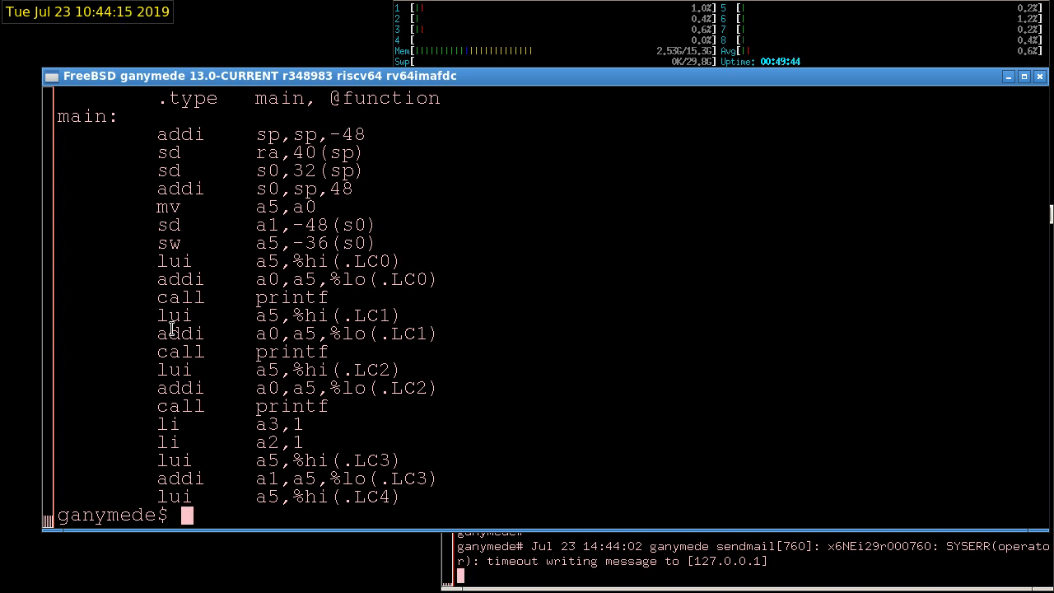
{"action": "left_click_drag", "start_coordinate": [173, 333], "coordinate": [239, 369]}
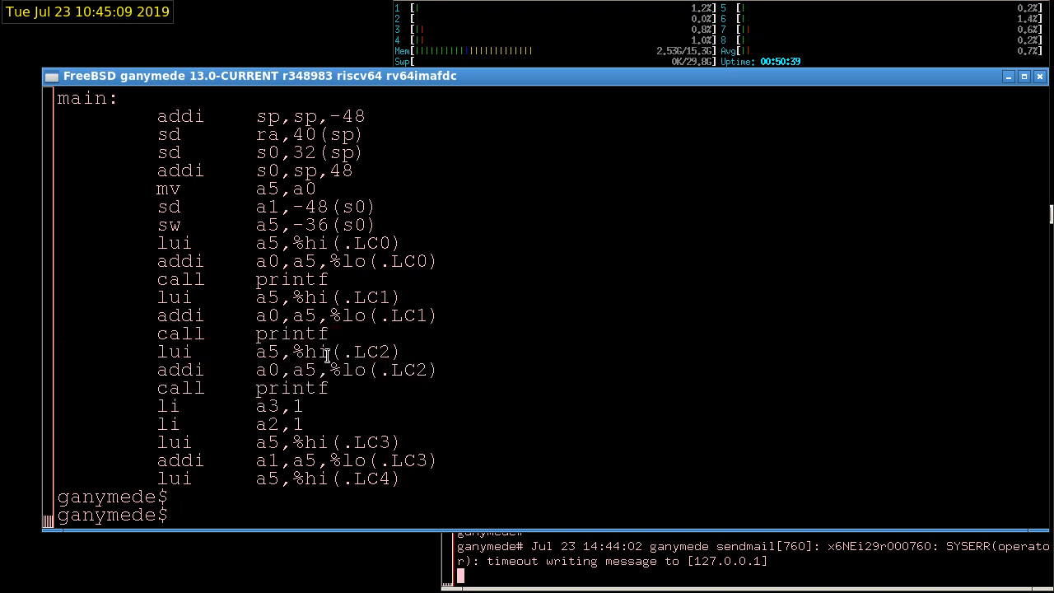
{"action": "mouse_move", "coordinate": [404, 482]}
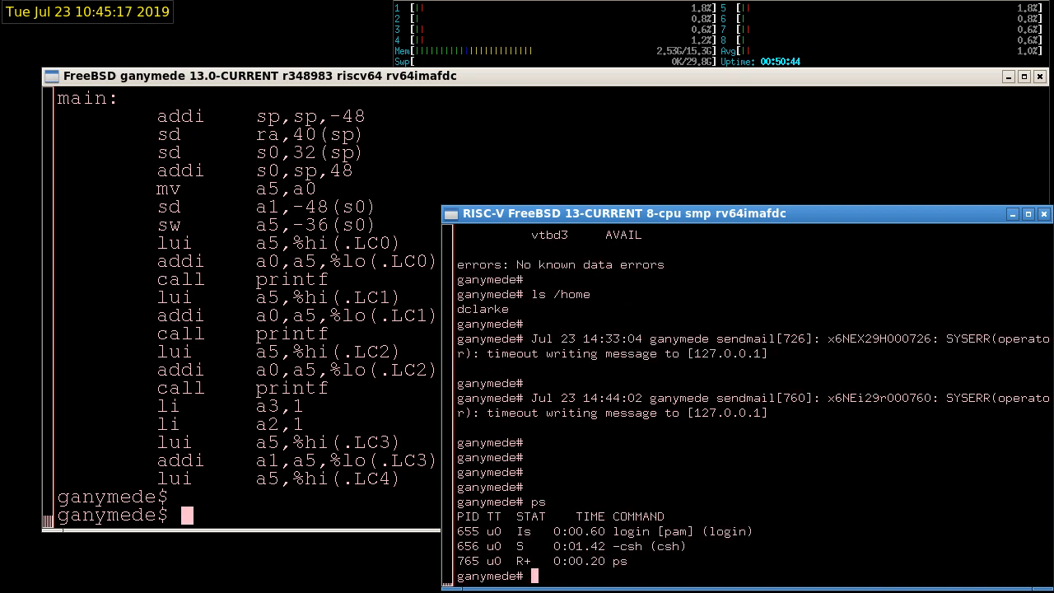
Run ps -waxl and scroll through the VM's long-format process list
{"action": "type", "text": "ps -waxl"}
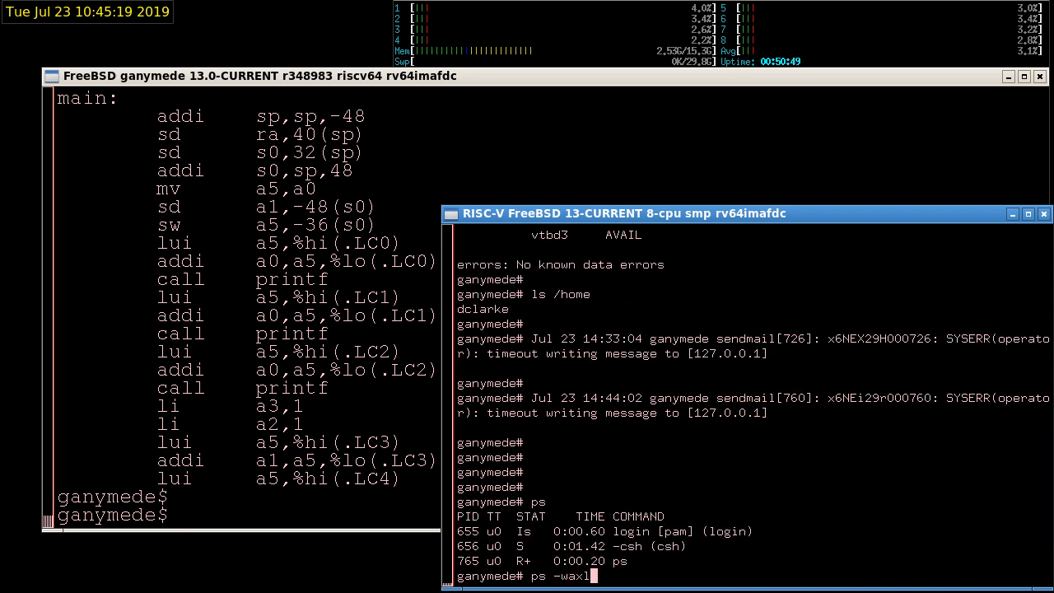
{"action": "key", "text": "Return"}
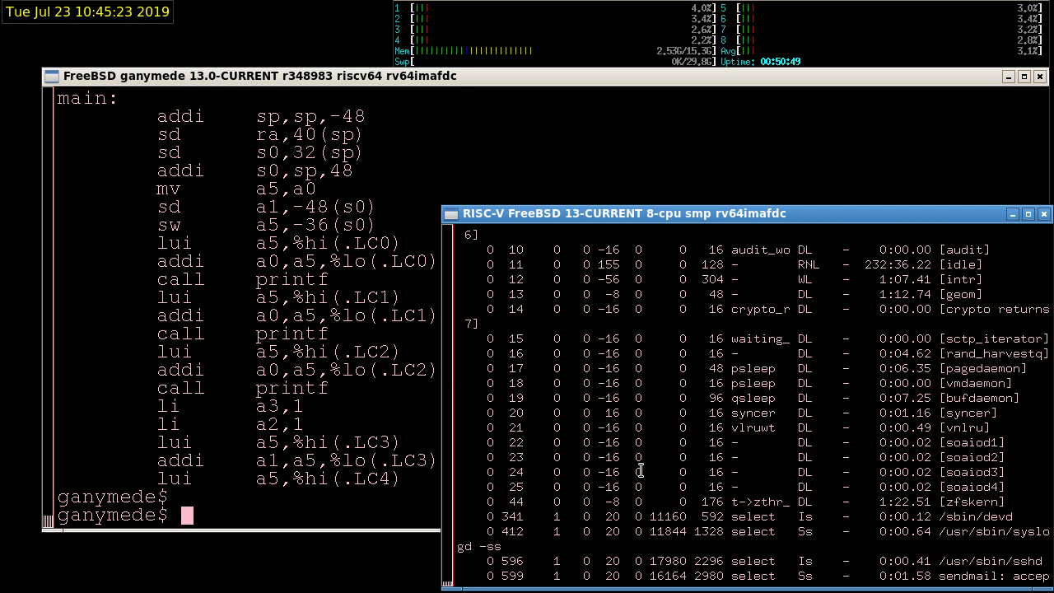
{"action": "scroll", "scroll_direction": "down", "scroll_amount": 3}
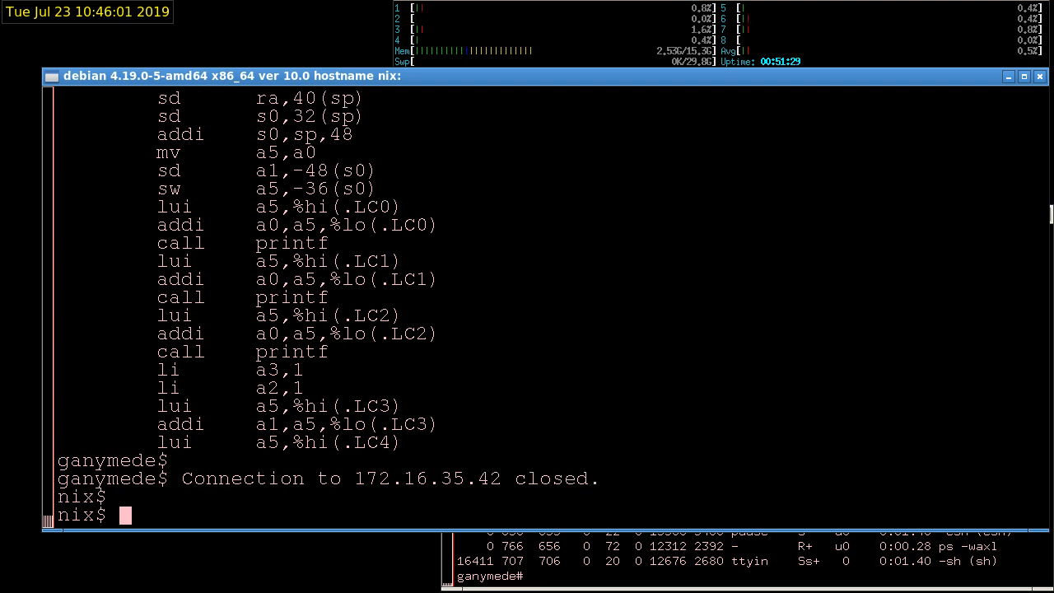
Run bin/titan_wifi.sh from the nix prompt to ssh into titan
{"action": "type", "text": "bin/titan_wifi.sh"}
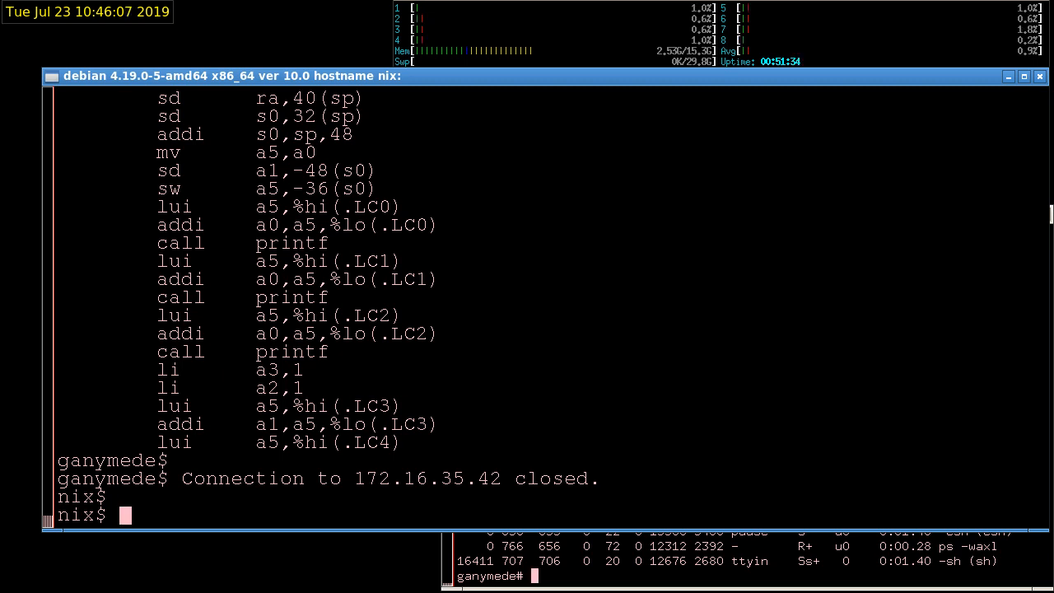
{"action": "type", "text": "bin/titan_wifi.sh"}
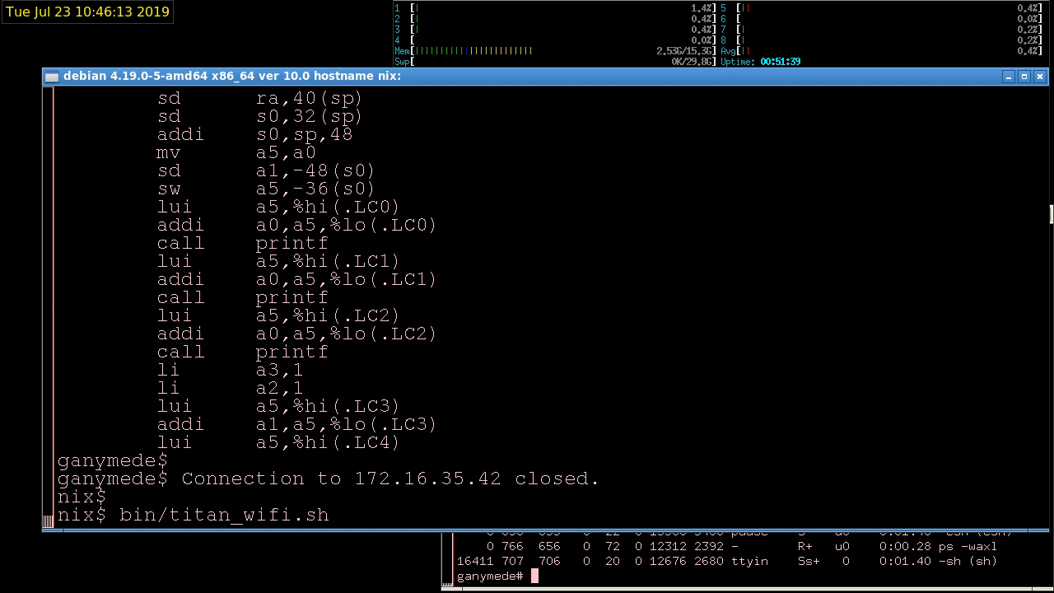
{"action": "key", "text": "Return"}
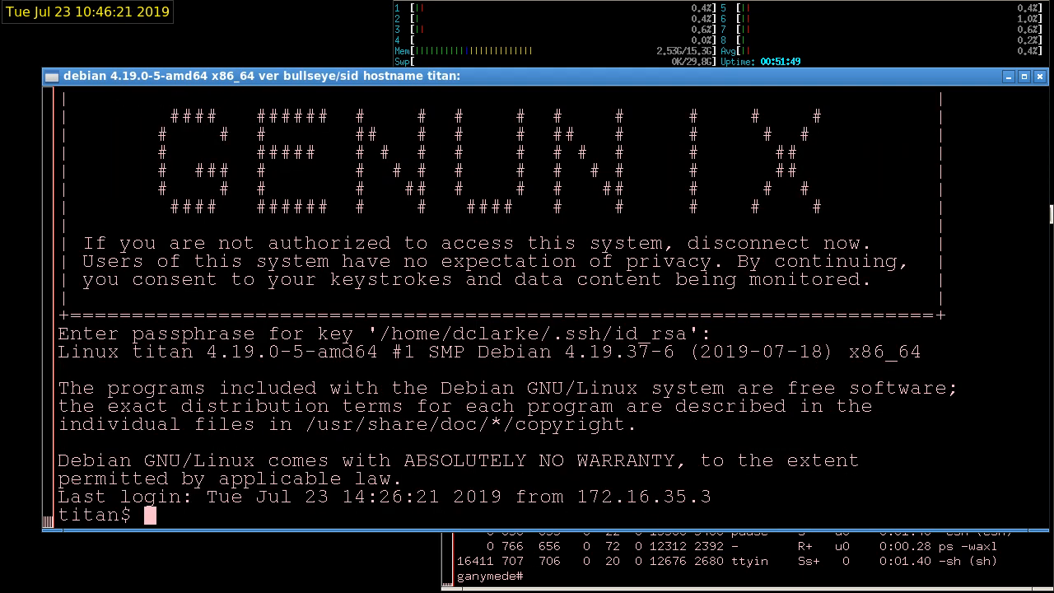
{"action": "type", "text": "ssh"}
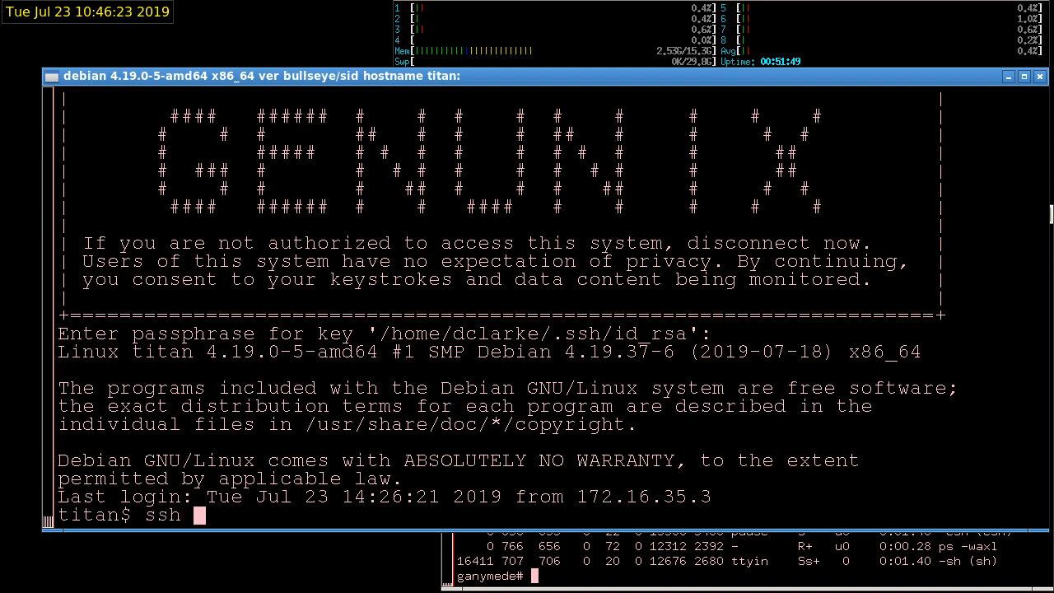
{"action": "type", "text": "-2 -4 -e\\"}
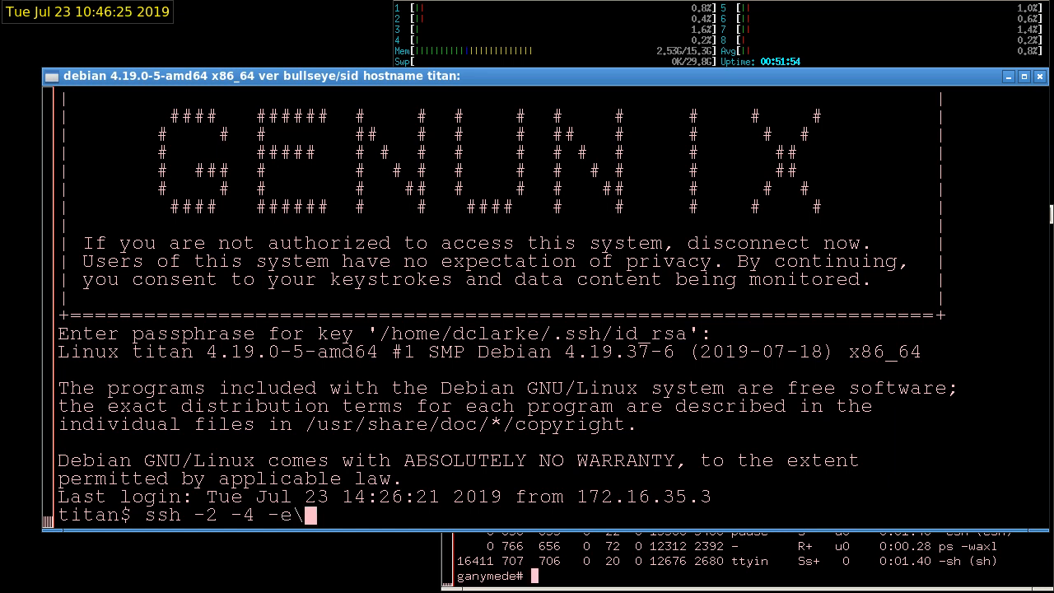
{"action": "type", "text": "^"}
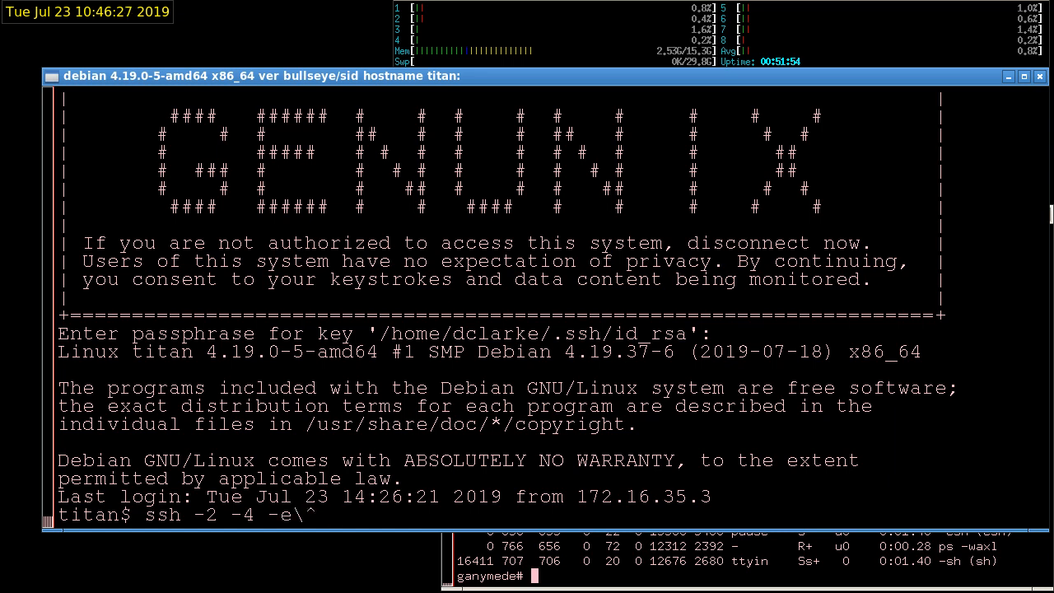
{"action": "type", "text": "-l"}
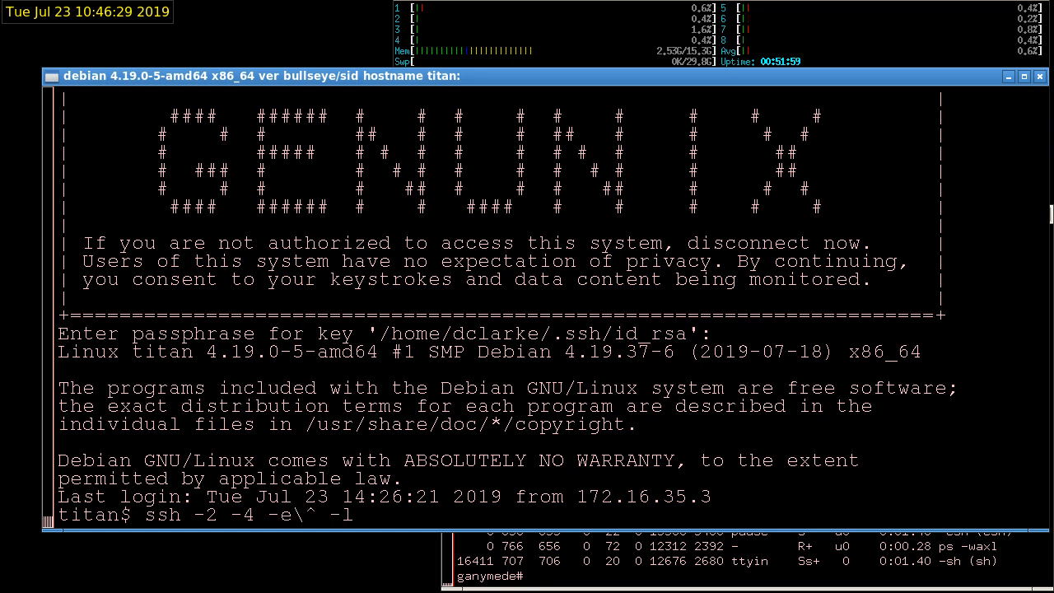
{"action": "type", "text": "dclarke"}
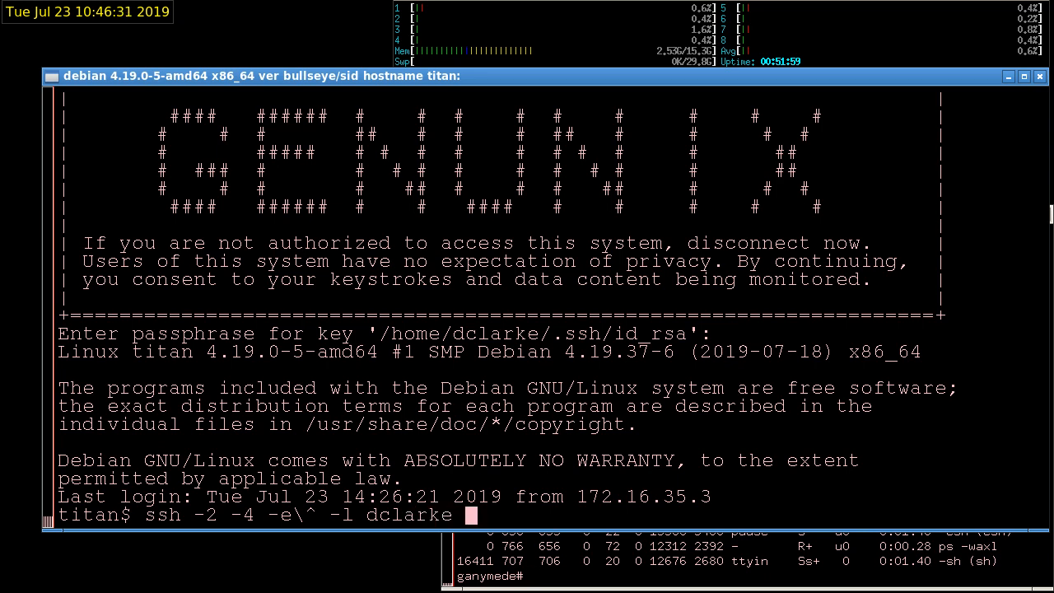
{"action": "type", "text": "-p 10000"}
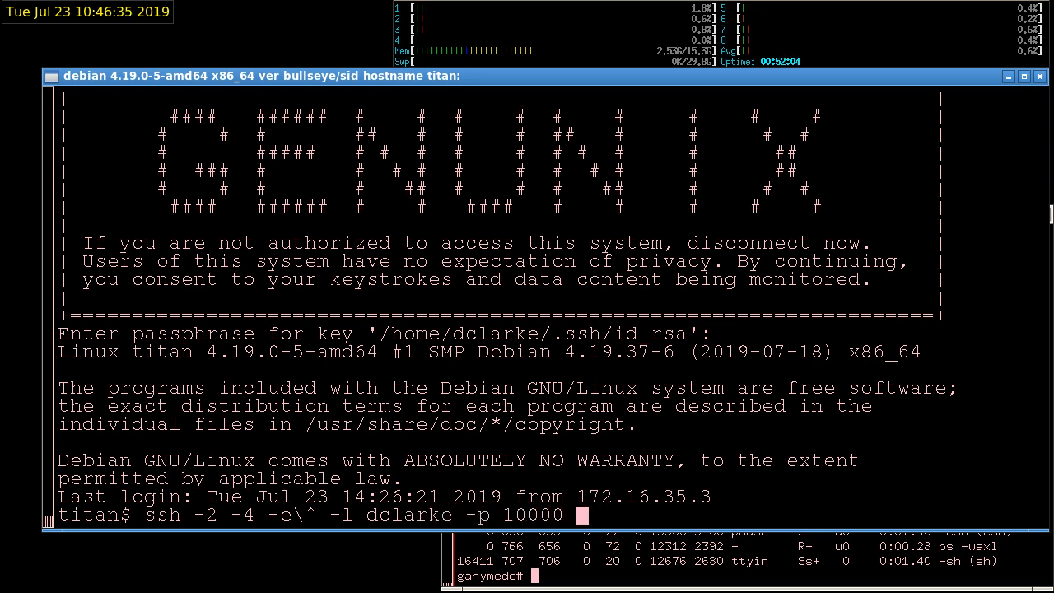
{"action": "type", "text": "120"}
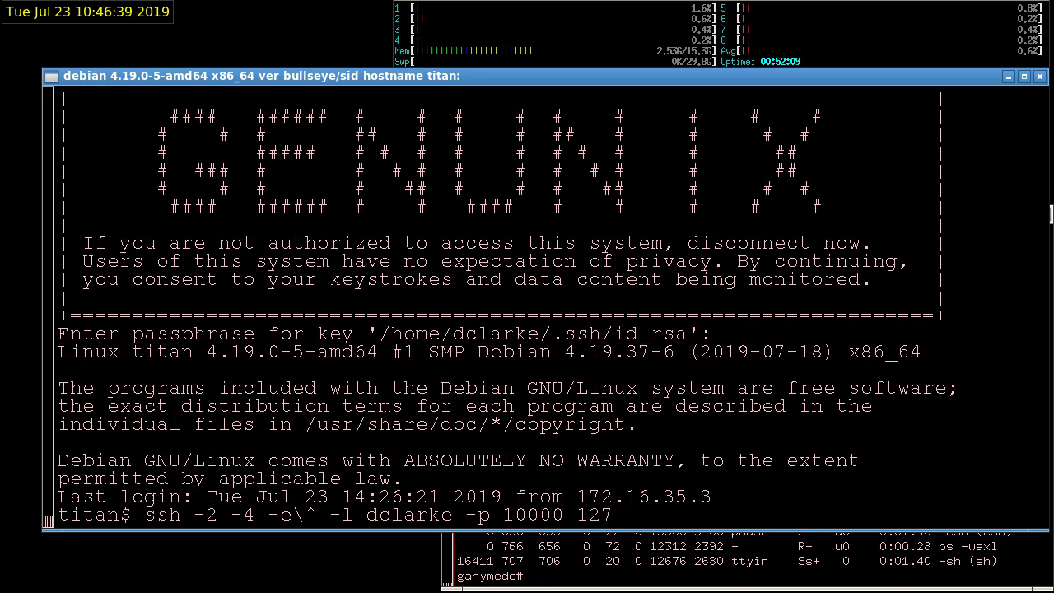
{"action": "type", "text": ".0.0.1"}
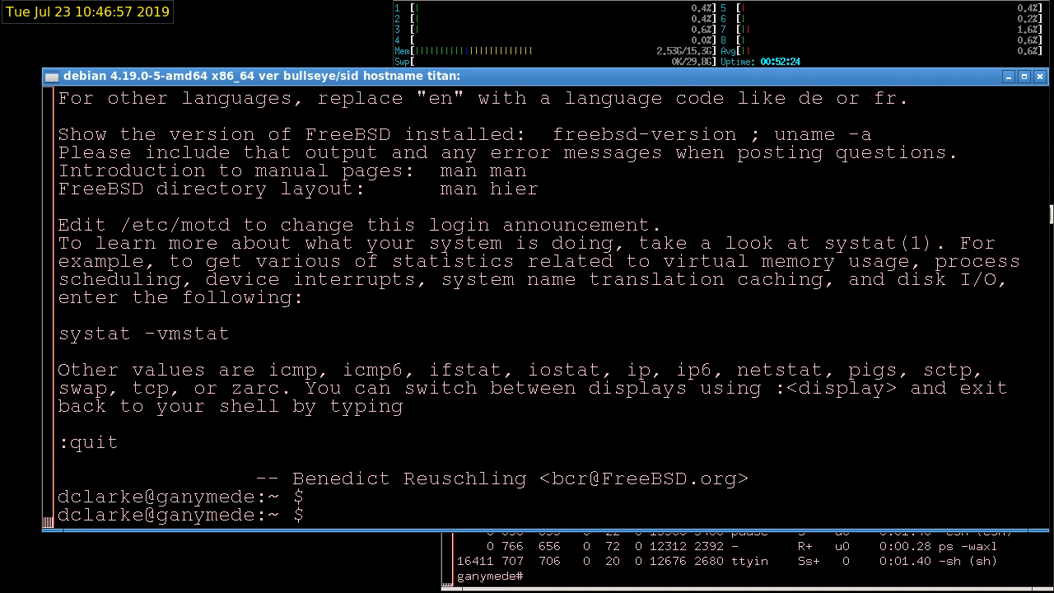
Set the shell prompt to rv64$, change into foo and list its files
{"action": "type", "text": "P"}
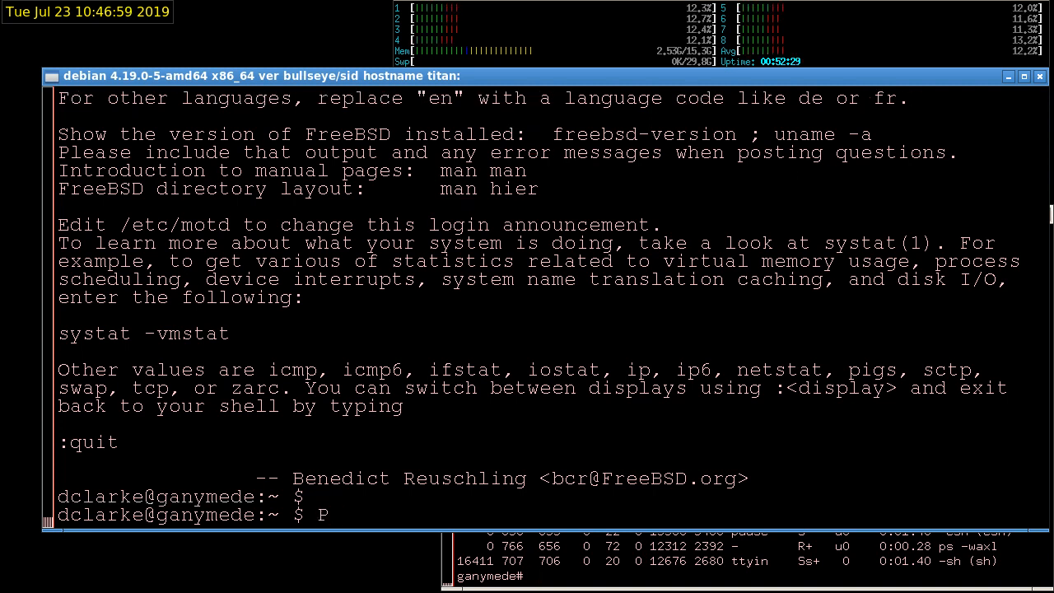
{"action": "type", "text": "S1="}
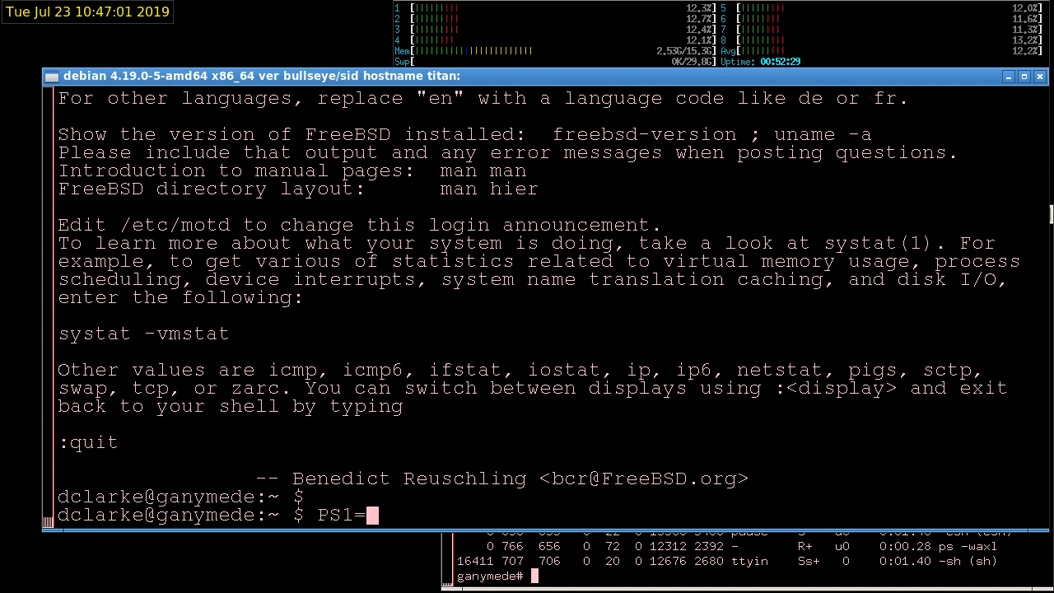
{"action": "type", "text": "rv"}
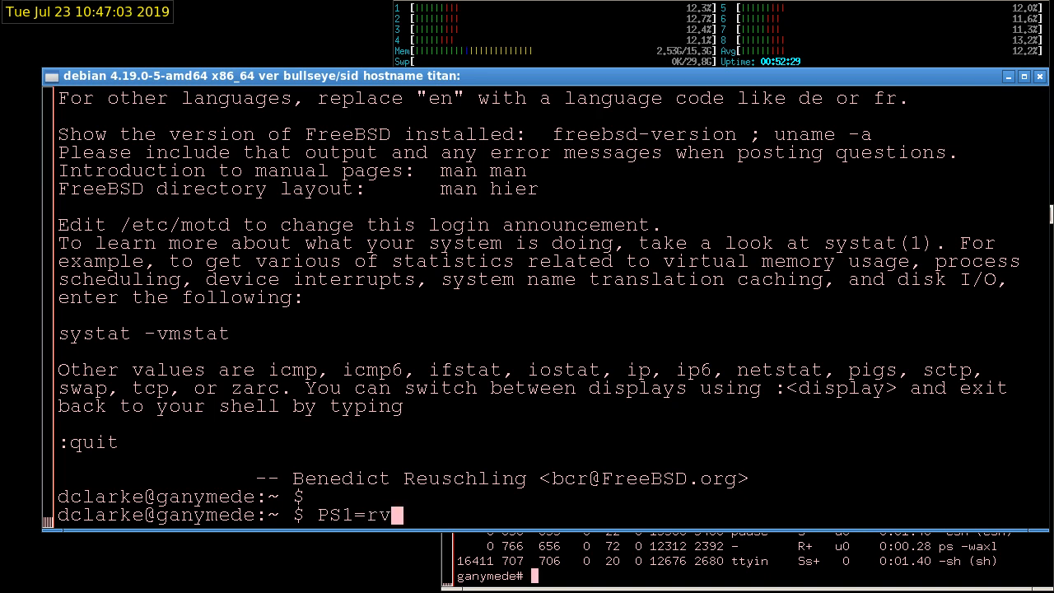
{"action": "type", "text": "64\\$\\"}
{"action": "type", "text": "ls -"}
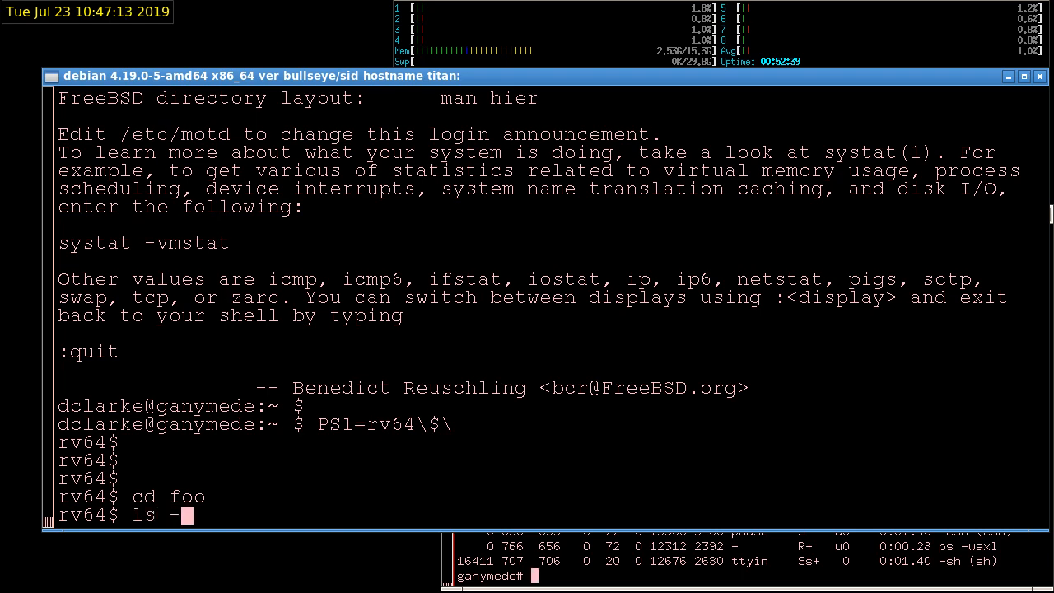
{"action": "type", "text": "la"}
{"action": "key", "text": "Return"}
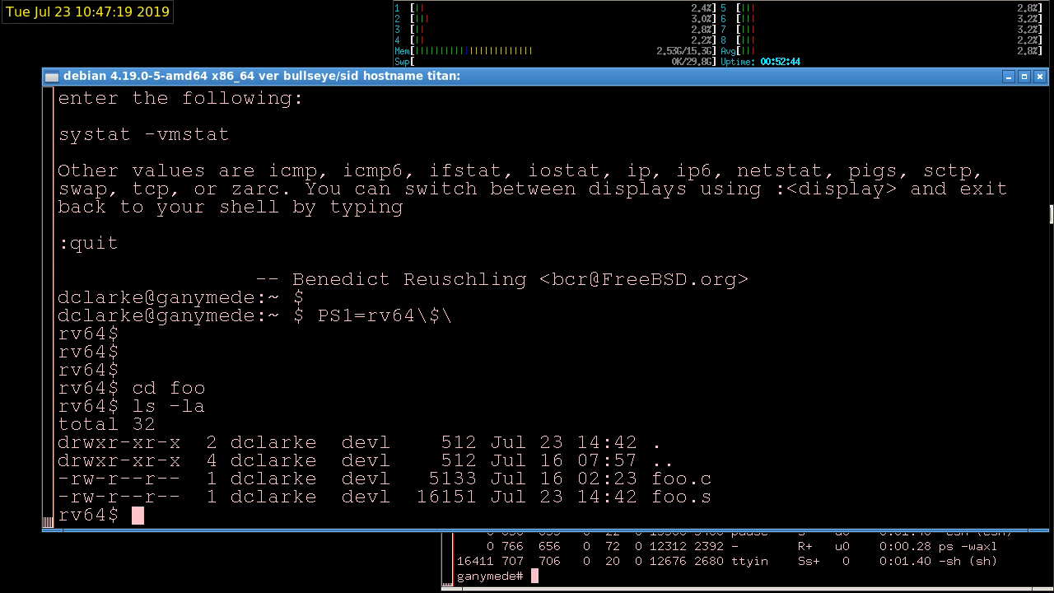
Export CC=/usr/local/bin/gcc and begin a $CC command
{"action": "type", "text": "CC=/usr"}
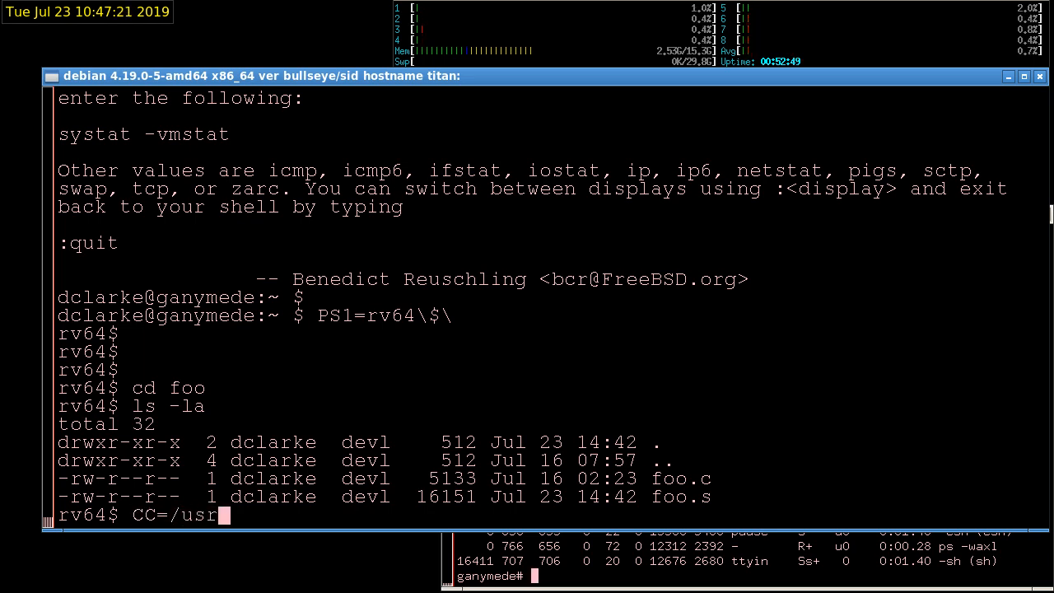
{"action": "type", "text": "/local/bin"}
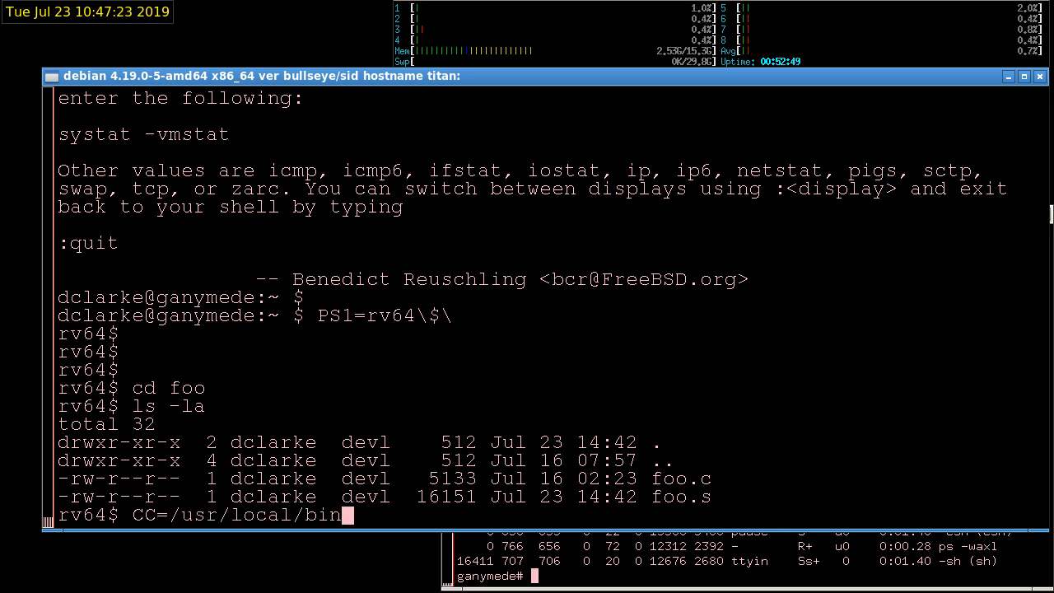
{"action": "type", "text": "gcc"}
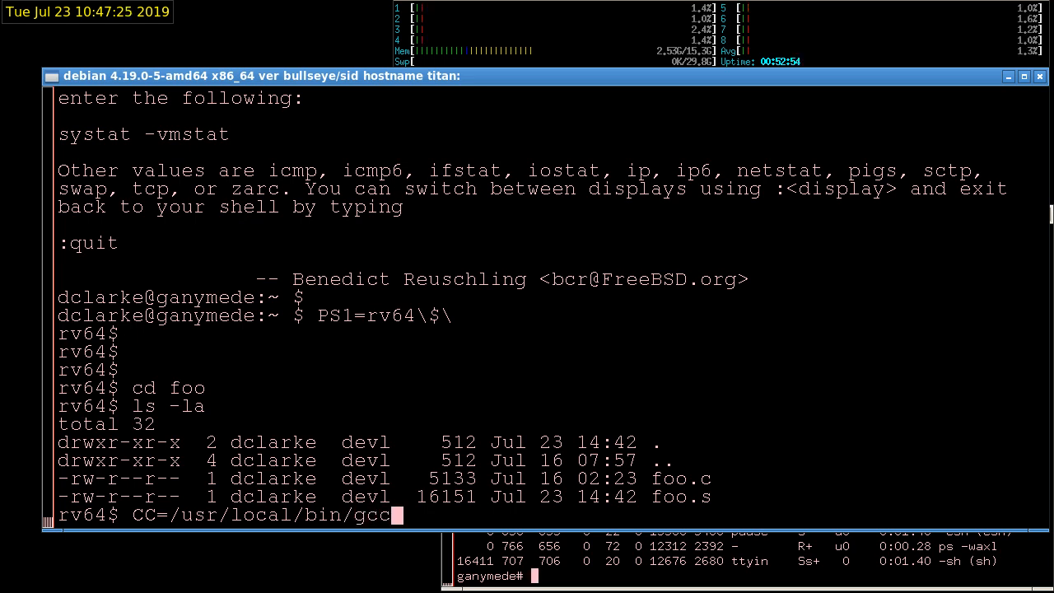
{"action": "type", "text": "; e"}
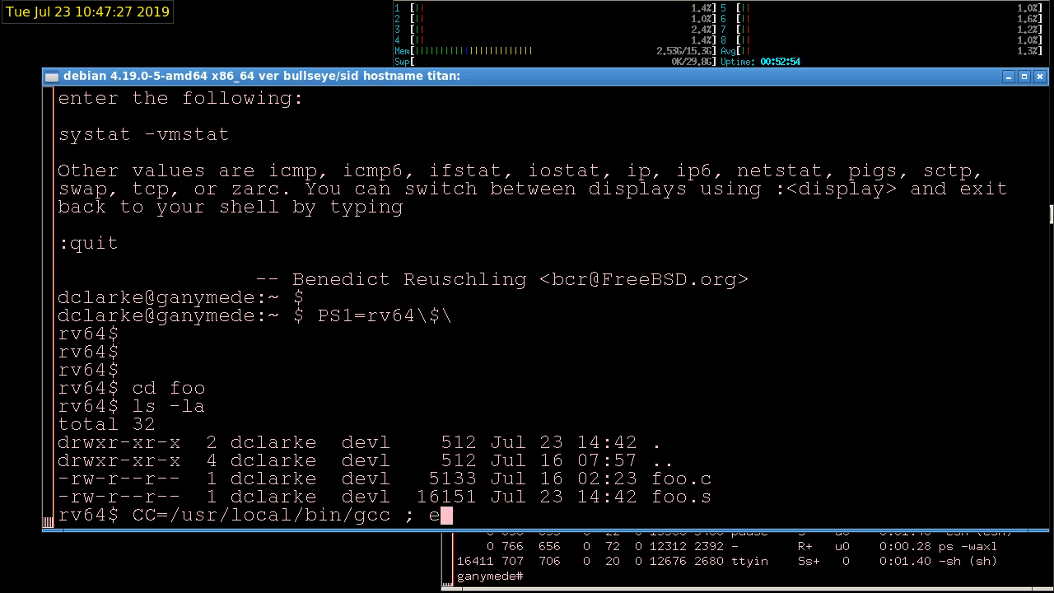
{"action": "type", "text": "xport"}
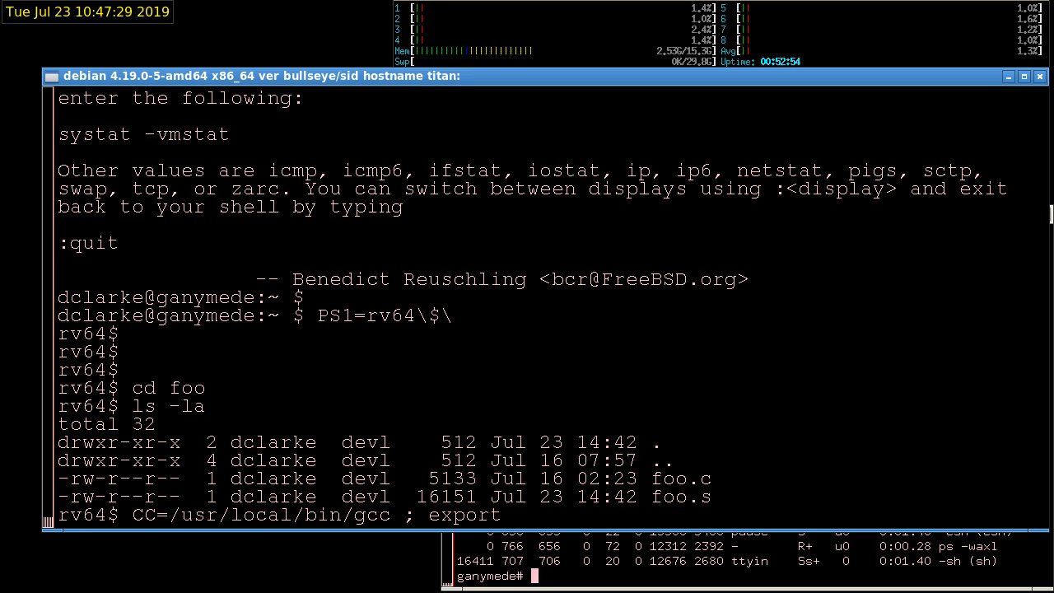
{"action": "type", "text": "CC"}
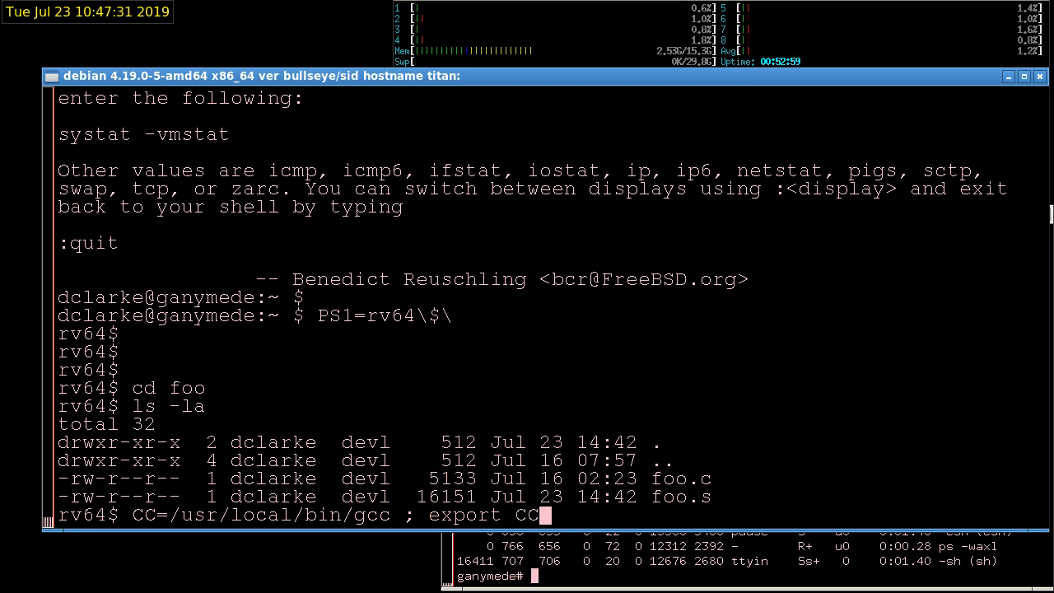
{"action": "key", "text": "Return"}
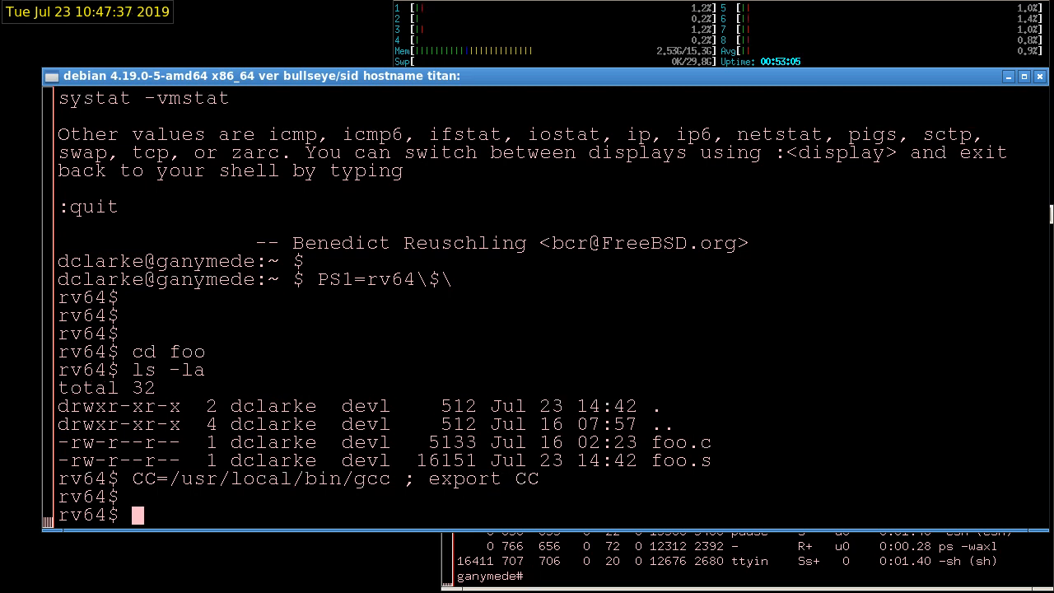
{"action": "type", "text": "$CC"}
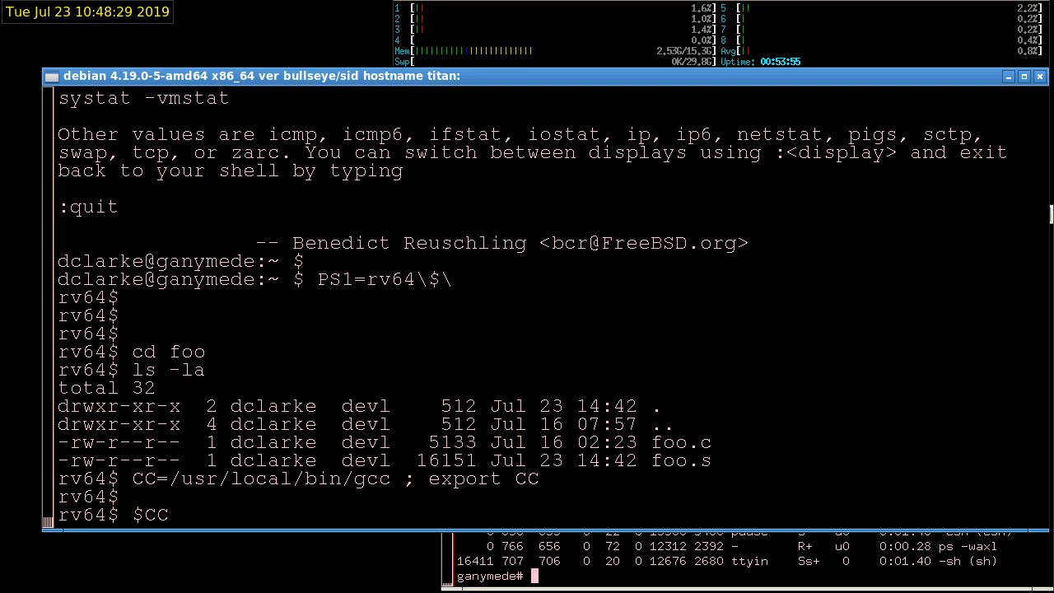
Assemble foo.s into foo.o with $CC -c -o foo.o foo.s
{"action": "type", "text": "-c -o"}
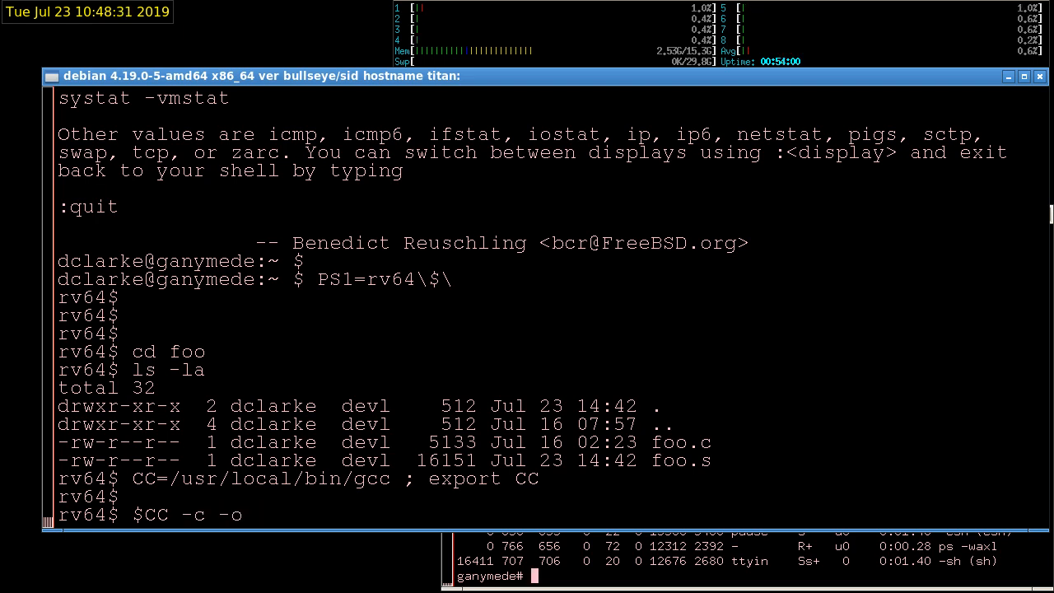
{"action": "type", "text": "foo.o foo"}
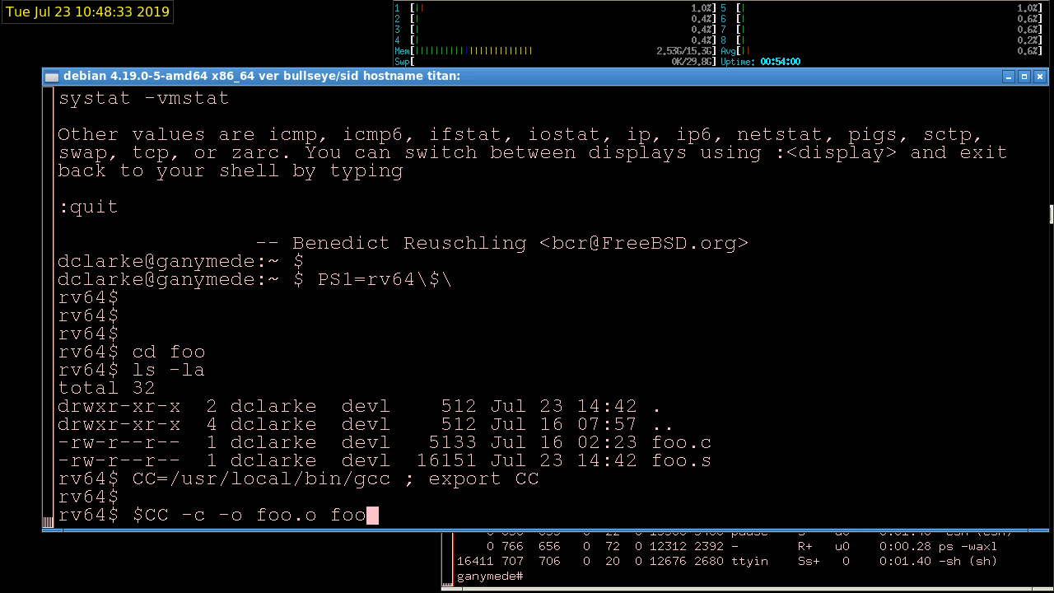
{"action": "type", "text": ".s"}
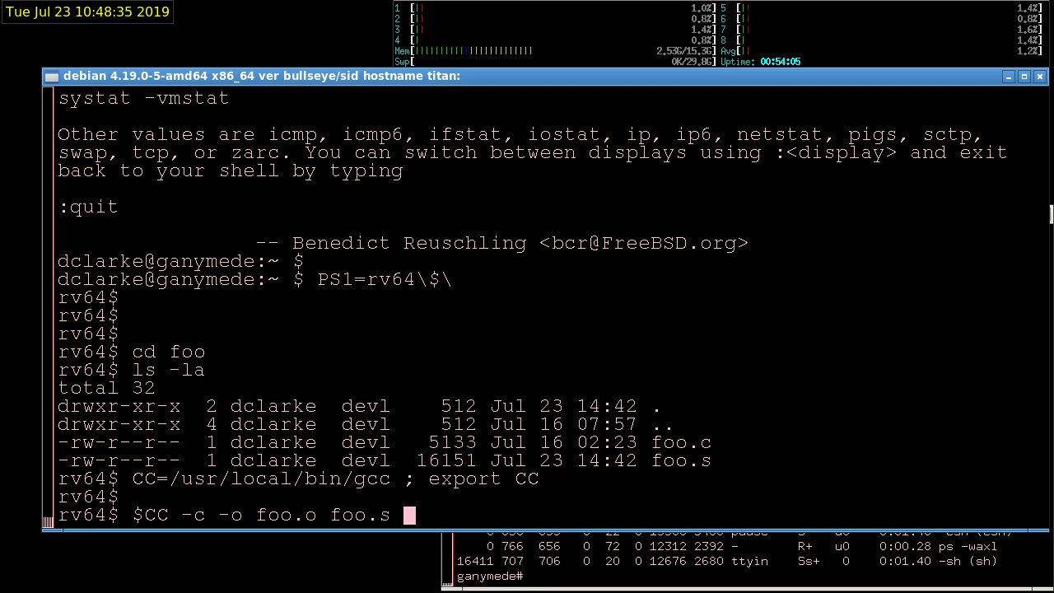
{"action": "key", "text": "Return"}
{"action": "type", "text": "ls foo.o"}
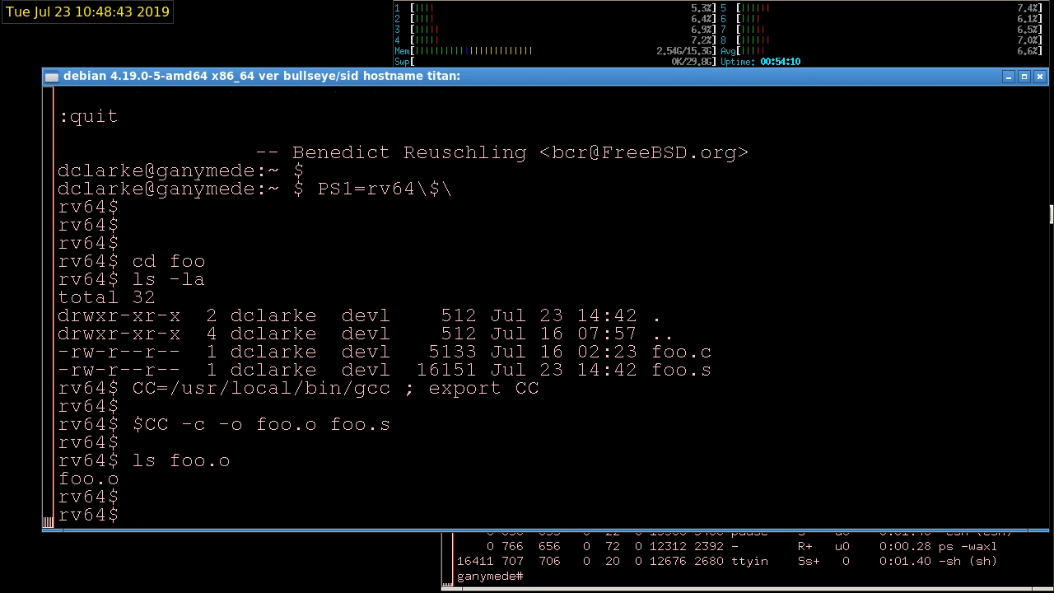
Check foo.o with ls -l (33472 bytes) and file (64-bit RISC-V ELF relocatable)
{"action": "type", "text": "ls -l foo."}
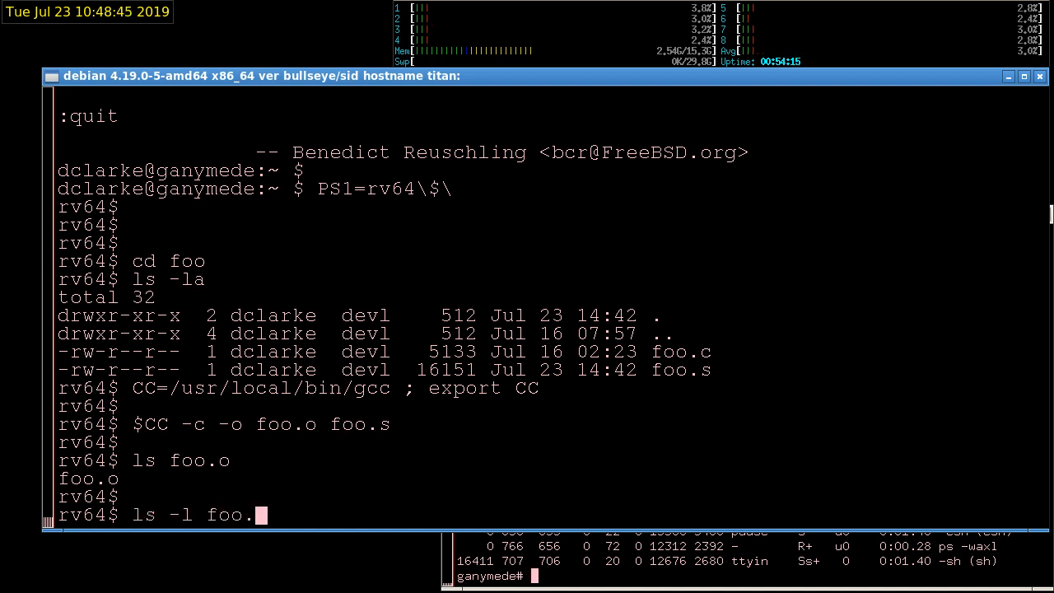
{"action": "key", "text": "Return"}
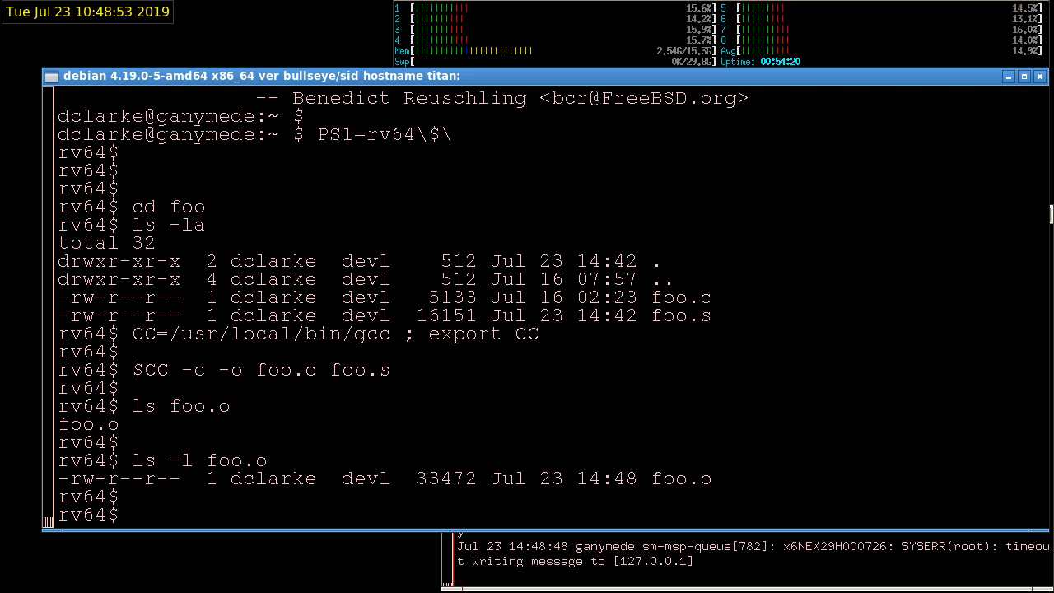
{"action": "type", "text": "fi"}
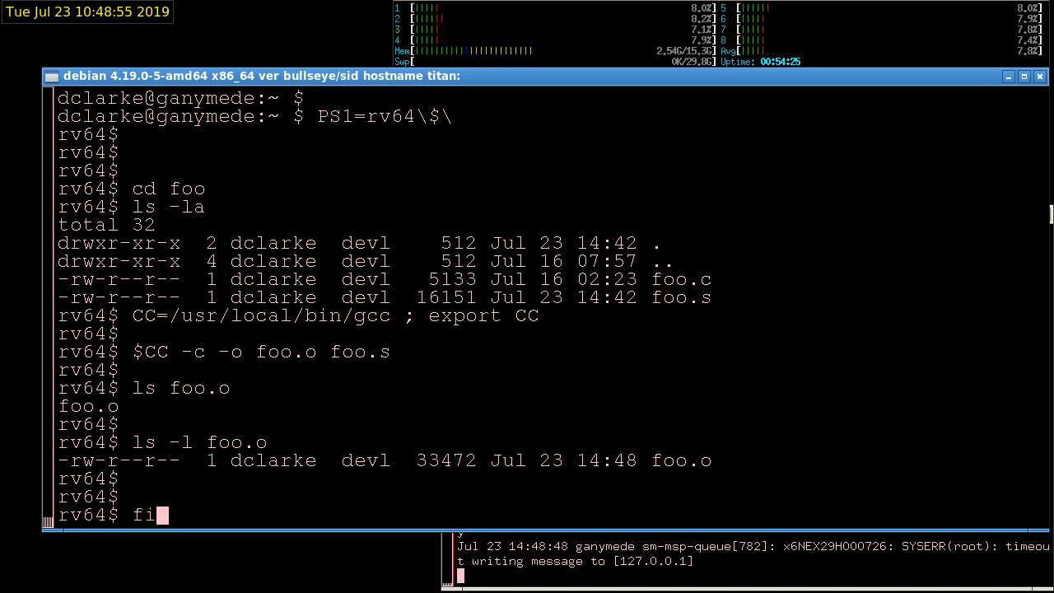
{"action": "type", "text": "le foo.o"}
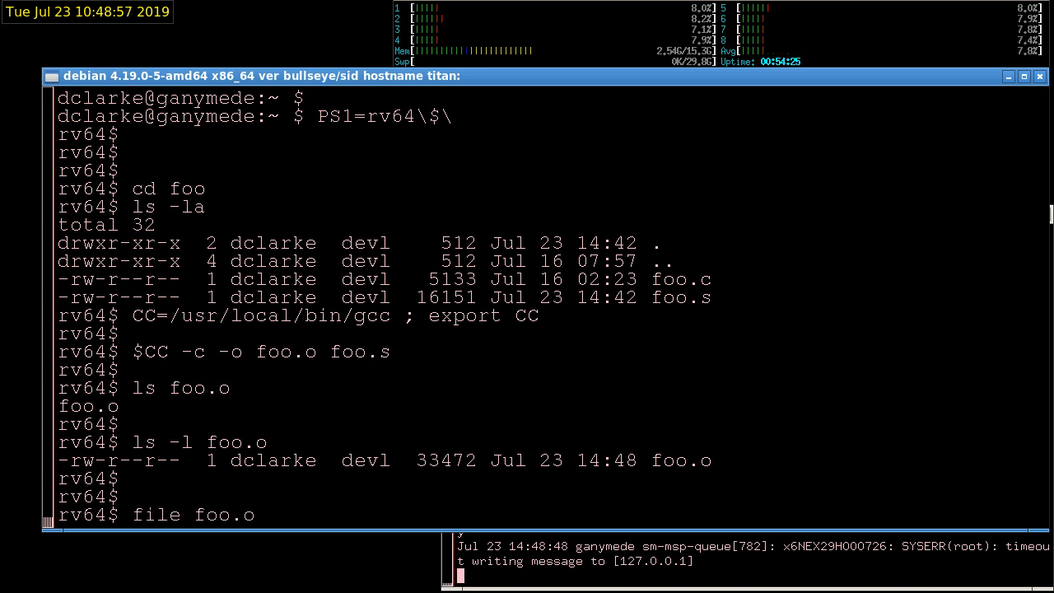
{"action": "key", "text": "Return"}
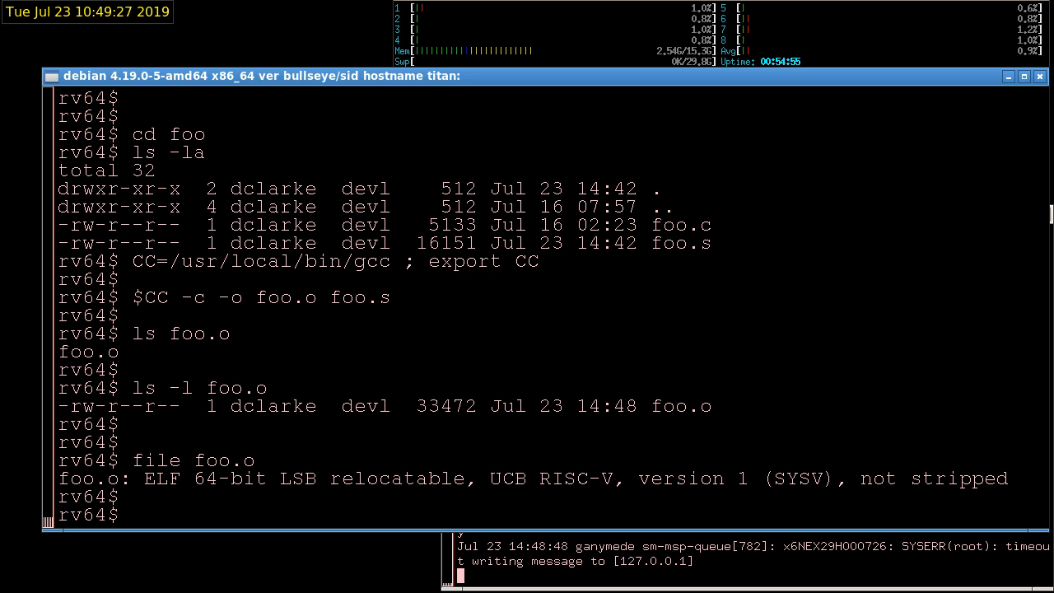
Hex-dump foo.o's first 32 bytes with od -v -N 32 and highlight the f3 byte
{"action": "type", "text": "od -Ax -t x"}
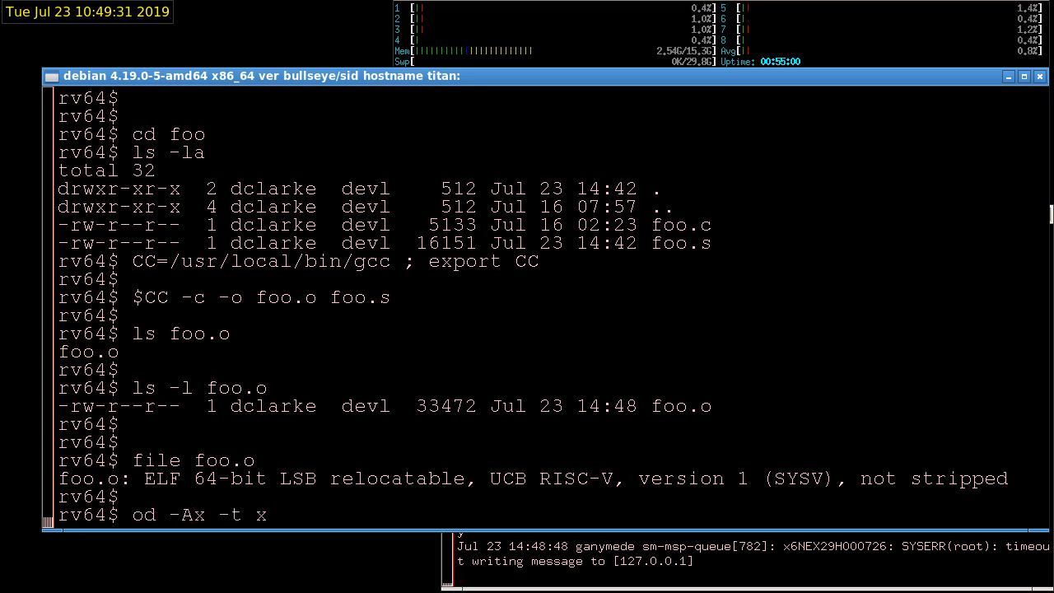
{"action": "type", "text": "1"}
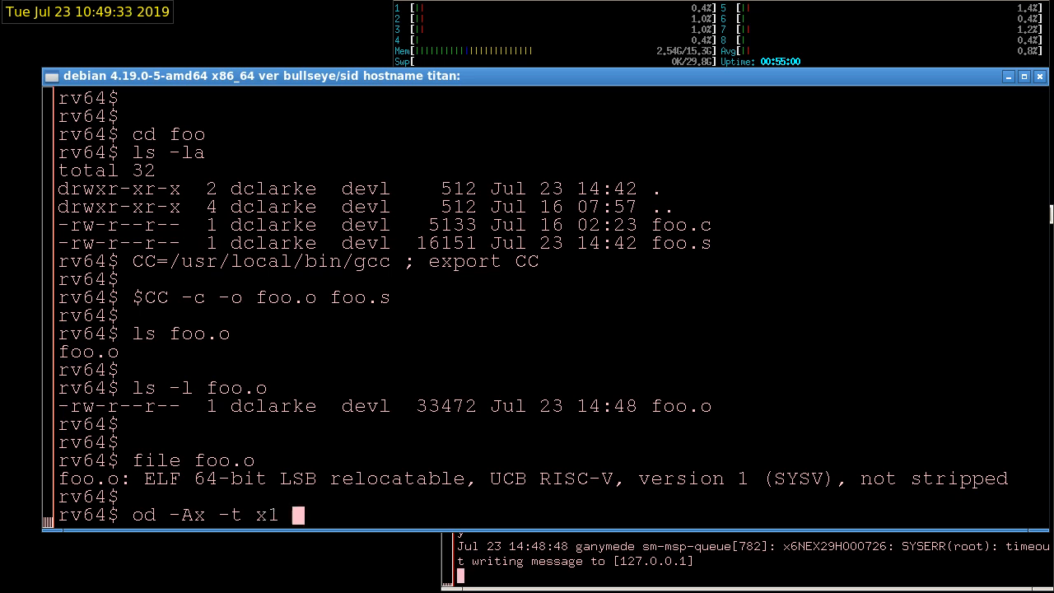
{"action": "type", "text": "-v -"}
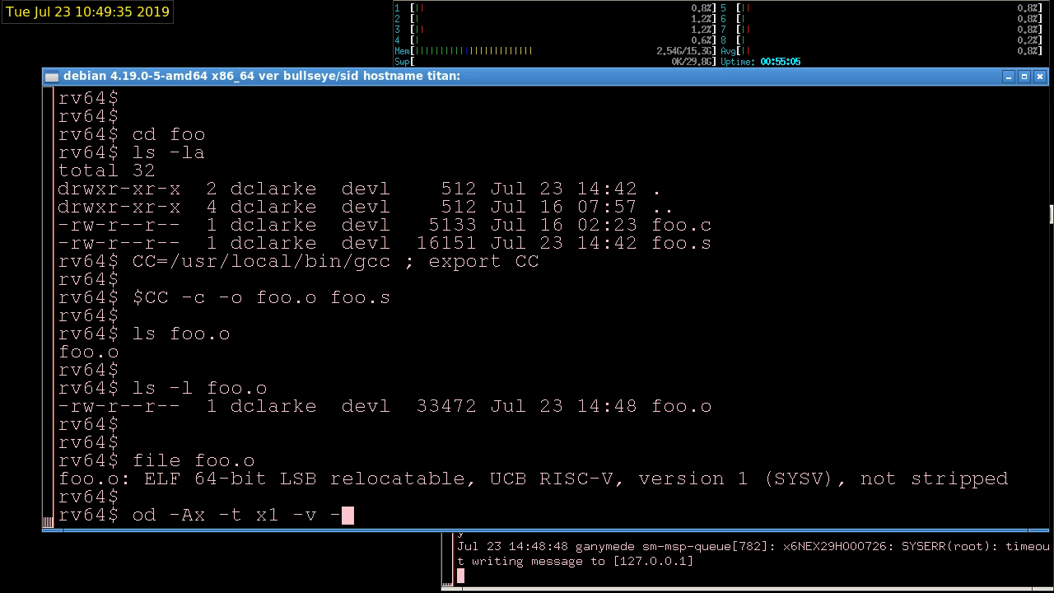
{"action": "type", "text": "N 32"}
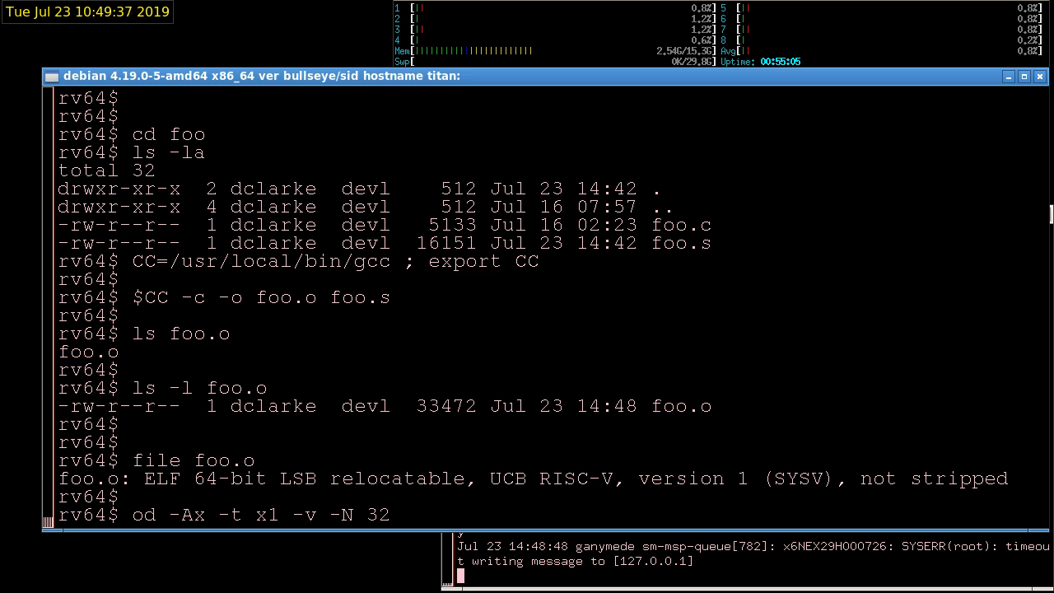
{"action": "type", "text": "foo"}
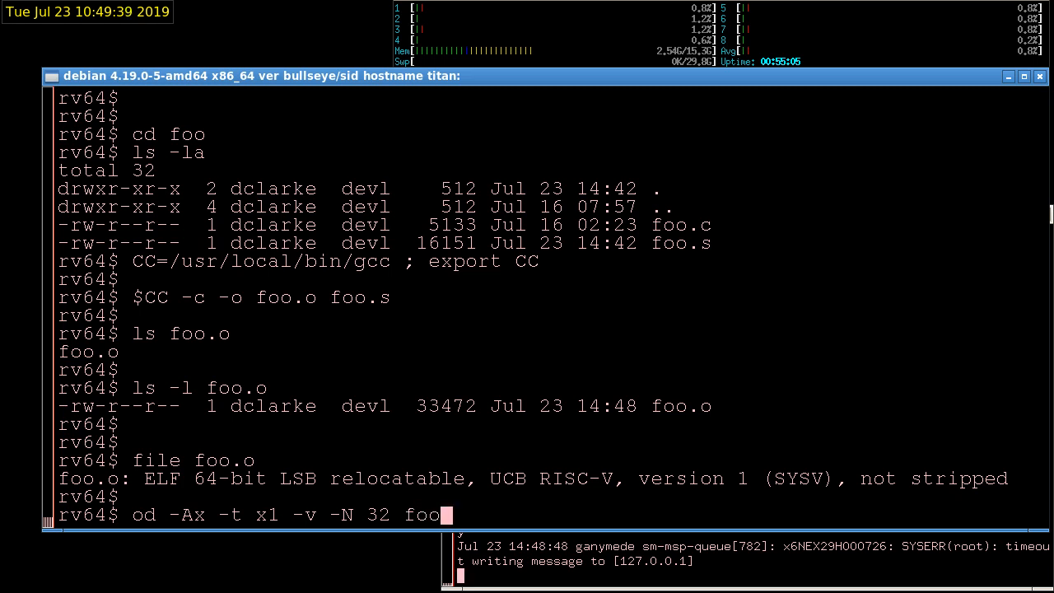
{"action": "type", "text": "o"}
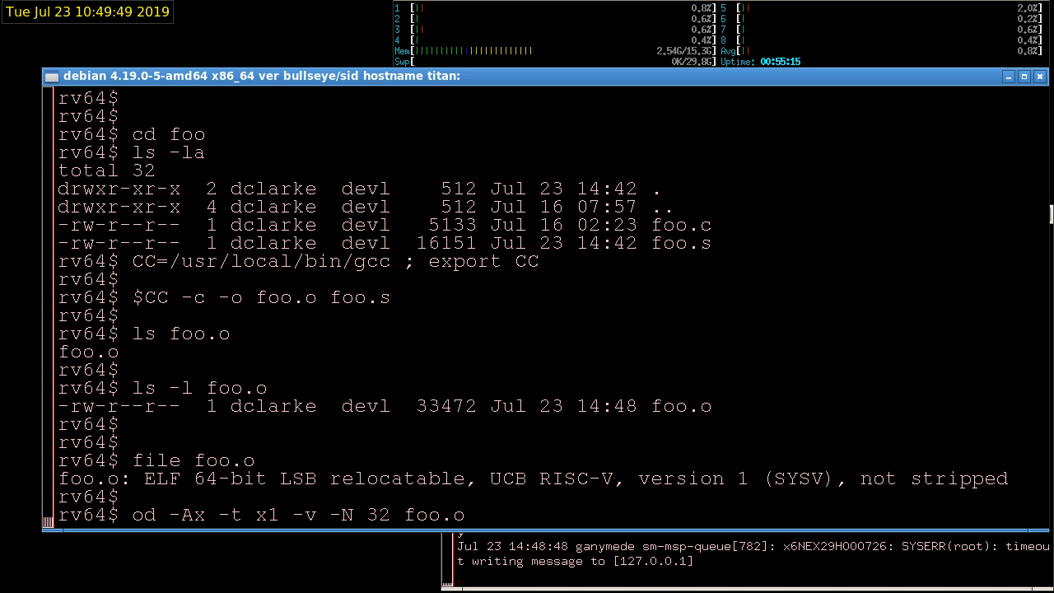
{"action": "key", "text": "Return"}
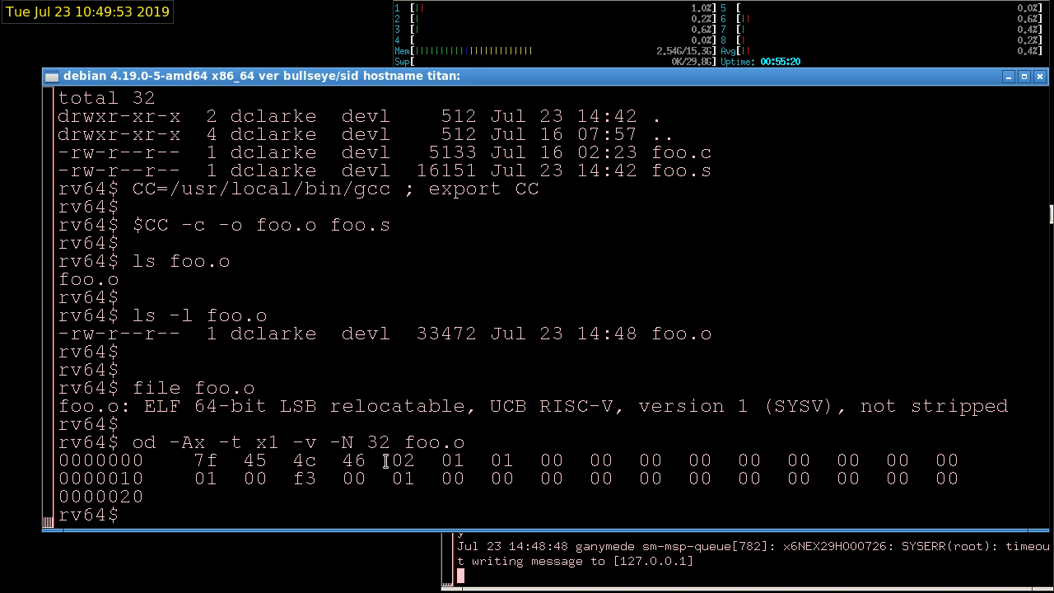
{"action": "left_click_drag", "start_coordinate": [381, 461], "coordinate": [527, 460]}
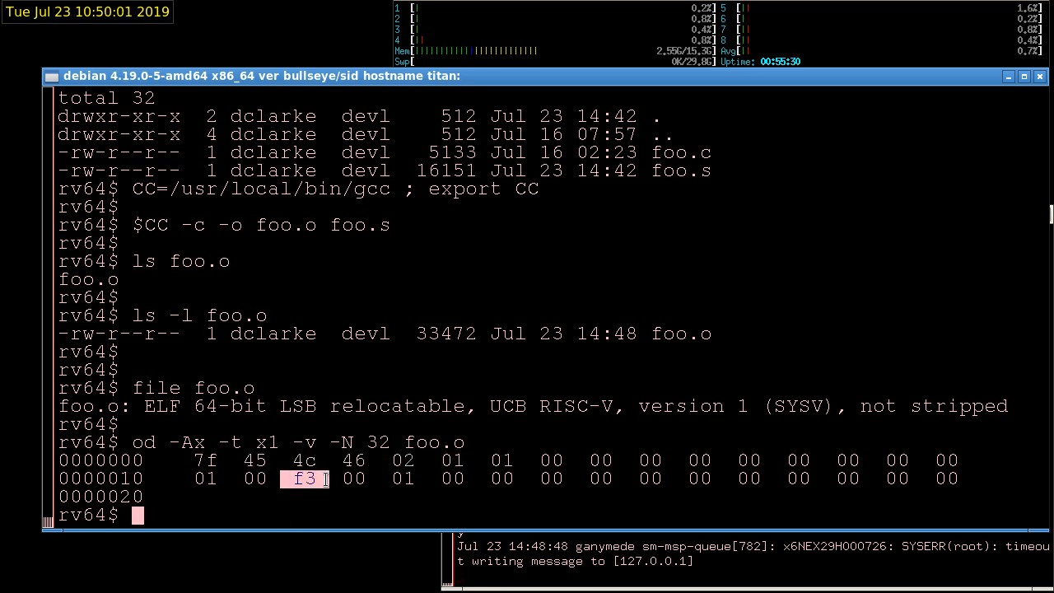
{"action": "mouse_move", "coordinate": [374, 301]}
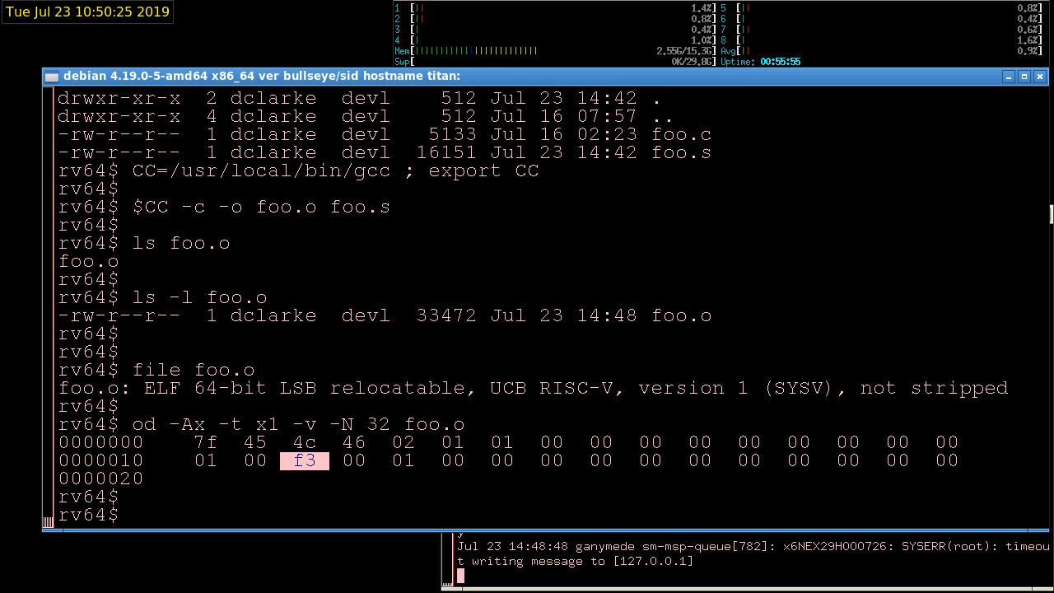
Show foo.o's ELF header with readelf -delV piped through more, then leave the pager
{"action": "type", "text": "re"}
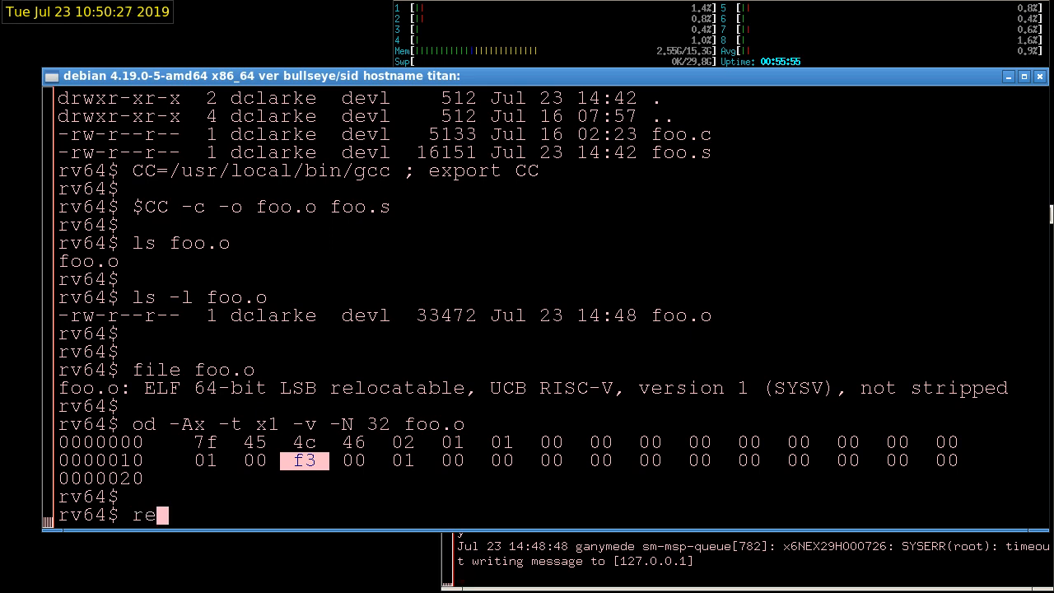
{"action": "type", "text": "adelf"}
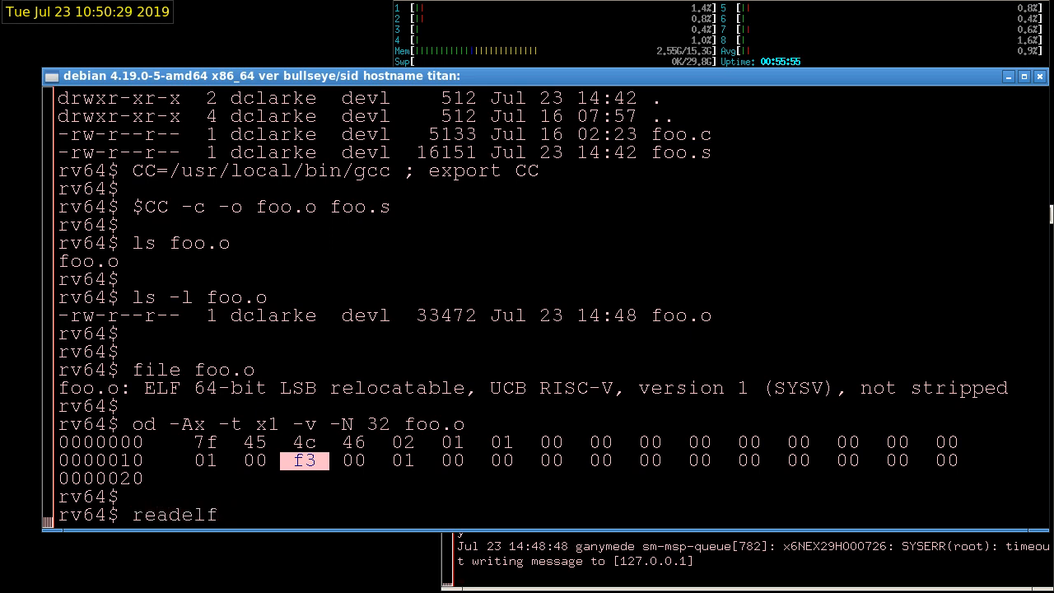
{"action": "type", "text": "-delV"}
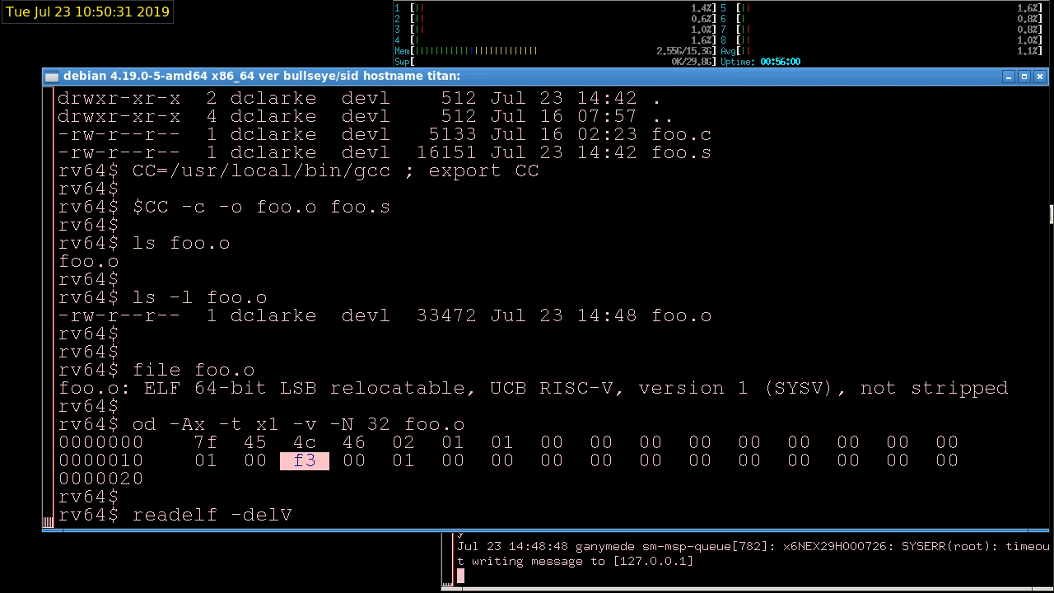
{"action": "type", "text": "foo.o |"}
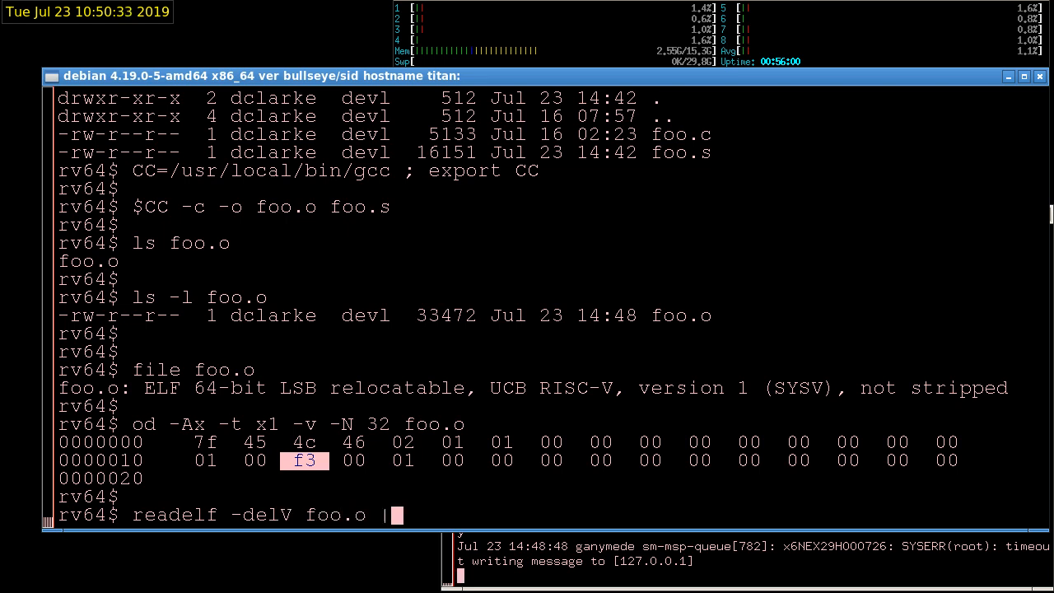
{"action": "type", "text": "more"}
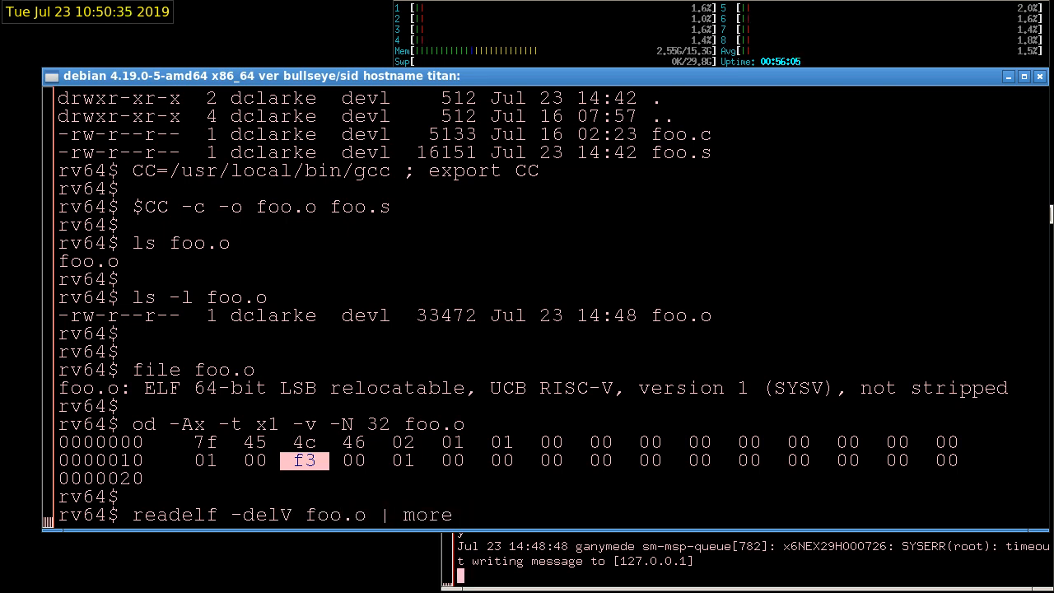
{"action": "key", "text": "Return"}
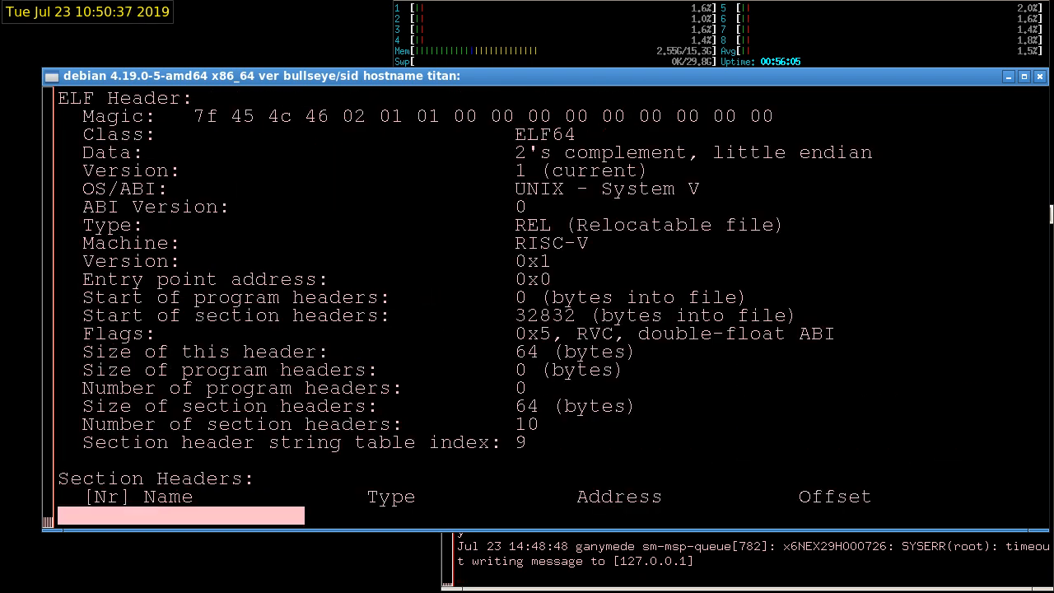
{"action": "key", "text": "Return"}
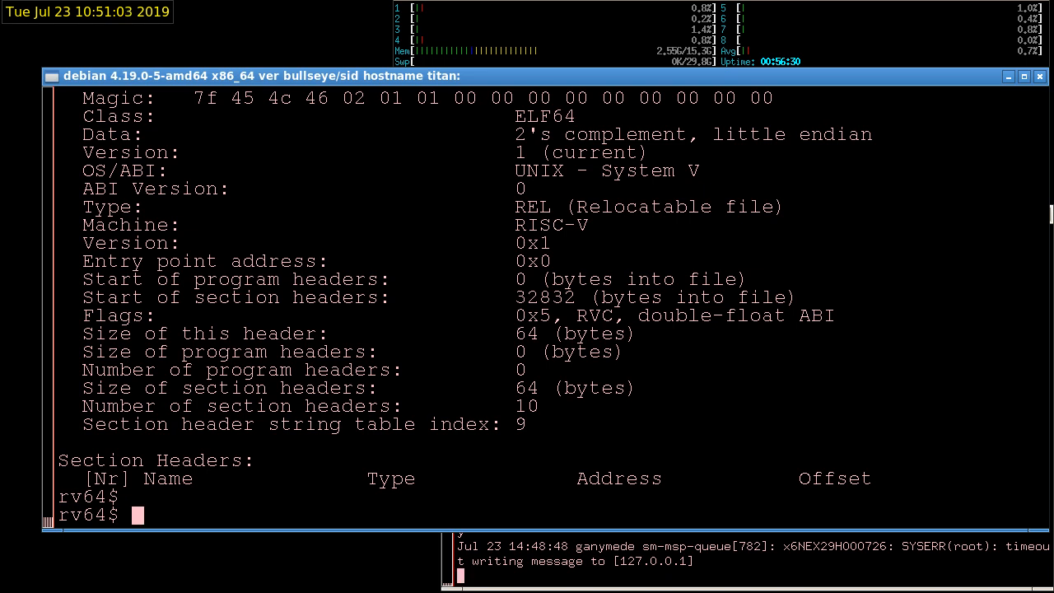
List foo.c, foo.o and foo.s with ls -la and begin a $CC command
{"action": "type", "text": "ls -la"}
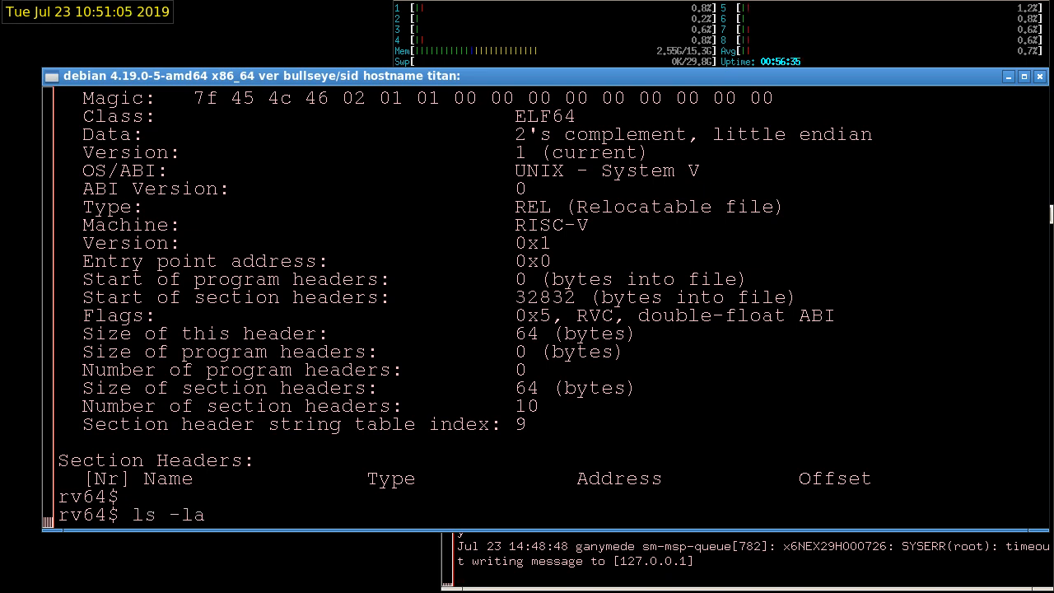
{"action": "key", "text": "Return"}
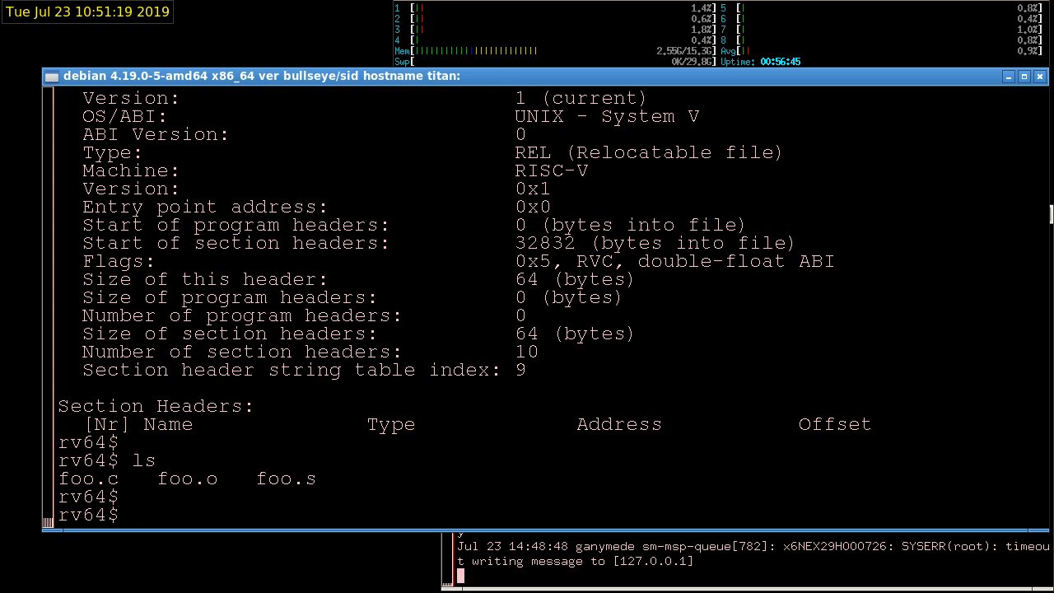
{"action": "type", "text": "$CC"}
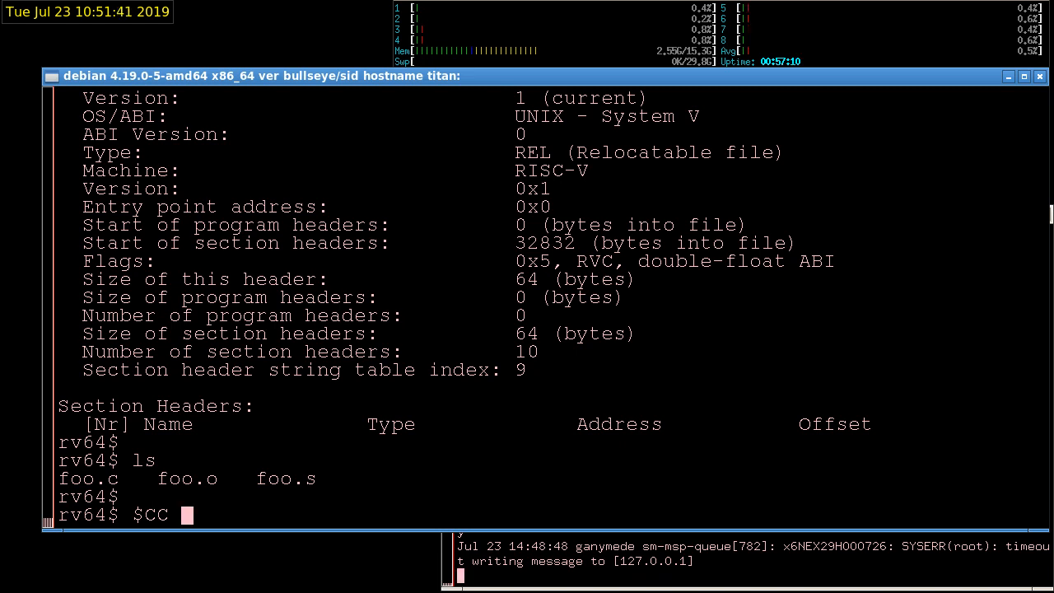
Run $CC -o foo foo.o; ld fails, unable to find -lgcc and -lc
{"action": "type", "text": "-"}
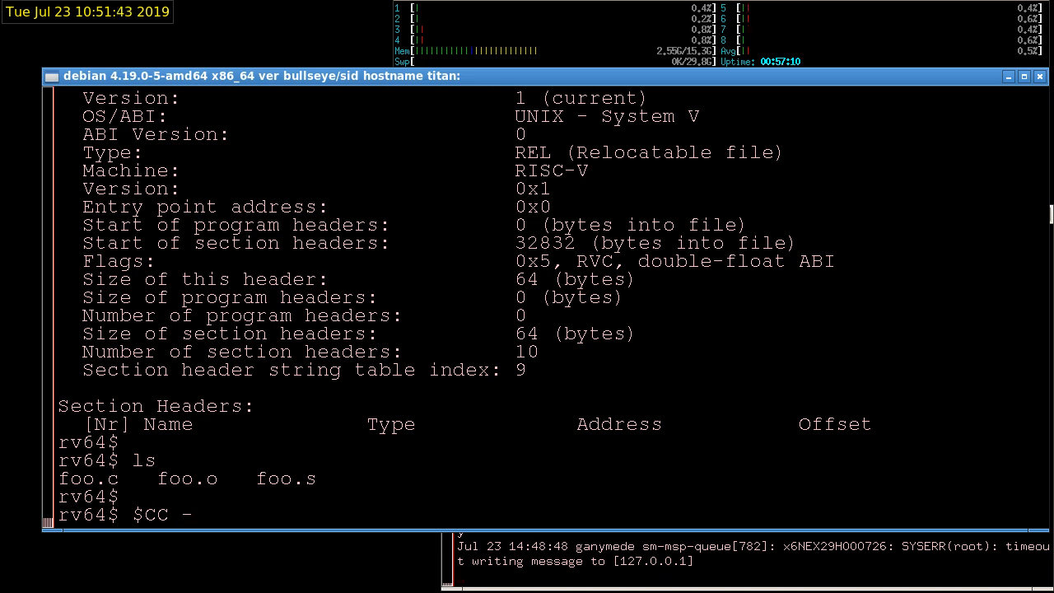
{"action": "type", "text": "o foo"}
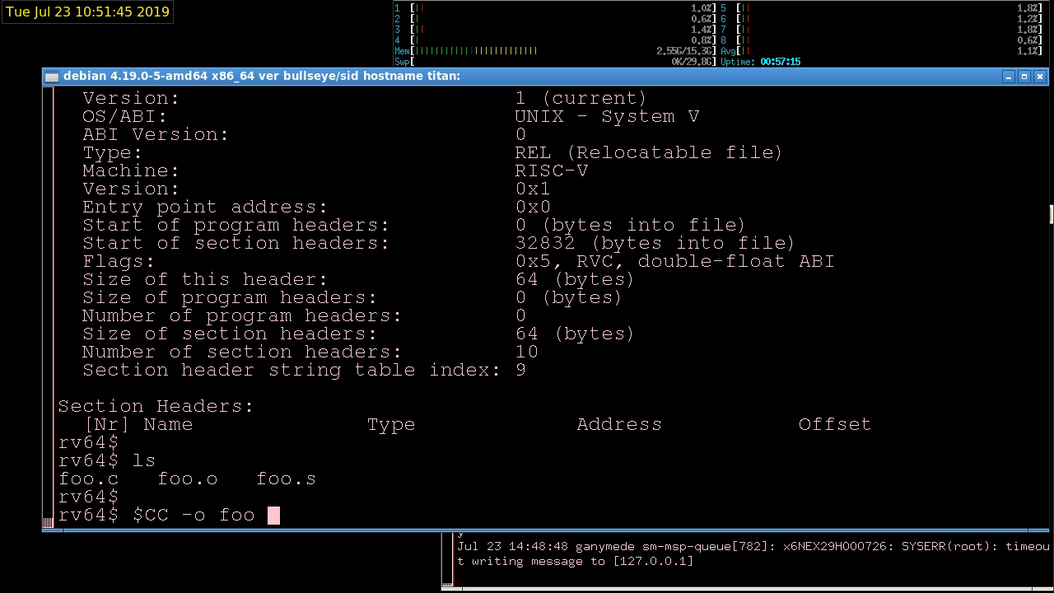
{"action": "type", "text": "foo.o"}
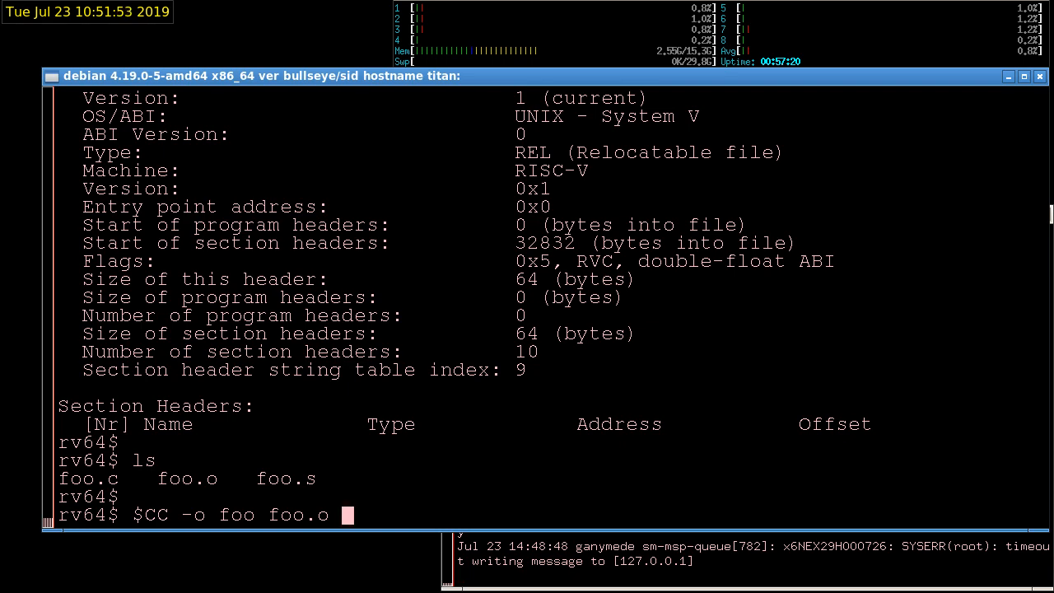
{"action": "key", "text": "Return"}
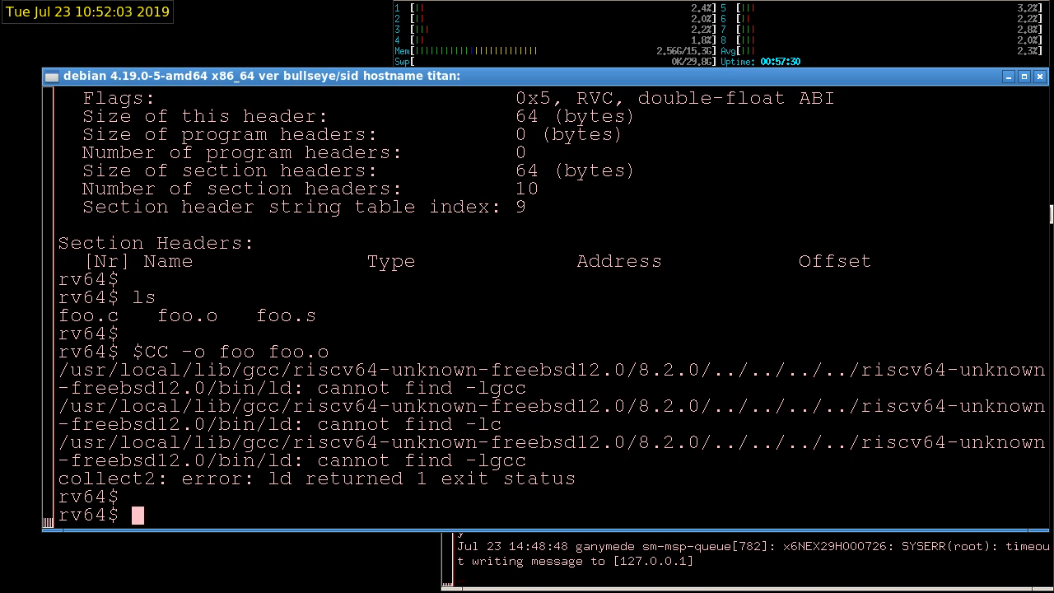
List the libgcc libraries in /usr/lib, showing libgcc.a and libgcc_s.so
{"action": "type", "text": "ls /"}
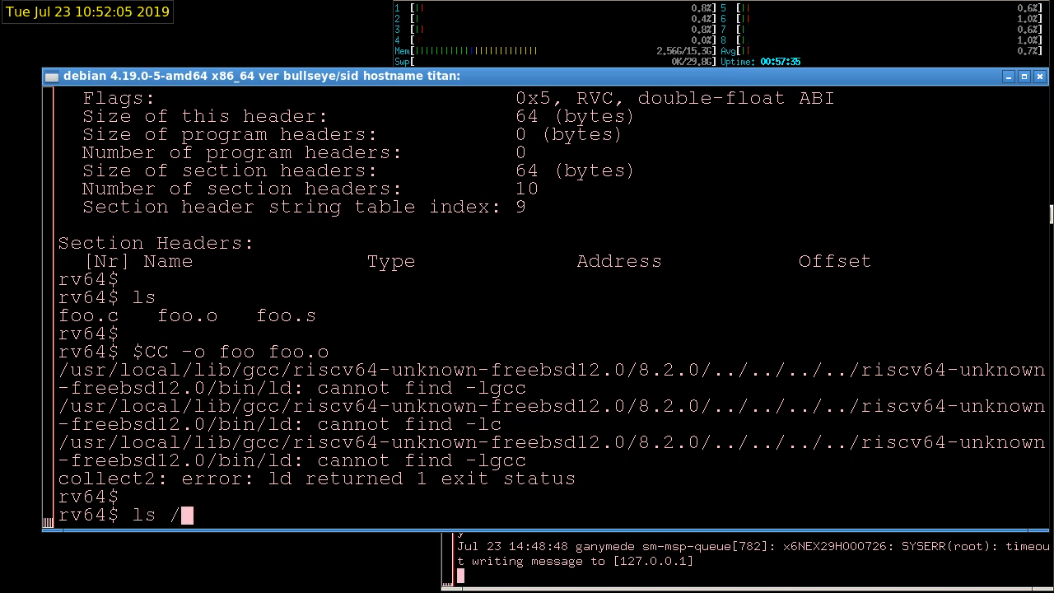
{"action": "type", "text": "usr/li"}
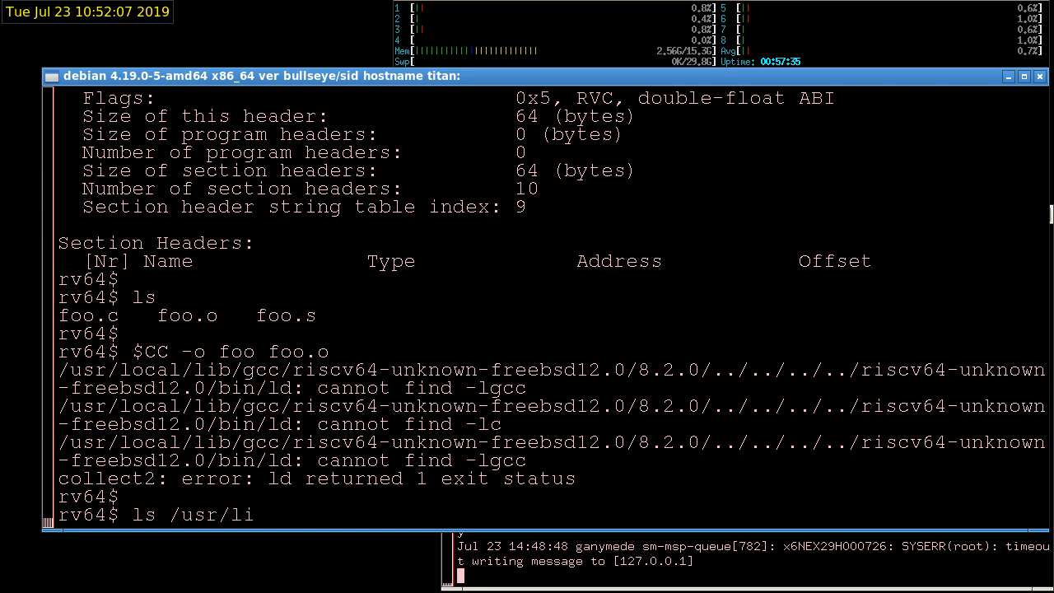
{"action": "type", "text": "b/li"}
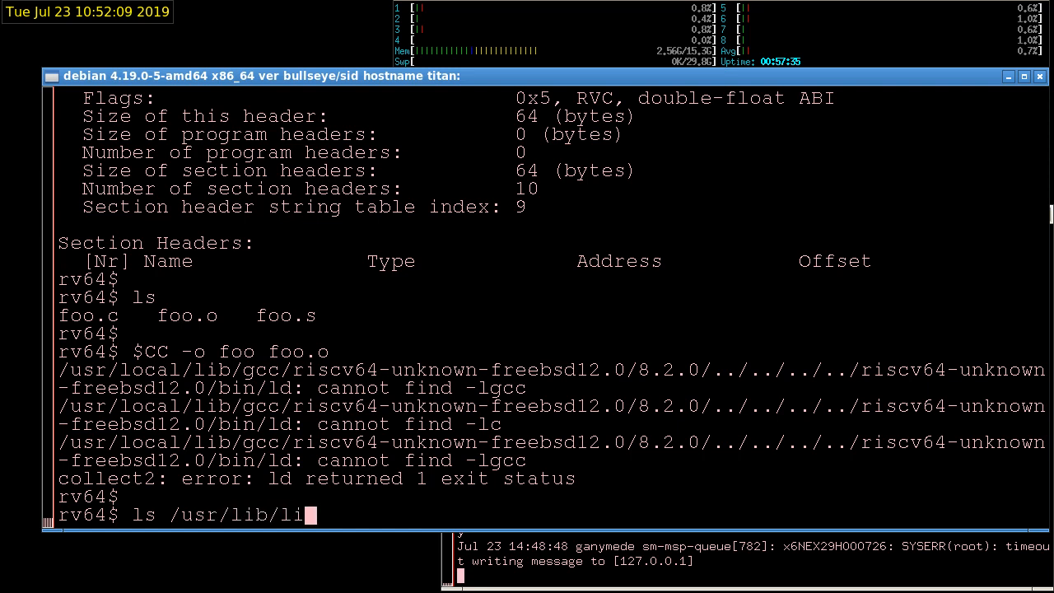
{"action": "key", "text": "Return"}
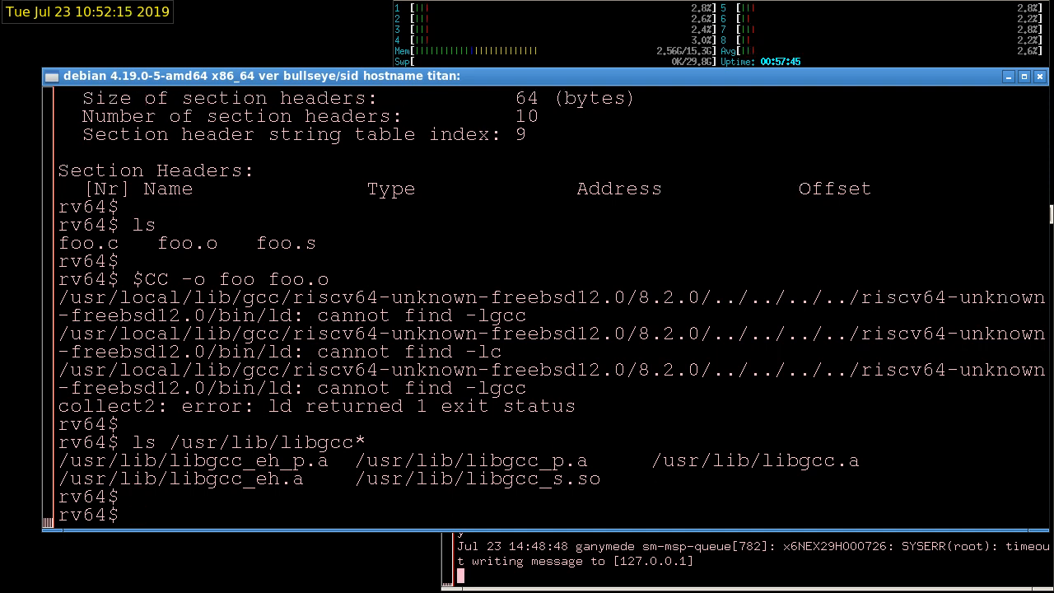
List the libc libraries in /usr/lib, confirming libc.a and libc.so exist
{"action": "type", "text": "ls /usr/"}
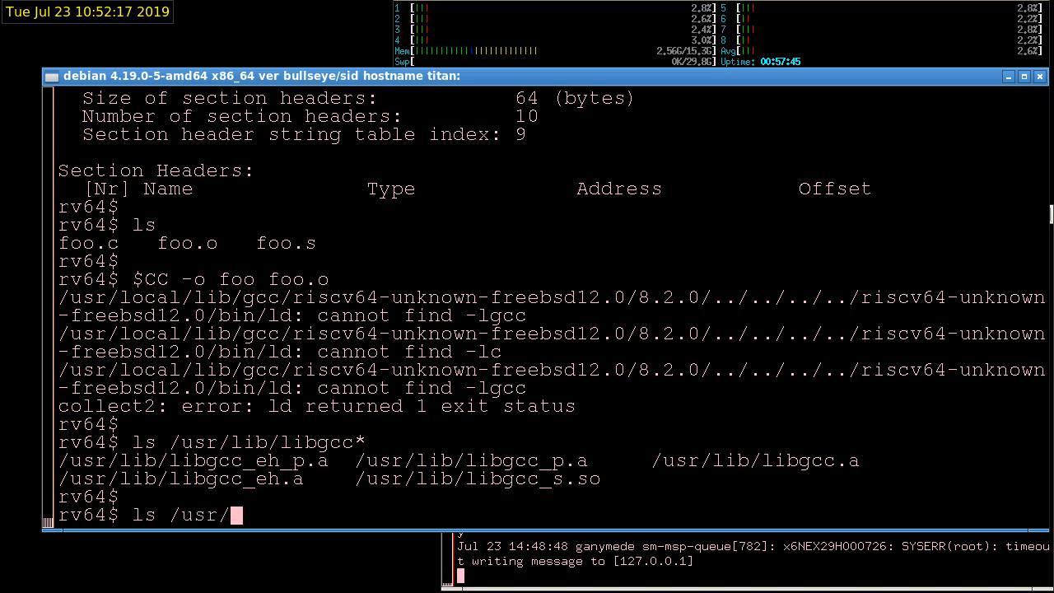
{"action": "type", "text": "lib"}
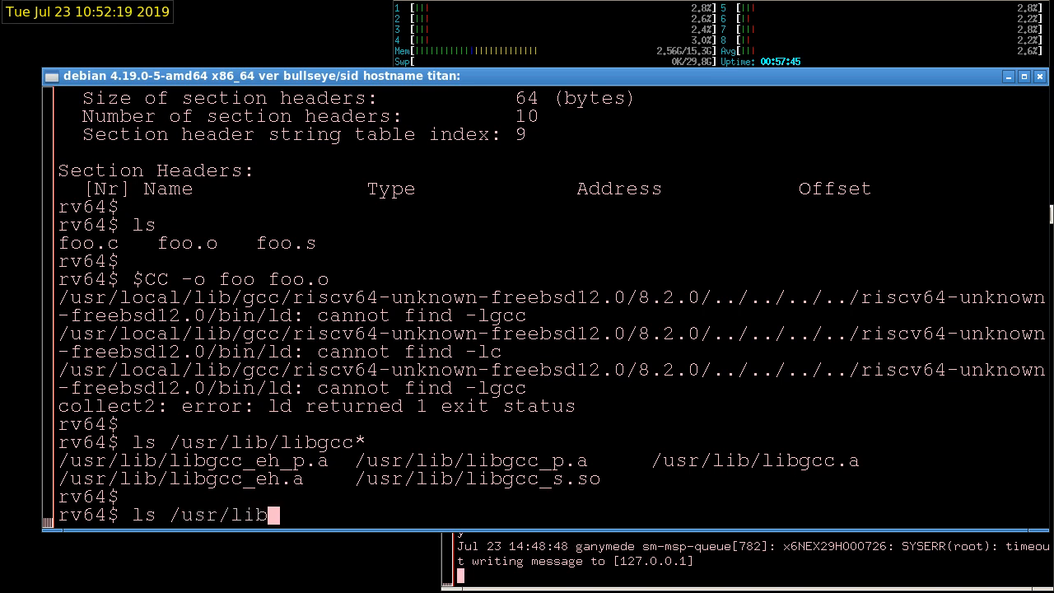
{"action": "type", "text": "li"}
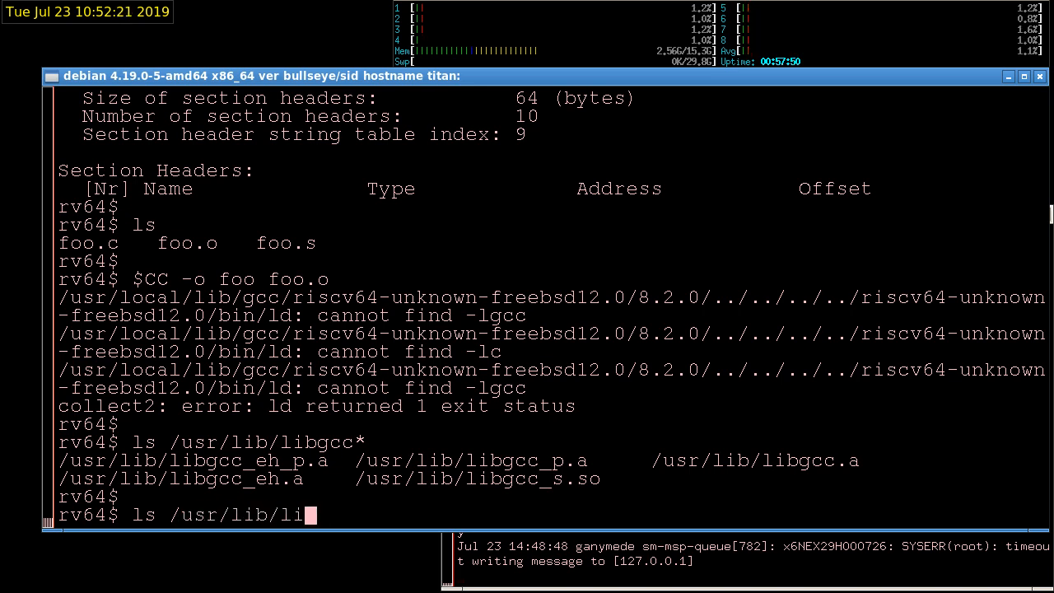
{"action": "key", "text": "Return"}
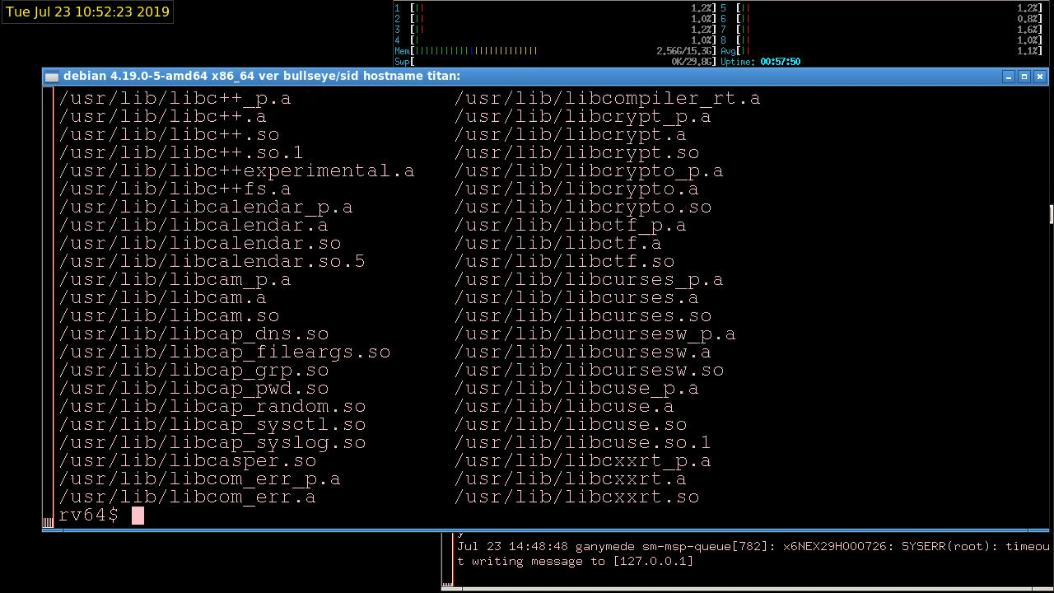
{"action": "key", "text": "Return"}
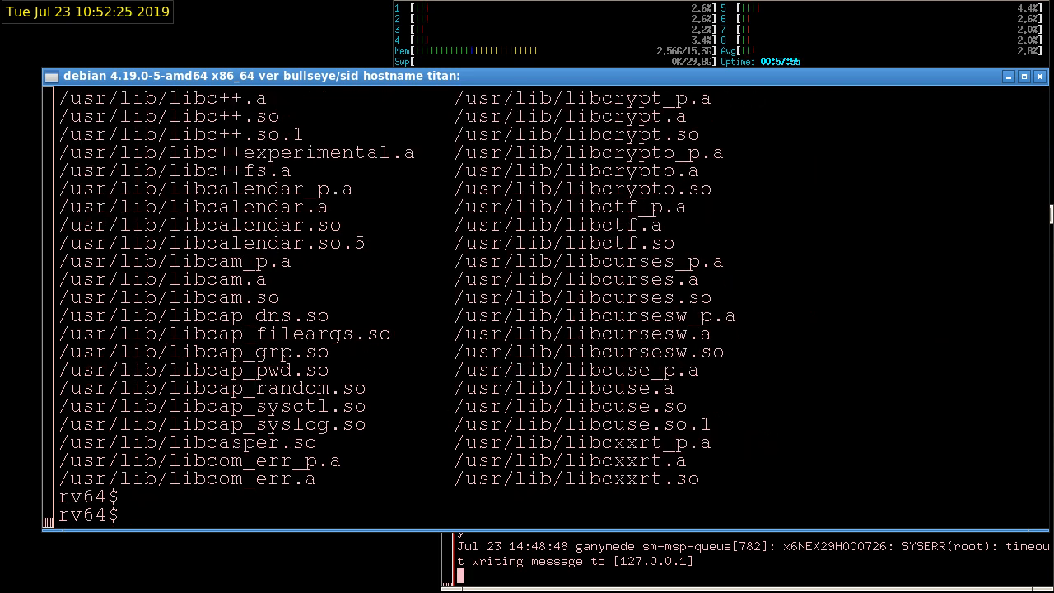
{"action": "type", "text": "ls /usr/lib/libc*"}
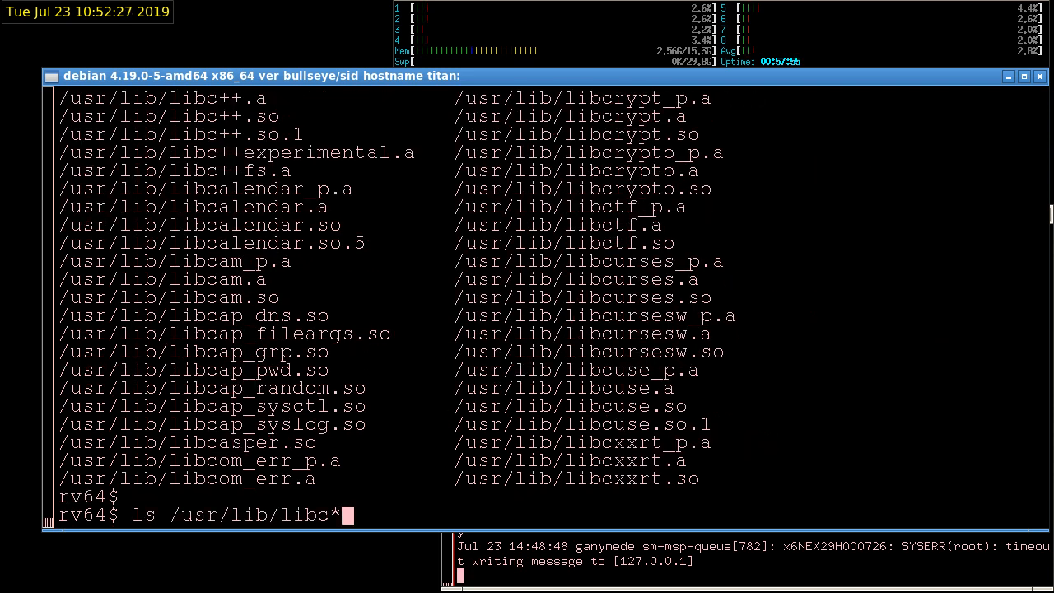
{"action": "type", "text": "."}
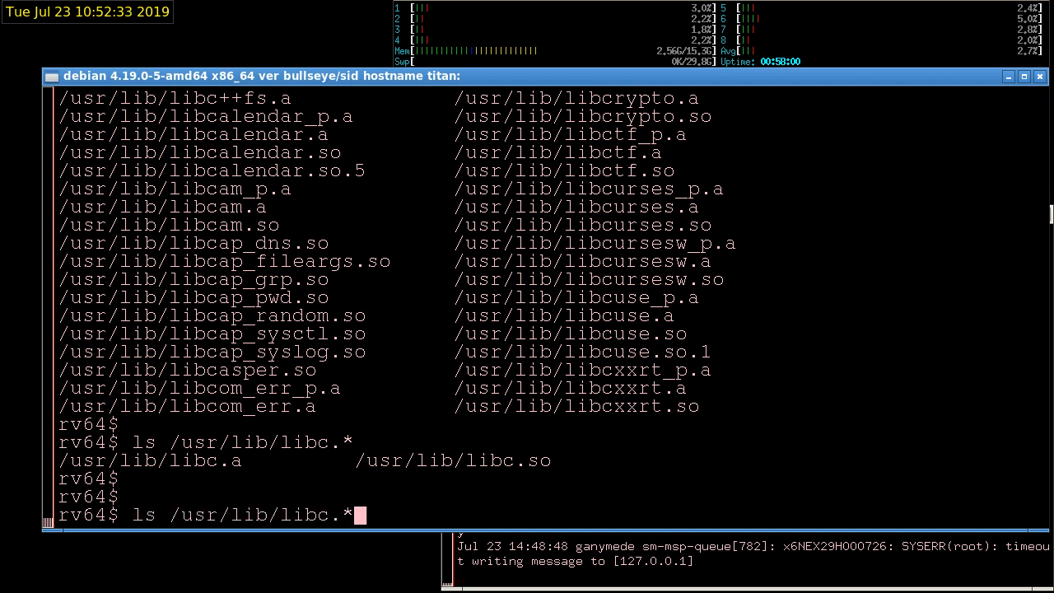
Link foo.o into foo with -L/usr/lib and verify it is a RISC-V FreeBSD executable
{"action": "type", "text": "$CC -o foo foo.o"}
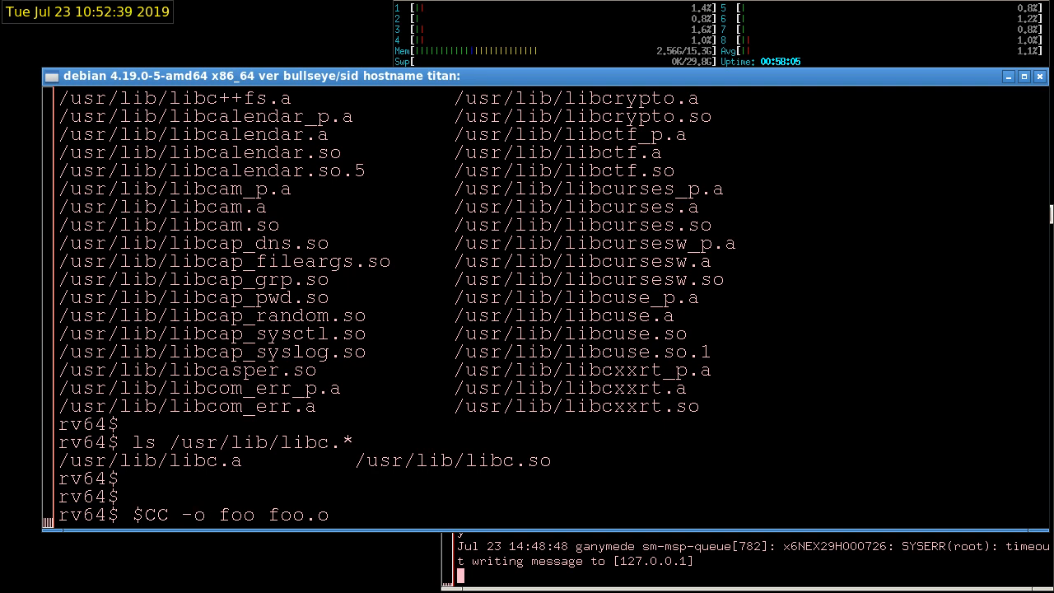
{"action": "type", "text": "-L"}
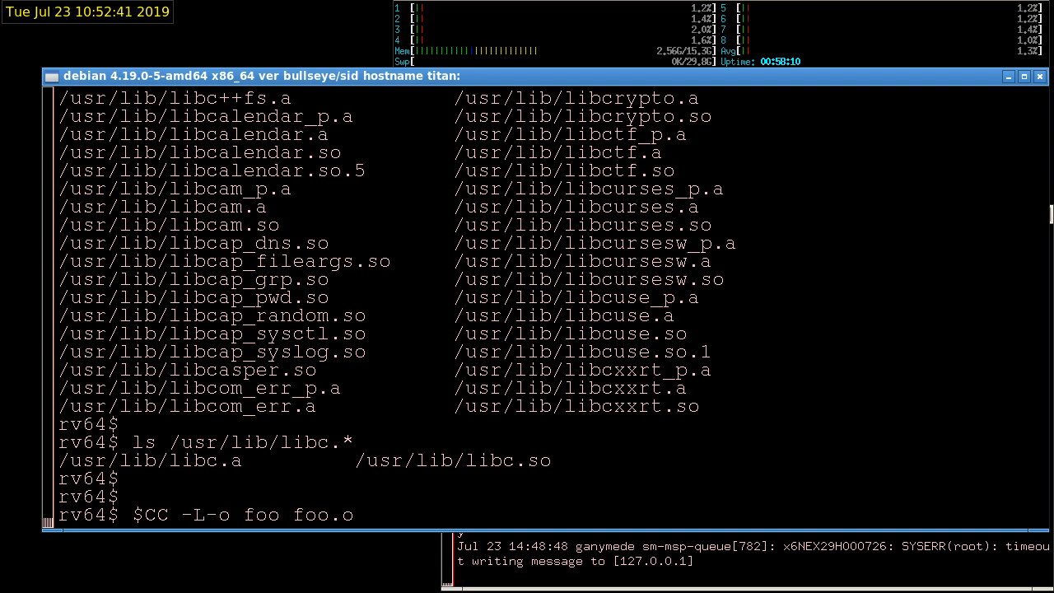
{"action": "type", "text": "/"}
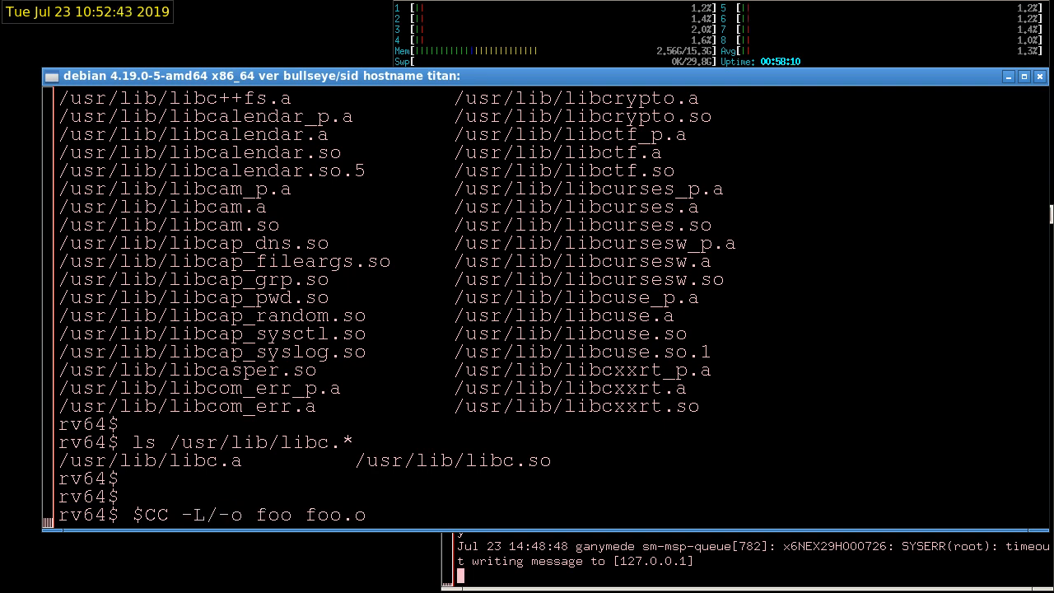
{"action": "type", "text": "usr/lib"}
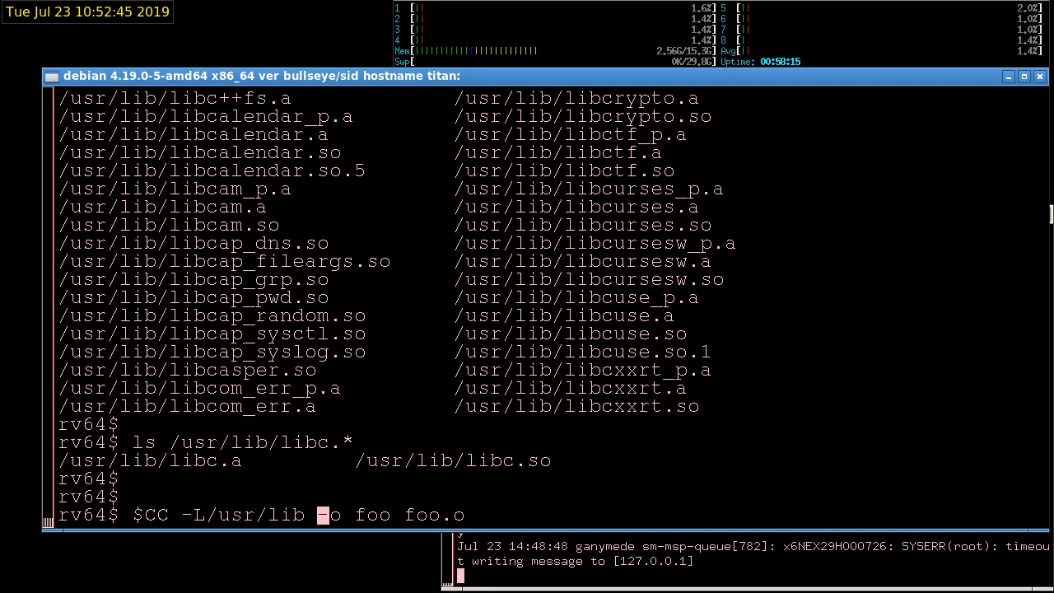
{"action": "key", "text": "Return"}
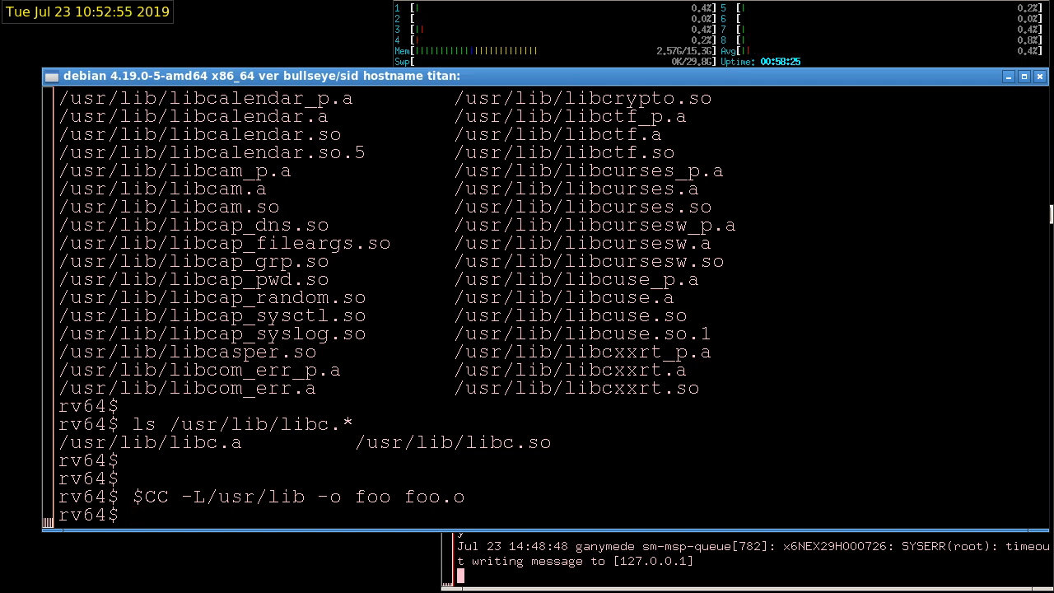
{"action": "type", "text": "fi"}
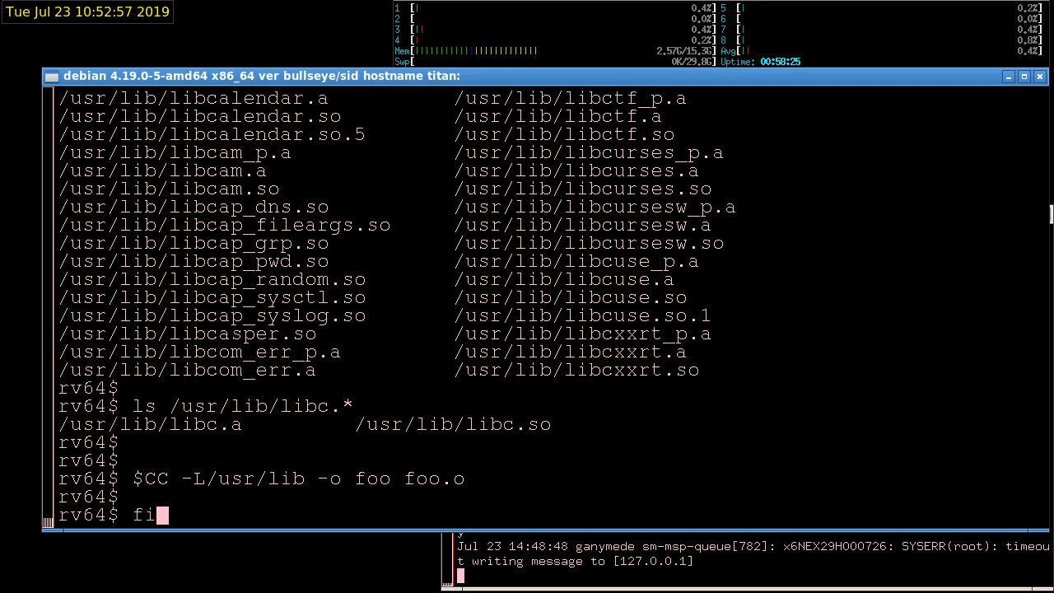
{"action": "key", "text": "Return"}
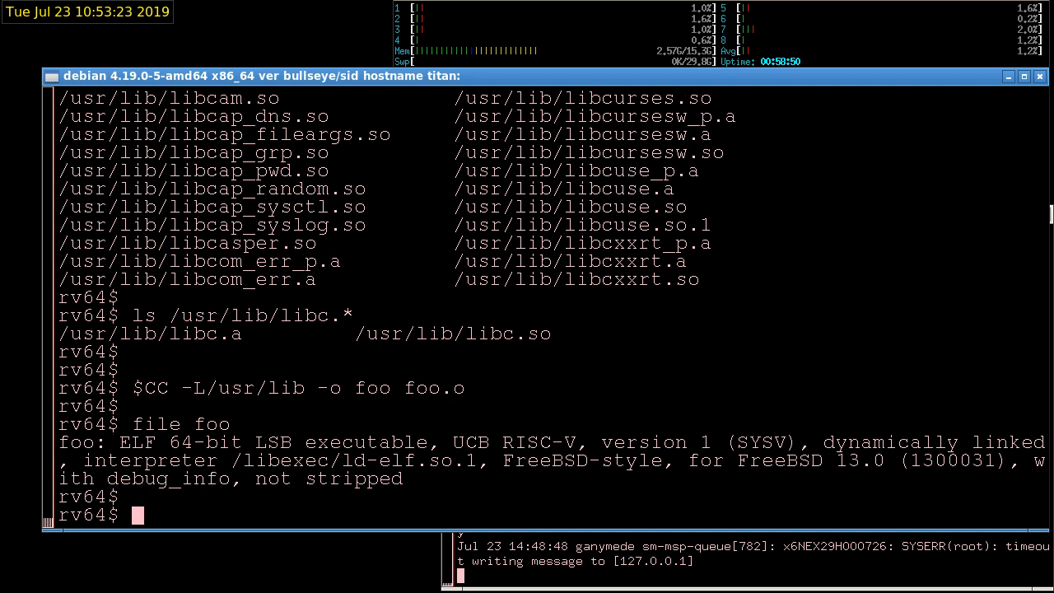
View foo's readelf -delV header, selecting type EXEC at entry 0x10580, and rerun it
{"action": "type", "text": "readelf"}
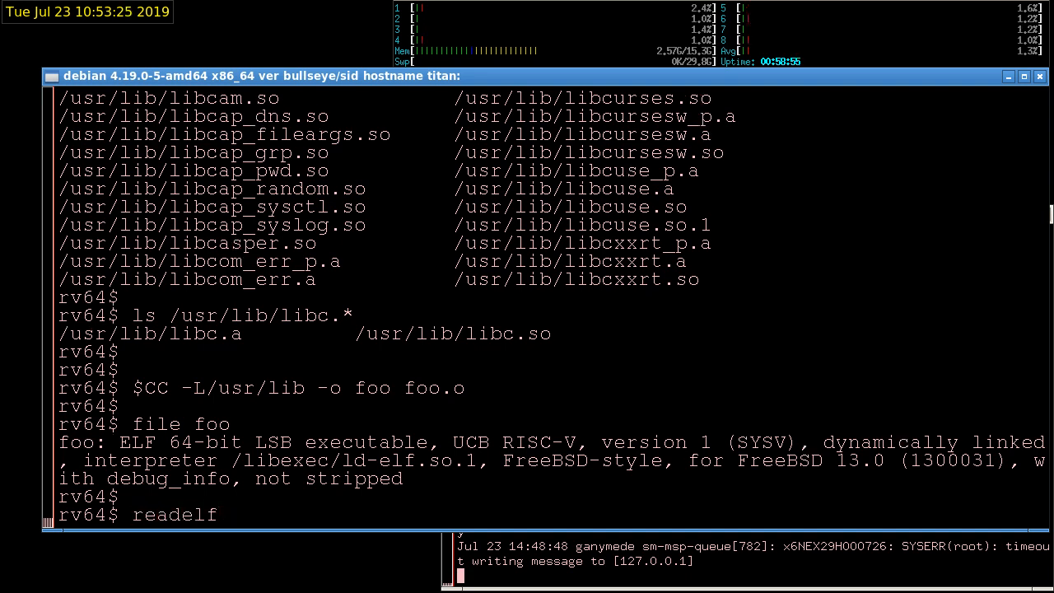
{"action": "type", "text": "-delV"}
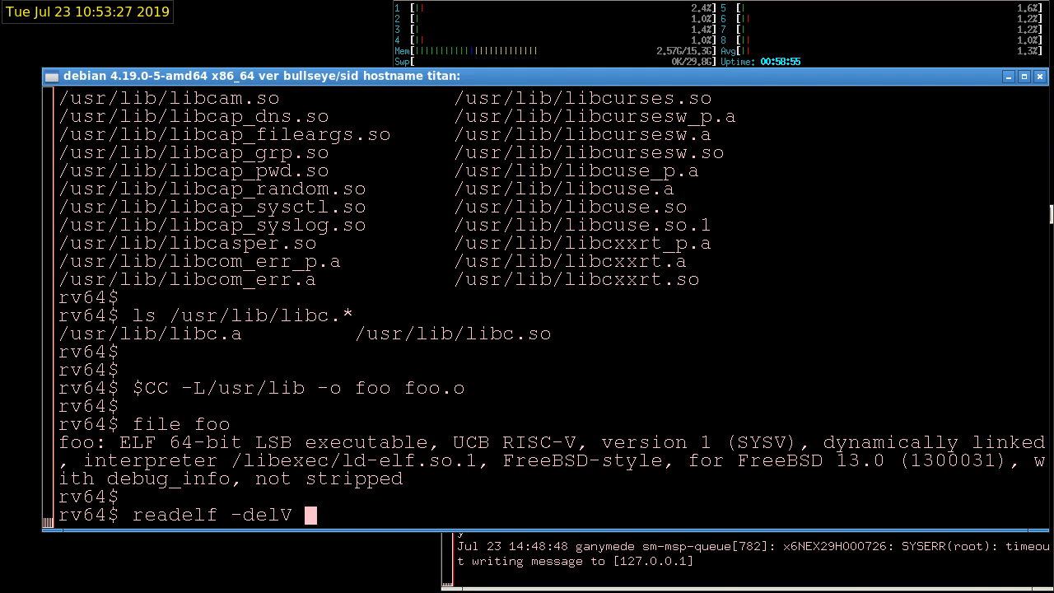
{"action": "type", "text": "foo | m"}
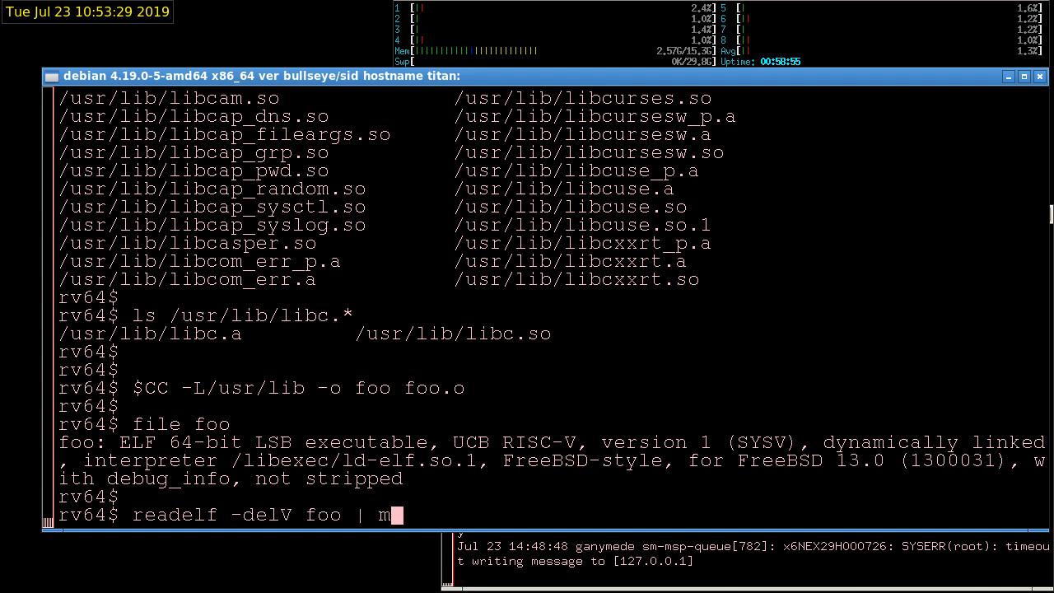
{"action": "key", "text": "Return"}
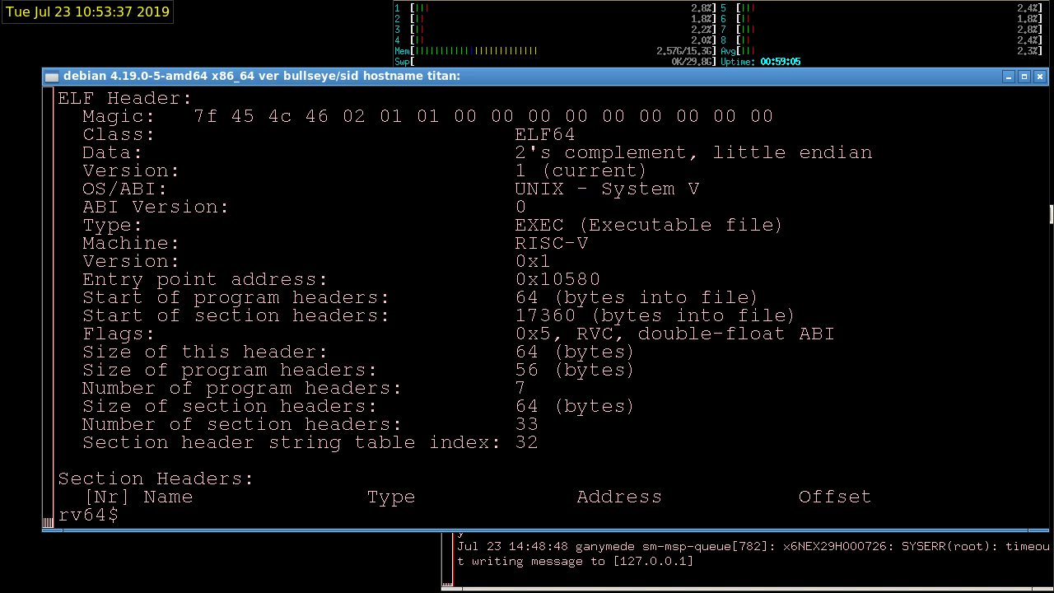
{"action": "mouse_move", "coordinate": [486, 224]}
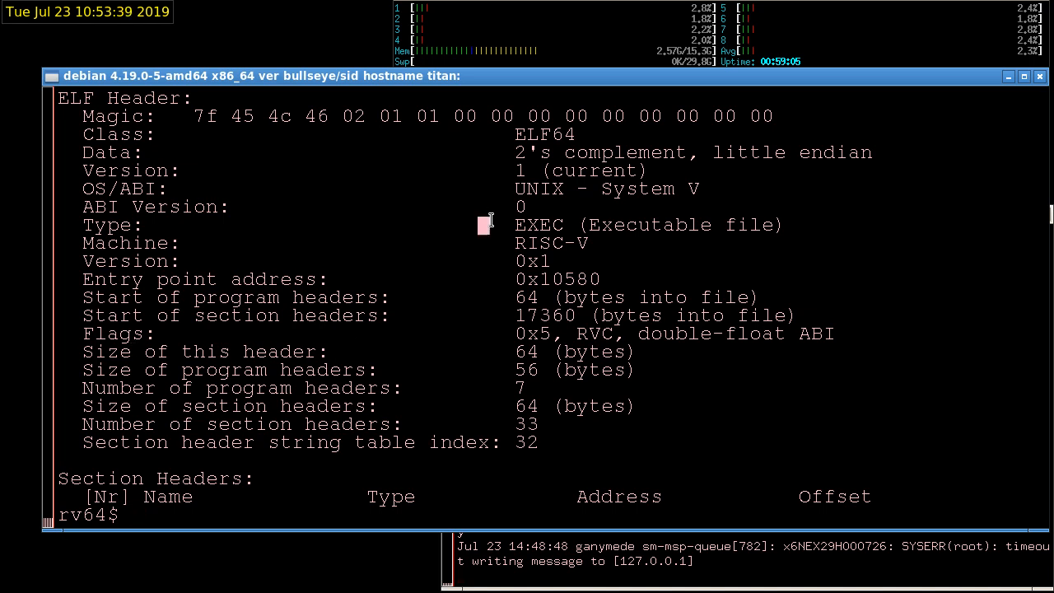
{"action": "double_click", "coordinate": [642, 225]}
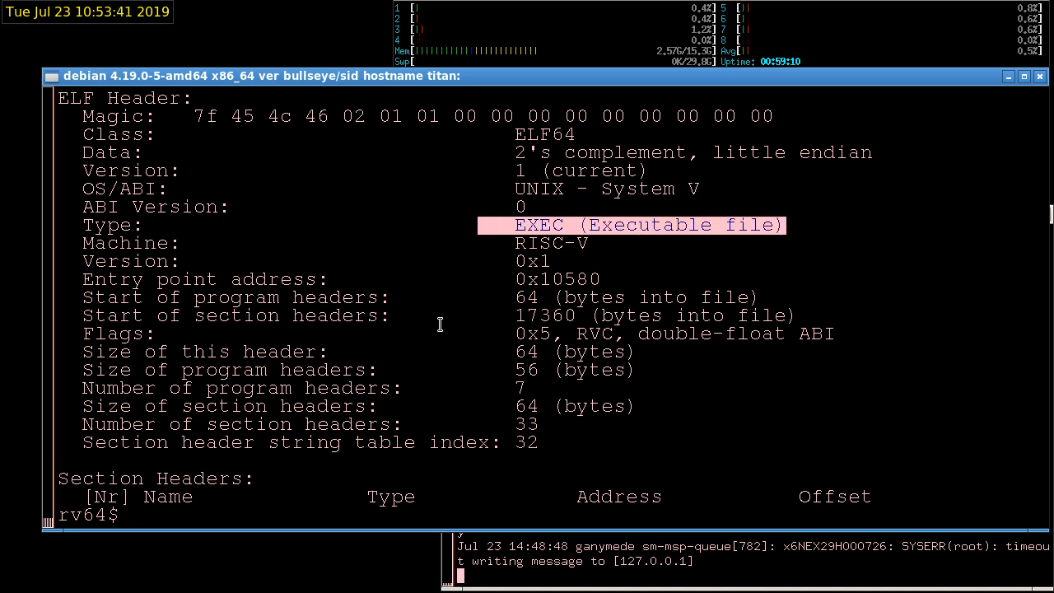
{"action": "type", "text": "readelf -delV foo | more"}
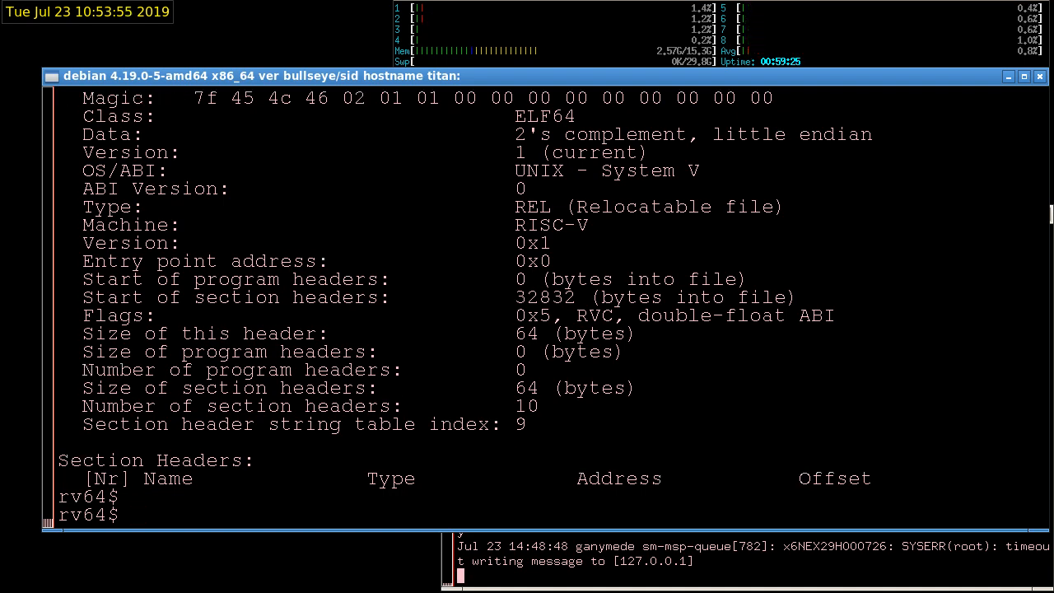
Run ./foo and scroll through its sizeof/alignof and limits tables
{"action": "type", "text": "./foo"}
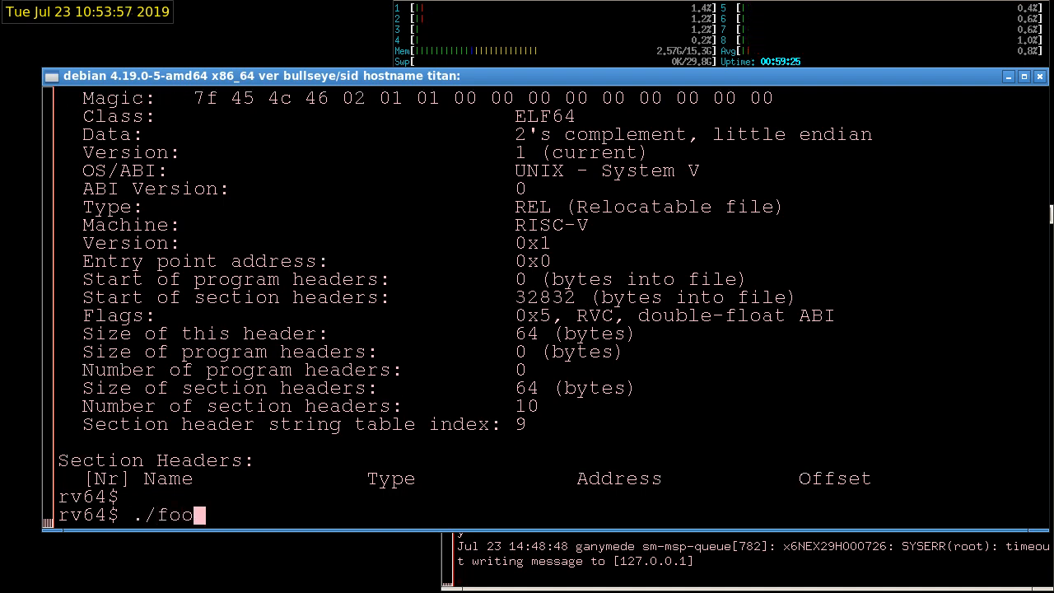
{"action": "key", "text": "Return"}
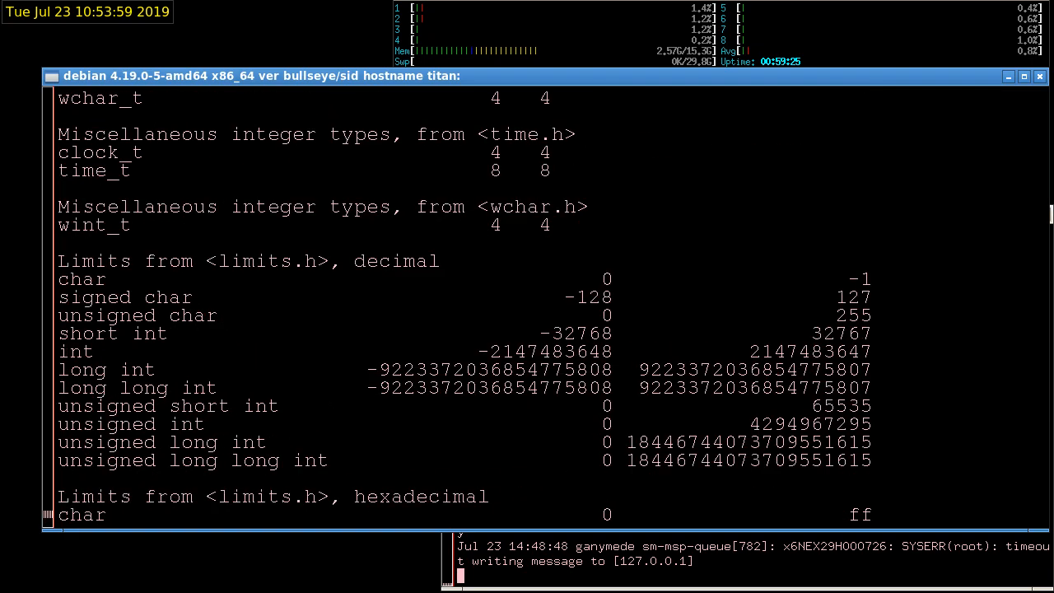
{"action": "scroll", "scroll_direction": "up", "scroll_amount": 3}
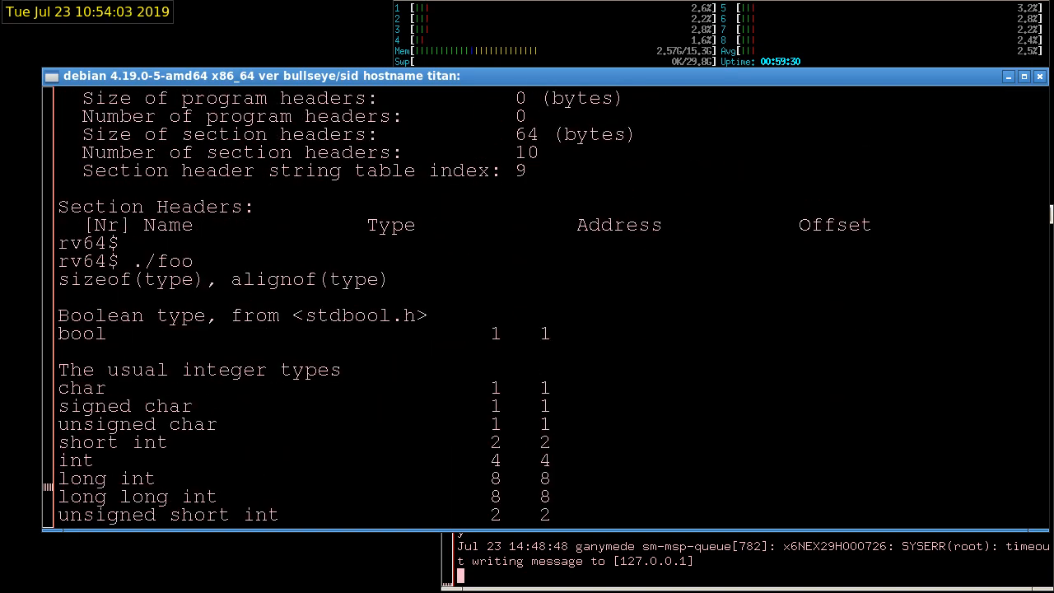
{"action": "scroll", "scroll_direction": "down", "scroll_amount": 3}
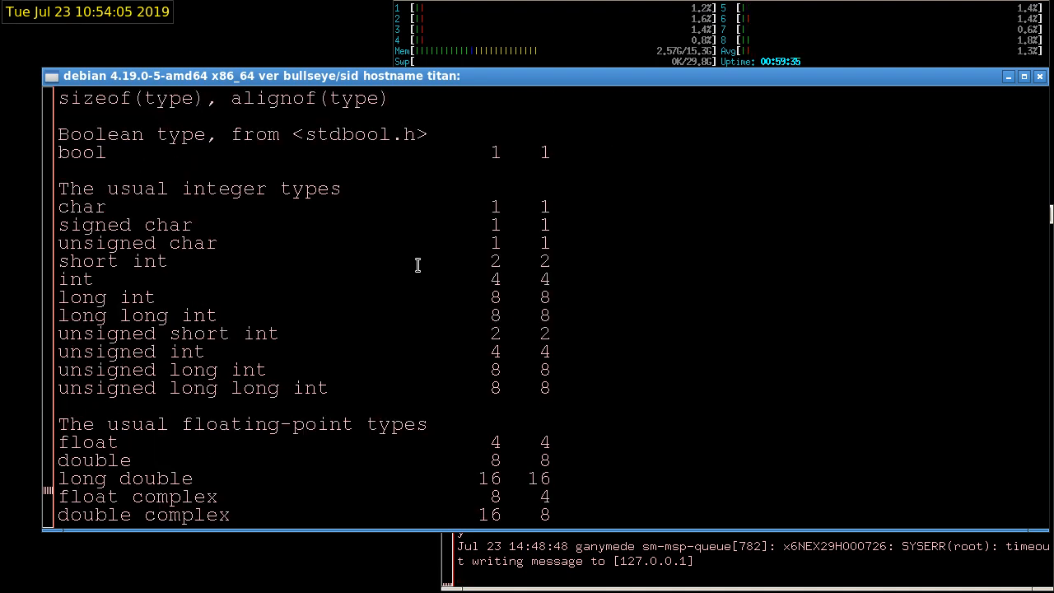
{"action": "mouse_move", "coordinate": [170, 336]}
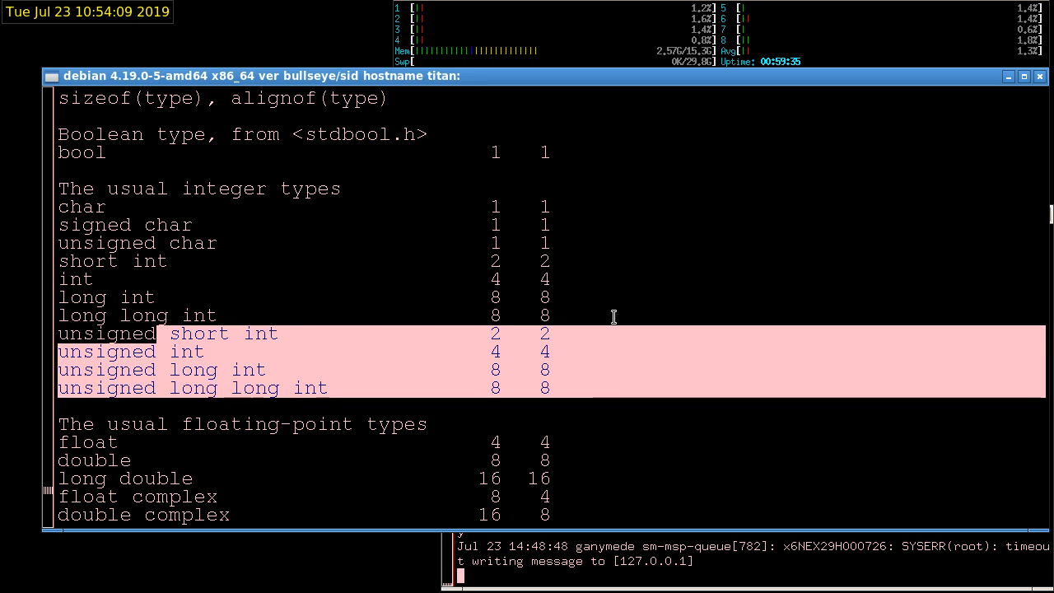
{"action": "scroll", "scroll_direction": "down", "scroll_amount": 3}
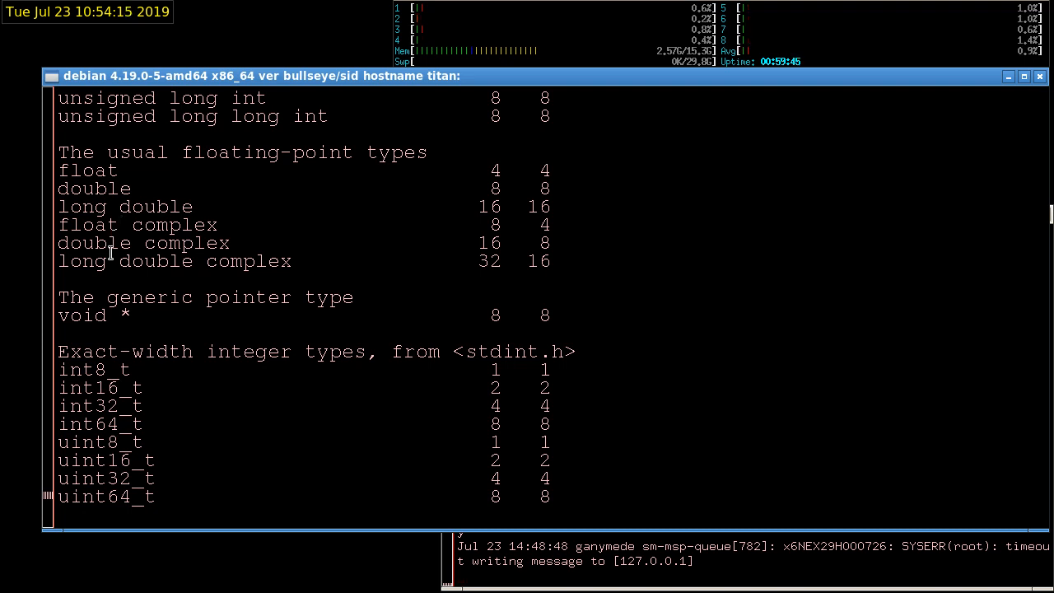
{"action": "mouse_move", "coordinate": [192, 261]}
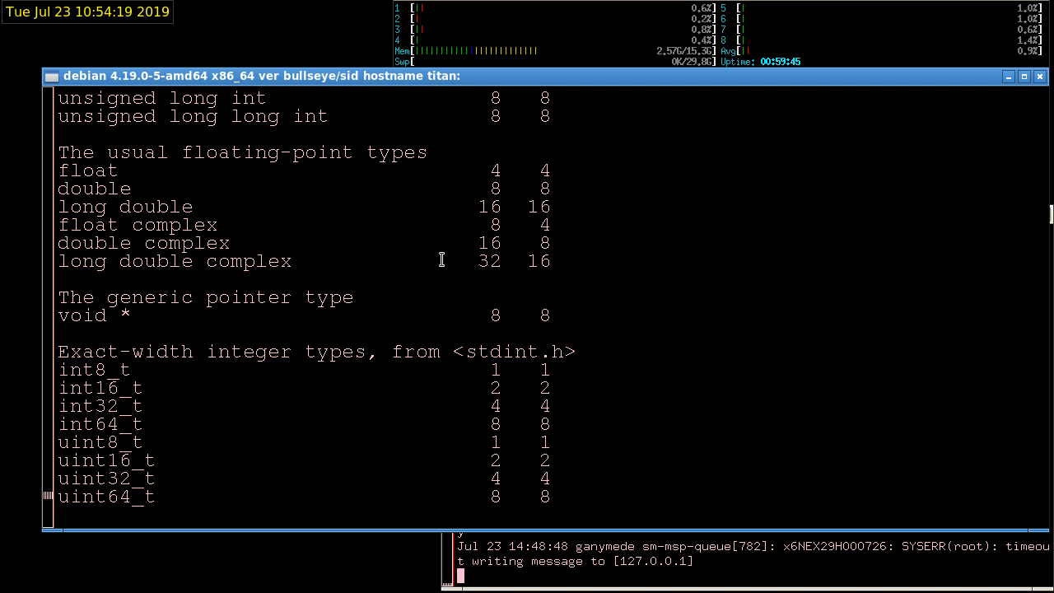
{"action": "scroll", "scroll_direction": "down", "scroll_amount": 3}
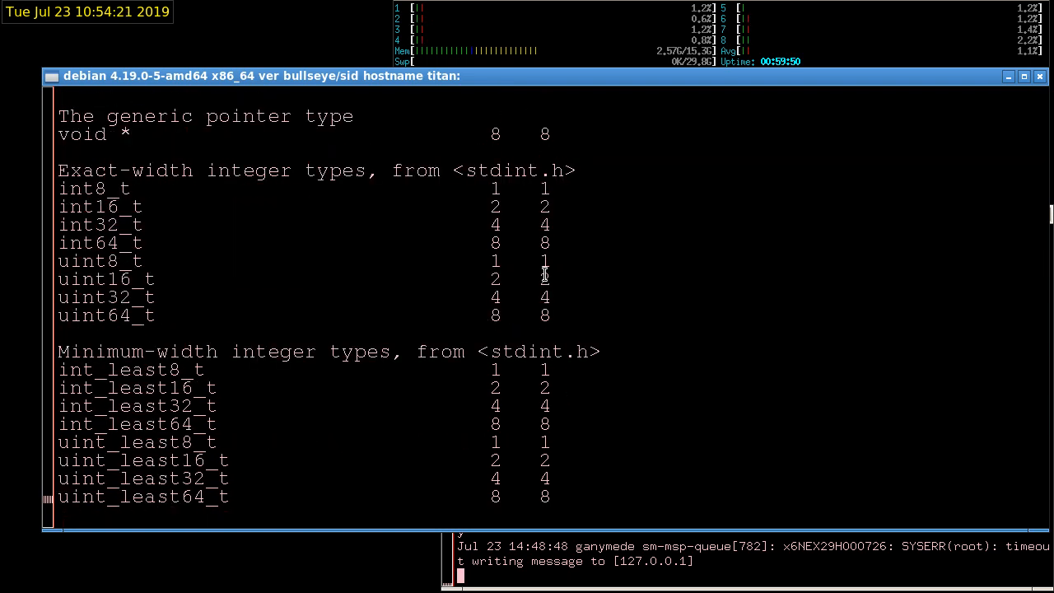
{"action": "scroll", "scroll_direction": "down", "scroll_amount": 3}
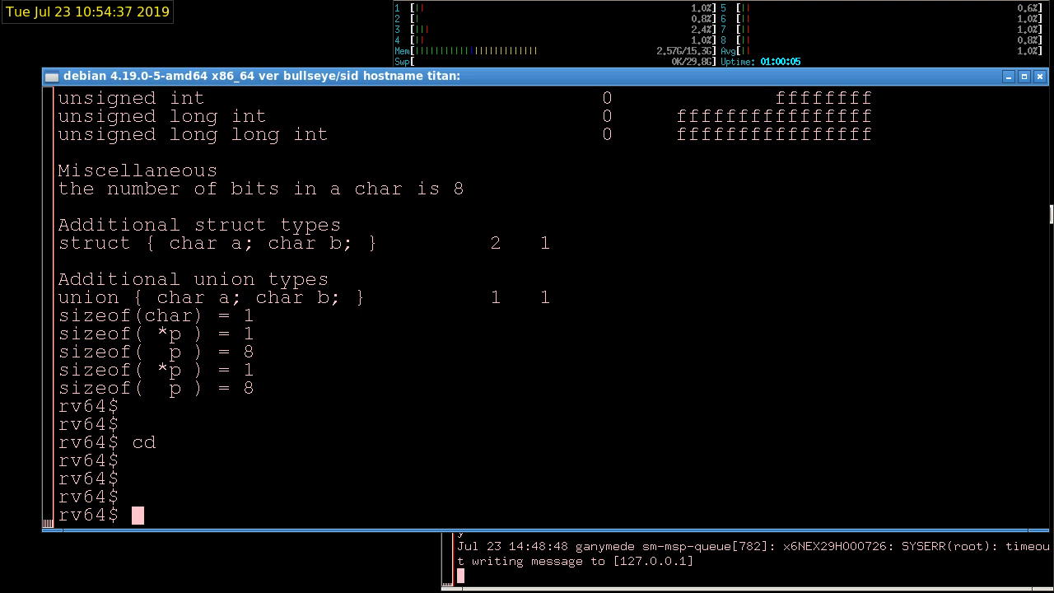
Open a new hello.c in vi and add the #include <stdio.h> line
{"action": "type", "text": "vi hello"}
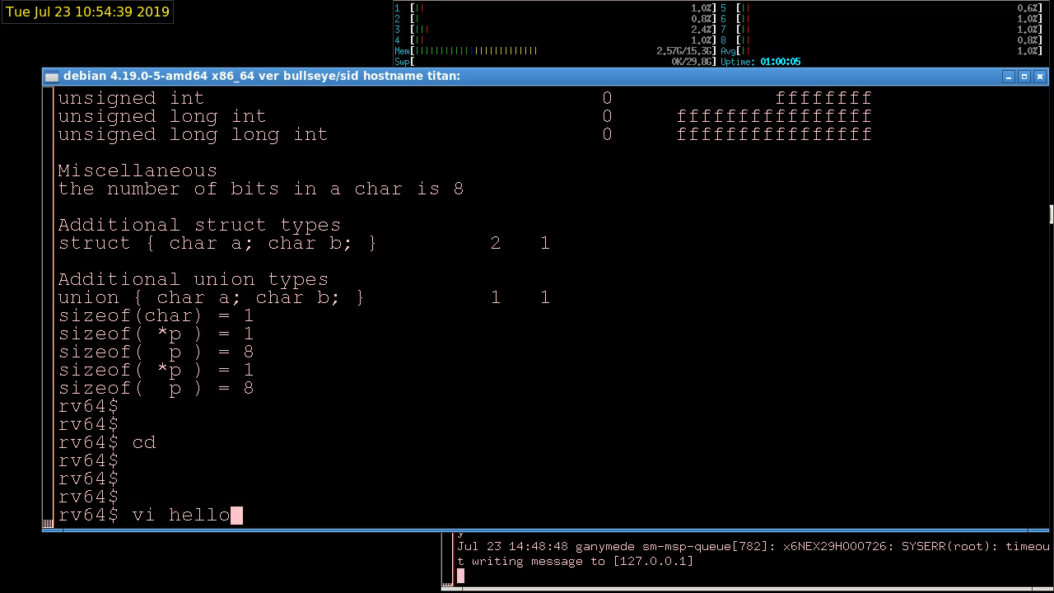
{"action": "type", "text": ".c"}
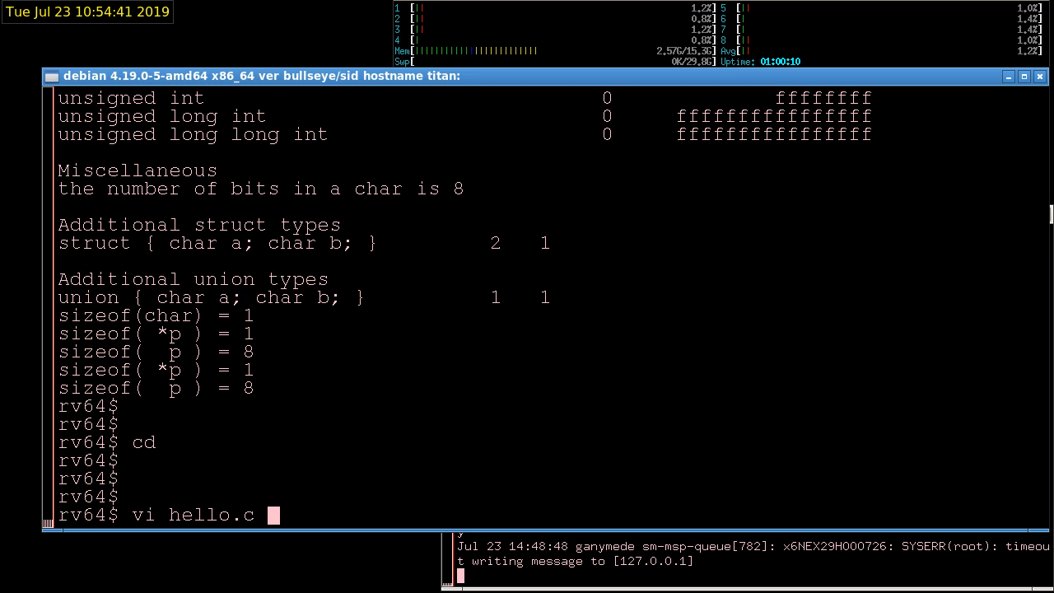
{"action": "key", "text": "Return"}
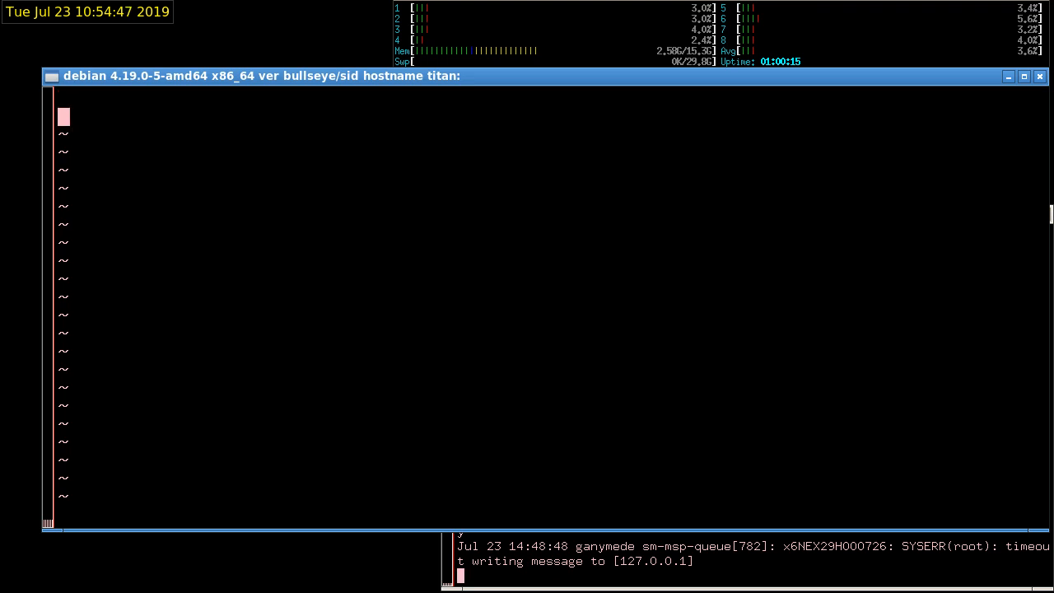
{"action": "type", "text": "#inclui"}
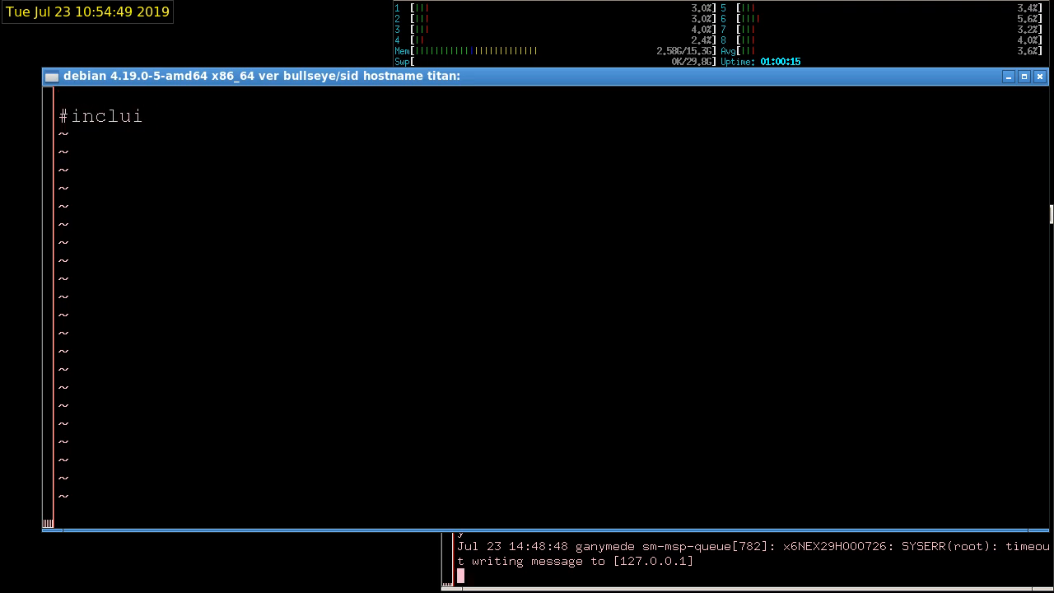
{"action": "type", "text": "de"}
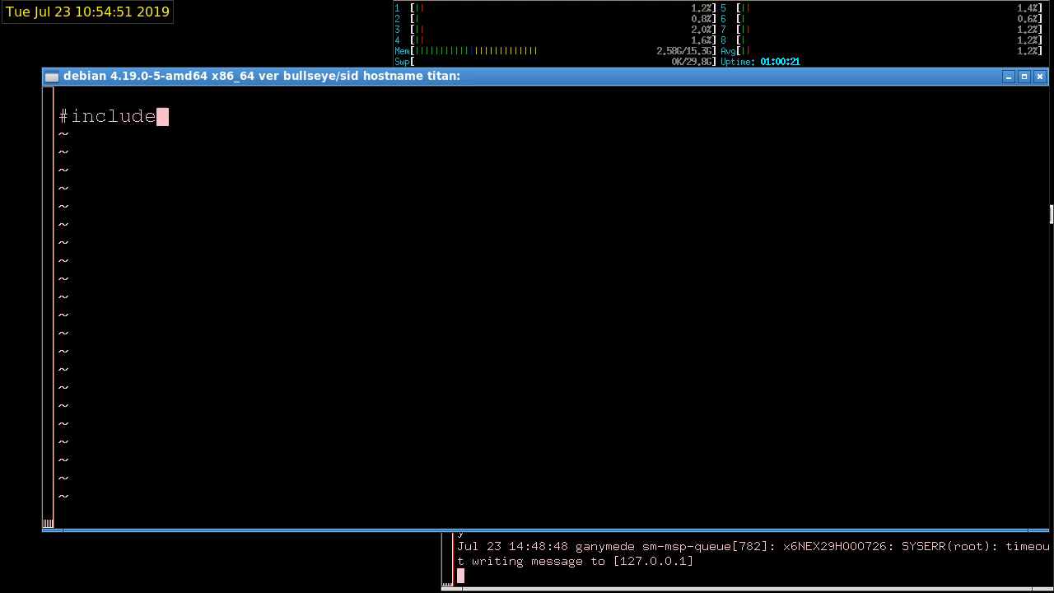
{"action": "type", "text": "<"}
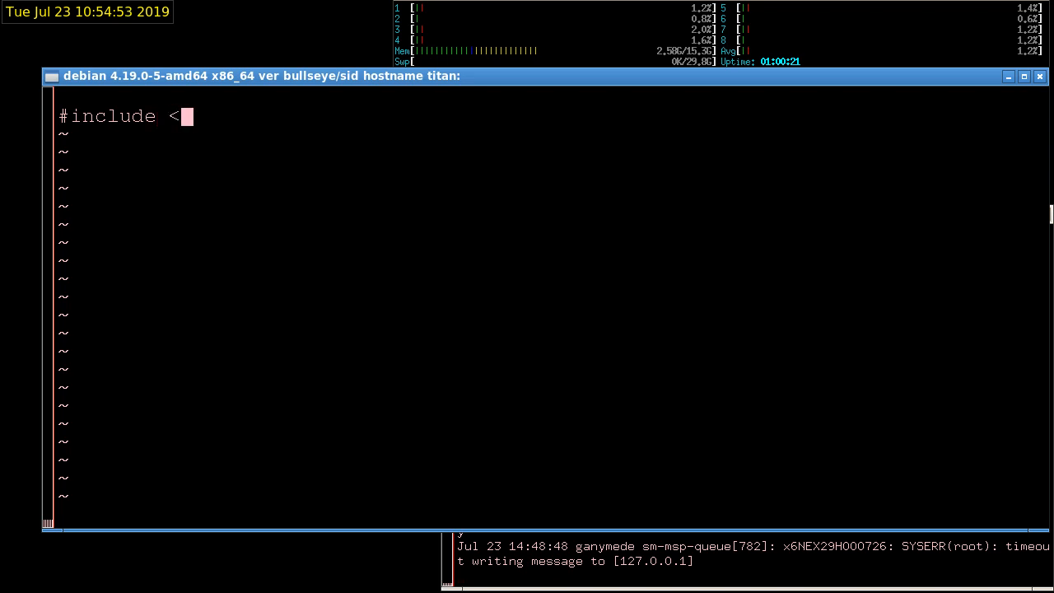
{"action": "type", "text": "stdio.h>"}
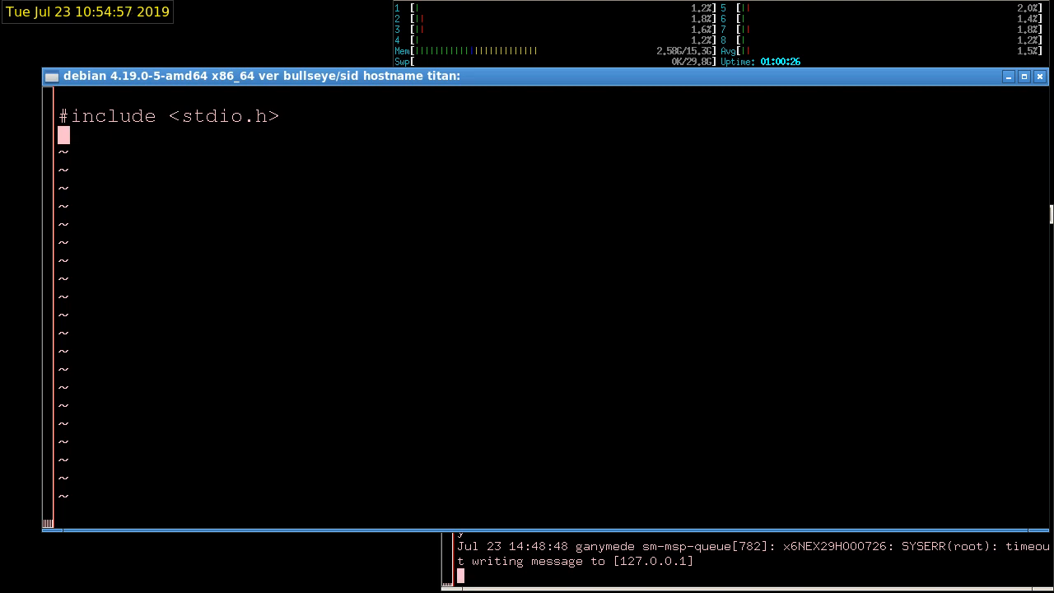
Add #include <stdlib.h> followed by a blank line
{"action": "type", "text": "#in"}
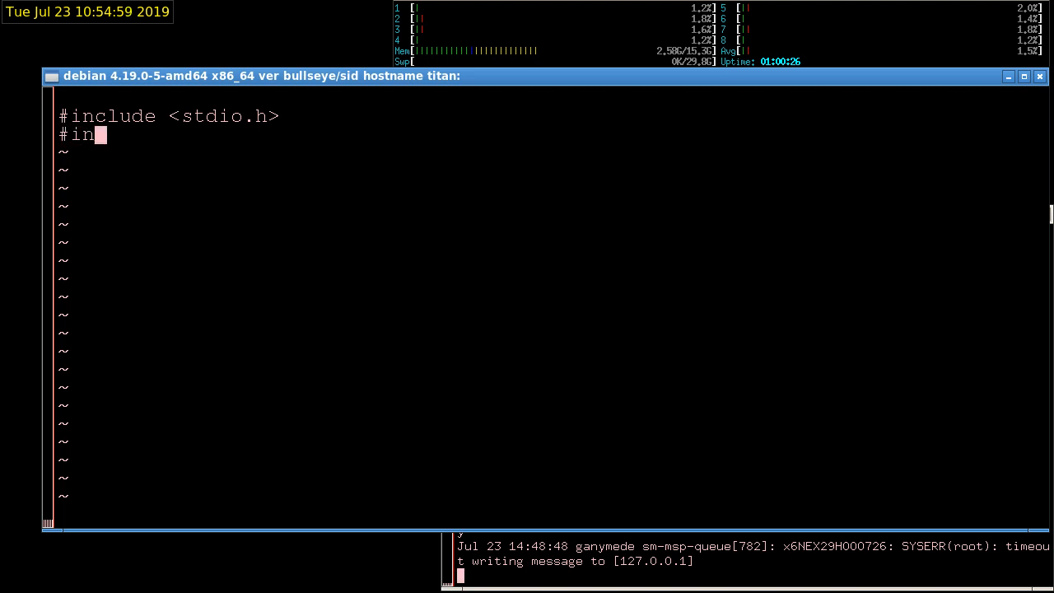
{"action": "type", "text": "cl"}
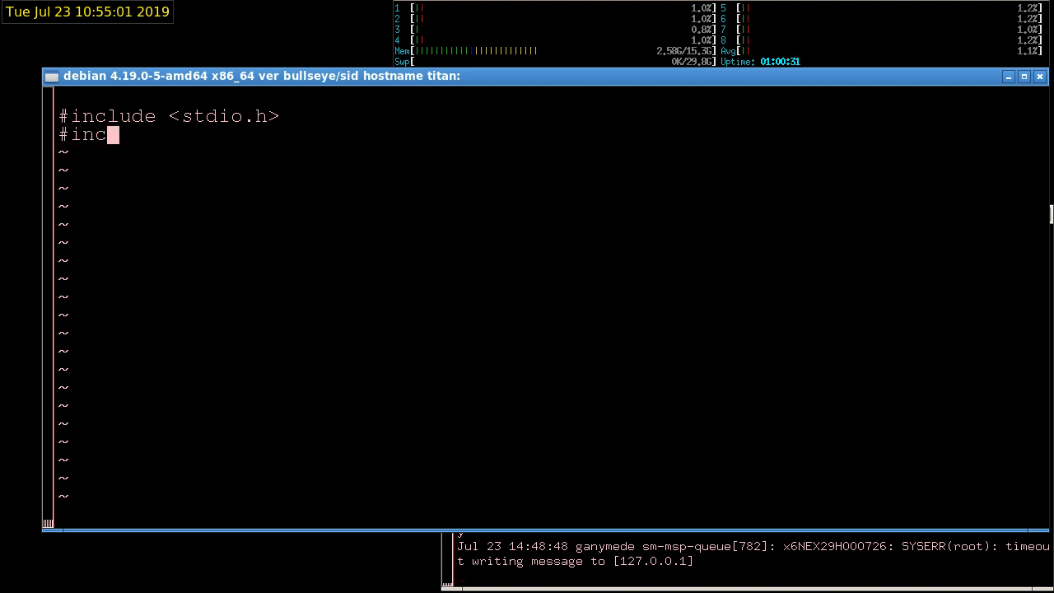
{"action": "type", "text": "lude"}
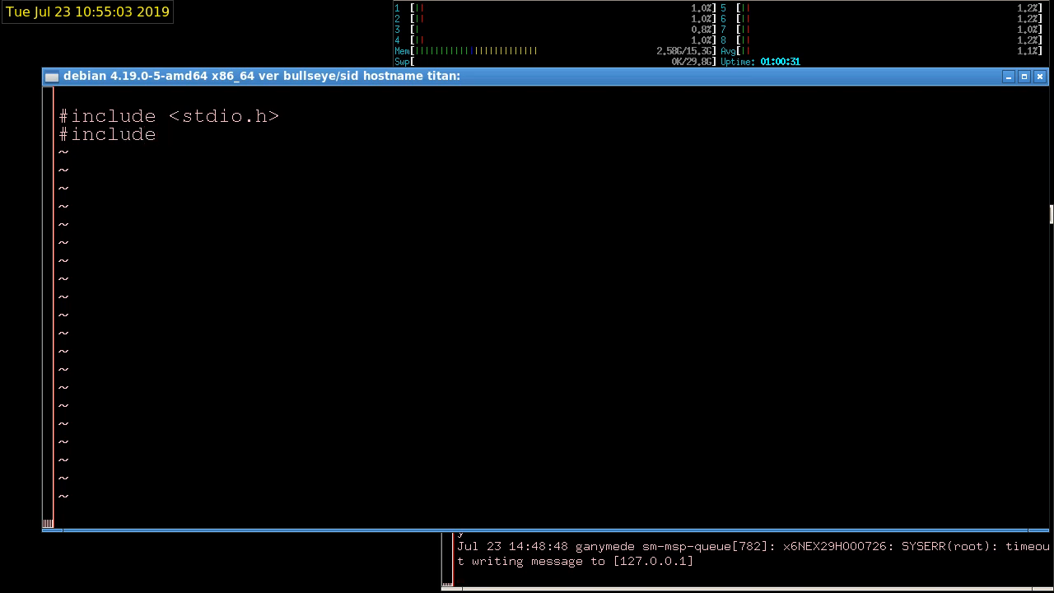
{"action": "type", "text": "<s"}
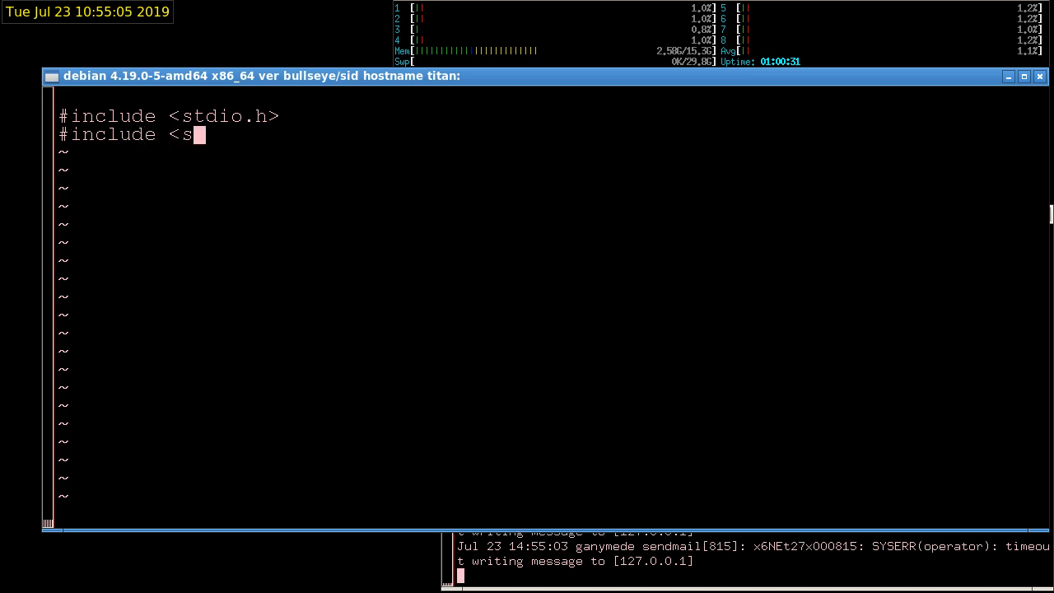
{"action": "type", "text": "tdlib.h"}
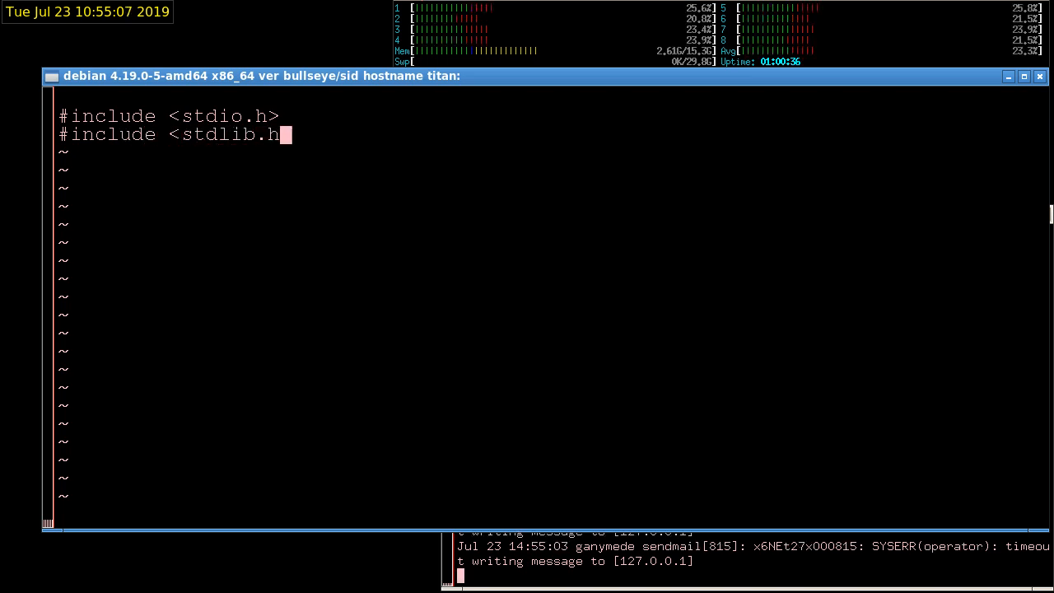
{"action": "type", "text": ">"}
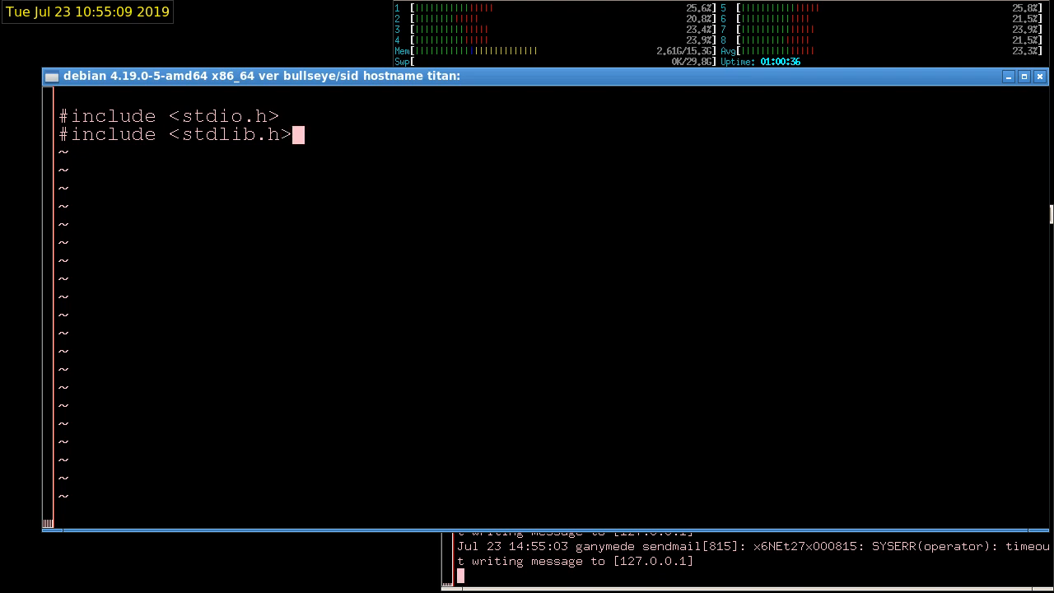
{"action": "key", "text": "Return"}
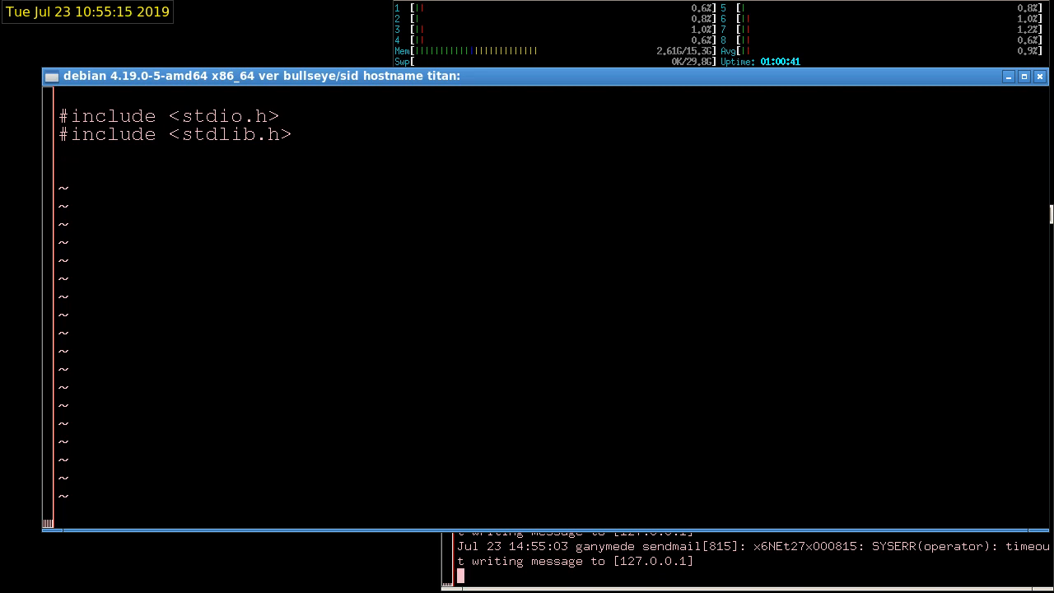
Type the signature int main(int argc,char *argv[])
{"action": "type", "text": "int"}
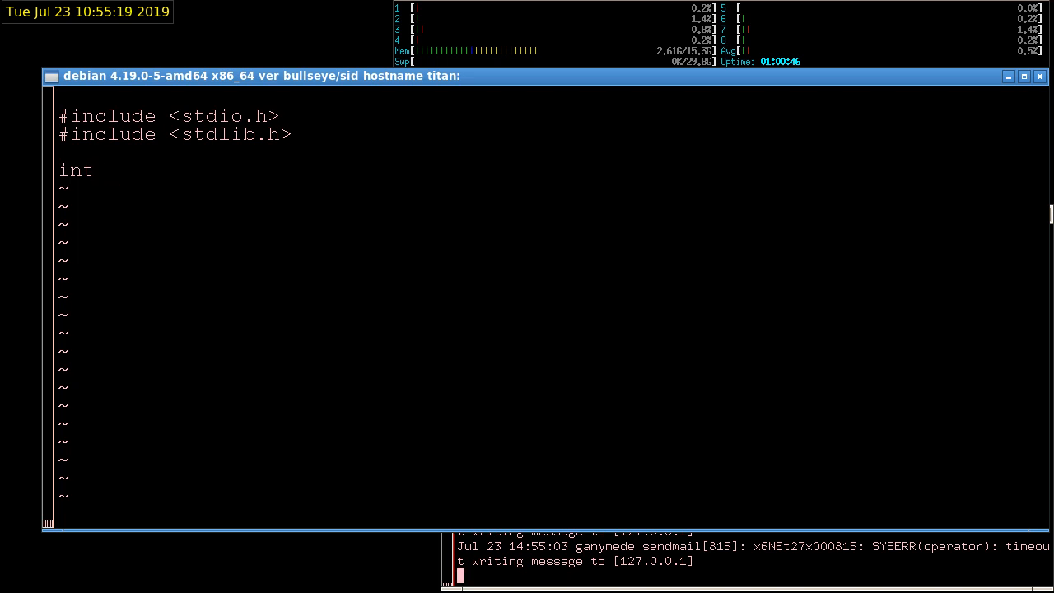
{"action": "type", "text": "main"}
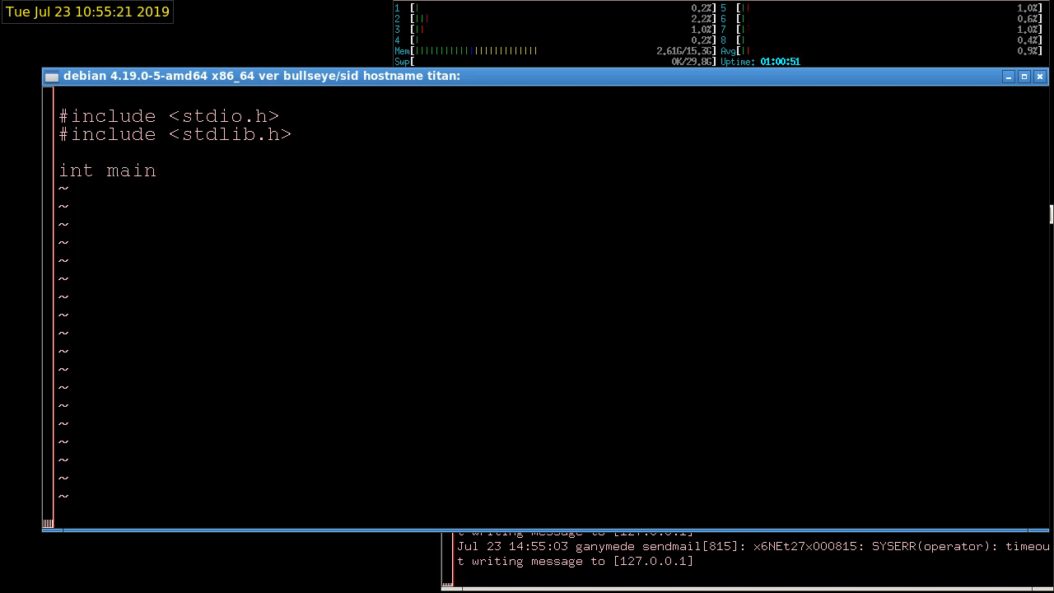
{"action": "type", "text": "("}
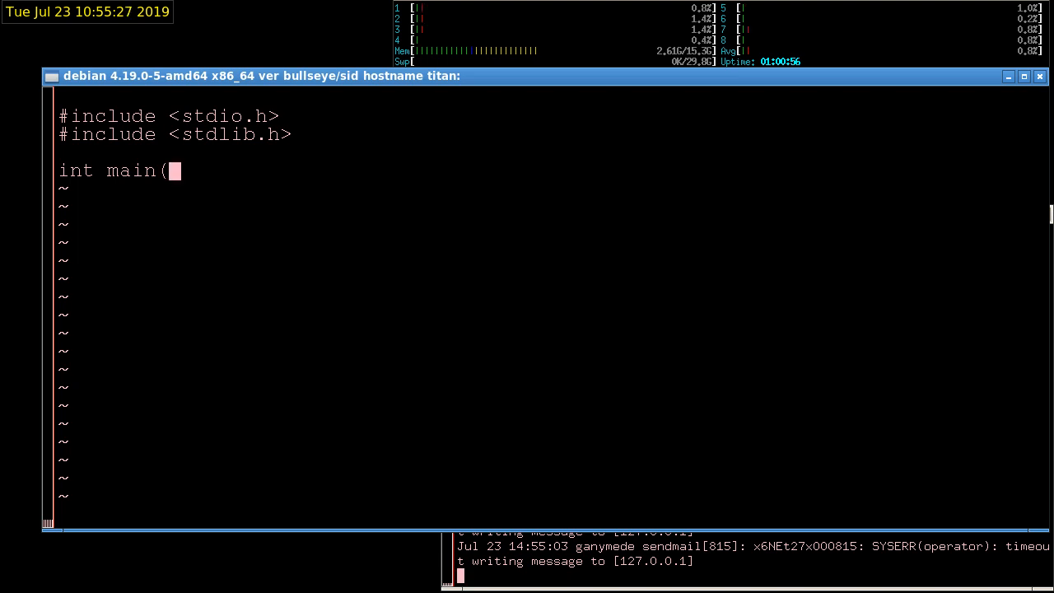
{"action": "type", "text": "int ar"}
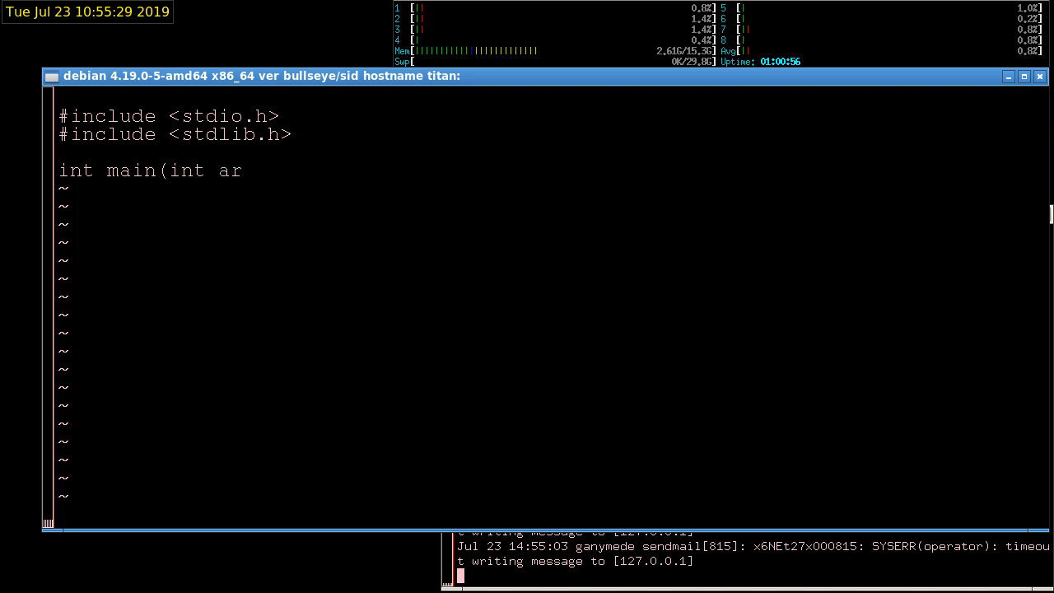
{"action": "type", "text": "gc,"}
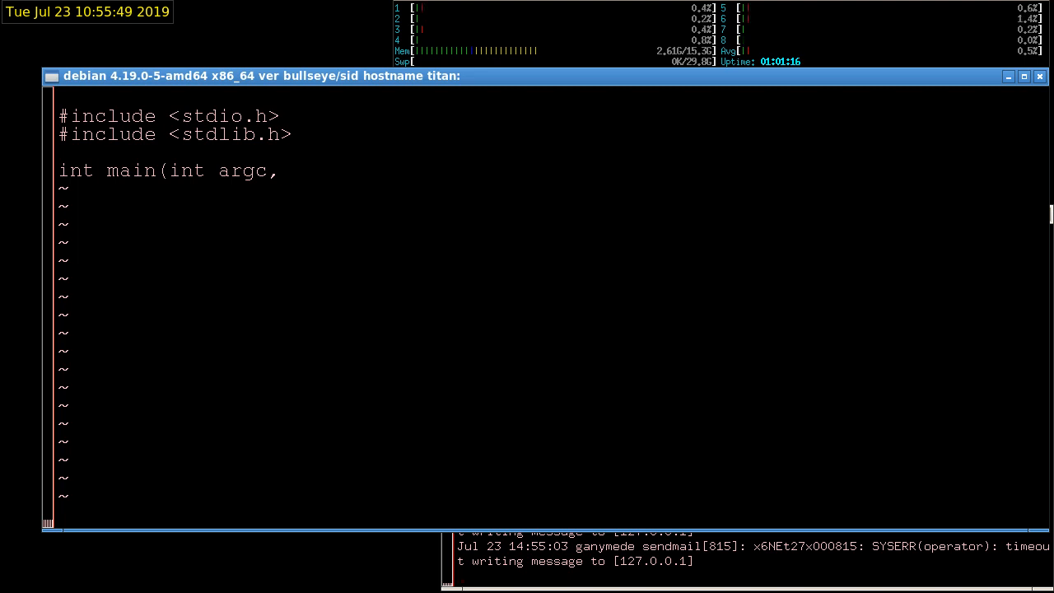
{"action": "type", "text": "char"}
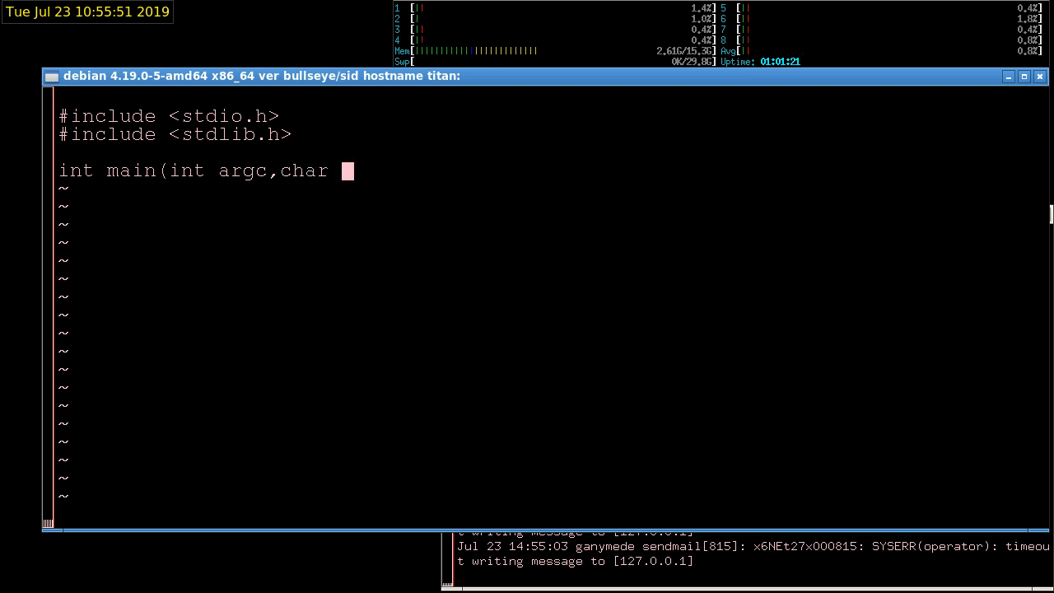
{"action": "type", "text": "*ar"}
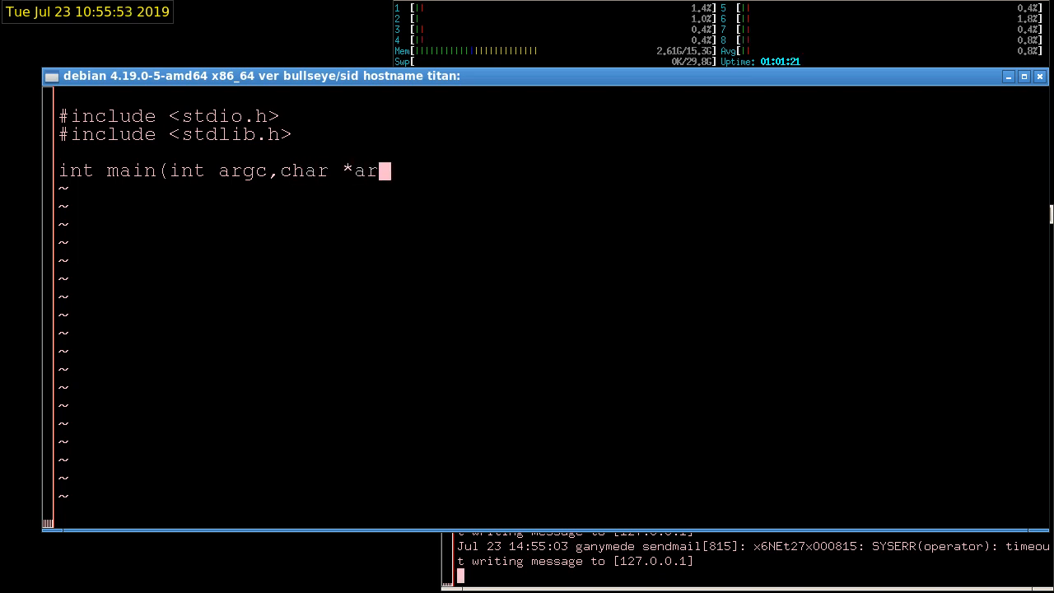
{"action": "type", "text": "gv[]"}
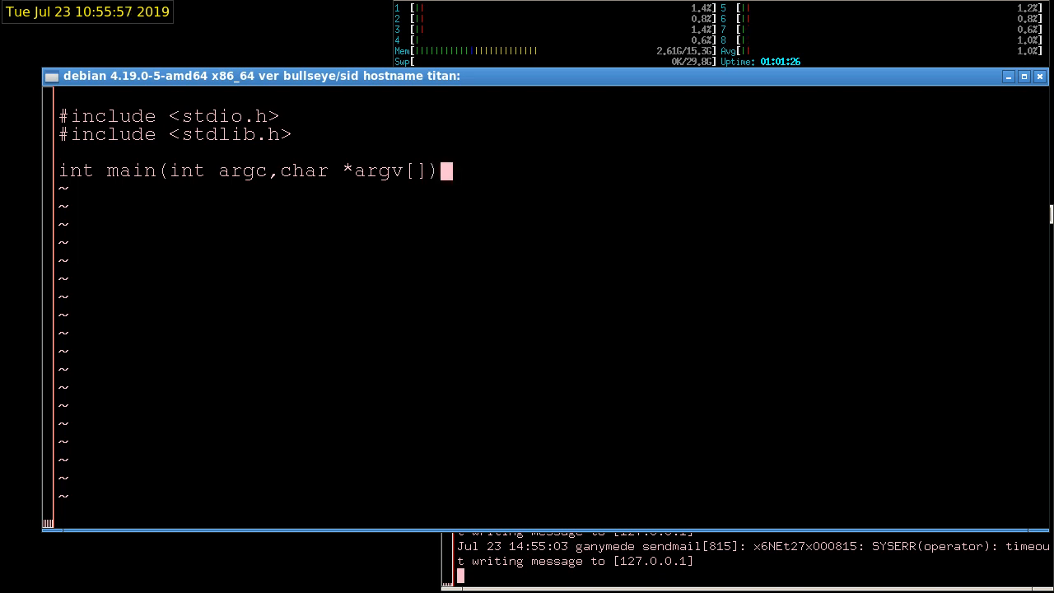
Open main's brace and add printf("Hello world!\n");
{"action": "key", "text": "Return"}
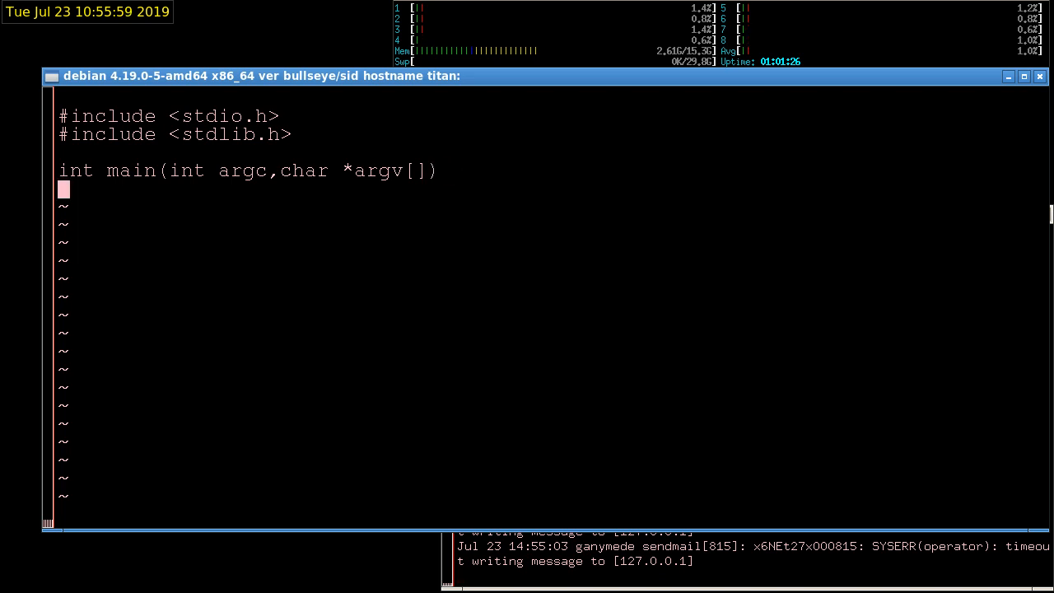
{"action": "type", "text": "{"}
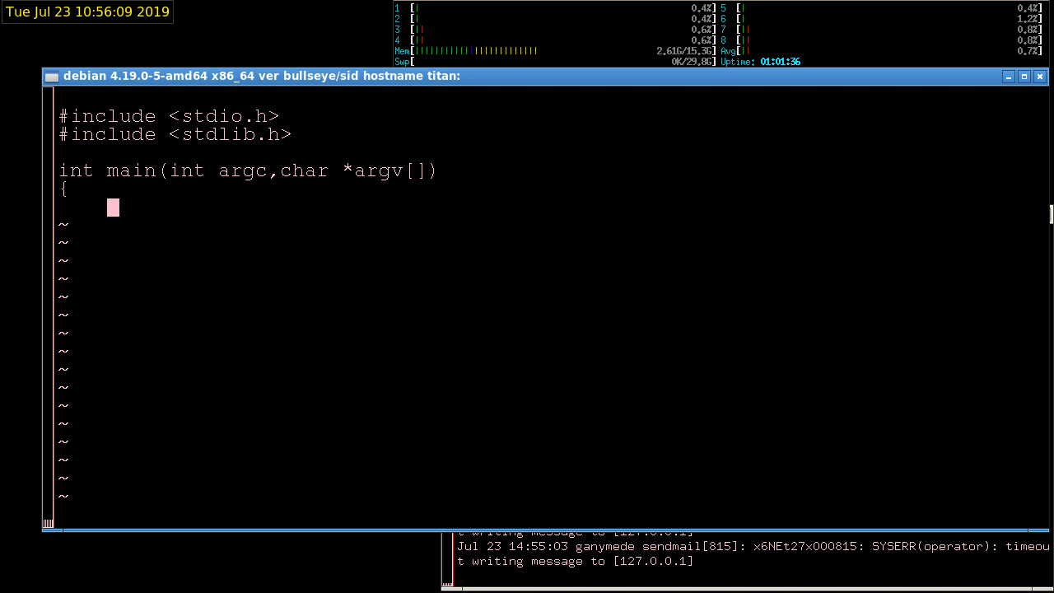
{"action": "type", "text": "printf"}
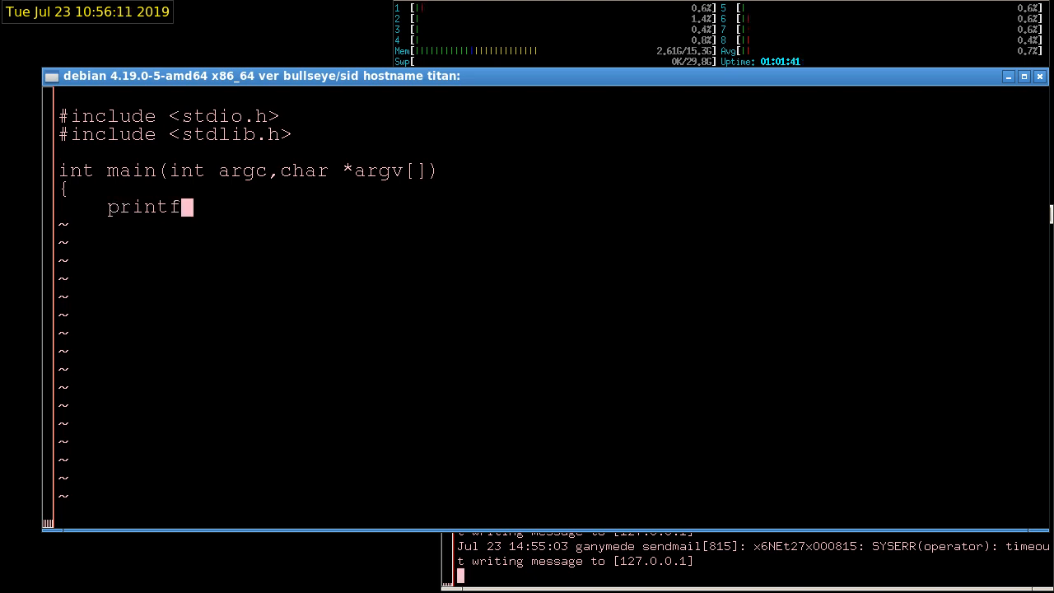
{"action": "type", "text": "(\""}
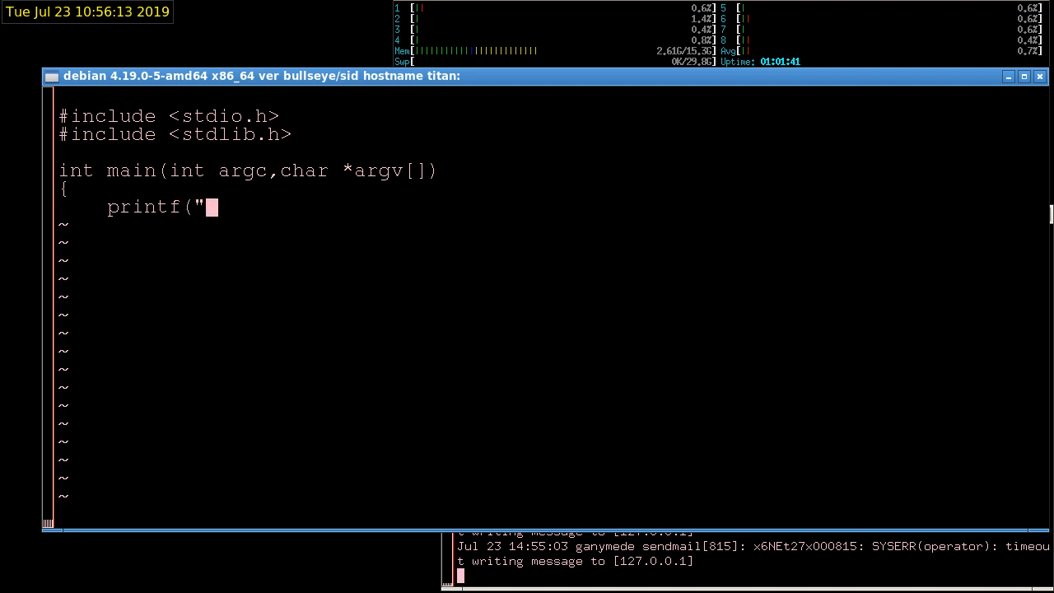
{"action": "type", "text": "Hello"}
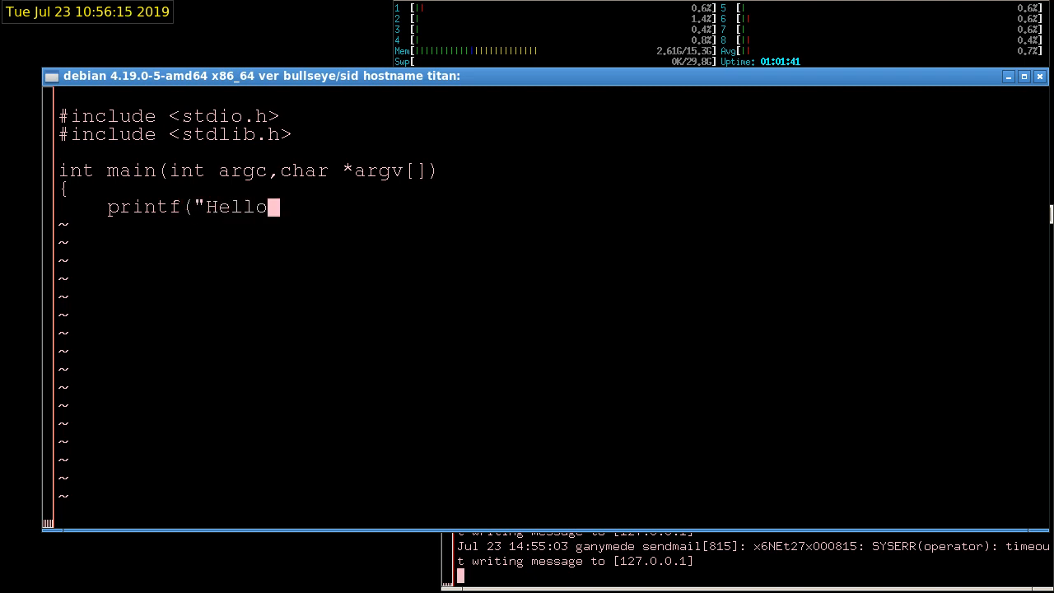
{"action": "type", "text": "world"}
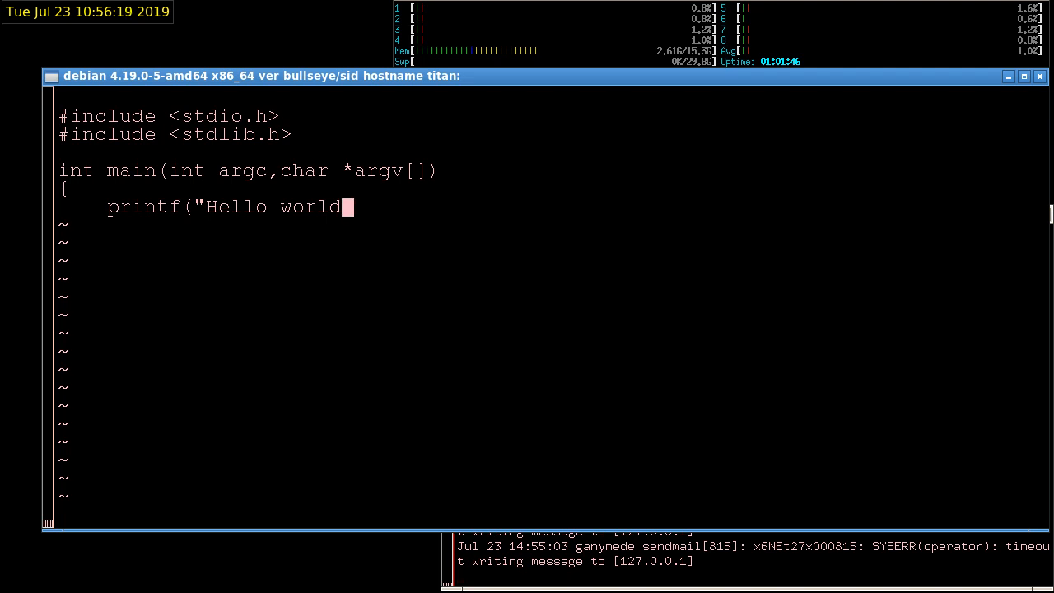
{"action": "type", "text": "!"}
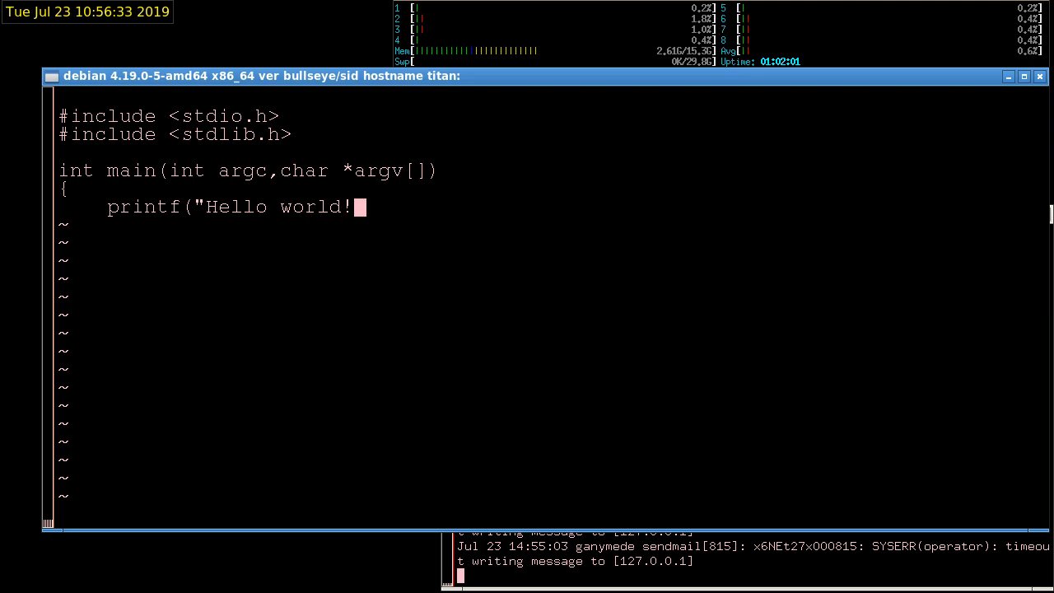
{"action": "type", "text": "\\n"}
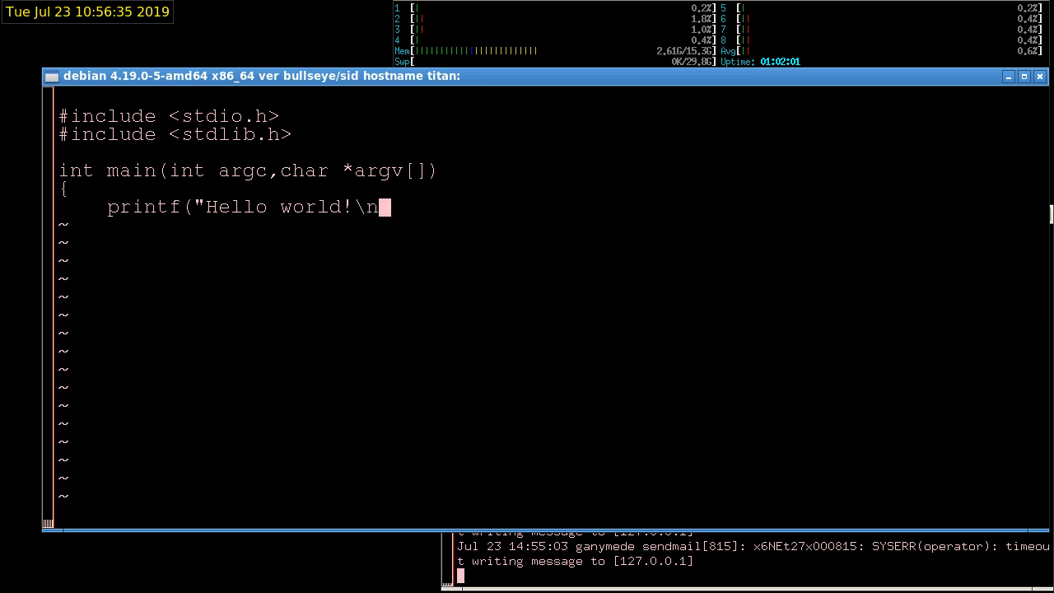
{"action": "type", "text": "\");"}
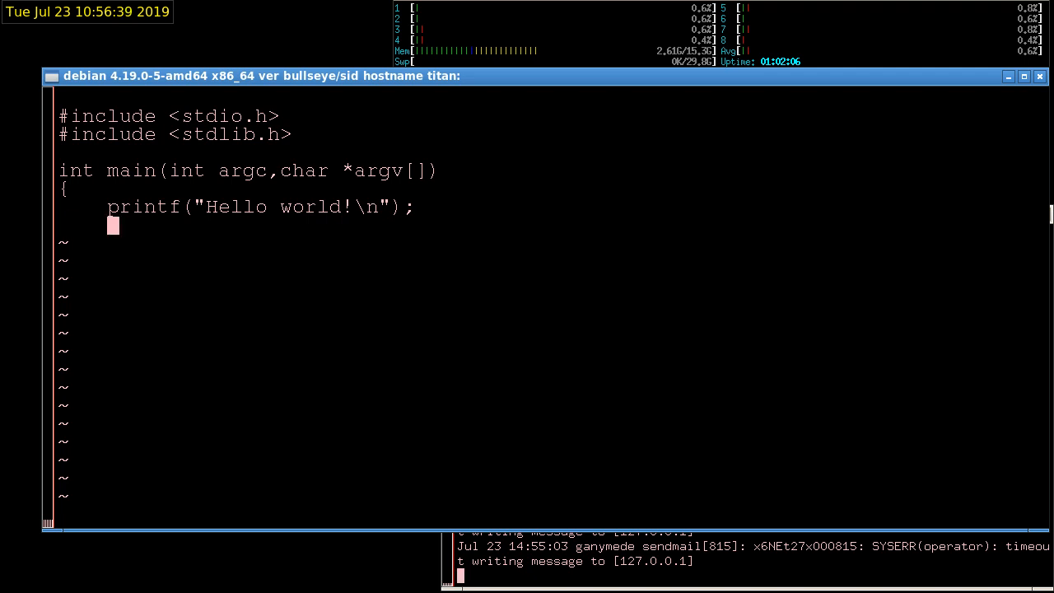
Add the return(EXIT_SUCCESS); statement to main
{"action": "type", "text": "return"}
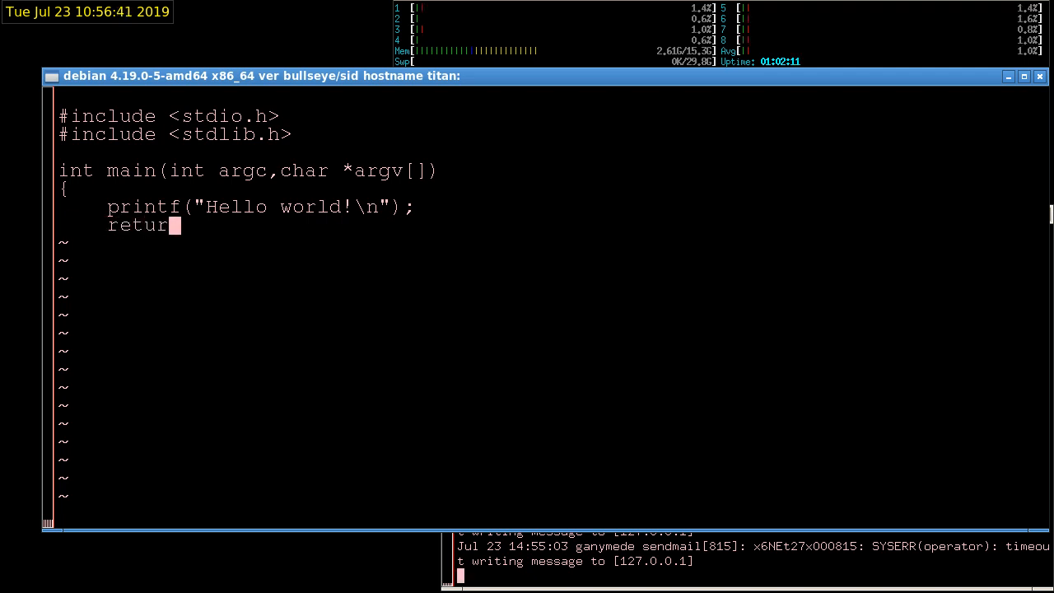
{"action": "type", "text": "n("}
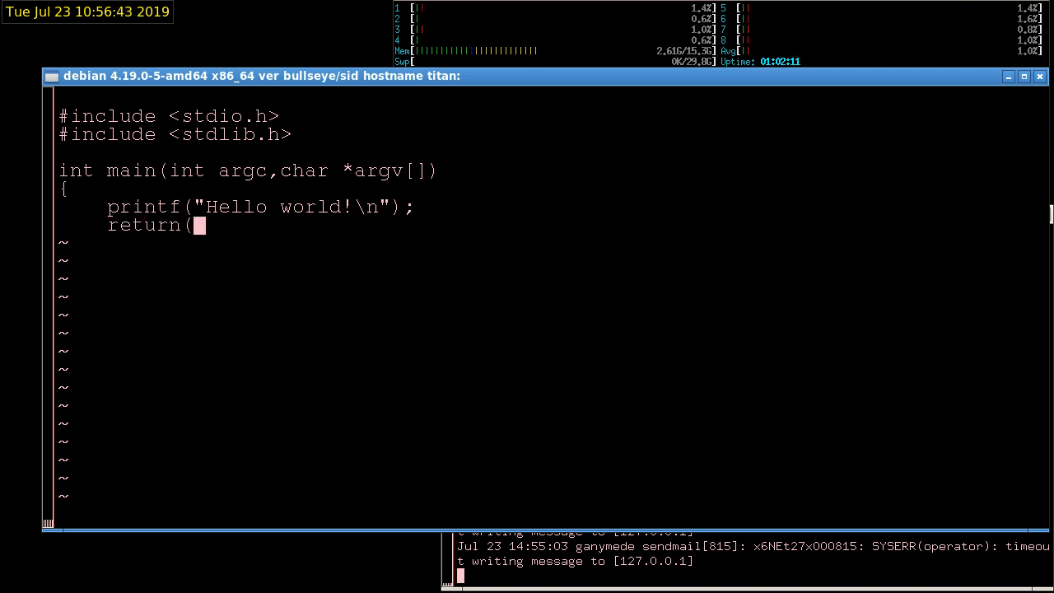
{"action": "type", "text": "EXIT_"}
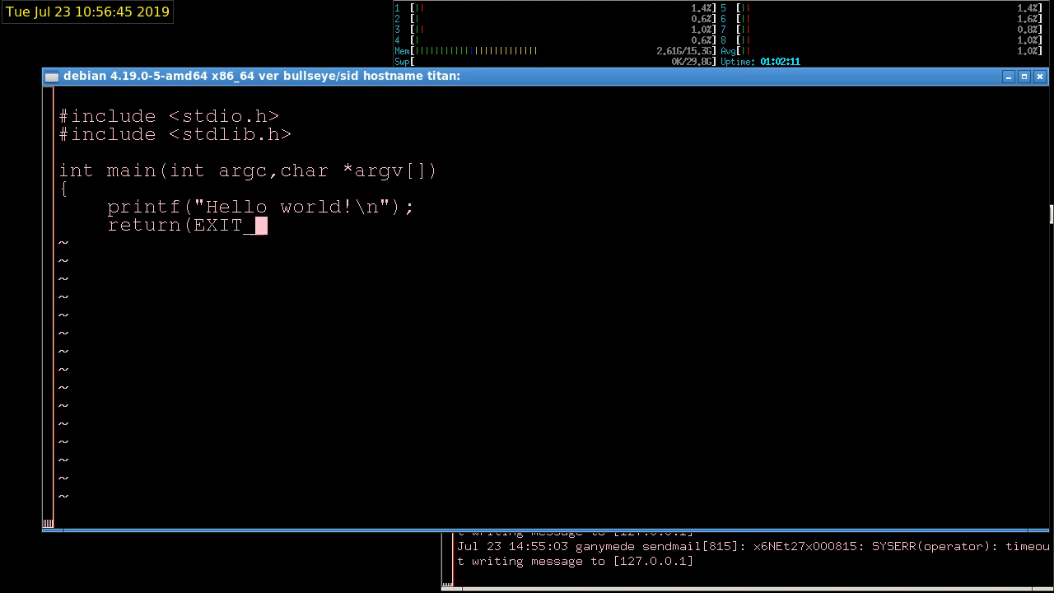
{"action": "type", "text": "SUCCESS"}
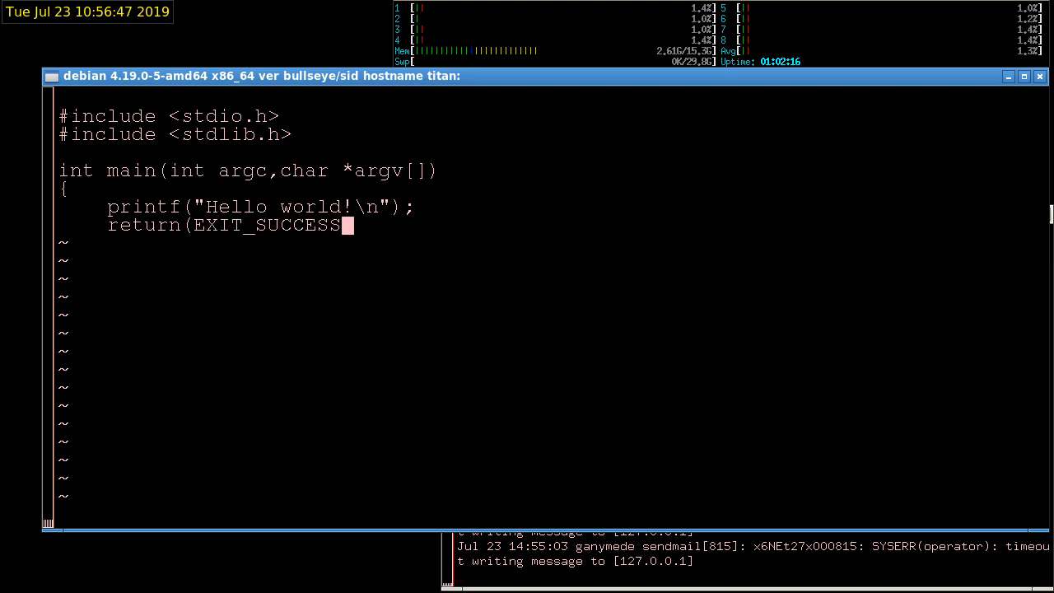
{"action": "type", "text": ");"}
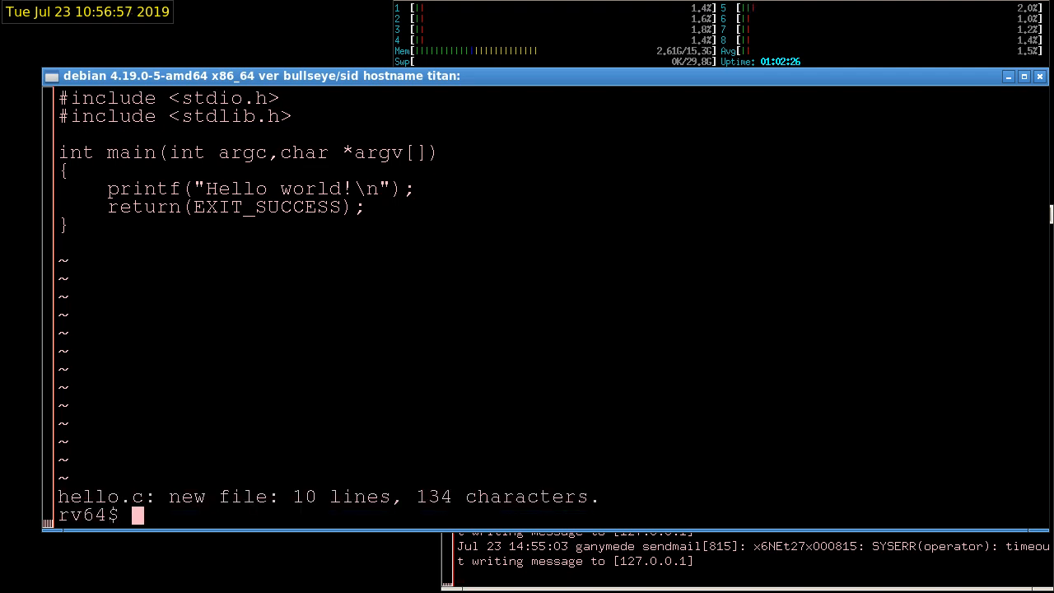
Compile hello.c to assembly hello.s using $CC -std=iso9899:1999 -fno-builtin -S
{"action": "type", "text": "$CC"}
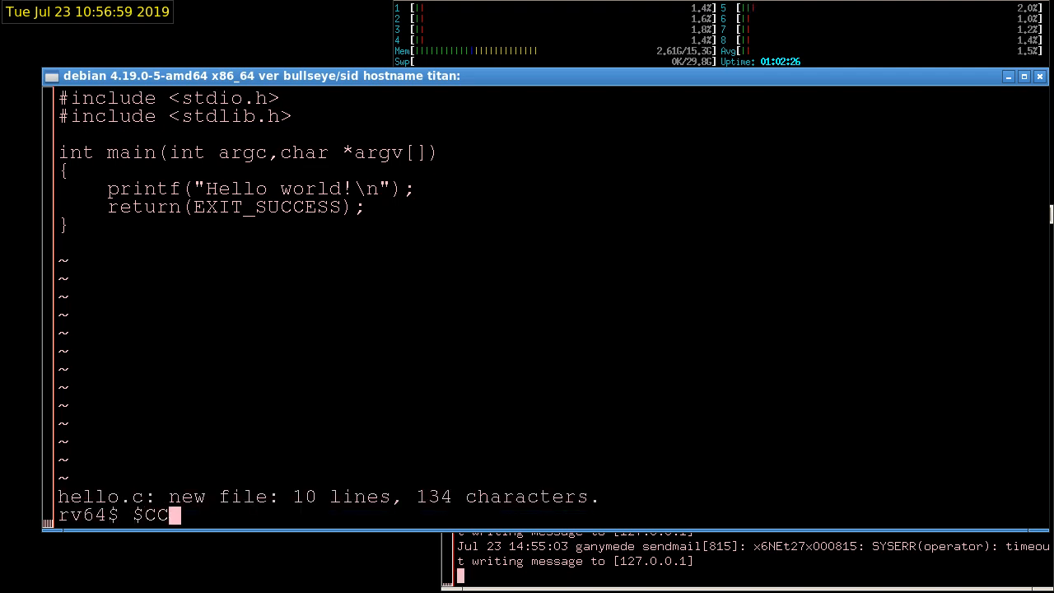
{"action": "type", "text": "-st"}
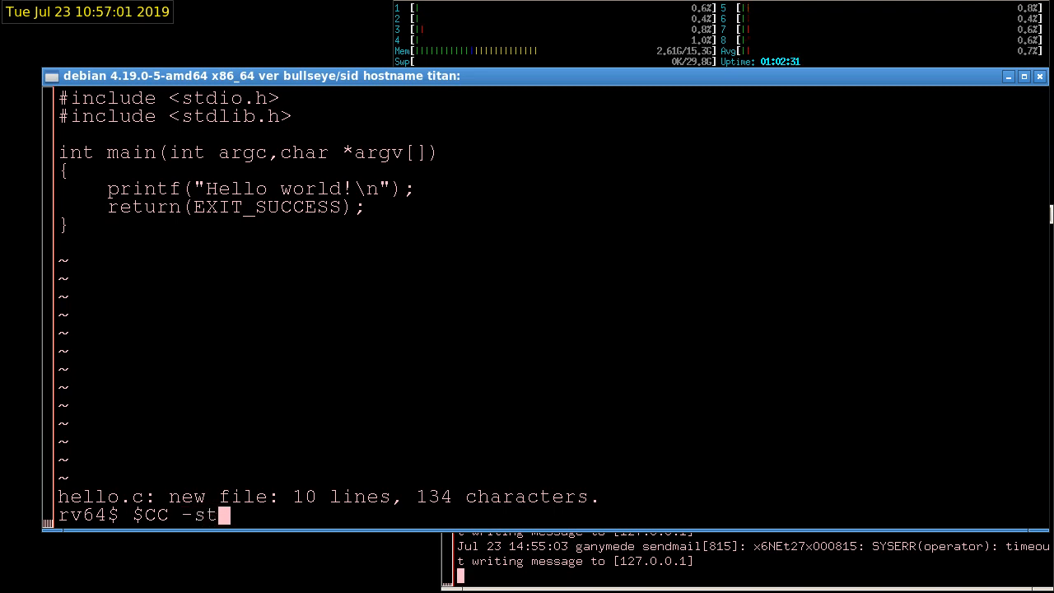
{"action": "type", "text": "d"}
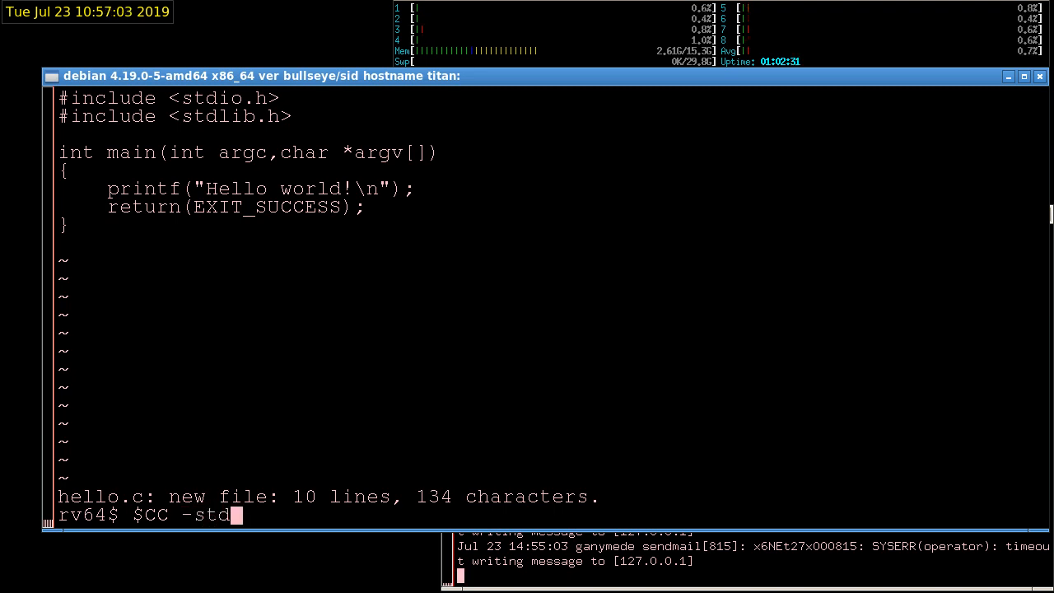
{"action": "type", "text": "="}
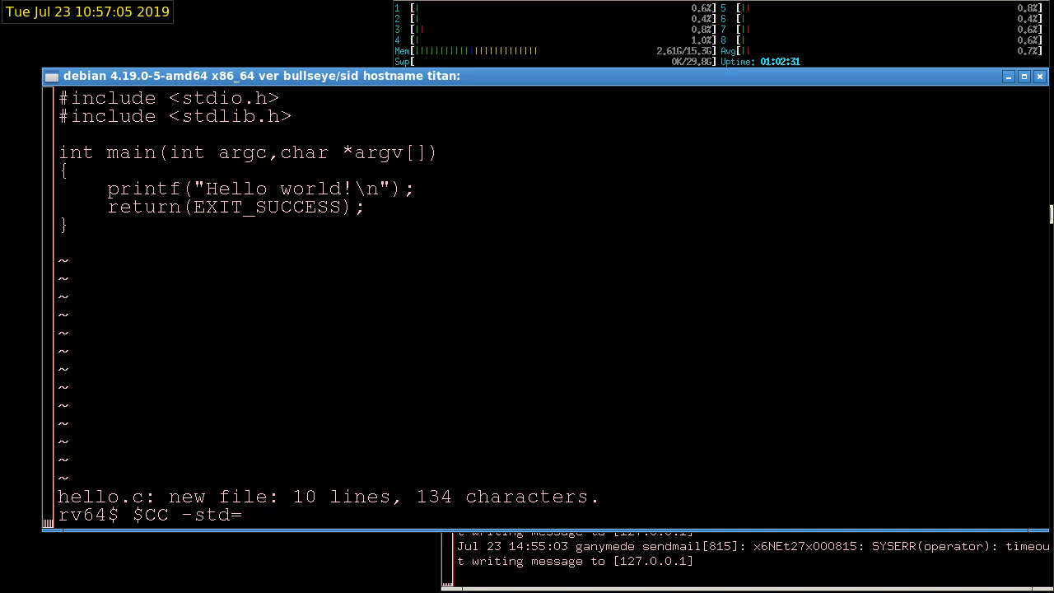
{"action": "type", "text": "iso9899"}
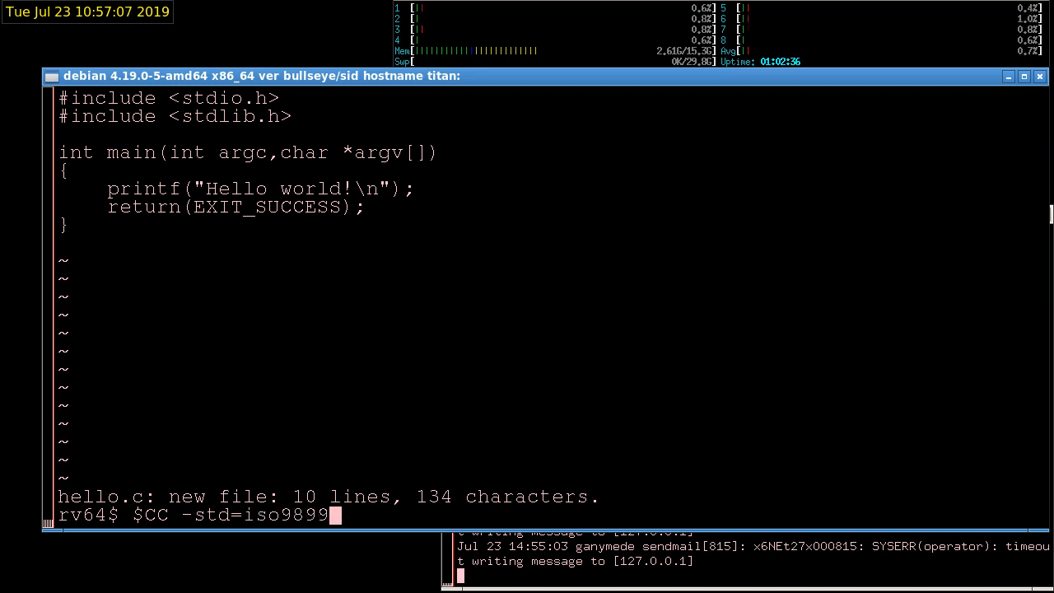
{"action": "type", "text": ":1999"}
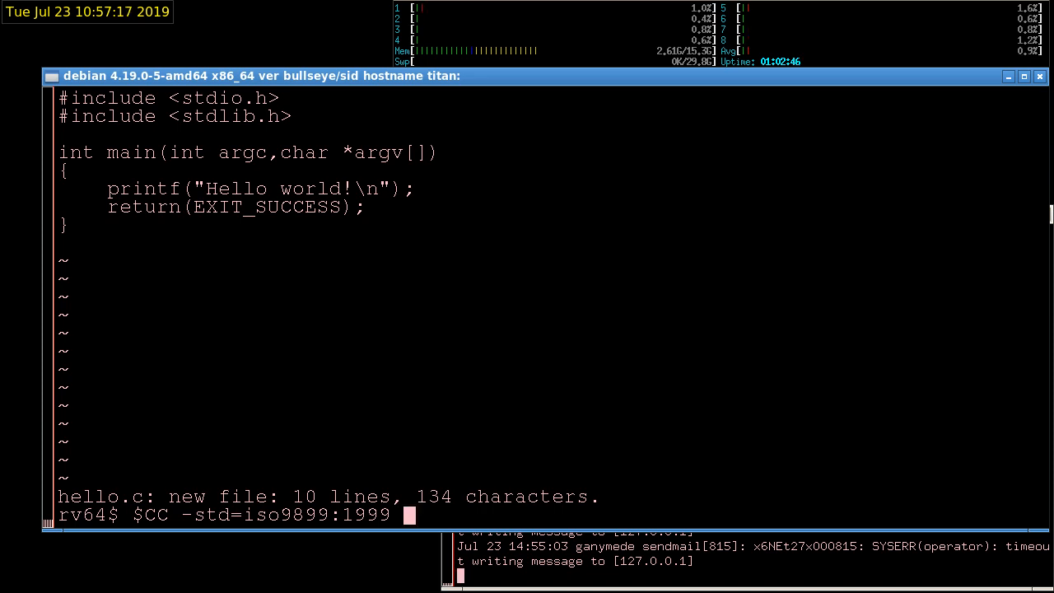
{"action": "type", "text": "-f"}
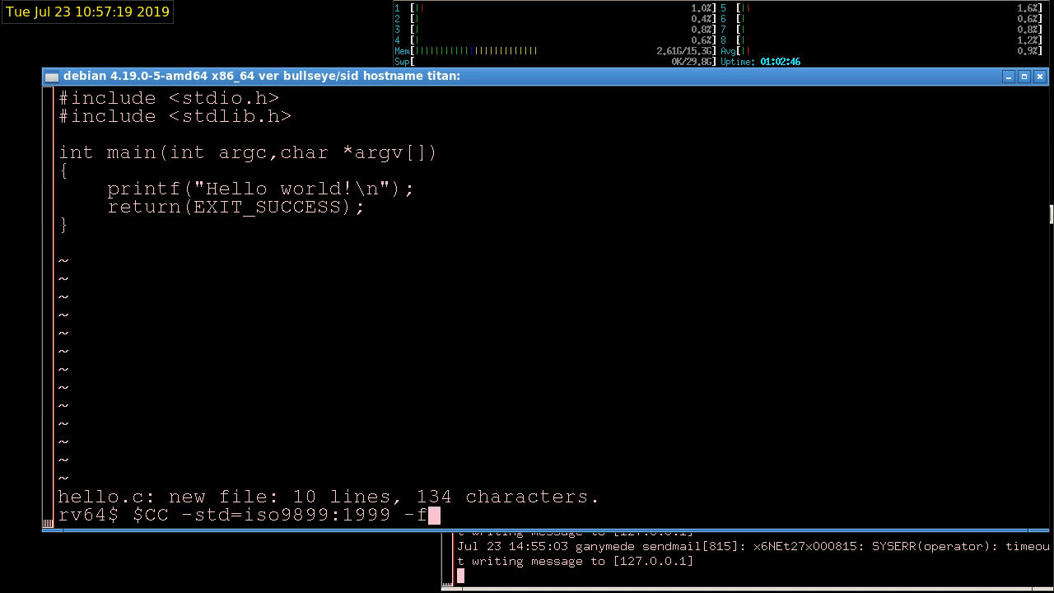
{"action": "type", "text": "no-b"}
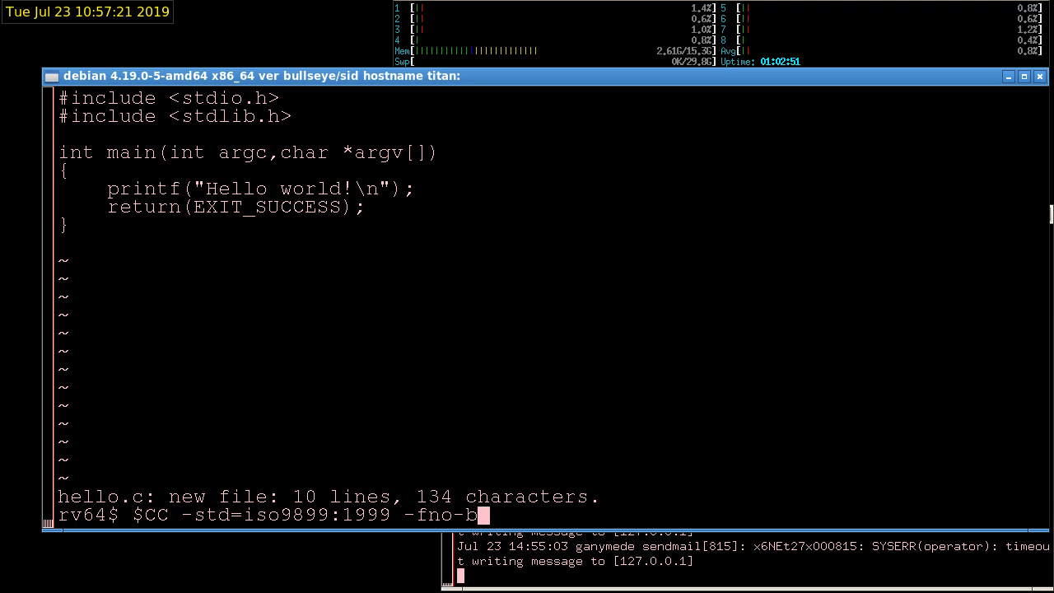
{"action": "type", "text": "uiltin"}
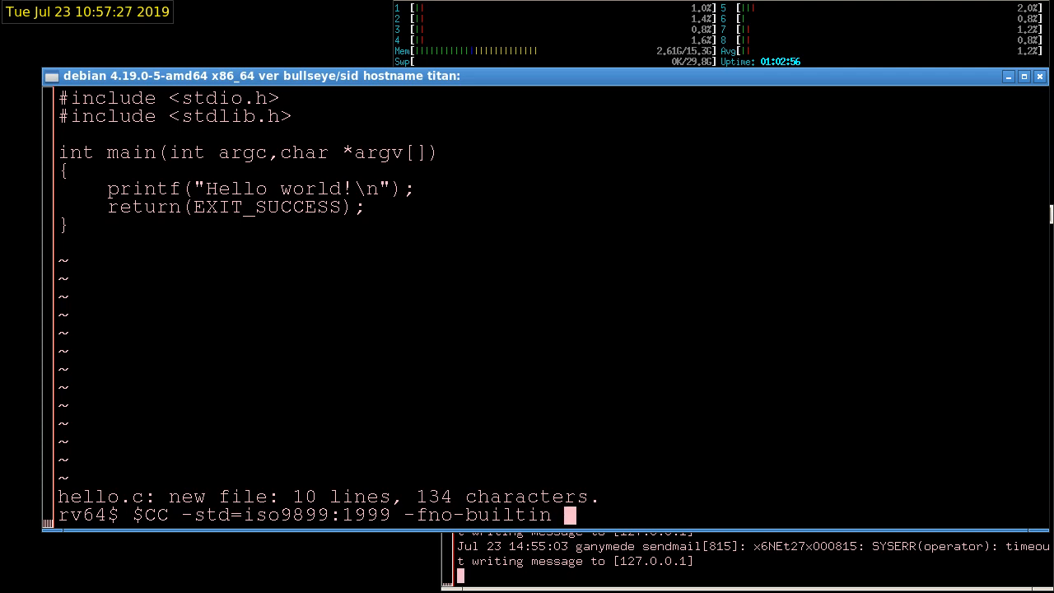
{"action": "type", "text": "-S"}
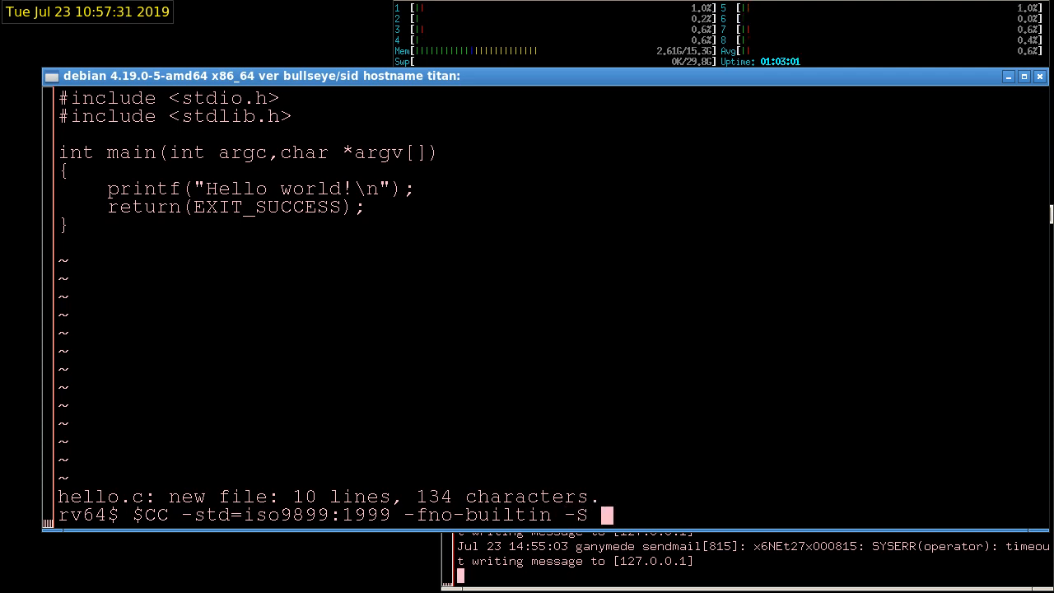
{"action": "type", "text": "-o"}
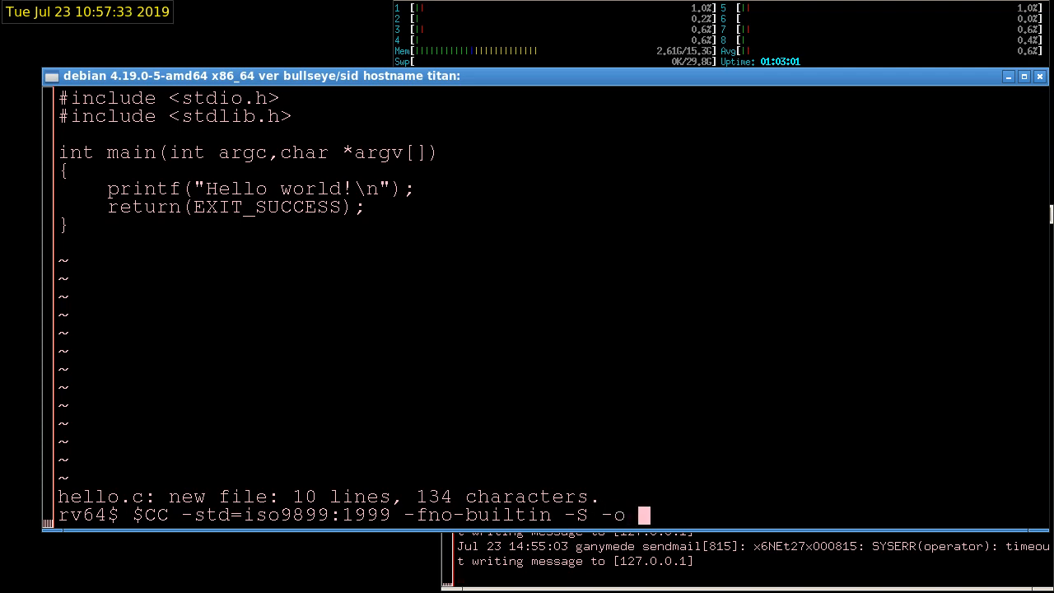
{"action": "type", "text": "hello.s"}
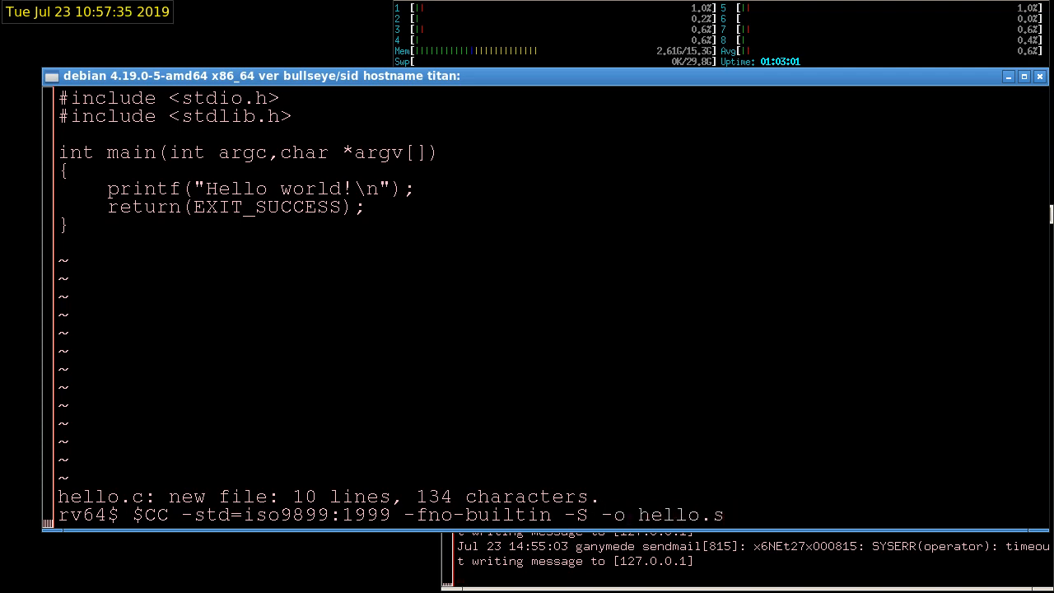
{"action": "type", "text": "hello.c"}
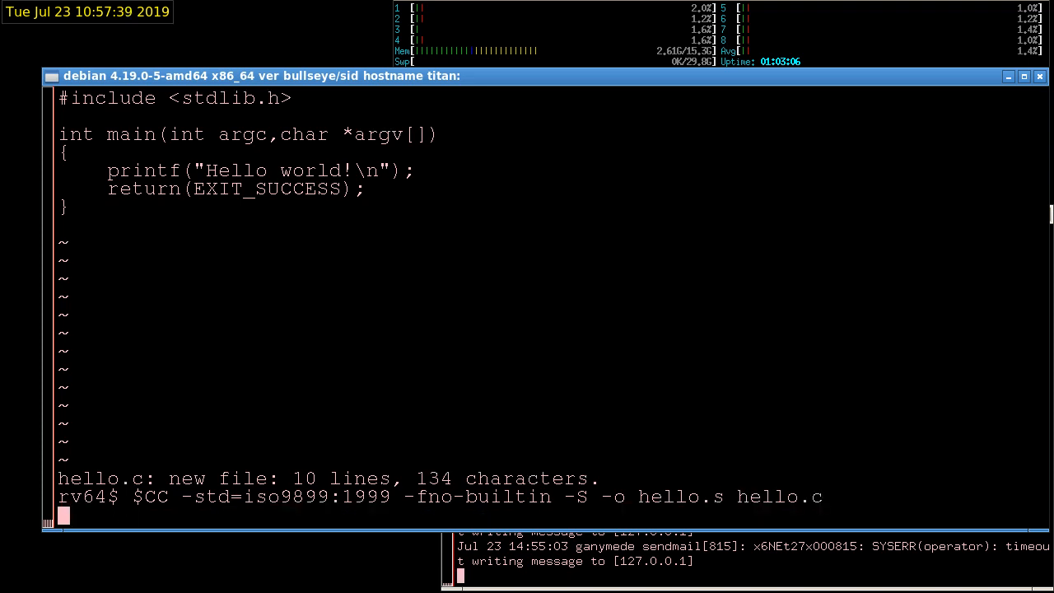
{"action": "key", "text": "Return"}
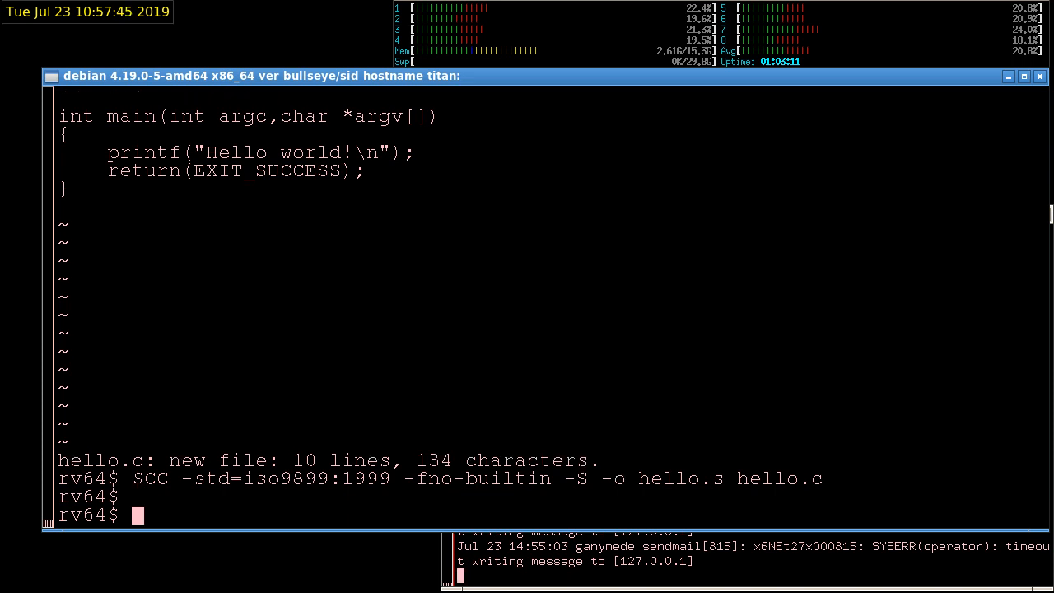
Count hello.s lines with wc -l (30) and begin typing cat -n hello.s
{"action": "type", "text": "w"}
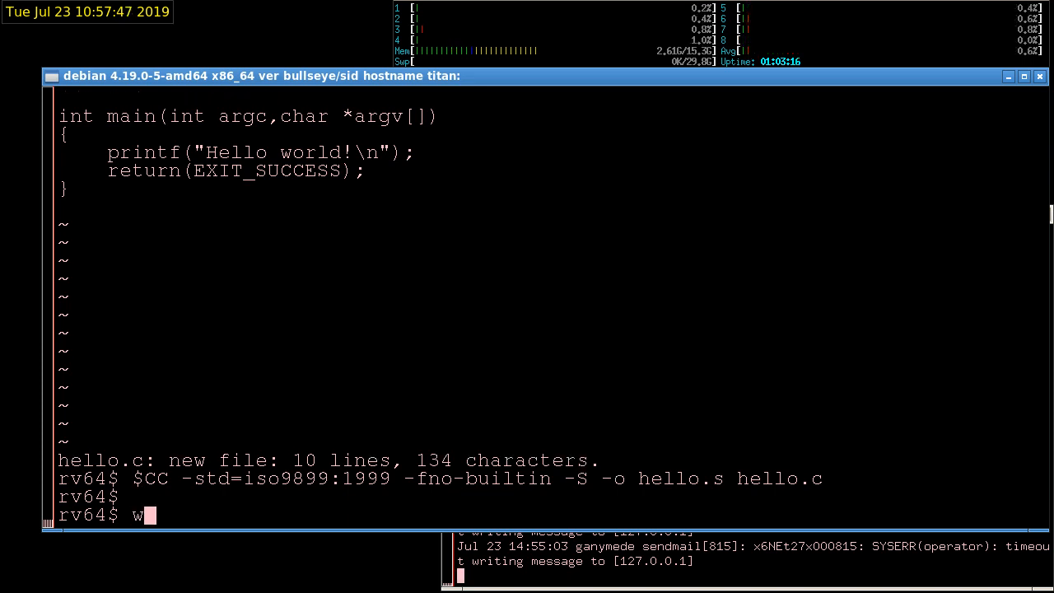
{"action": "type", "text": "c -l hell"}
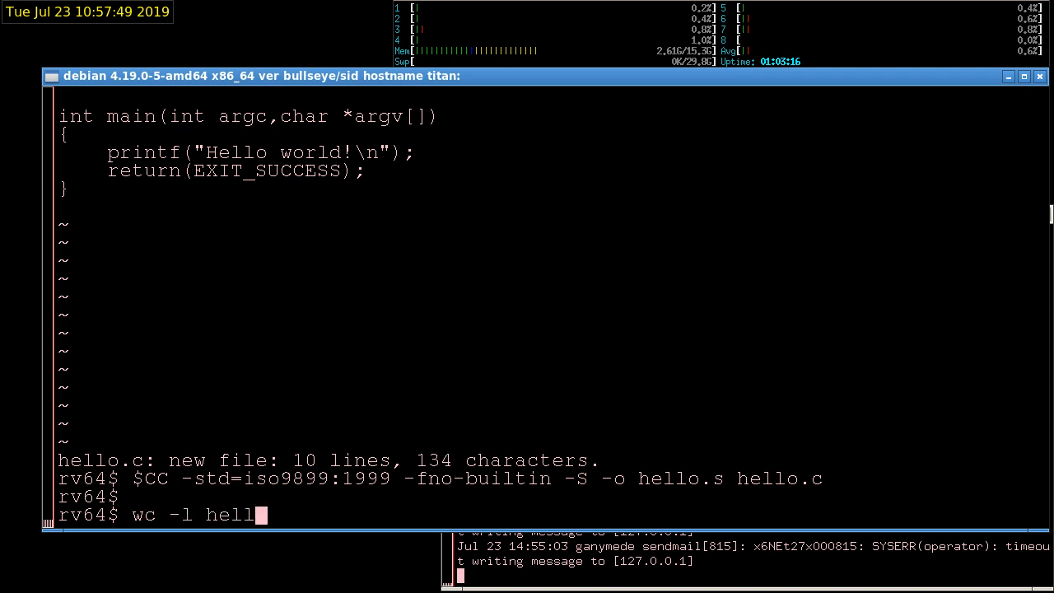
{"action": "key", "text": "Return"}
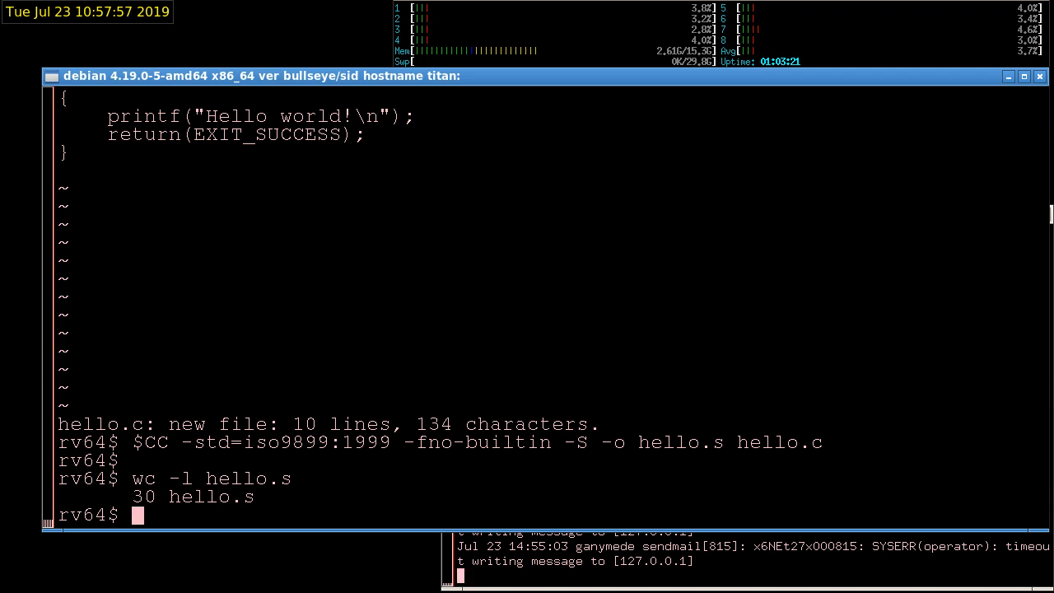
{"action": "type", "text": "c"}
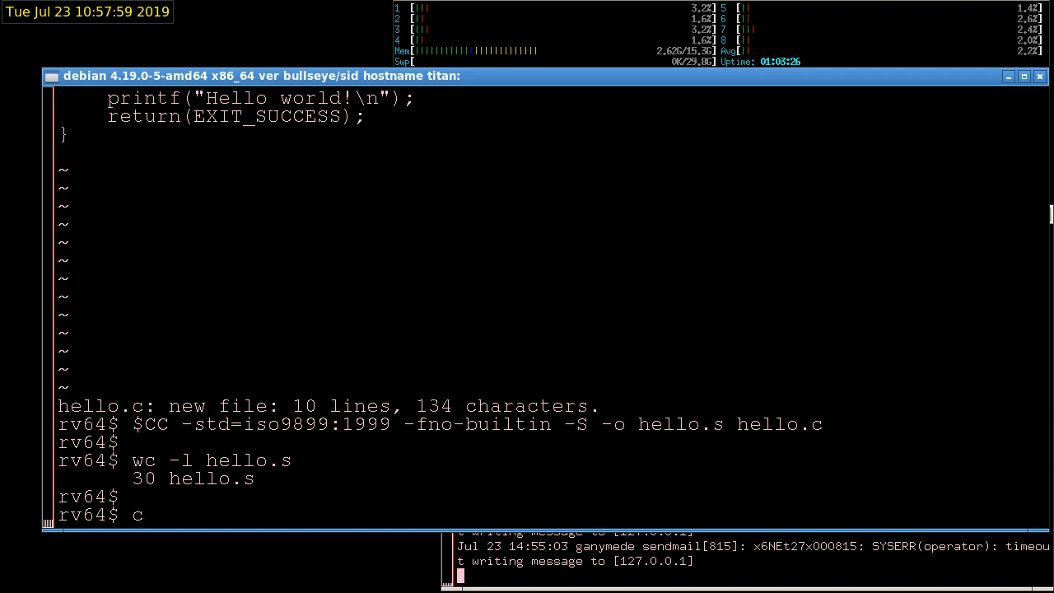
{"action": "type", "text": "at -n"}
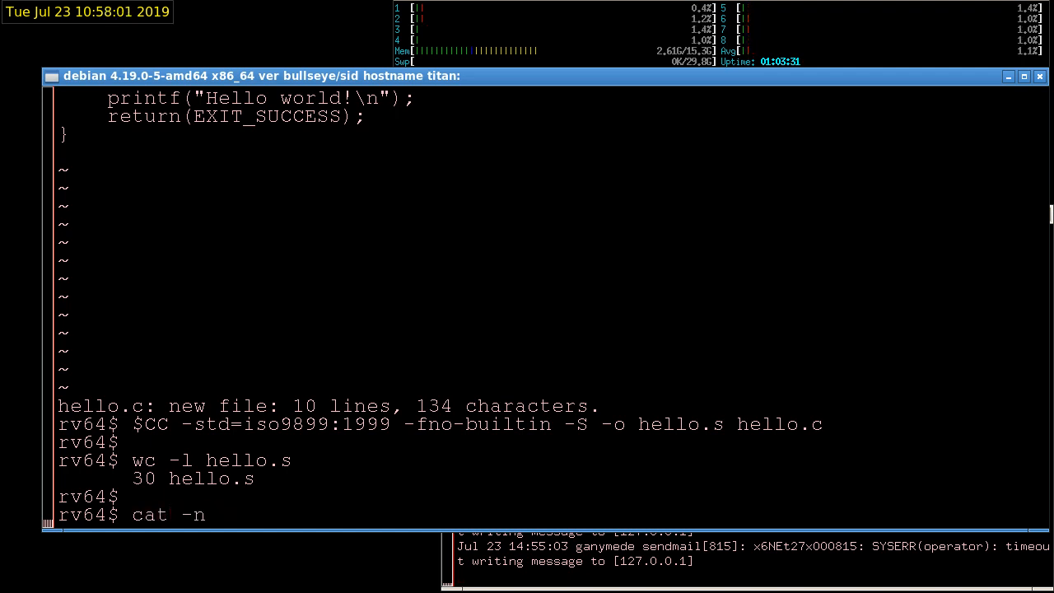
{"action": "type", "text": "hello.s"}
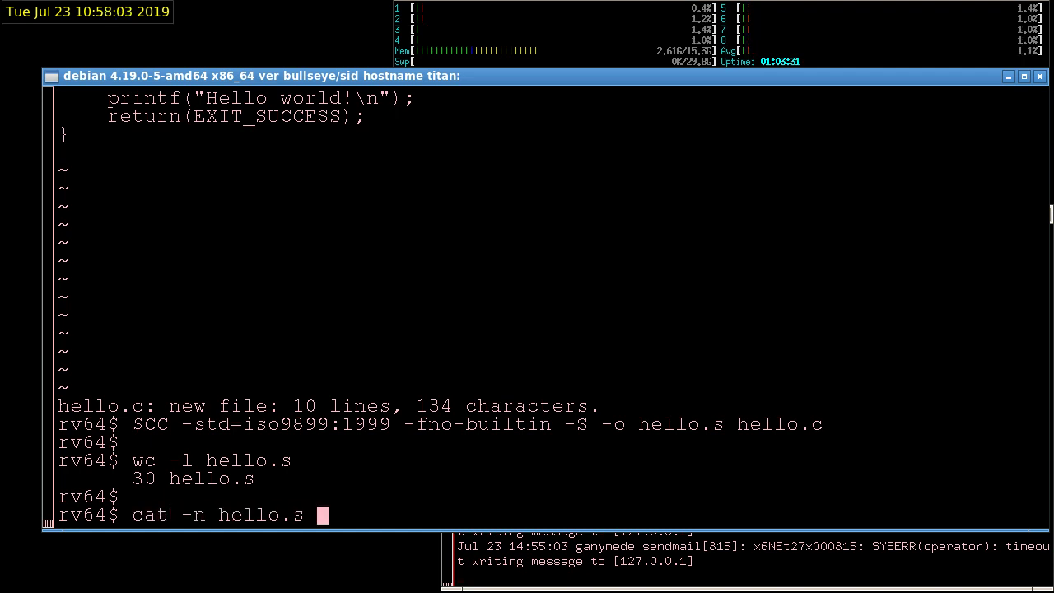
Print numbered hello.s, select the .LC0 label, and scroll to the GCC 8.2.0 ident
{"action": "key", "text": "Return"}
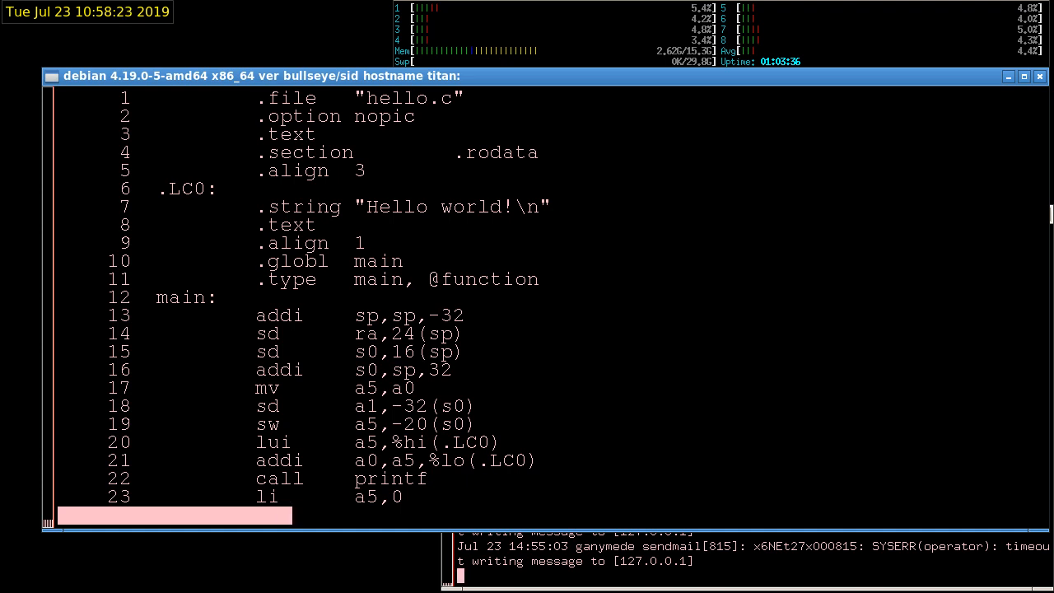
{"action": "double_click", "coordinate": [321, 171]}
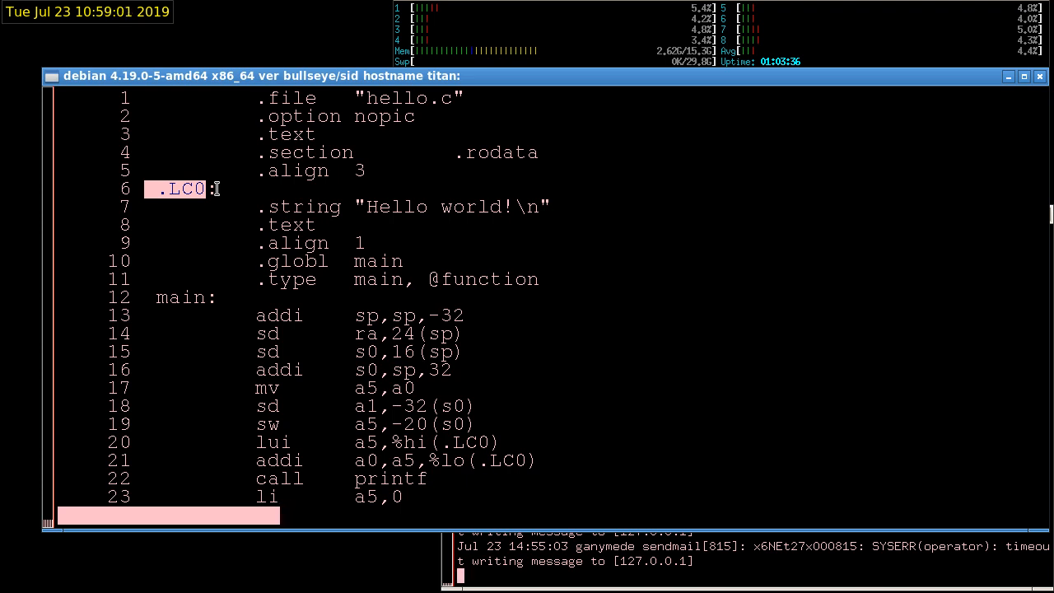
{"action": "scroll", "scroll_direction": "down", "scroll_amount": 3}
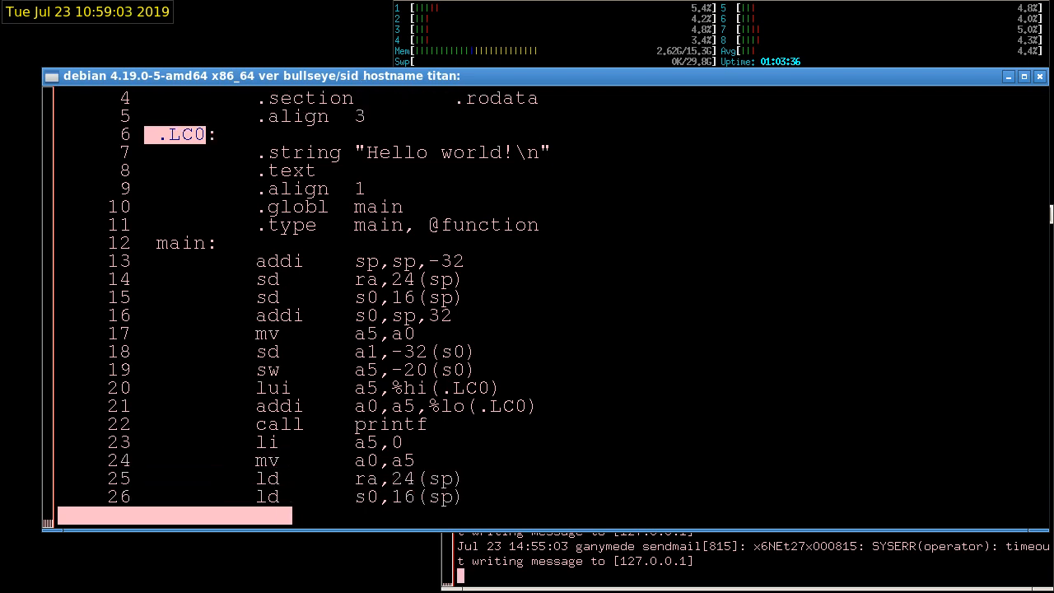
{"action": "scroll", "scroll_direction": "down", "scroll_amount": 3}
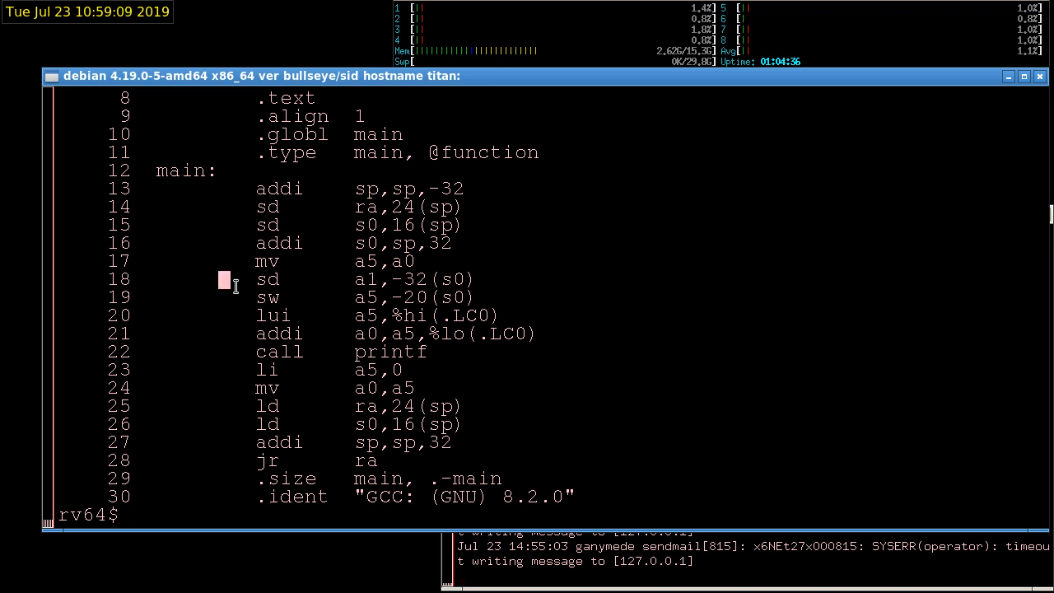
{"action": "double_click", "coordinate": [390, 352]}
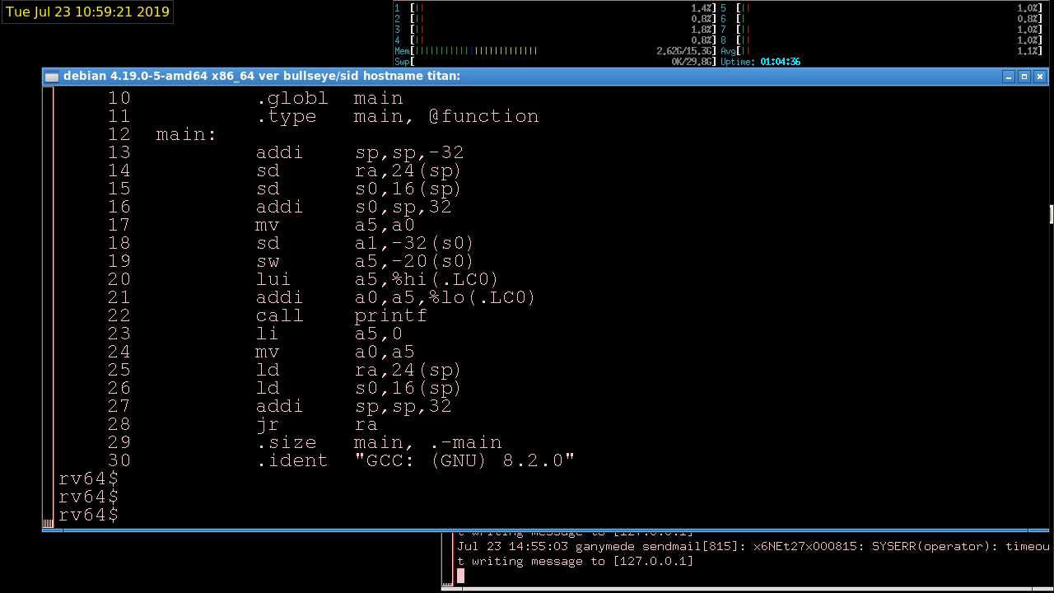
Assemble hello.s into hello.o with $CC -c
{"action": "type", "text": "$CC"}
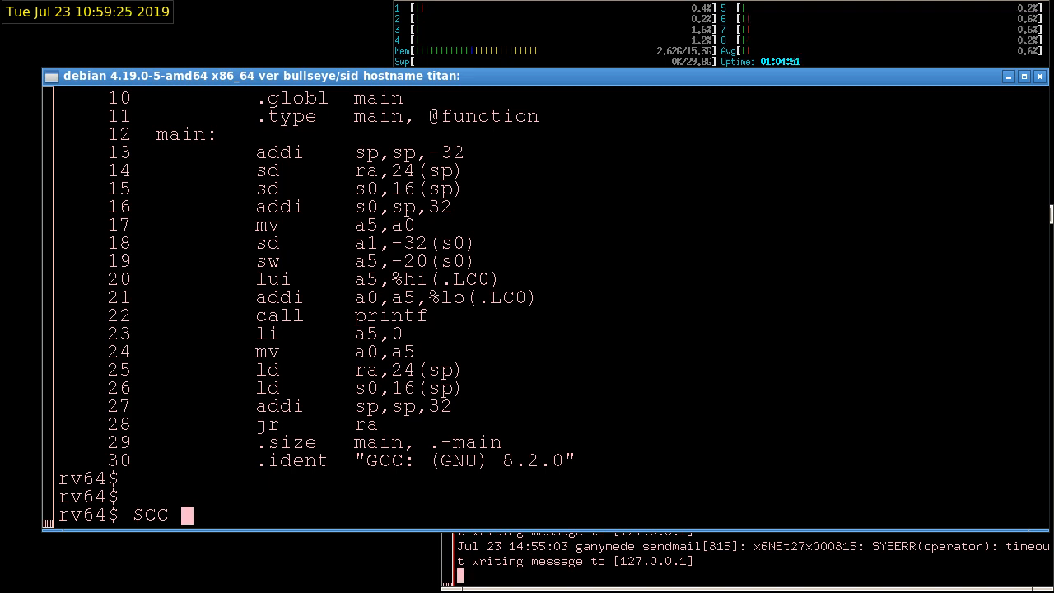
{"action": "type", "text": "-"}
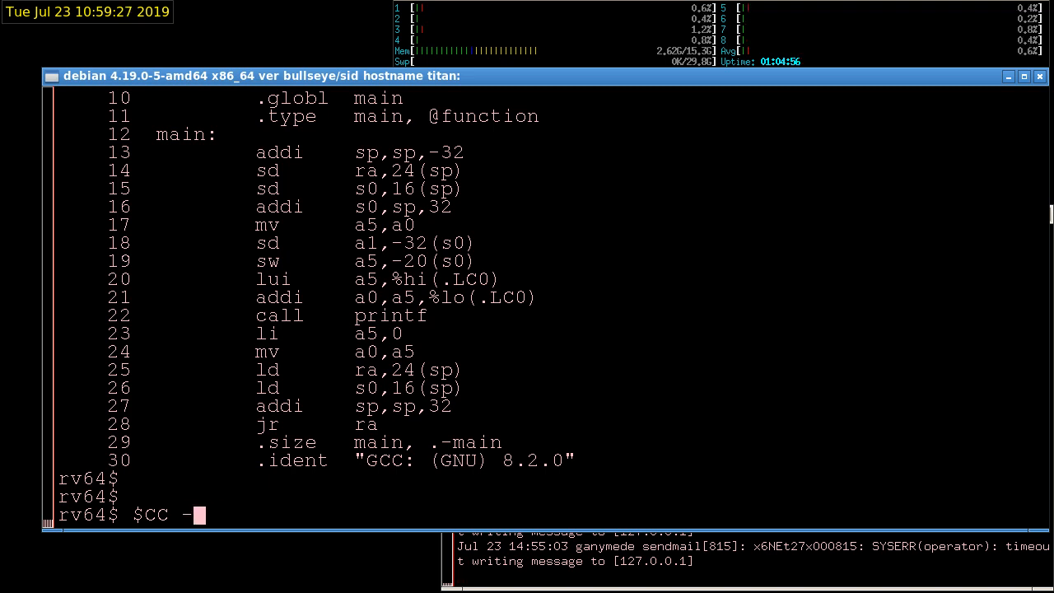
{"action": "type", "text": "c -o"}
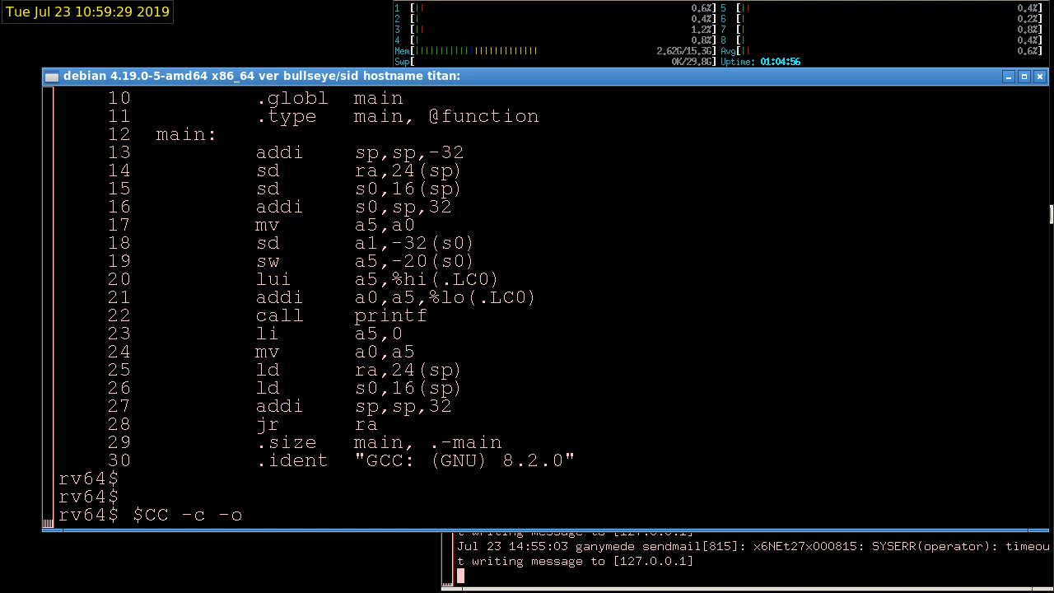
{"action": "type", "text": "hello.o"}
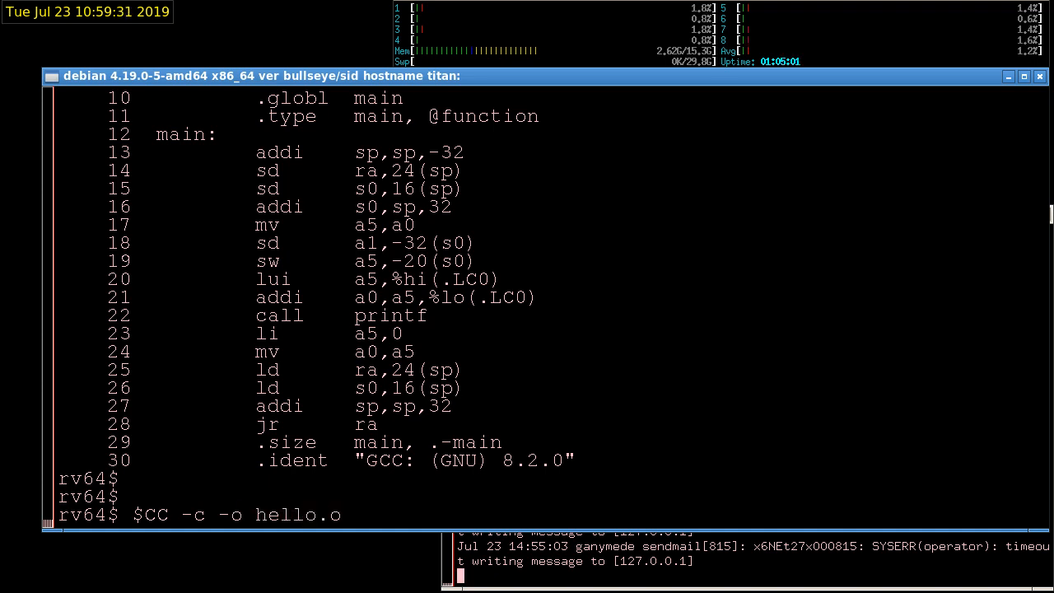
{"action": "type", "text": "he"}
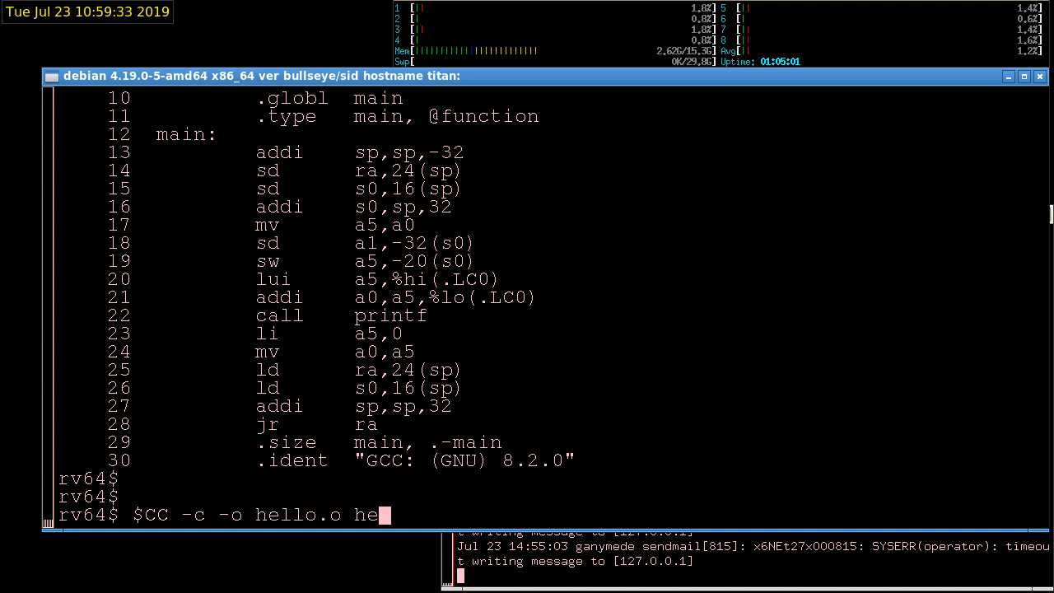
{"action": "type", "text": "llo.s"}
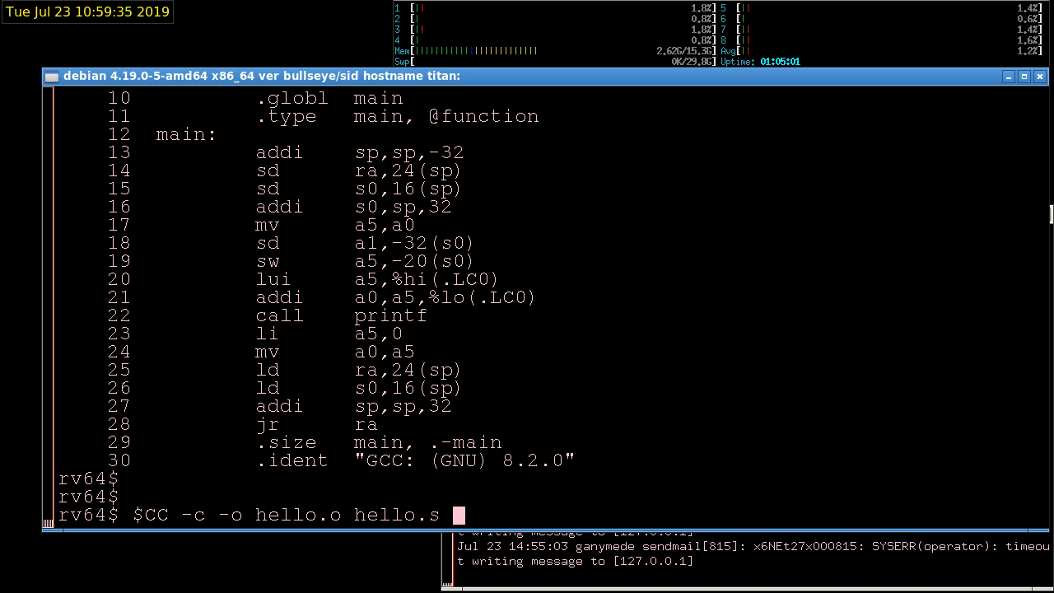
{"action": "key", "text": "Return"}
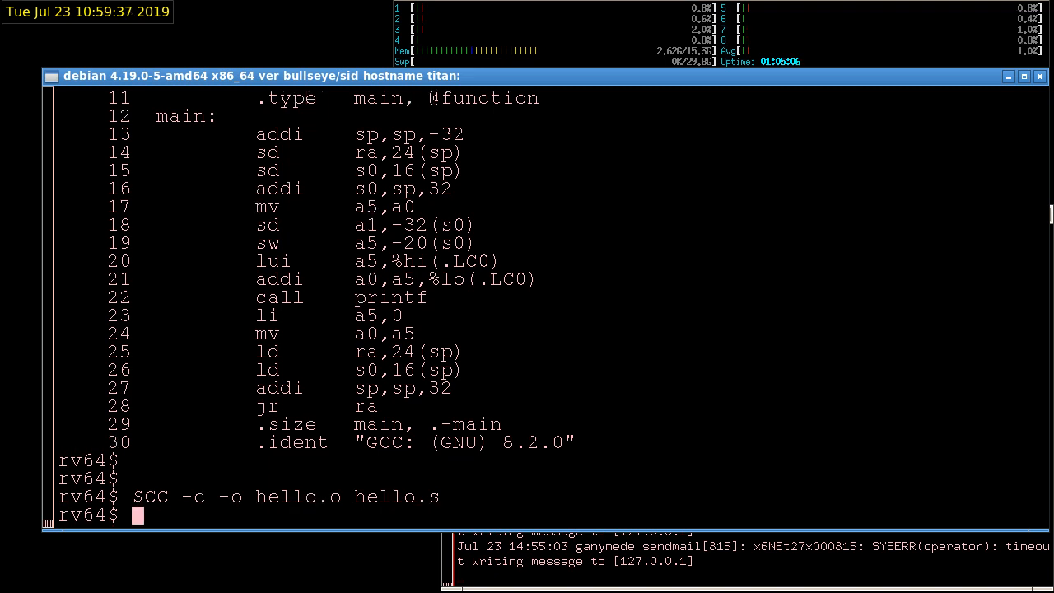
List hello.o with ls -l, confirming its size of 1272 bytes
{"action": "type", "text": "ls -l he"}
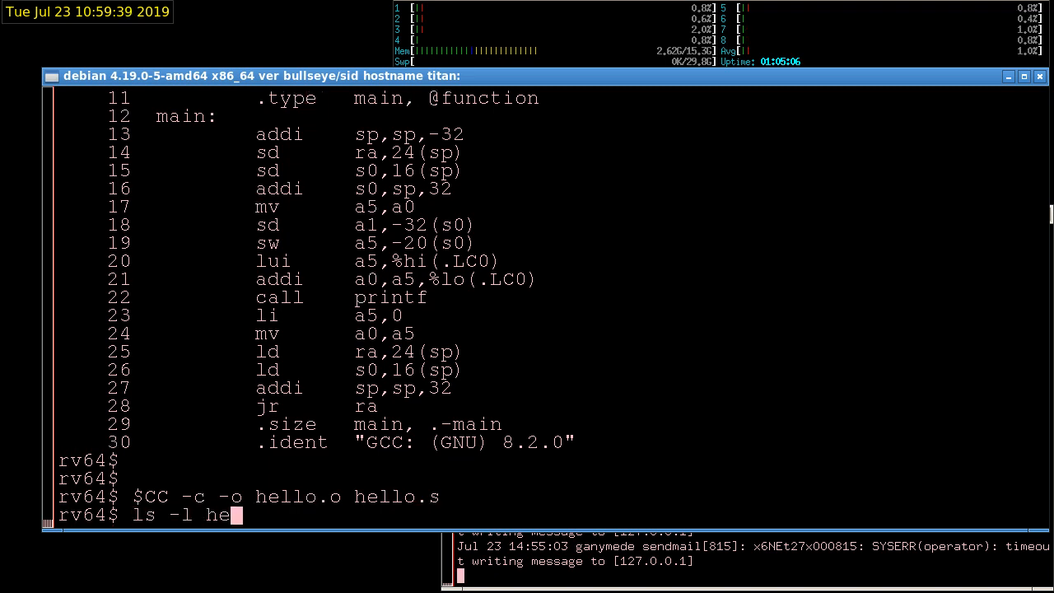
{"action": "type", "text": "llo"}
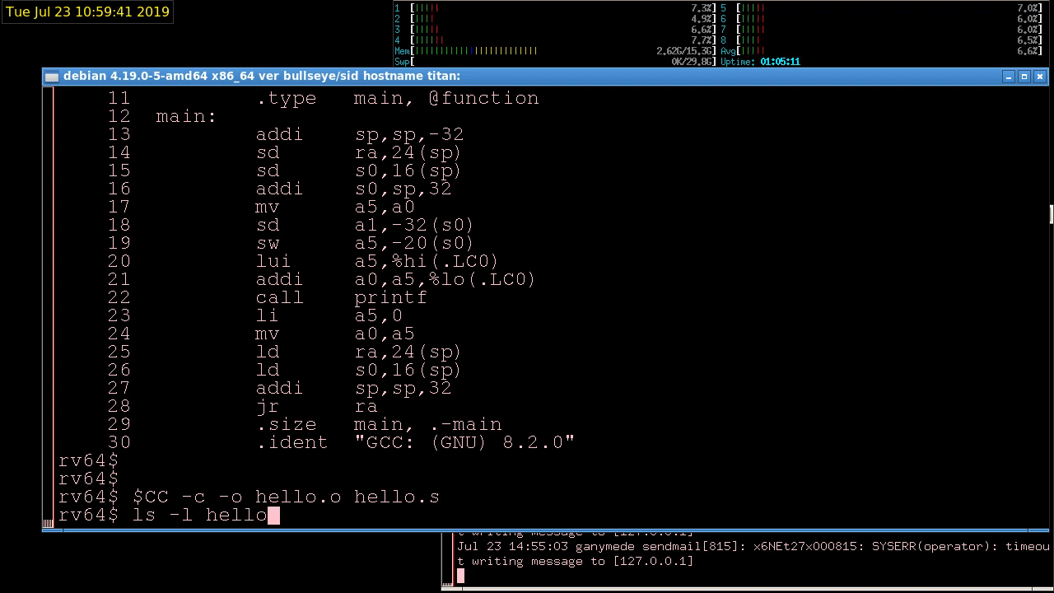
{"action": "key", "text": "Return"}
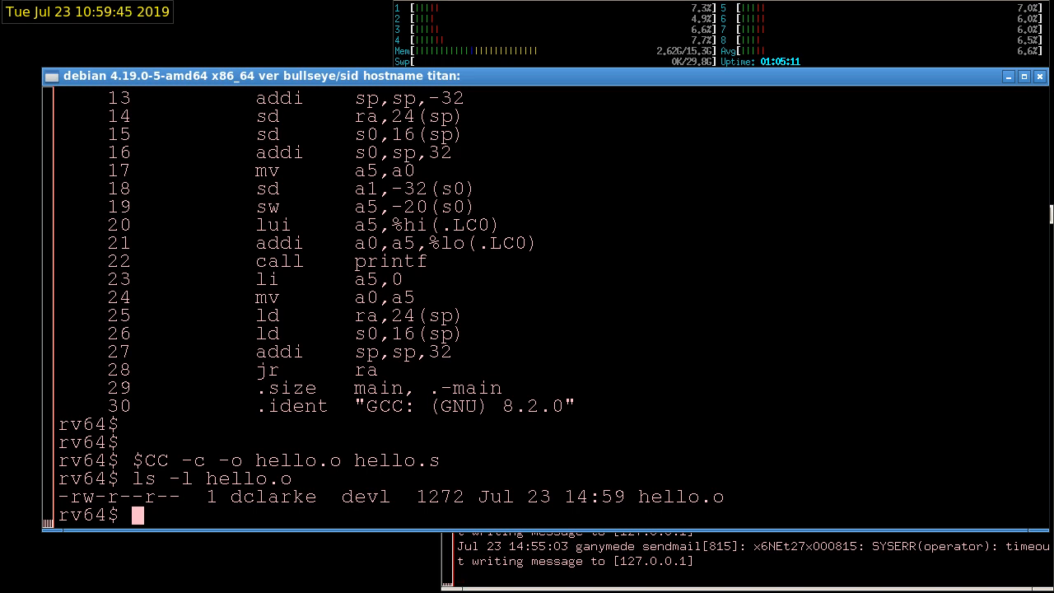
{"action": "key", "text": "Return"}
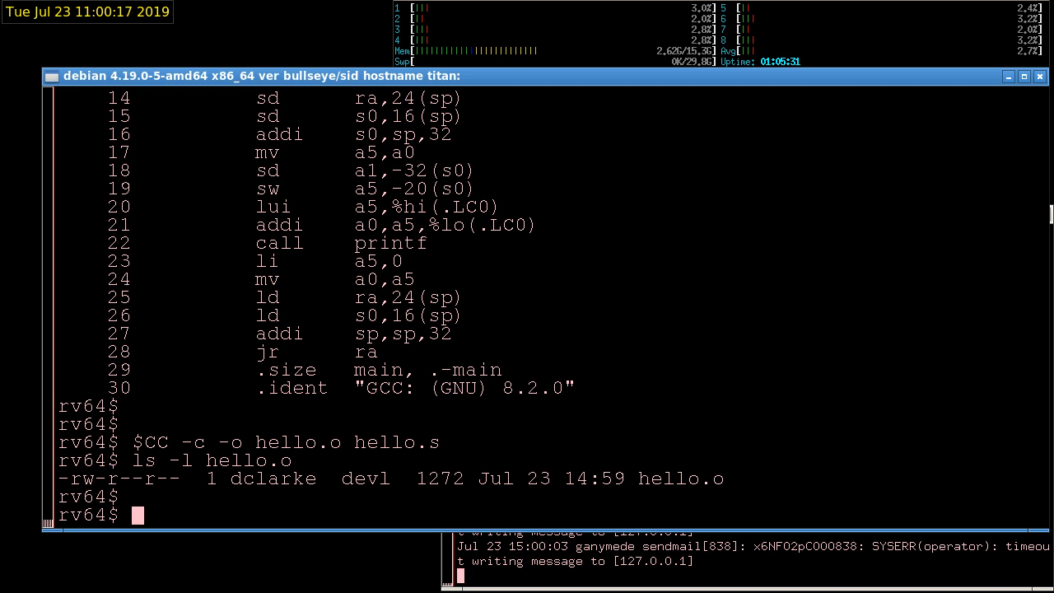
Compile hello.c into hello.o with $CC -std=c99 -fno-builtin -c; it is now 1272 bytes, 15:00
{"action": "type", "text": "ls -l hello.o"}
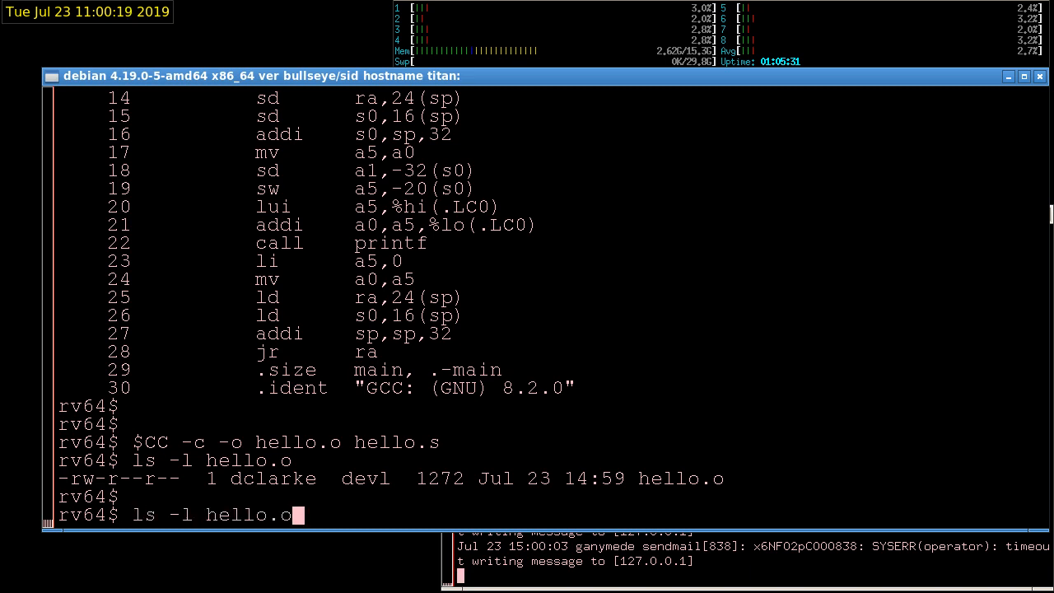
{"action": "type", "text": "$CC -c -o hello.o hello.s"}
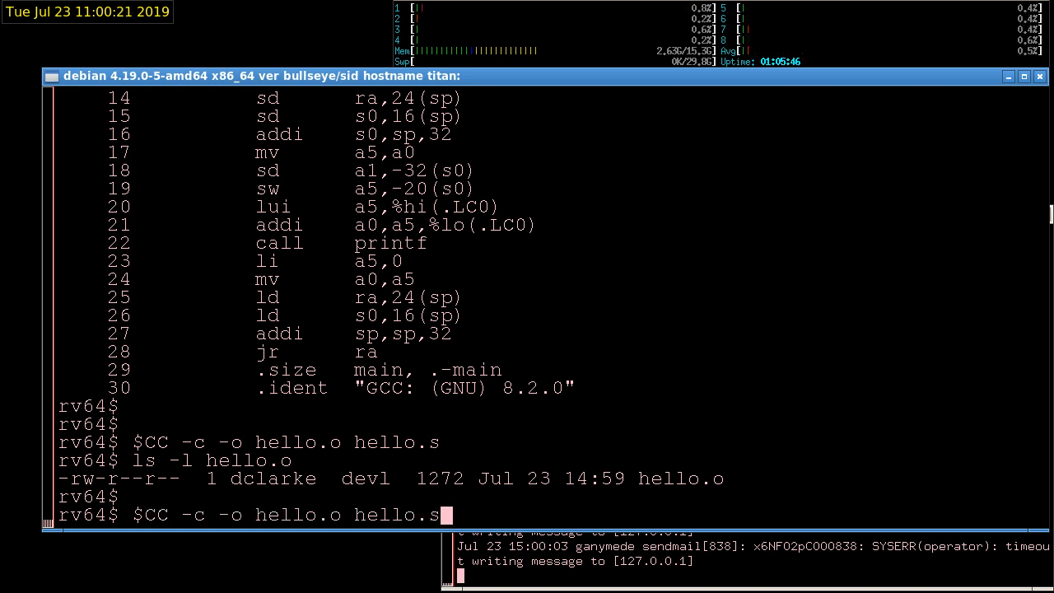
{"action": "type", "text": "c"}
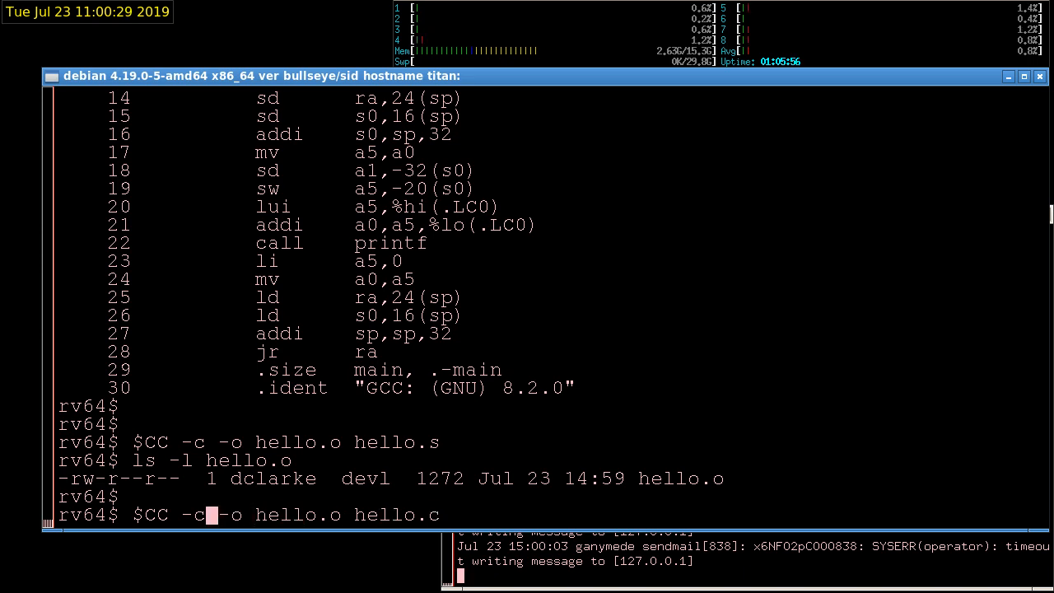
{"action": "key", "text": "Left"}
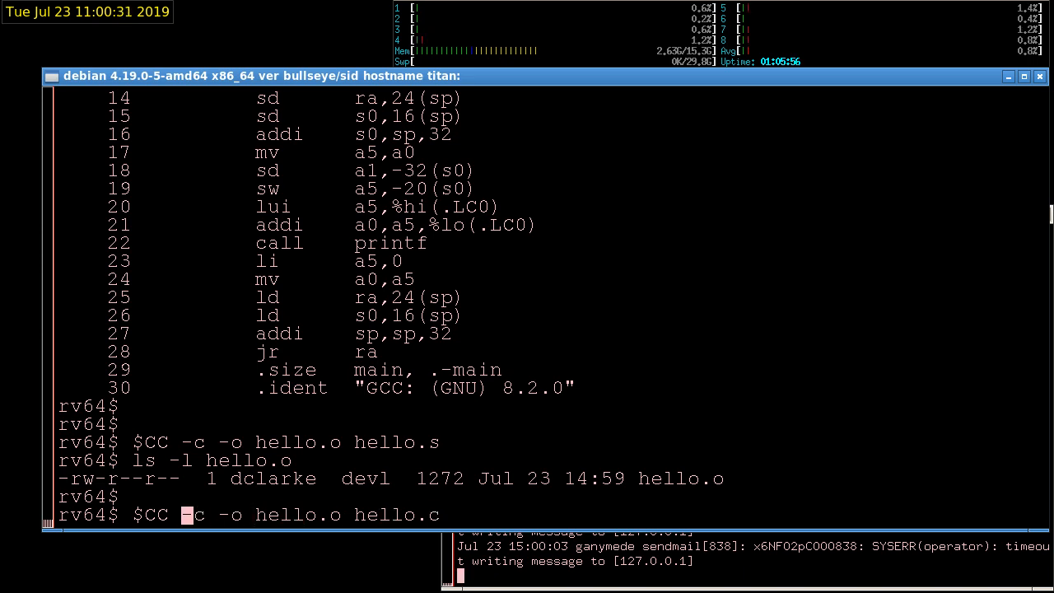
{"action": "type", "text": "st"}
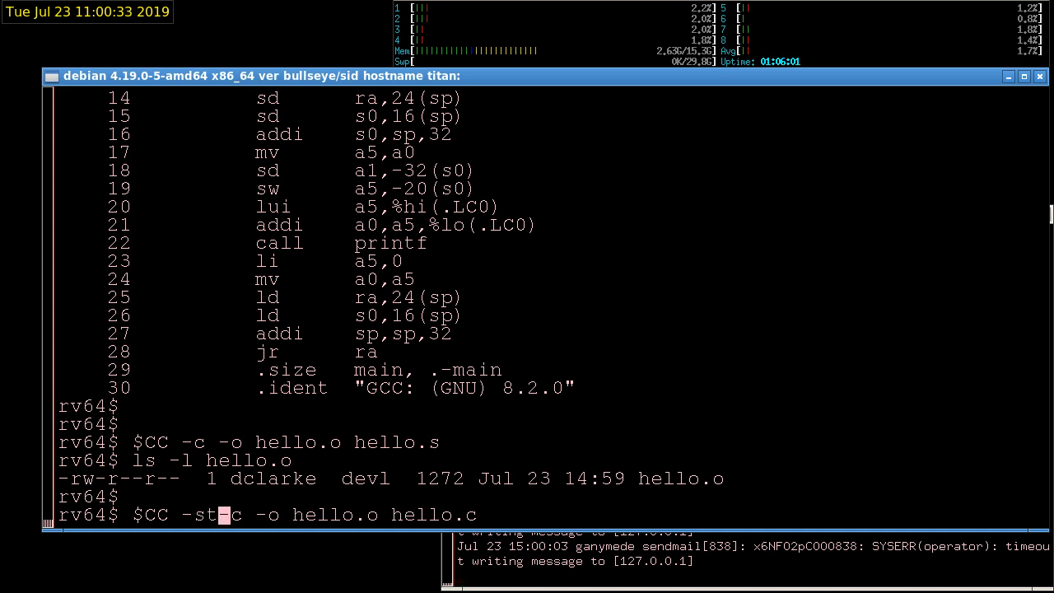
{"action": "type", "text": "d=c99 -fno-builtin"}
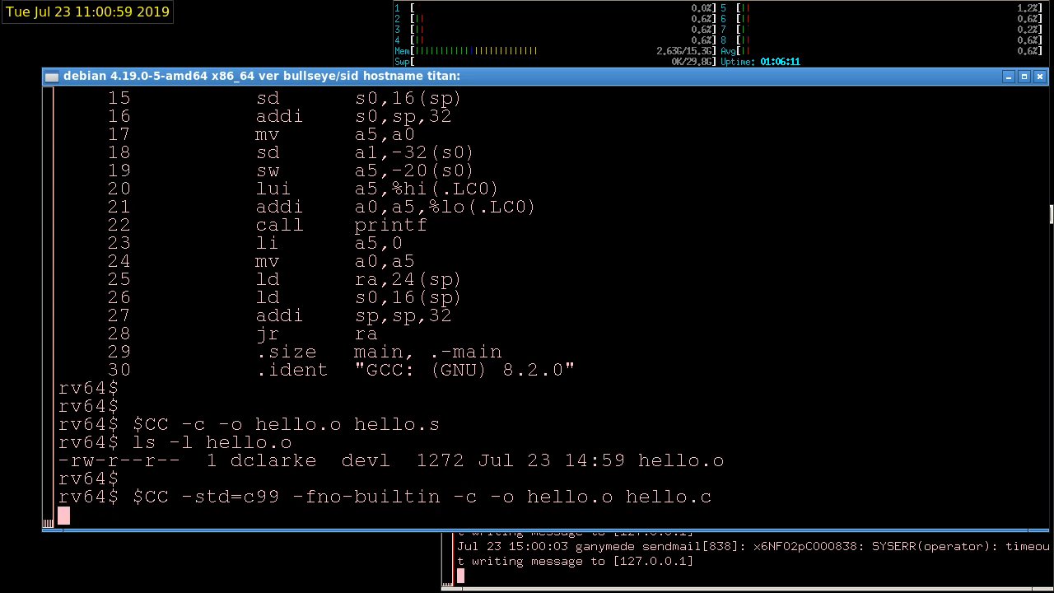
{"action": "key", "text": "Return"}
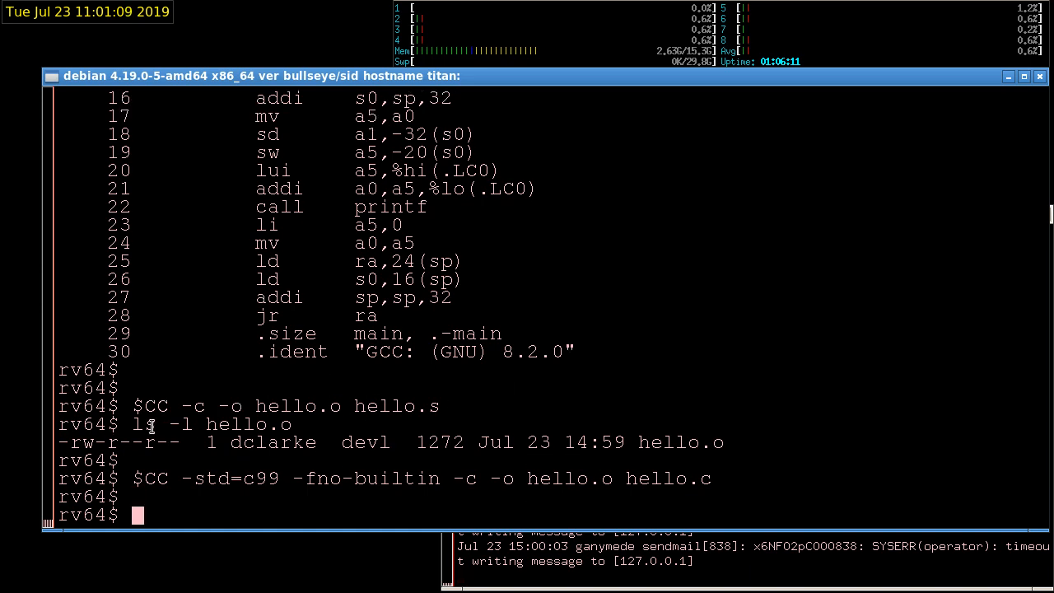
{"action": "key", "text": "Return"}
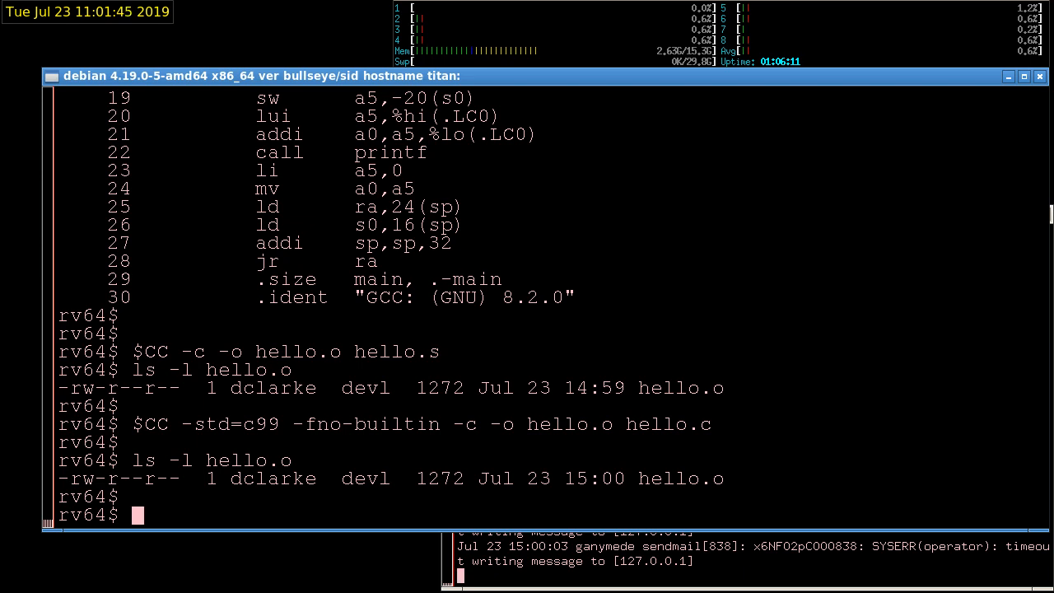
Link hello.o into the hello executable with $CC -L/usr/lib
{"action": "type", "text": "ls -l hello.o"}
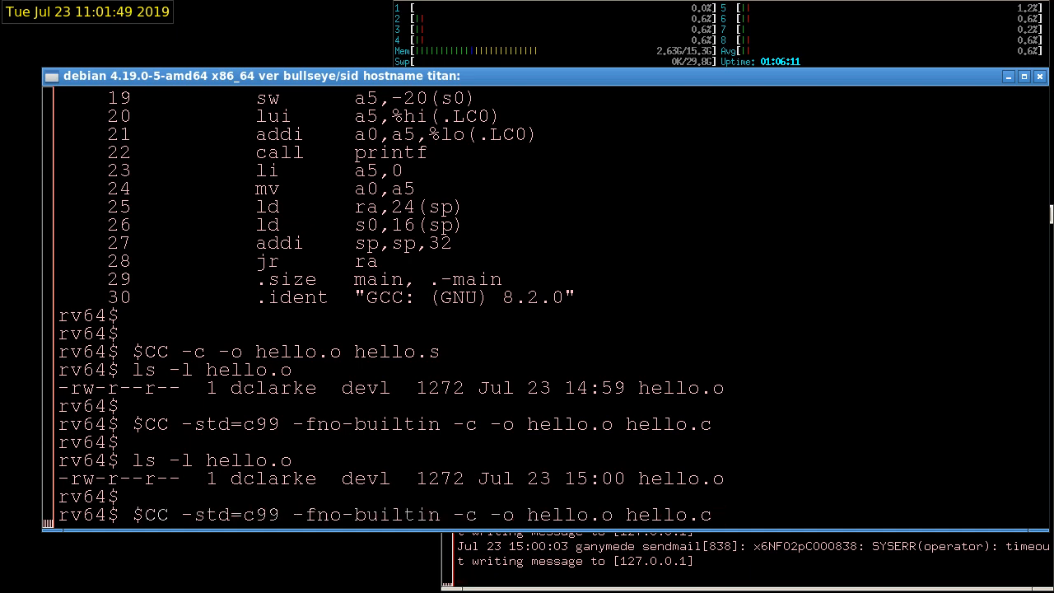
{"action": "type", "text": "$CC -c -o hello.o hello.s"}
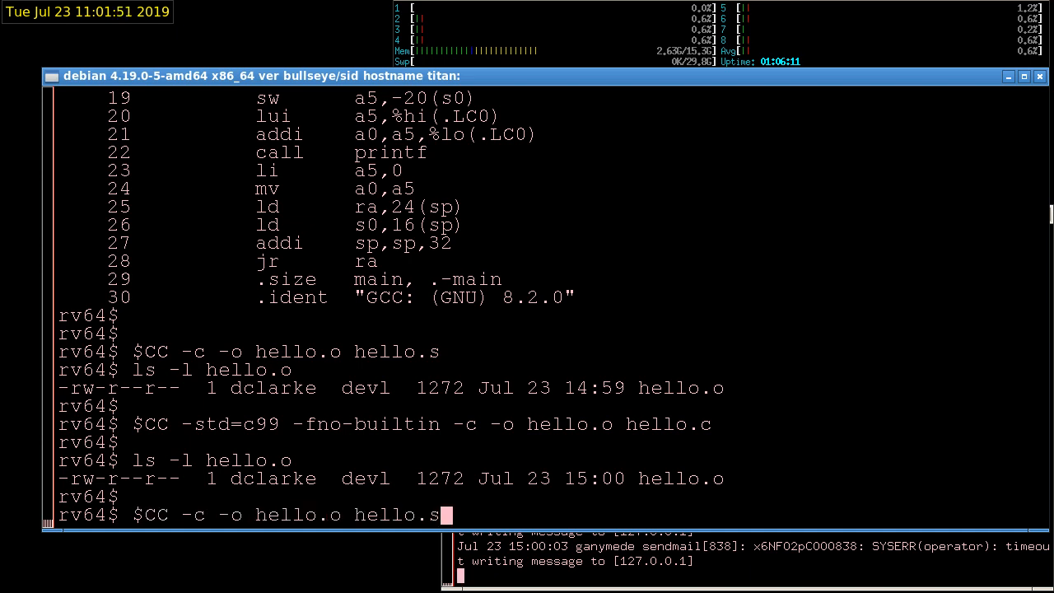
{"action": "key", "text": "BackSpace"}
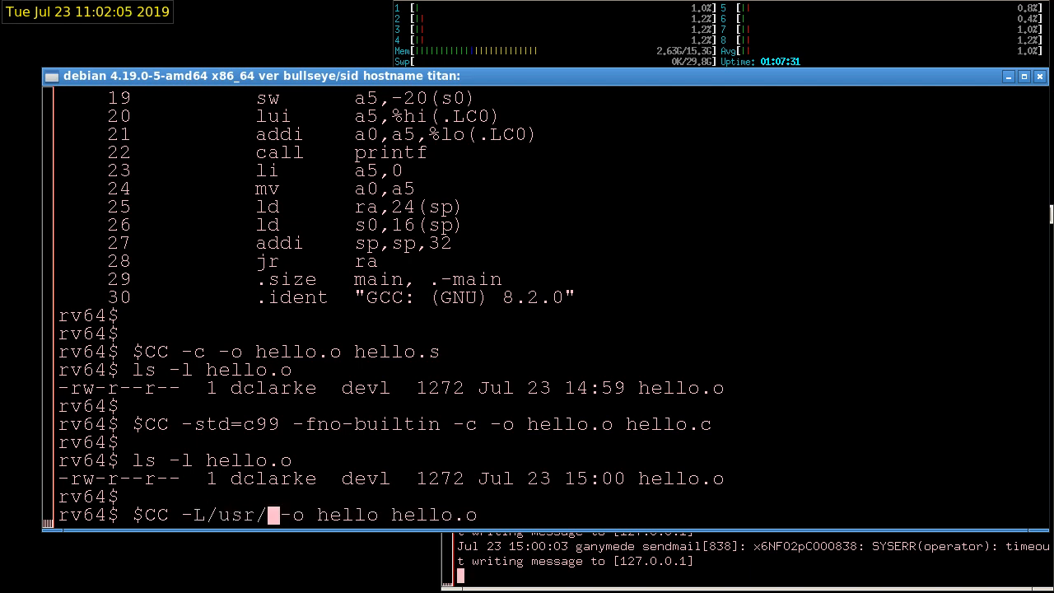
{"action": "type", "text": "lib"}
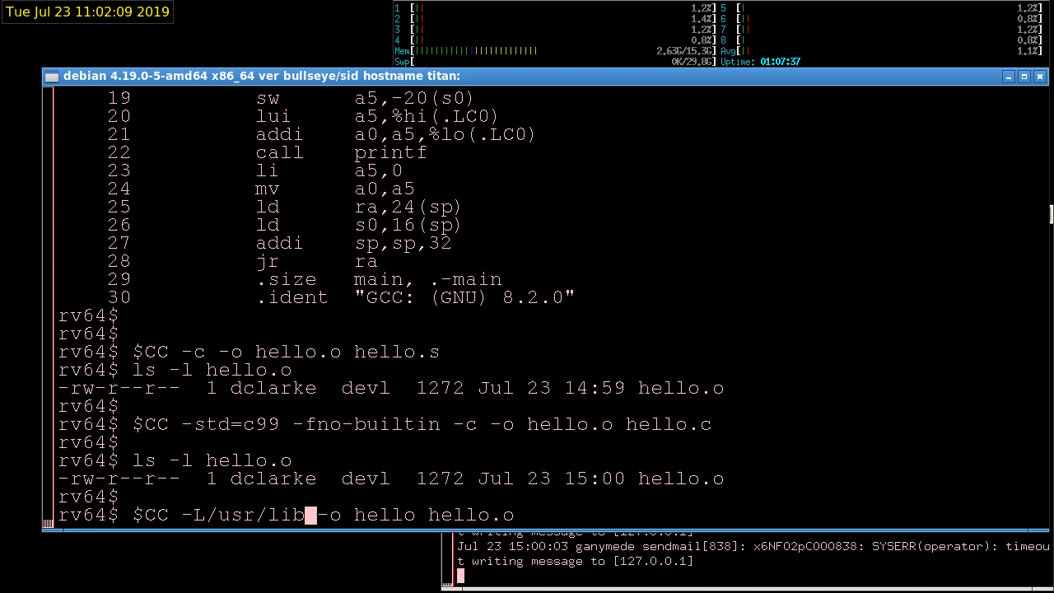
{"action": "key", "text": "Return"}
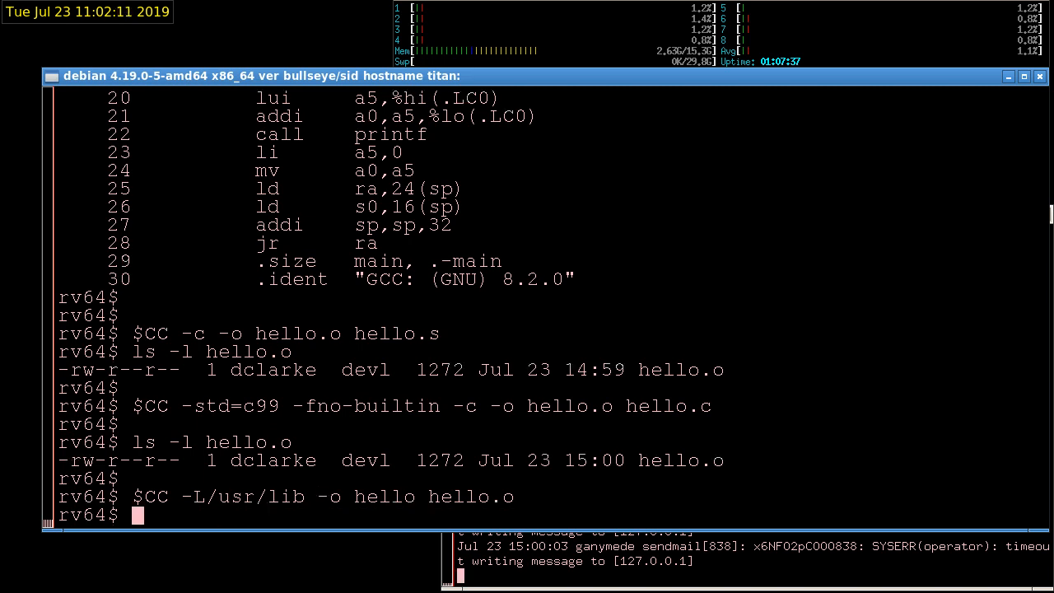
Confirm hello is a RISC-V FreeBSD executable and run it to print Hello world!
{"action": "type", "text": "file hel"}
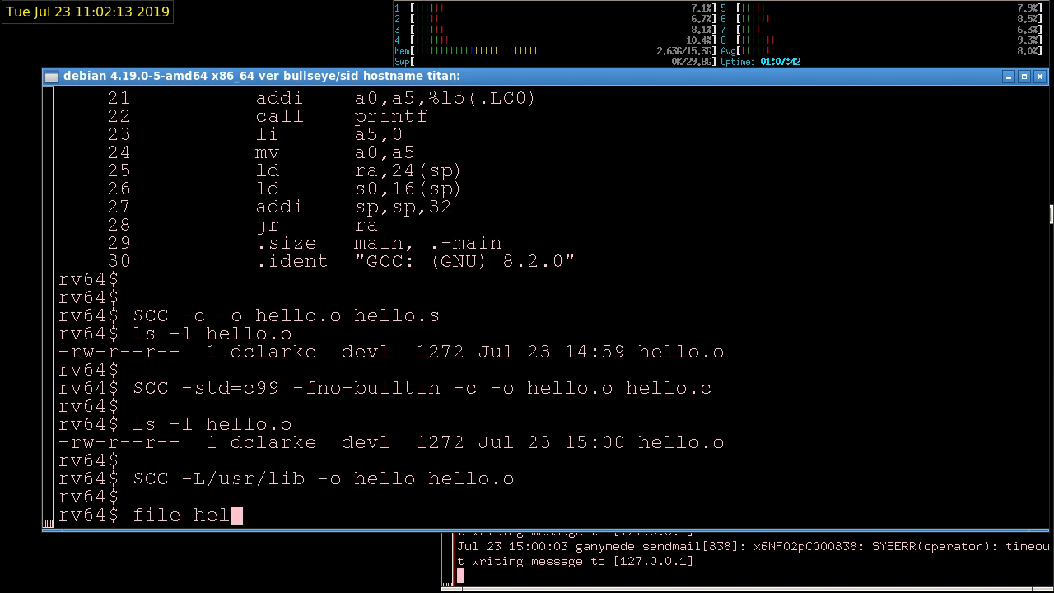
{"action": "key", "text": "Return"}
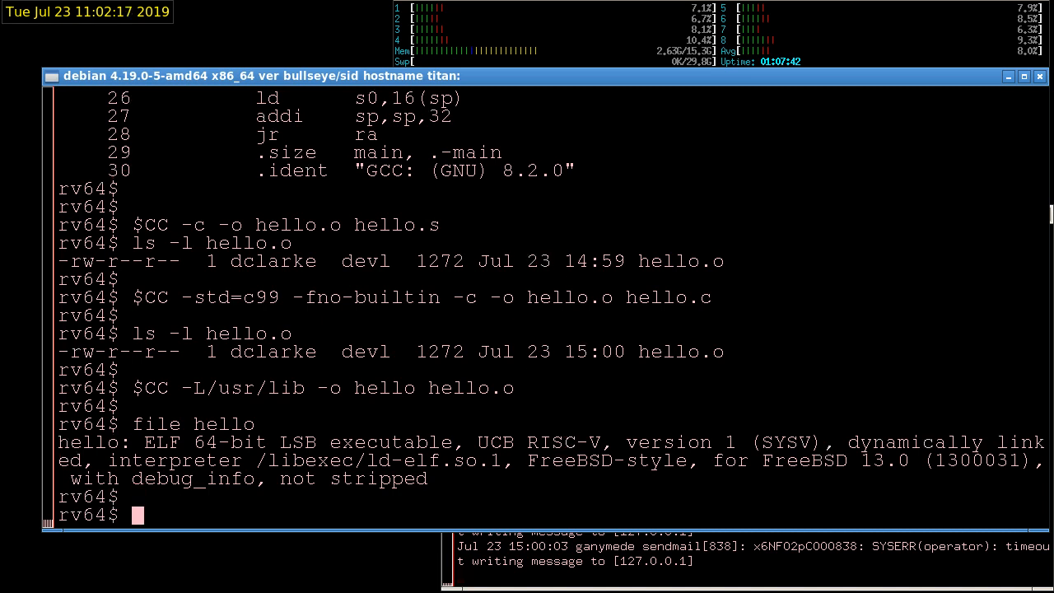
{"action": "type", "text": "./hello"}
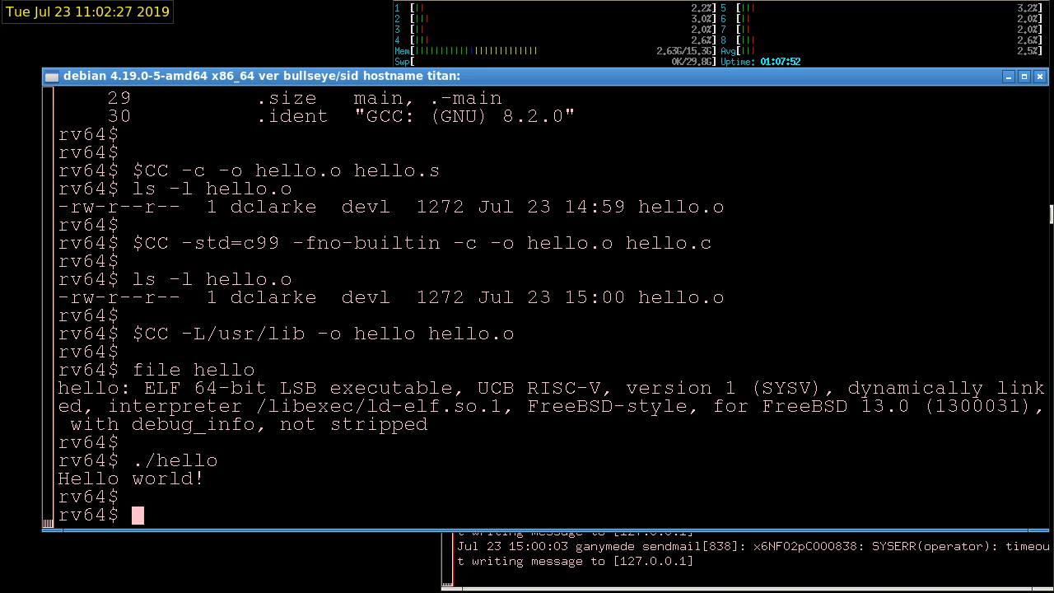
Run uname -m and uname -a, showing riscv and FreeBSD 13.0-CURRENT r348983 on QEMU
{"action": "type", "text": "uname"}
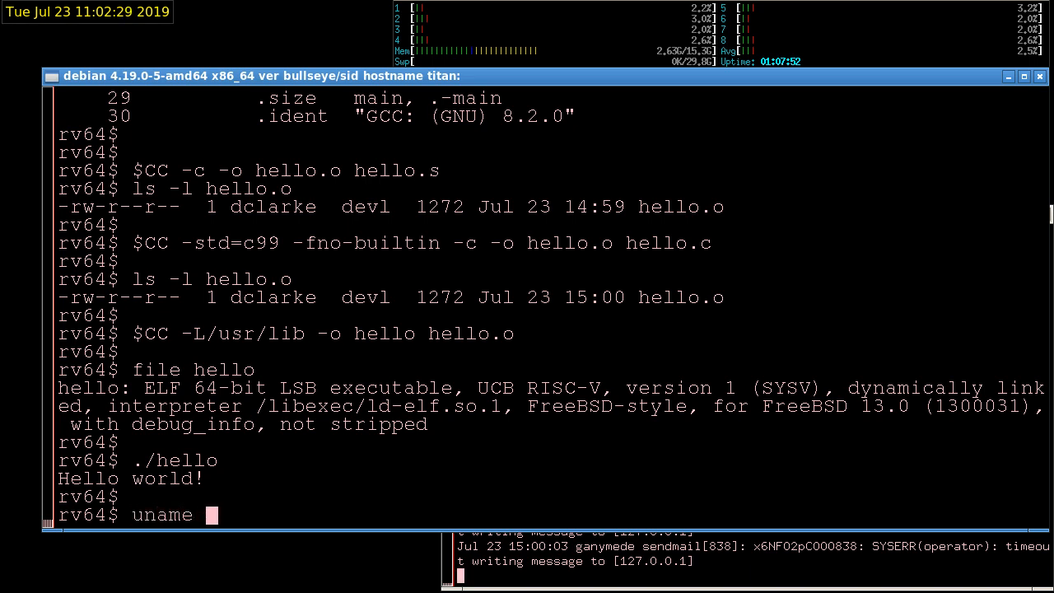
{"action": "key", "text": "Return"}
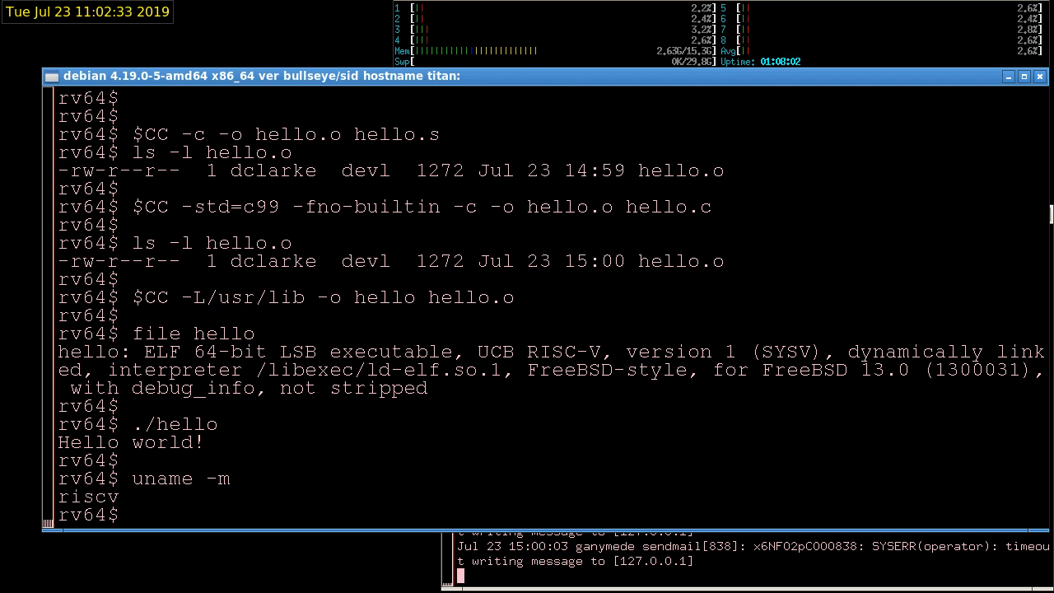
{"action": "type", "text": "uname -a"}
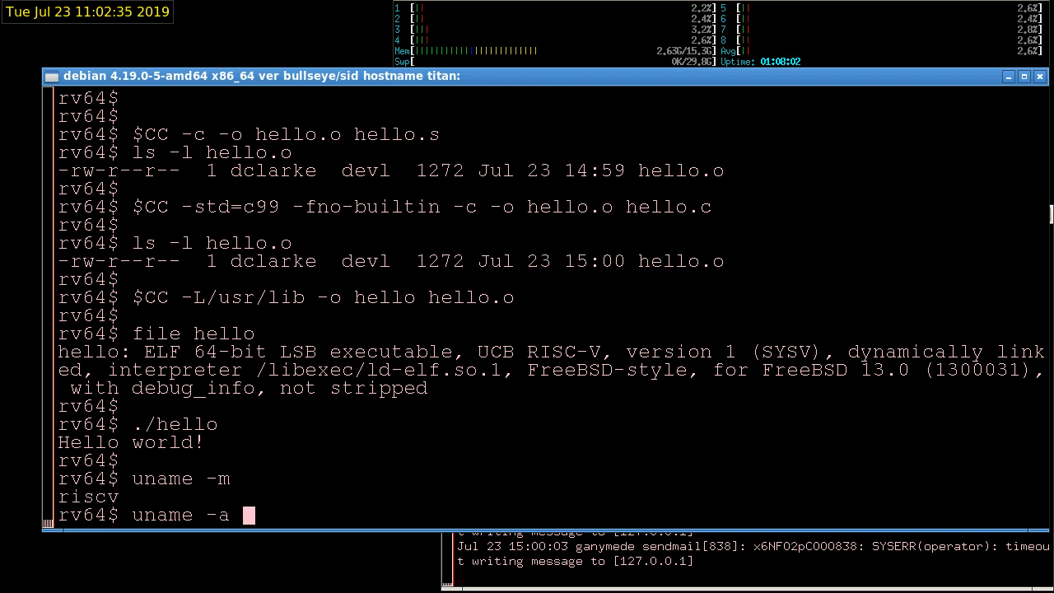
{"action": "key", "text": "Return"}
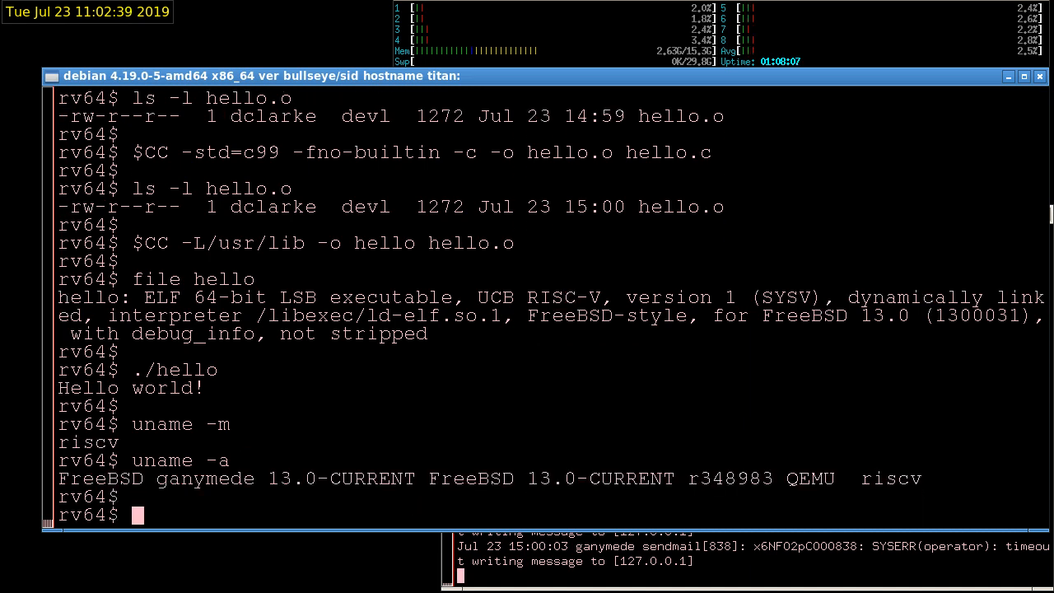
{"action": "double_click", "coordinate": [730, 478]}
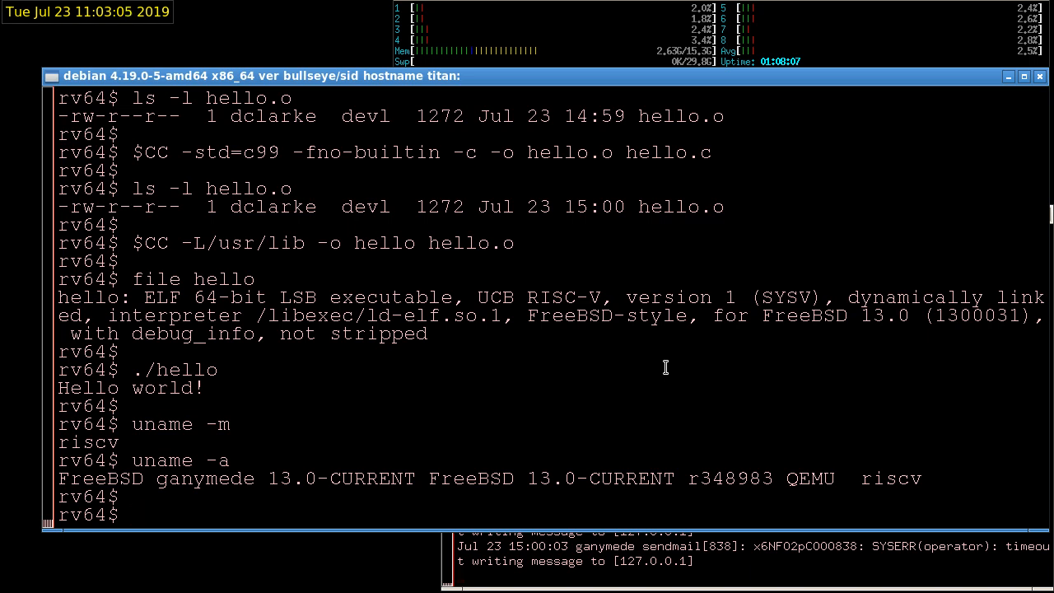
Go to /usr/local/build and list its contents in detail
{"action": "type", "text": "cd"}
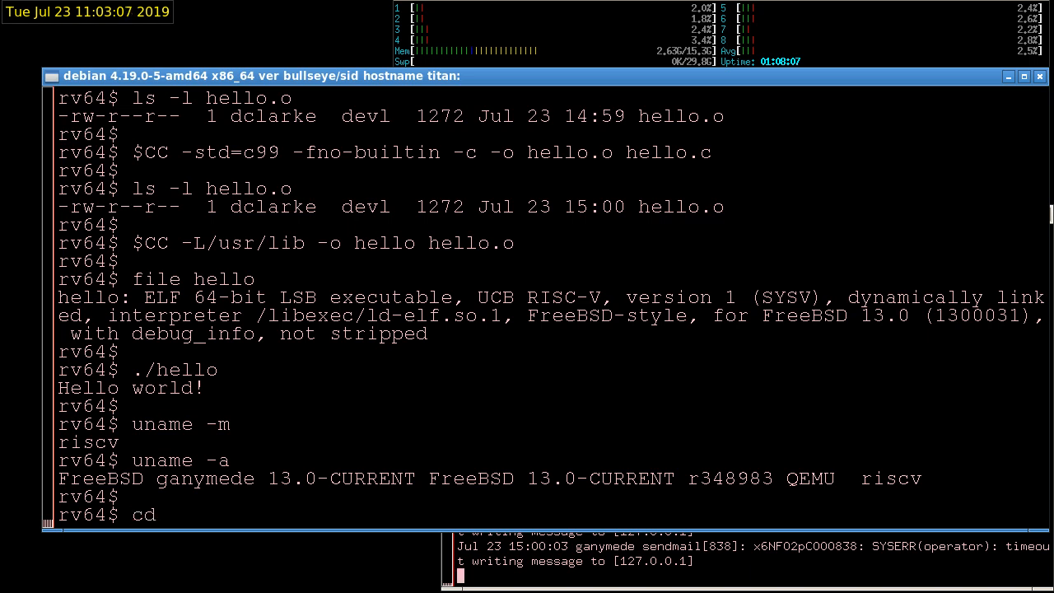
{"action": "type", "text": "/usr/local"}
{"action": "type", "text": "ls"}
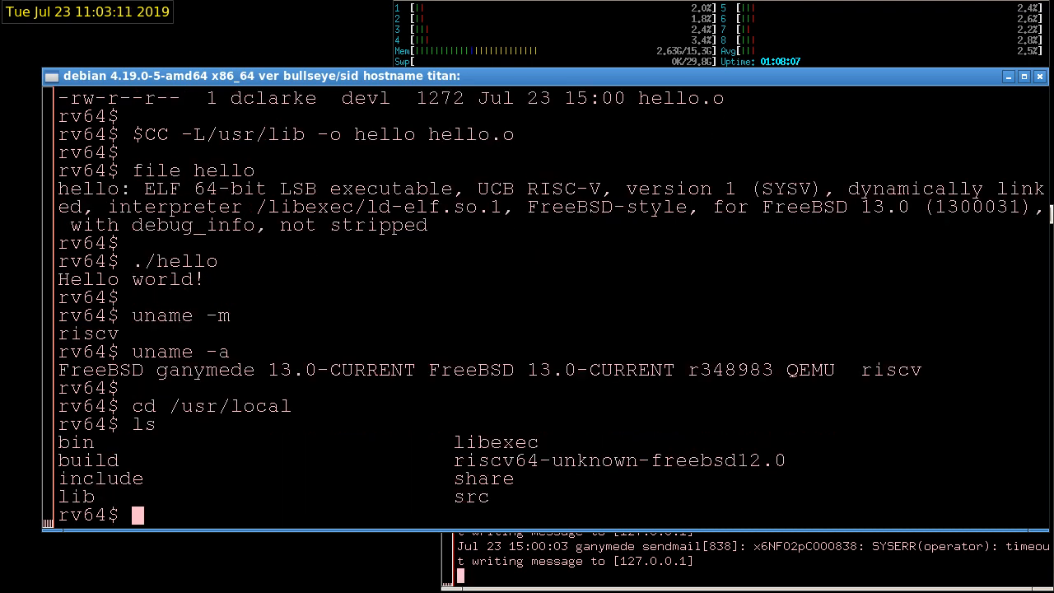
{"action": "type", "text": "cd bui"}
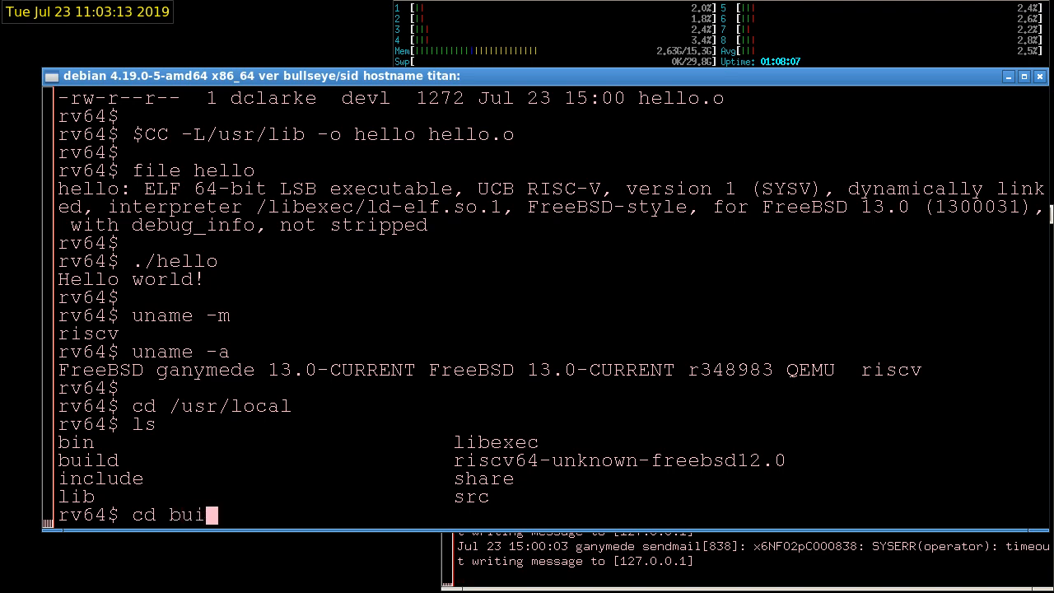
{"action": "key", "text": "Return"}
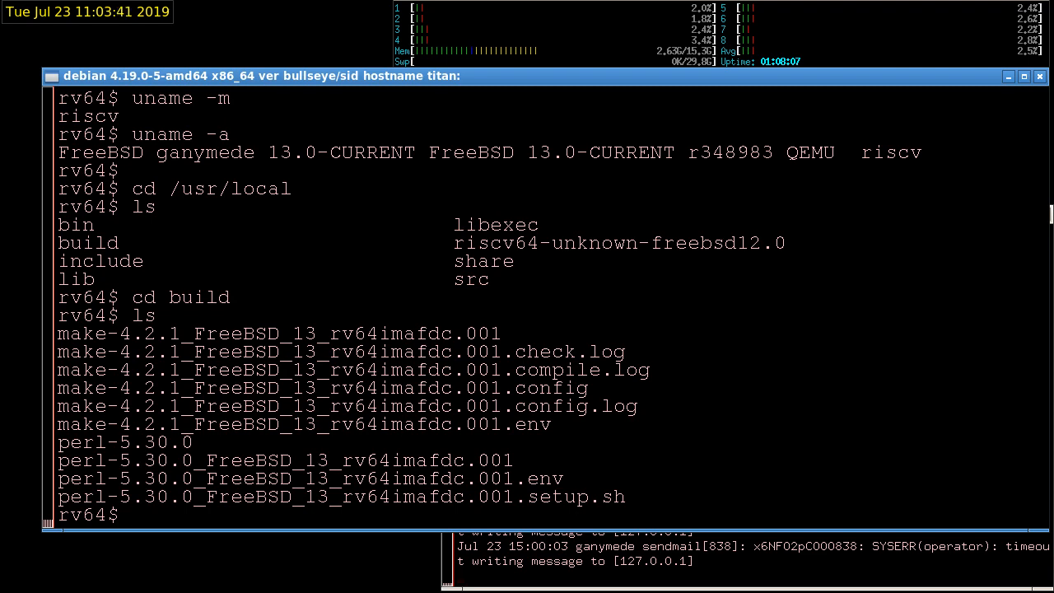
{"action": "type", "text": "ls -la"}
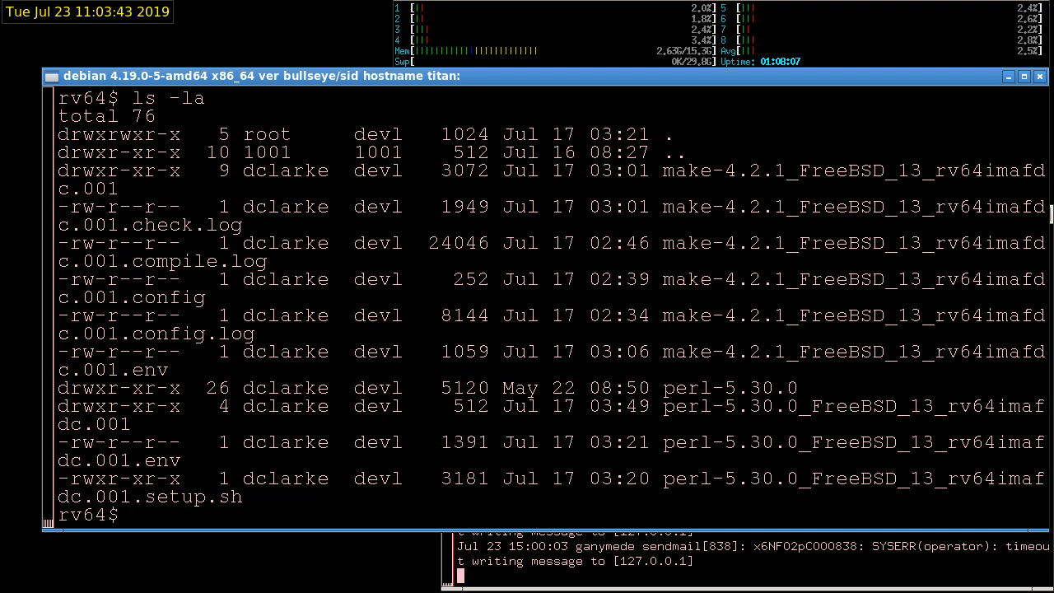
{"action": "key", "text": "Return"}
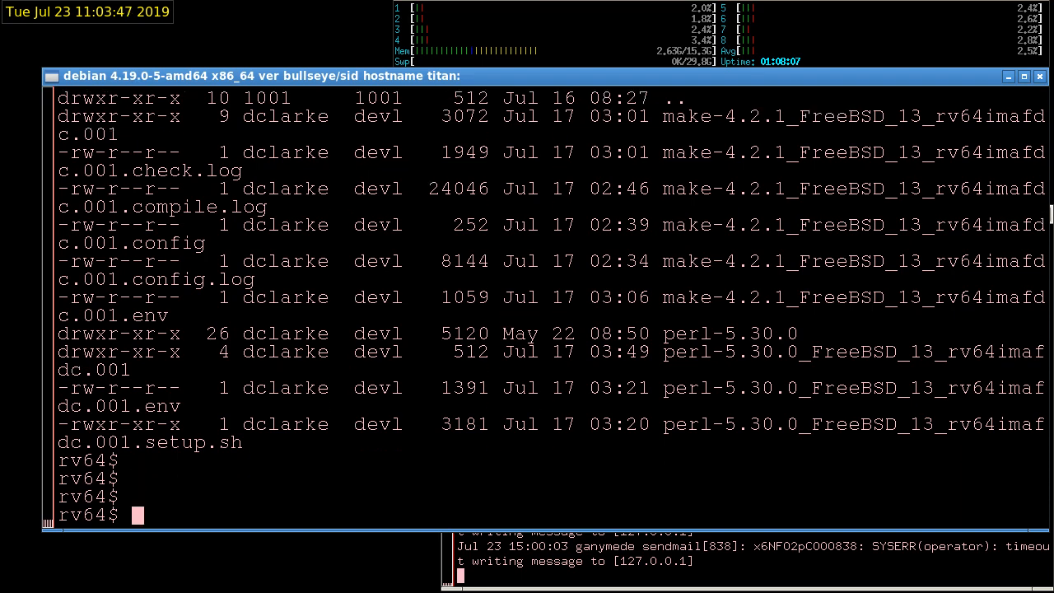
List the contents of the old perl-5.30.0_FreeBSD_13_rv64imafdc.001 directory
{"action": "type", "text": "ls"}
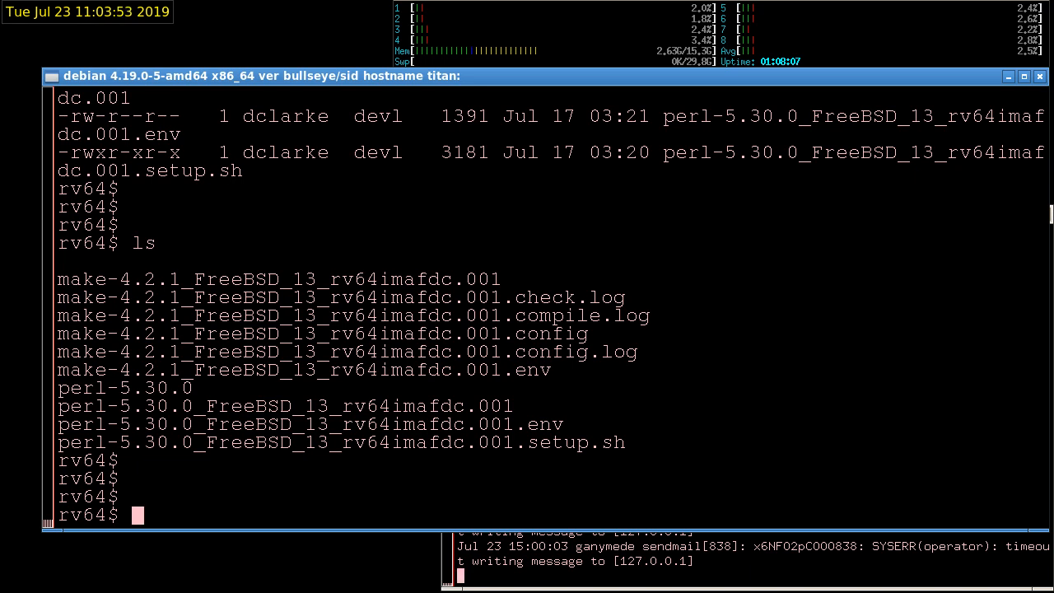
{"action": "type", "text": "more"}
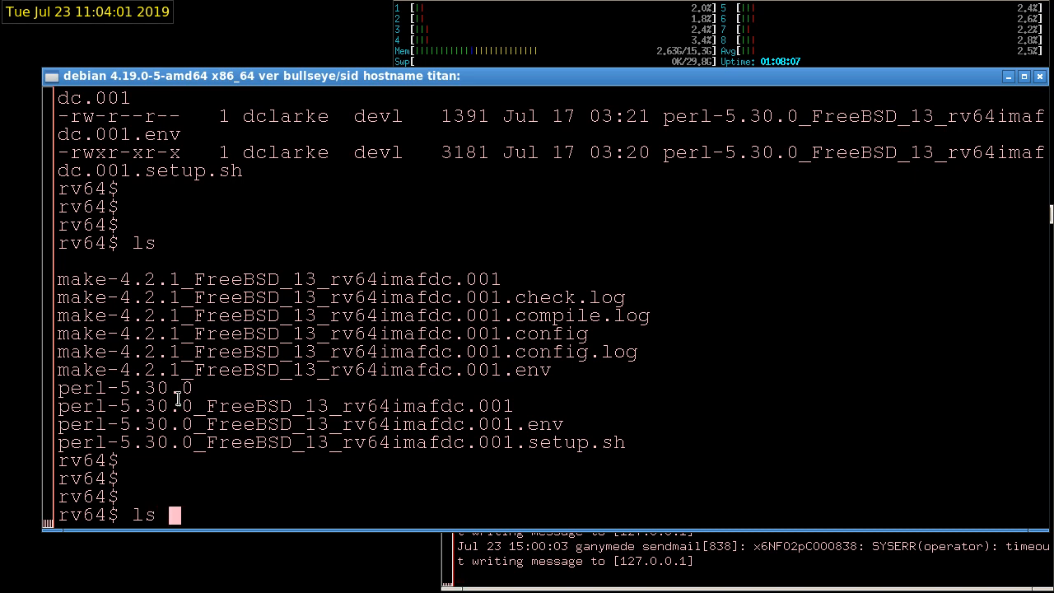
{"action": "double_click", "coordinate": [285, 406]}
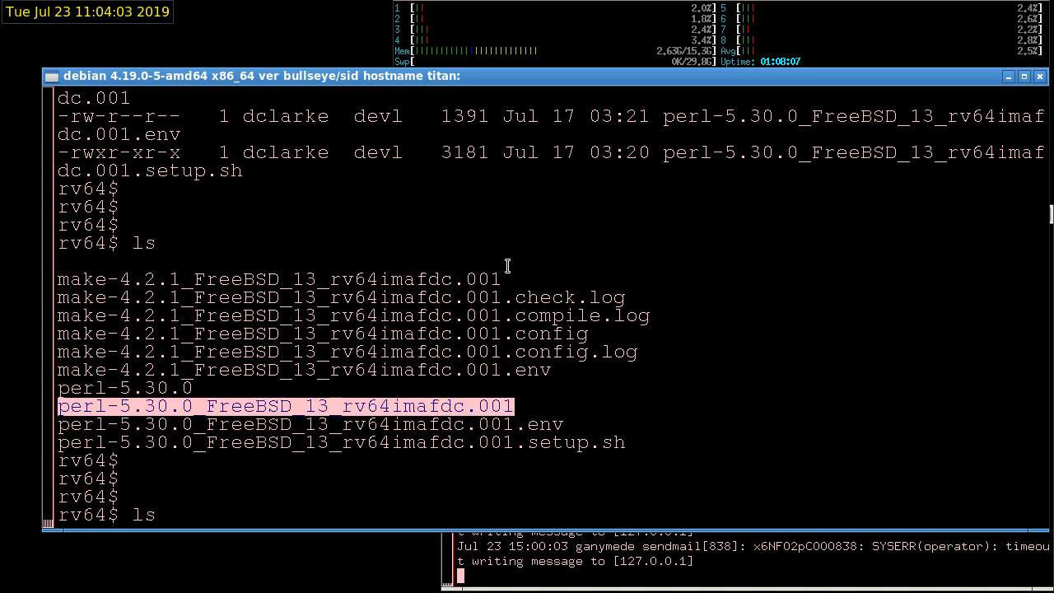
{"action": "key", "text": "Return"}
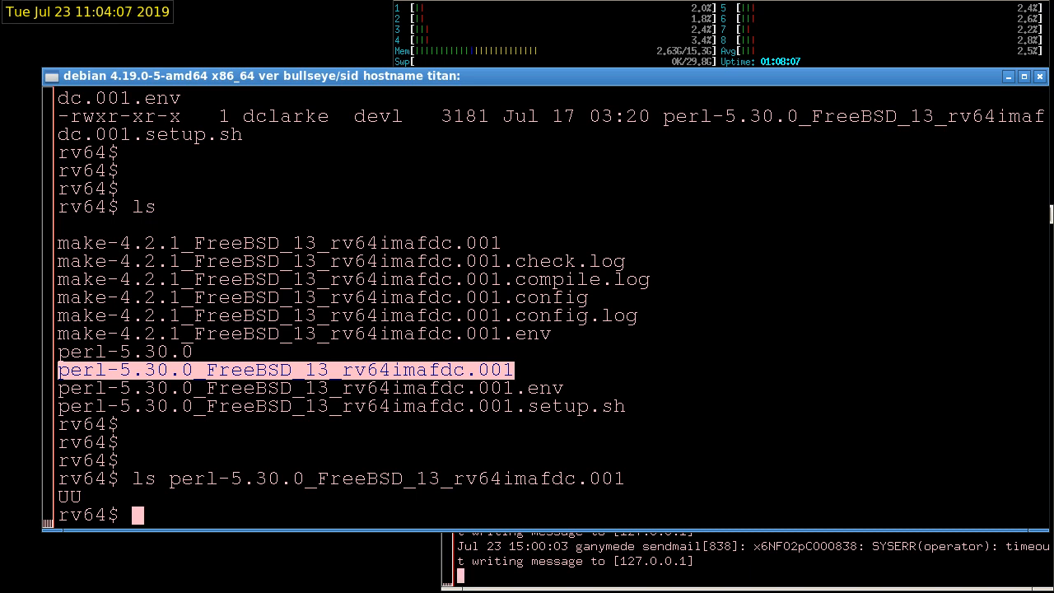
Remove perl-5.30.0_FreeBSD_13_rv64imafdc.001 with rm -rf and recreate it with mkdir
{"action": "type", "text": "rm -"}
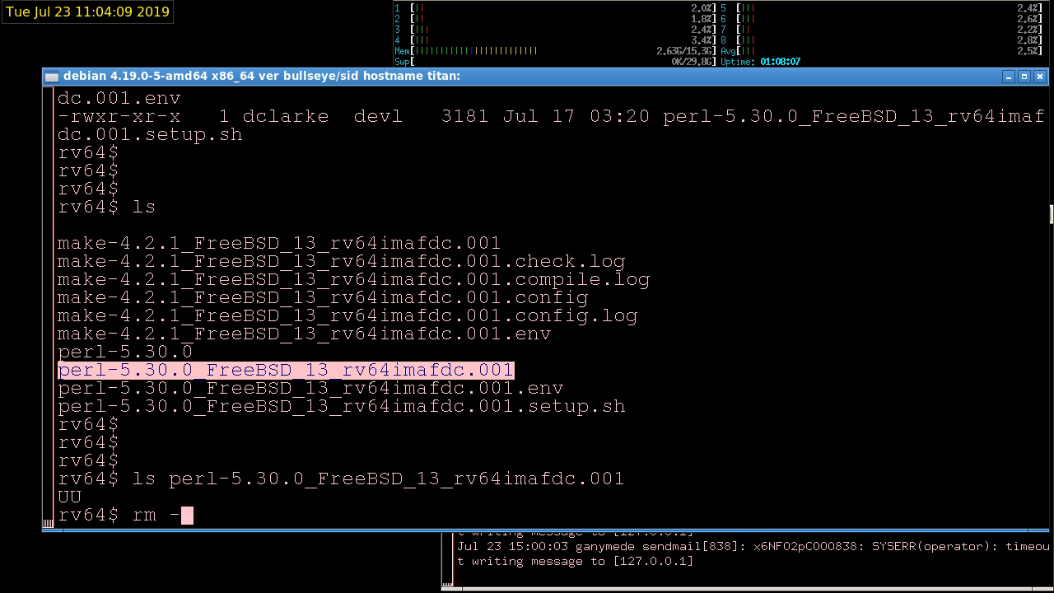
{"action": "type", "text": "rf perl-5.30.0_FreeBSD_13_rv64imafdc.001"}
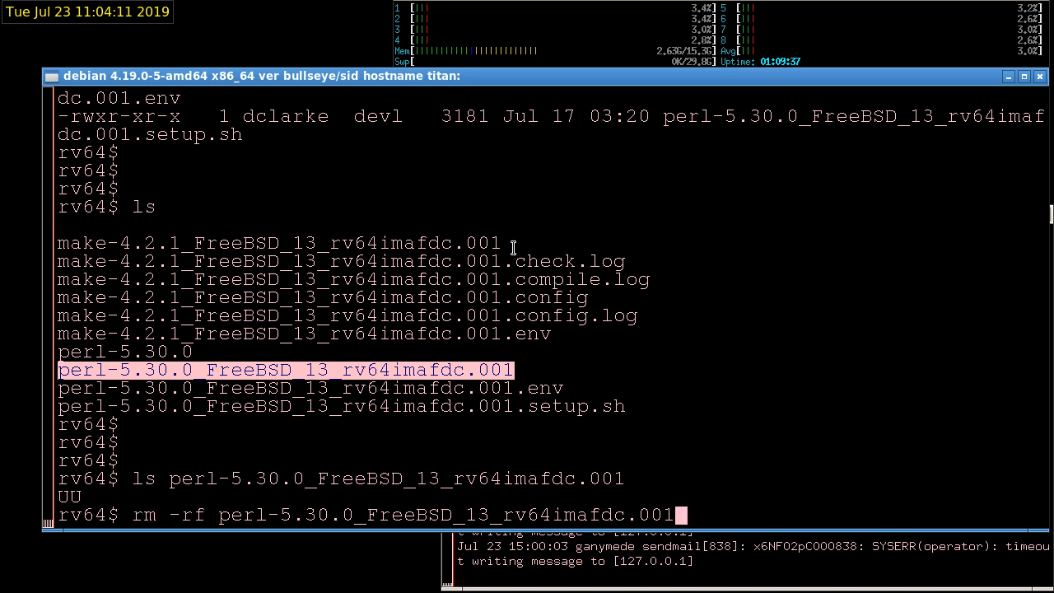
{"action": "key", "text": "Return"}
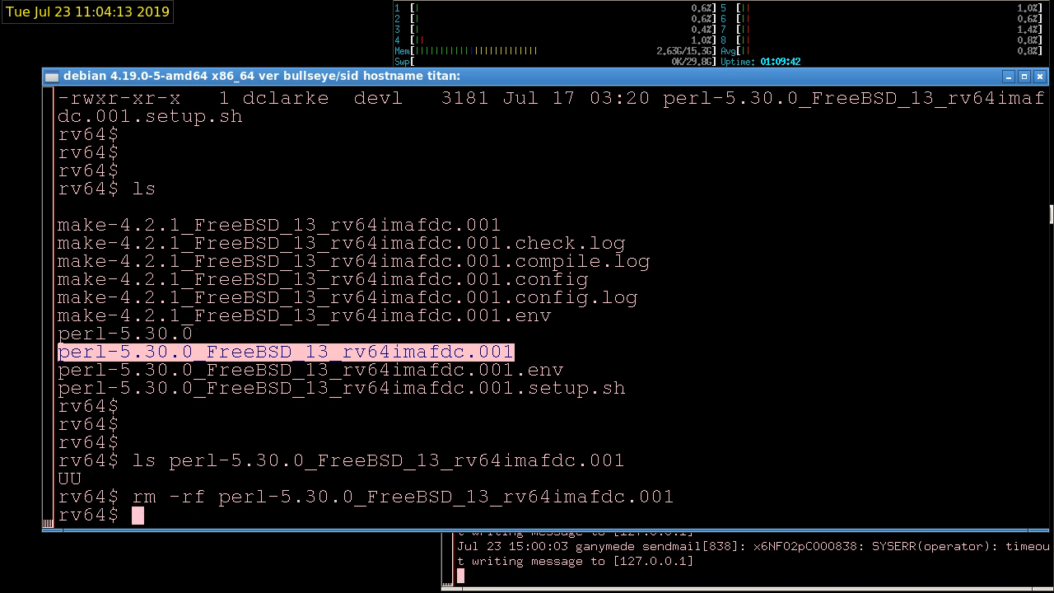
{"action": "type", "text": "mkdir perl-5.30.0_FreeBSD_13_rv64imafdc.001"}
{"action": "type", "text": "cd perl-5.30.0_FreeBSD_13_rv64imafdc.001"}
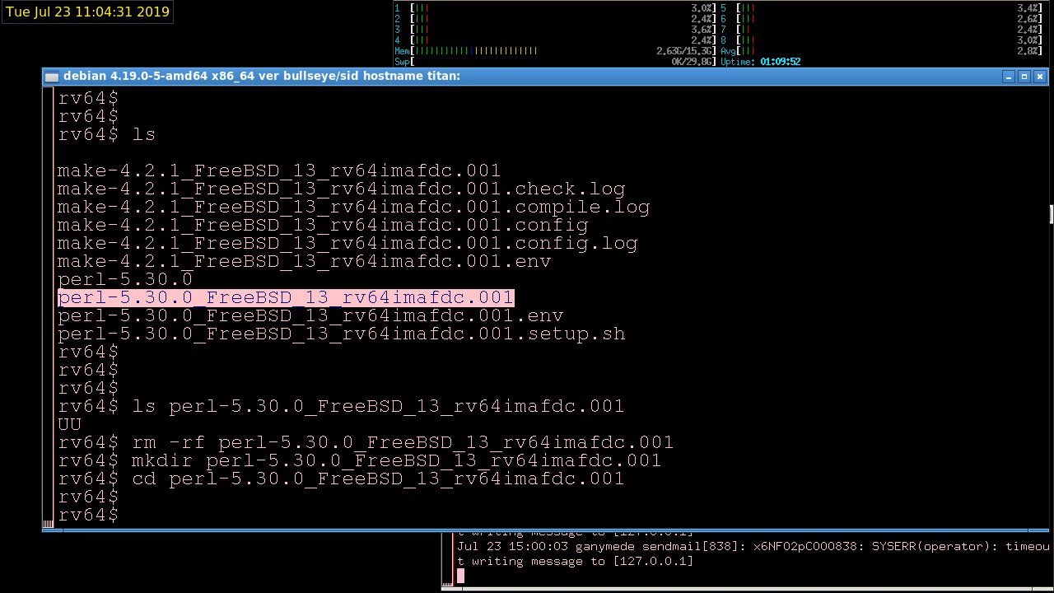
Source the perl setup script and save env | sort to perl-5.30.0_FreeBSD_13_rv64imafdc.001.env2
{"action": "type", "text": "."}
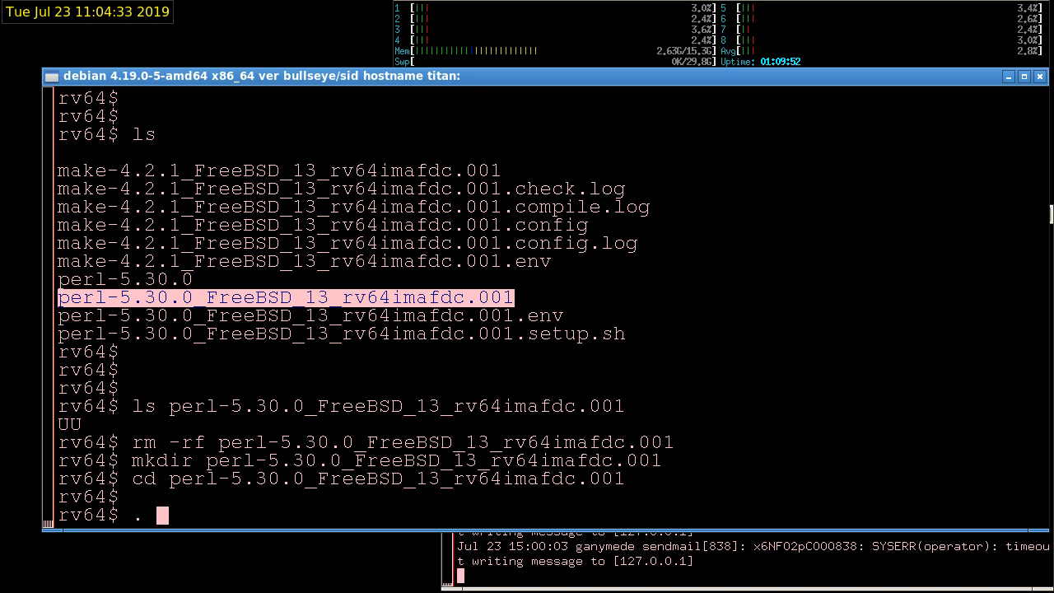
{"action": "type", "text": "../"}
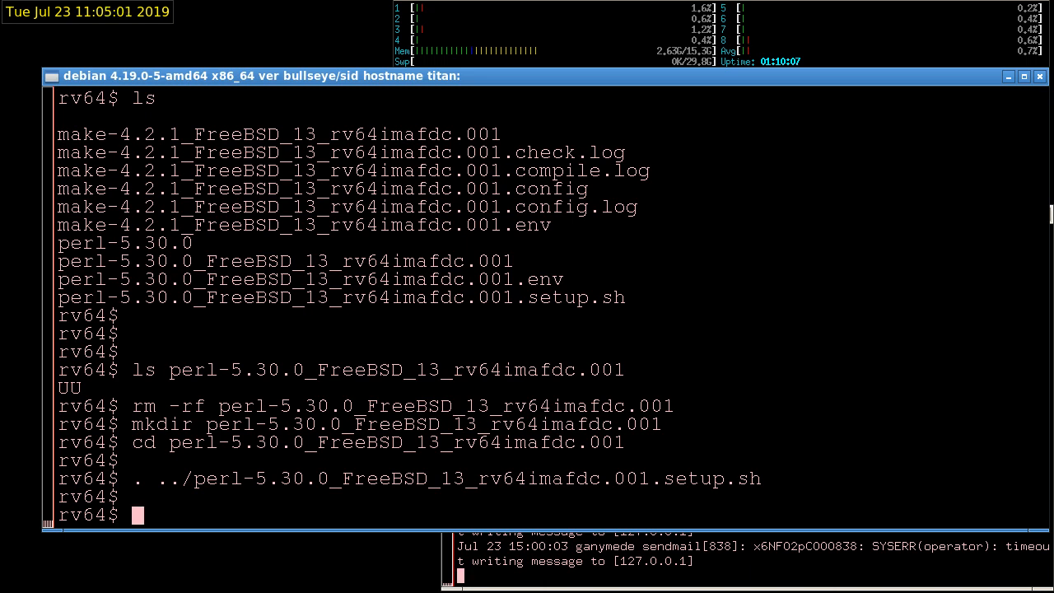
{"action": "type", "text": "env | sort"}
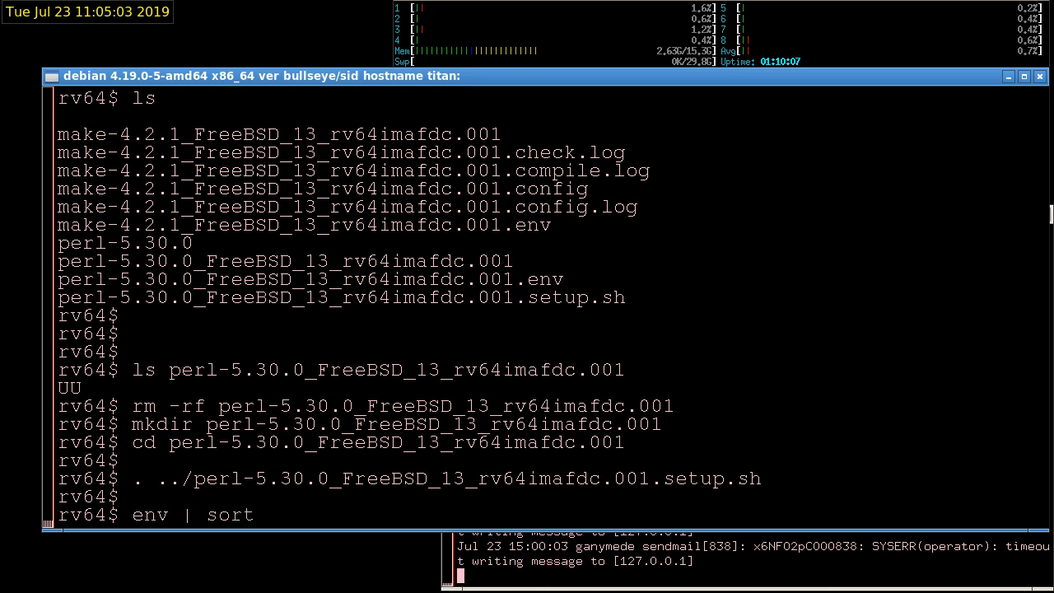
{"action": "type", "text": "> ../"}
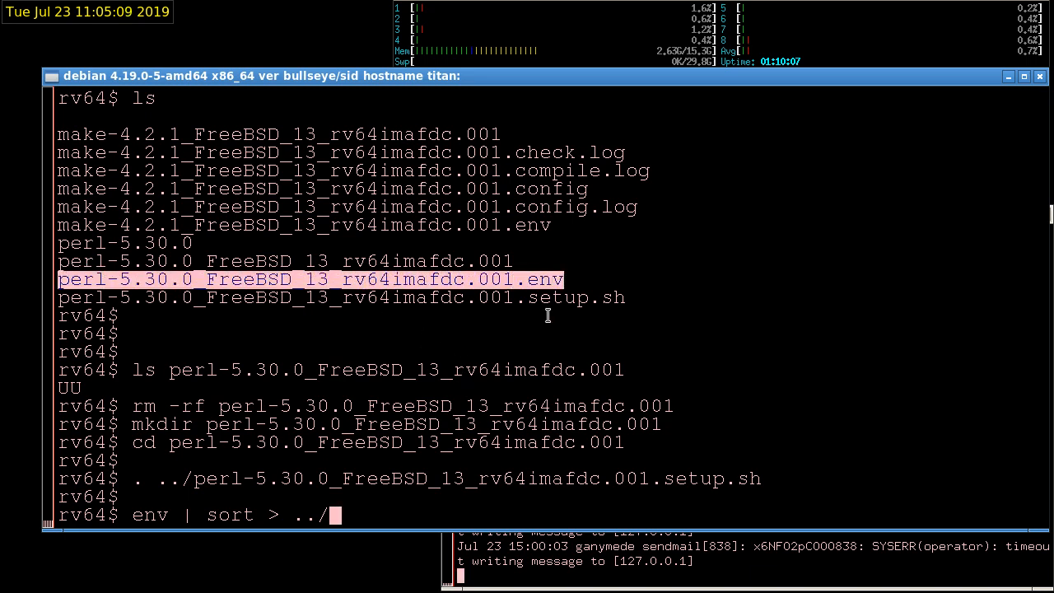
{"action": "type", "text": "perl-5.30.0_FreeBSD_13_rv64imafdc.001.env2"}
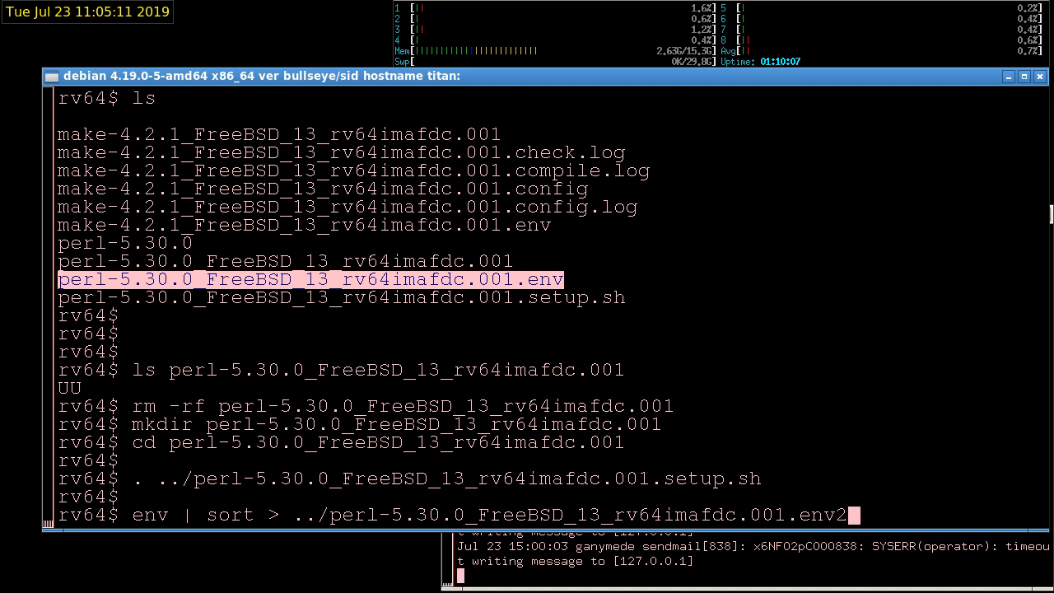
{"action": "key", "text": "Return"}
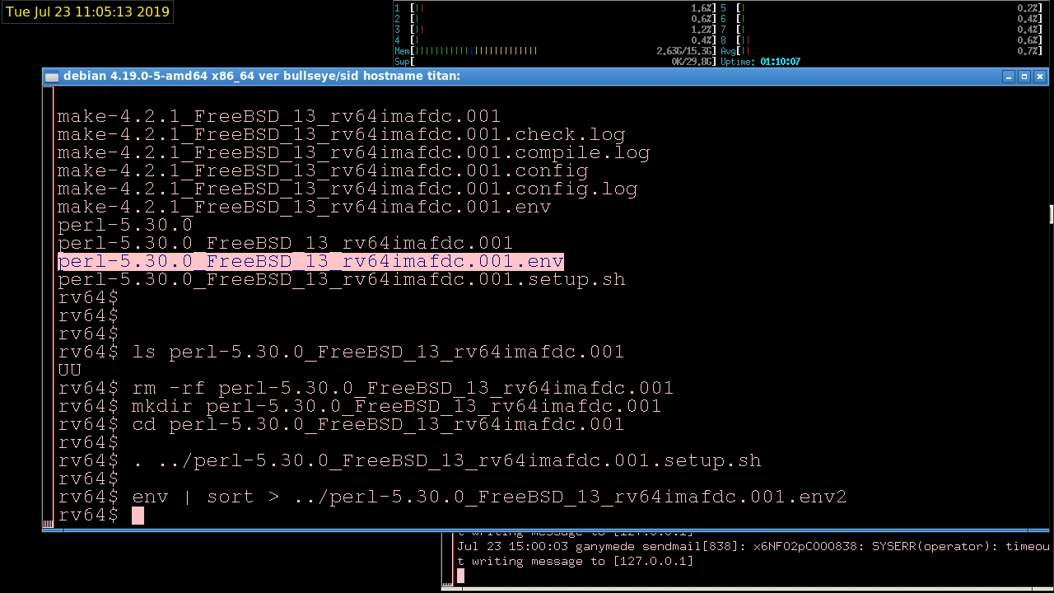
Diff the .env and .env2 files, showing only COLUMNS, LINES and SSH differences
{"action": "type", "text": "diff"}
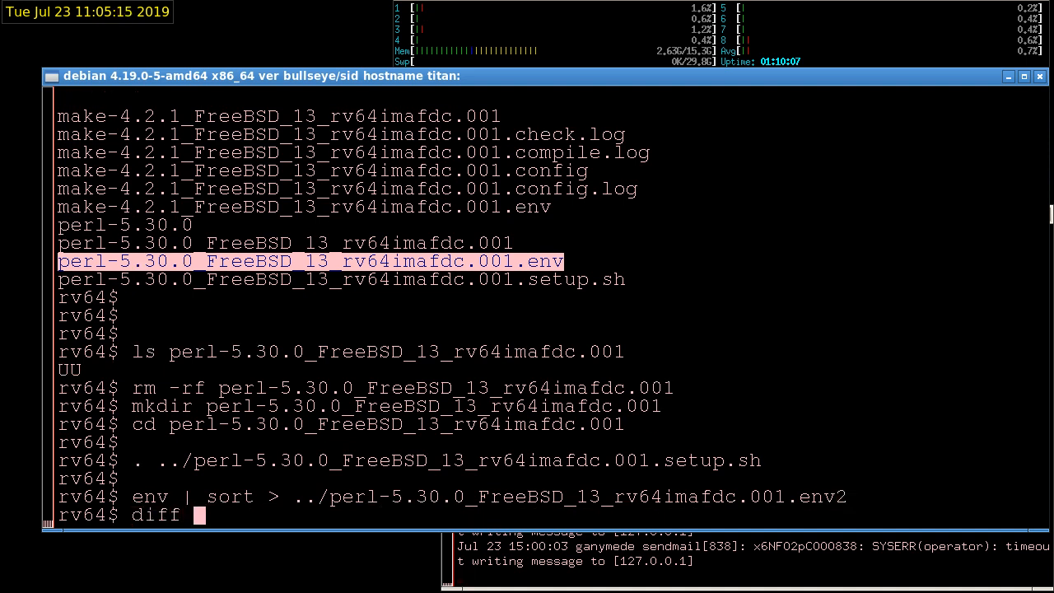
{"action": "type", "text": "../"}
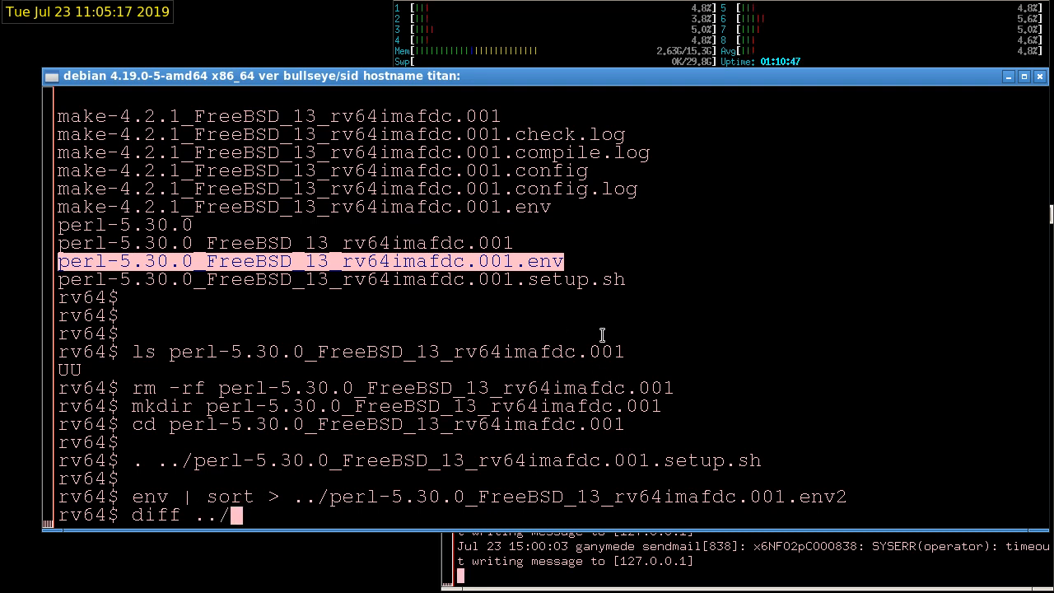
{"action": "type", "text": "perl-5.30.0_FreeBSD_13_rv64imafdc.001.env ../perl-5.30.0_FreeBSD_13_rv64imafdc.001.env2"}
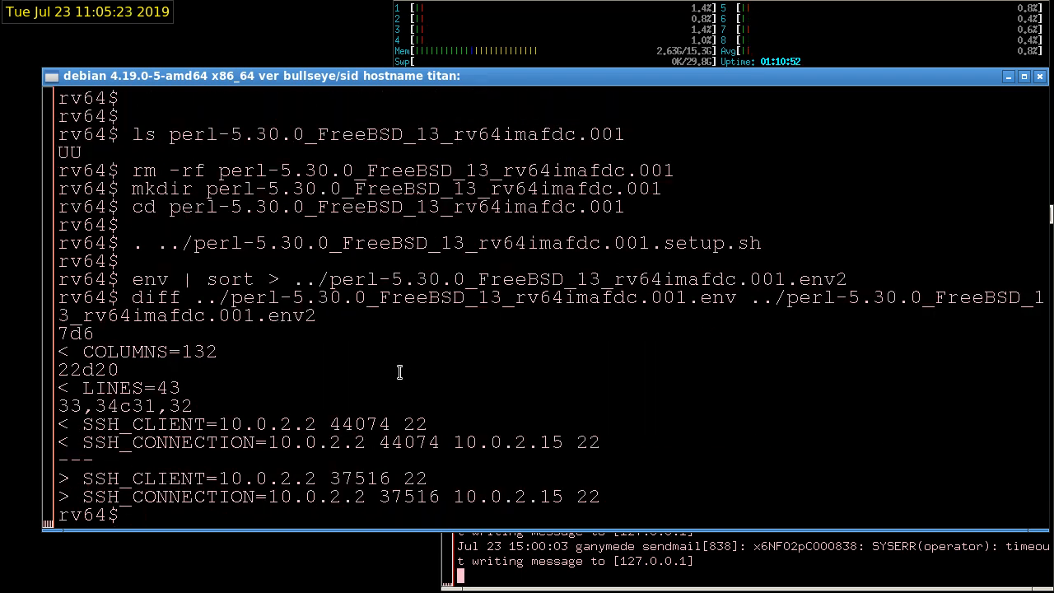
{"action": "mouse_move", "coordinate": [334, 372]}
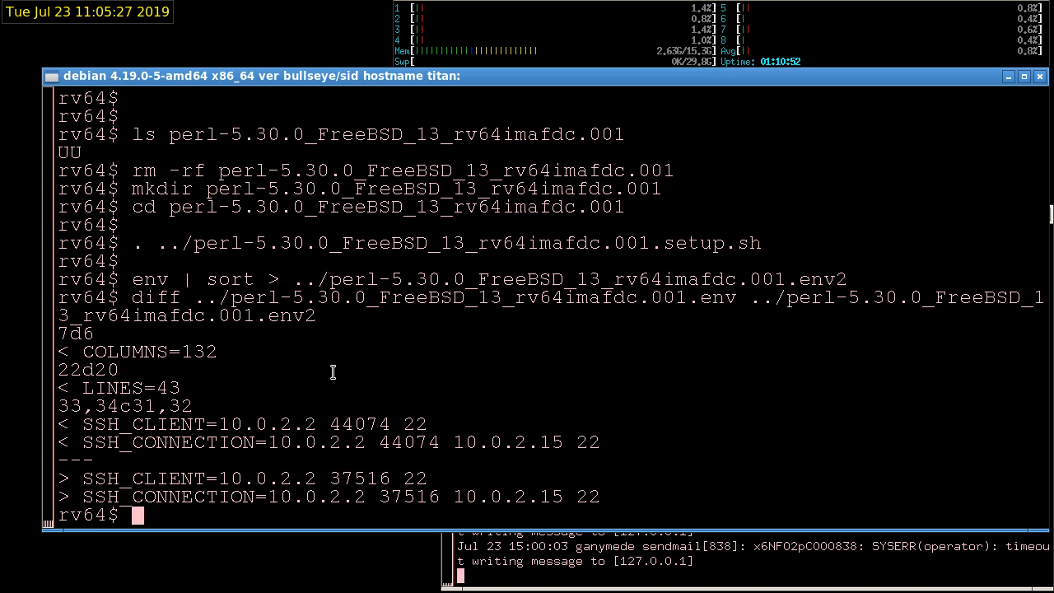
Try resize, then set and export LINES=24
{"action": "type", "text": "resize"}
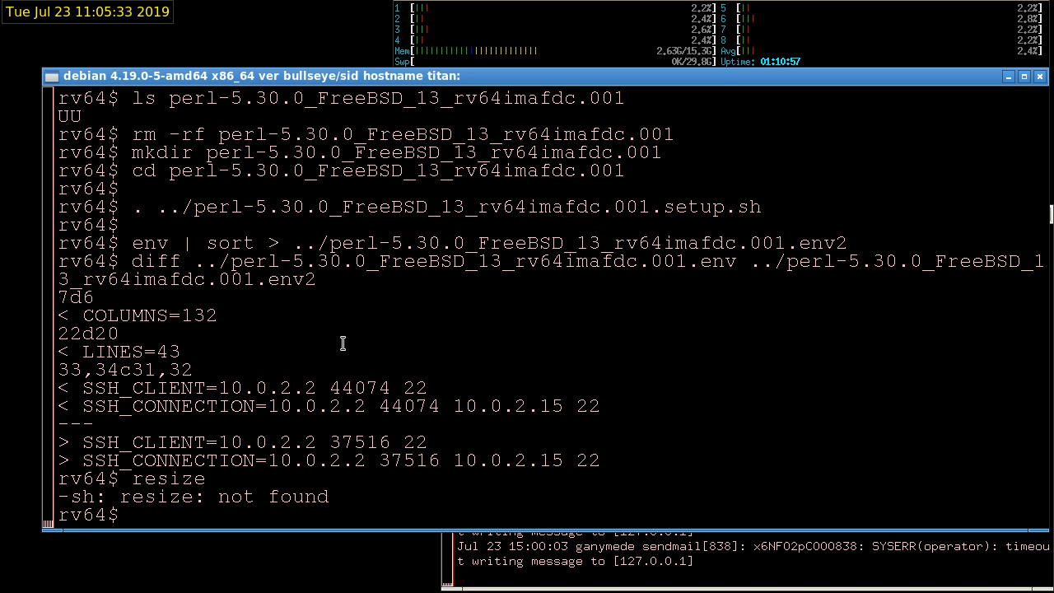
{"action": "type", "text": "LINES="}
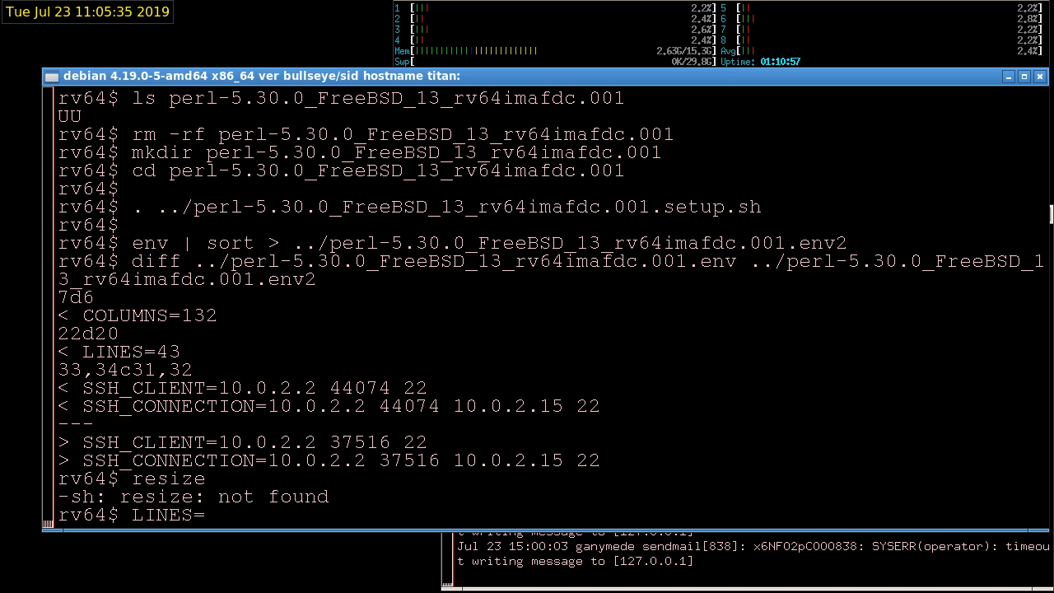
{"action": "type", "text": "24"}
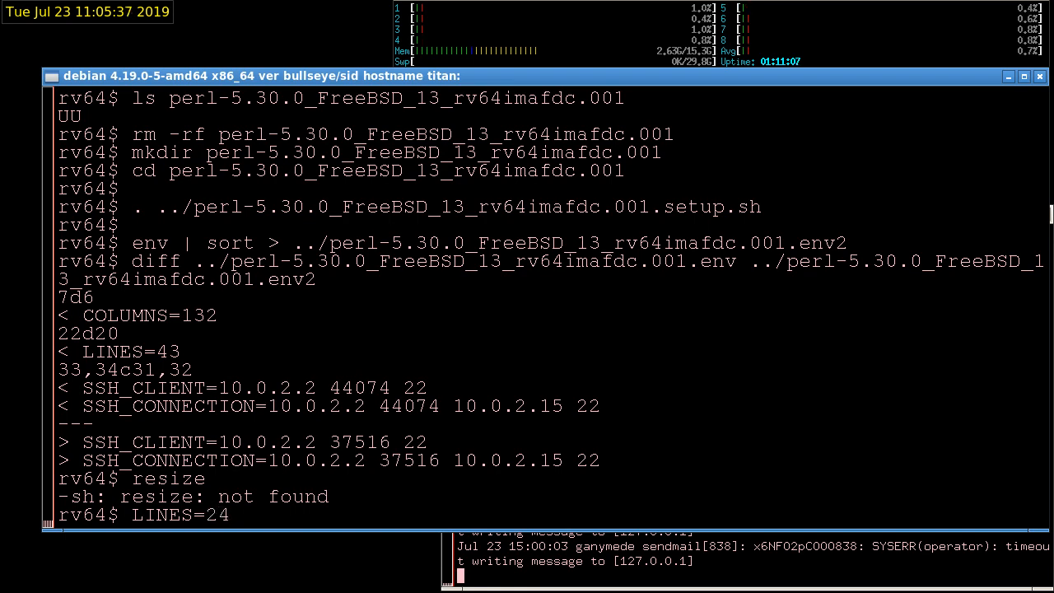
{"action": "type", "text": ";"}
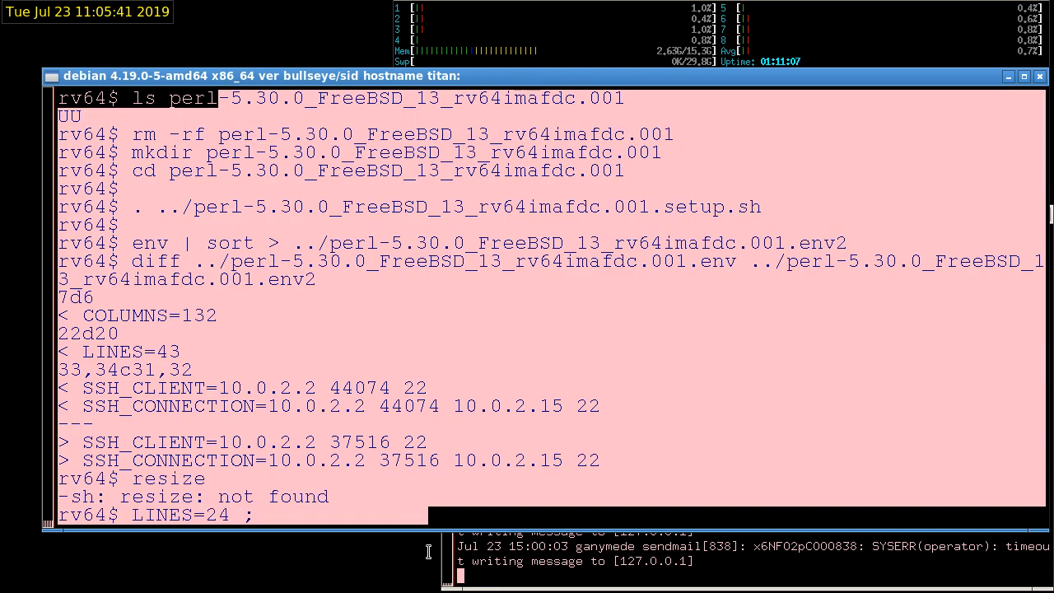
{"action": "type", "text": "ex"}
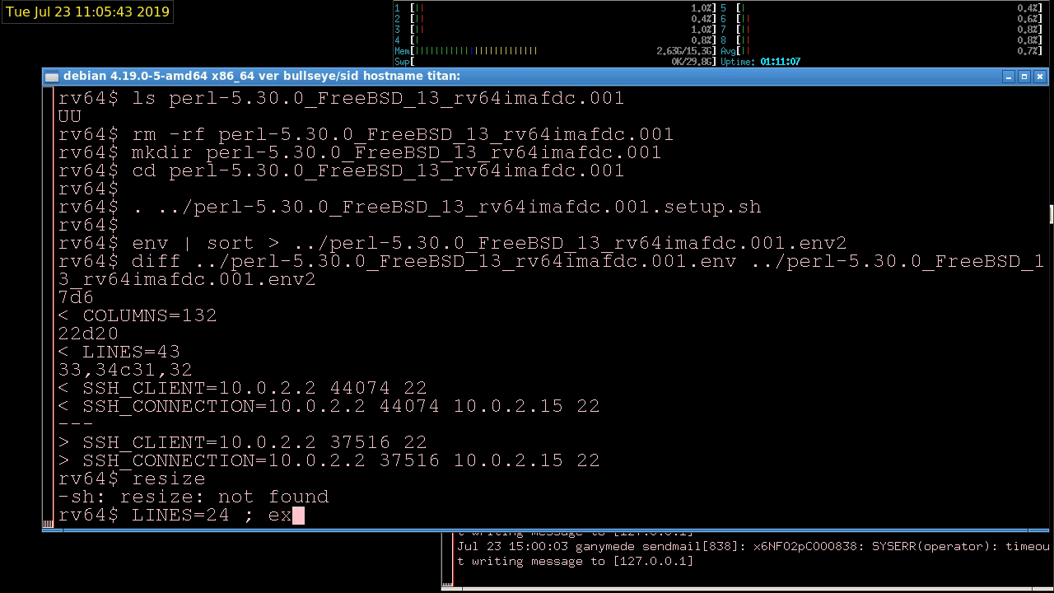
{"action": "type", "text": "port LINES"}
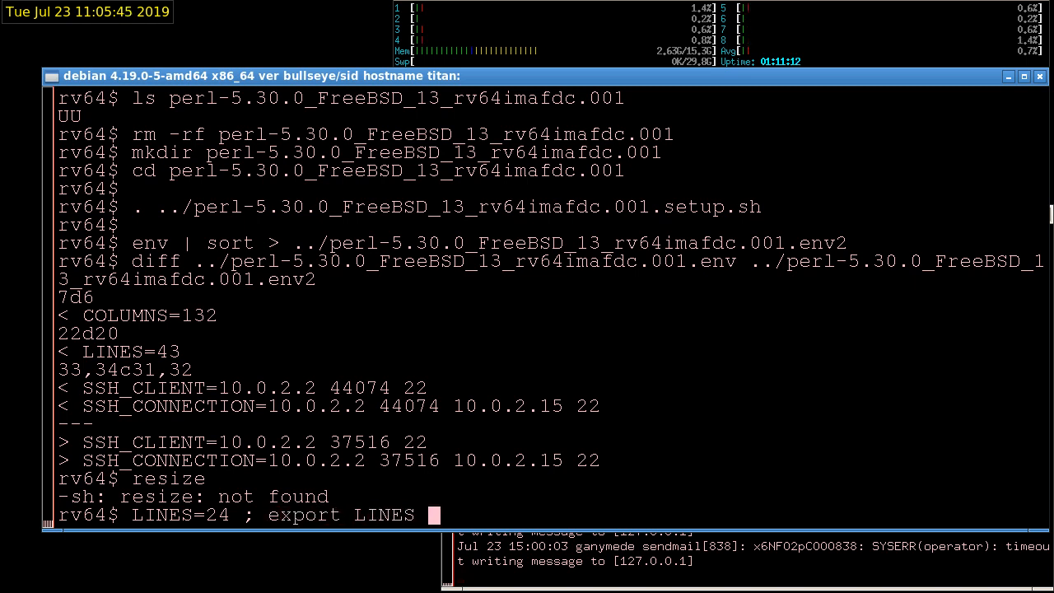
{"action": "key", "text": "Return"}
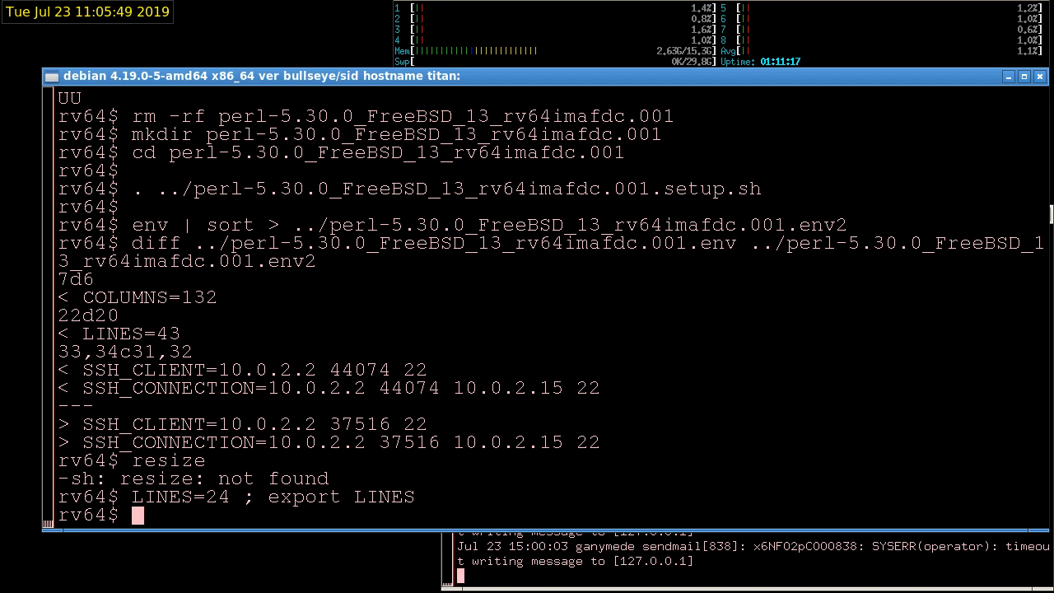
Set and export COLUMNS=80
{"action": "type", "text": "CO"}
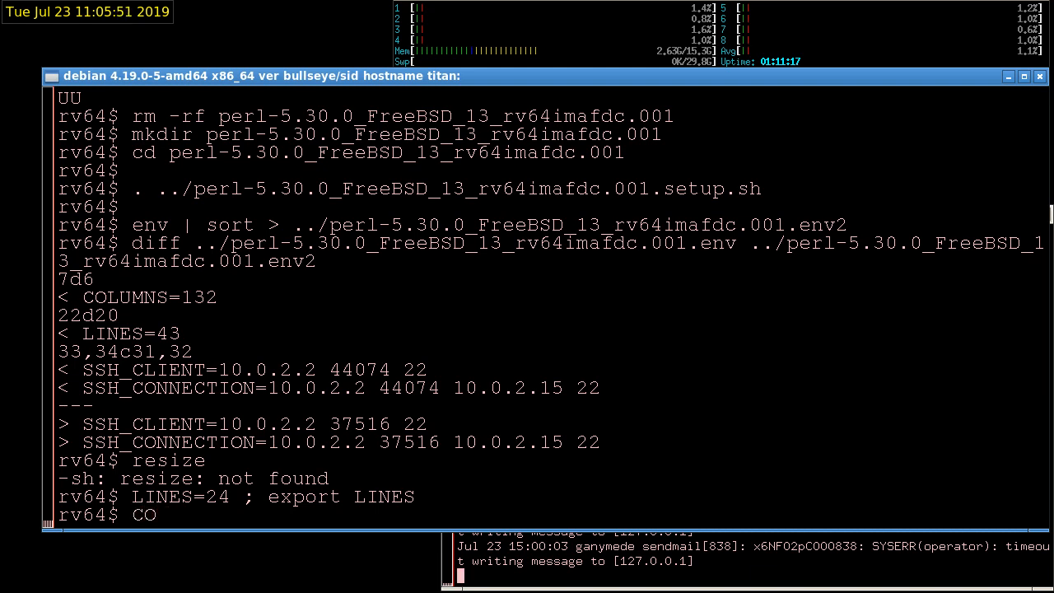
{"action": "type", "text": "LUMNS"}
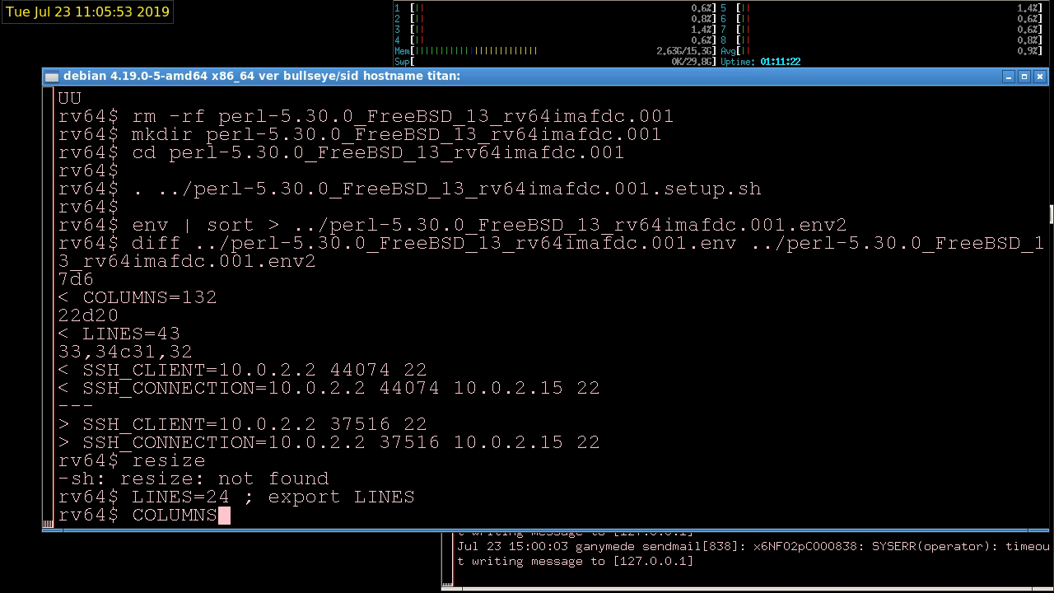
{"action": "type", "text": "=80 ;"}
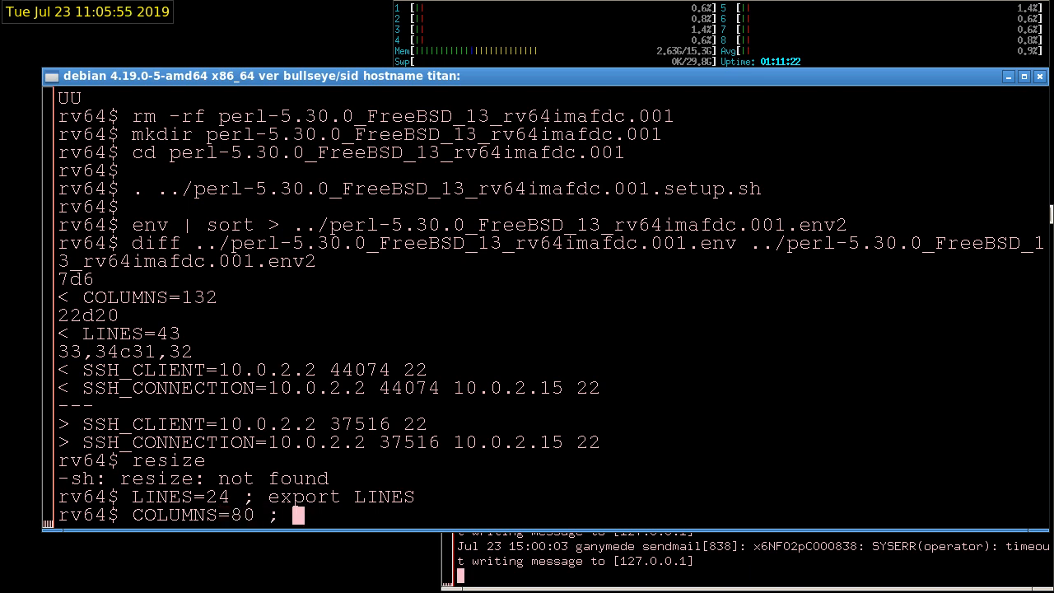
{"action": "type", "text": "export"}
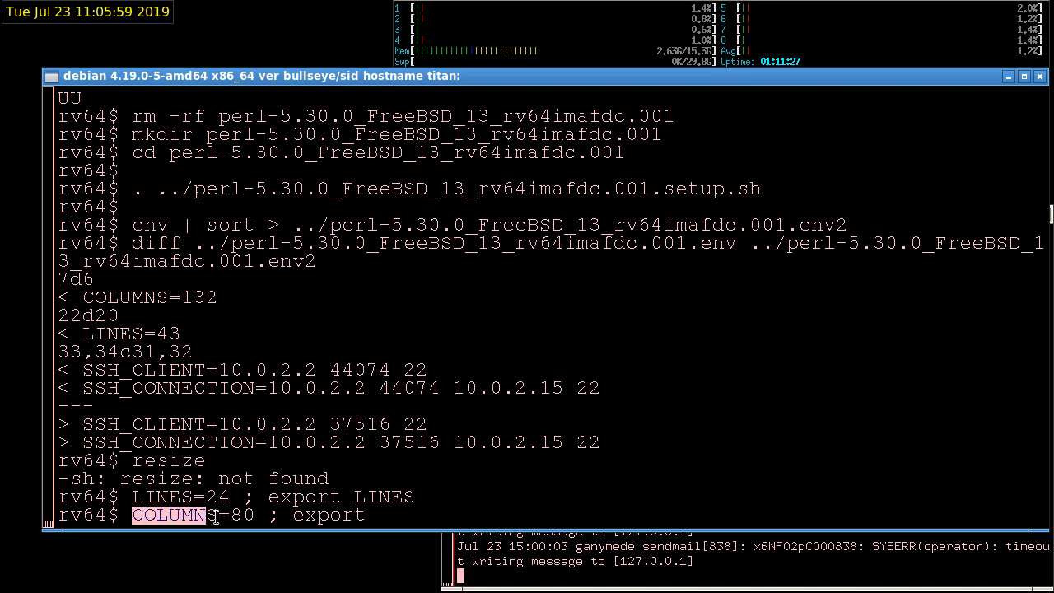
{"action": "key", "text": "Return"}
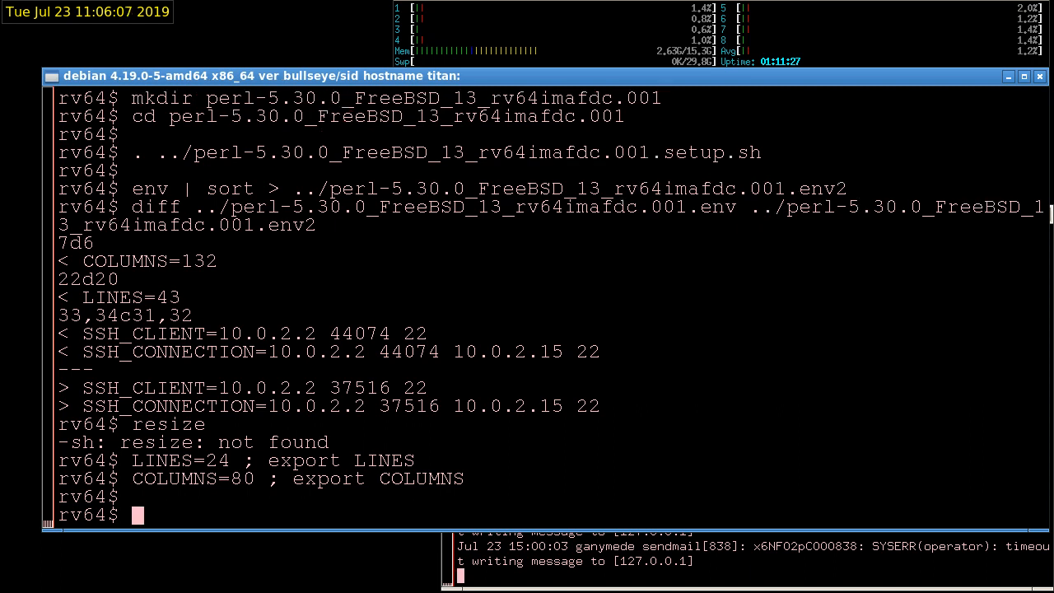
{"action": "mouse_move", "coordinate": [357, 311]}
{"action": "type", "text": "env | sort > ../perl-5.30.0_FreeBSD_13_rv64imafdc.001.env2"}
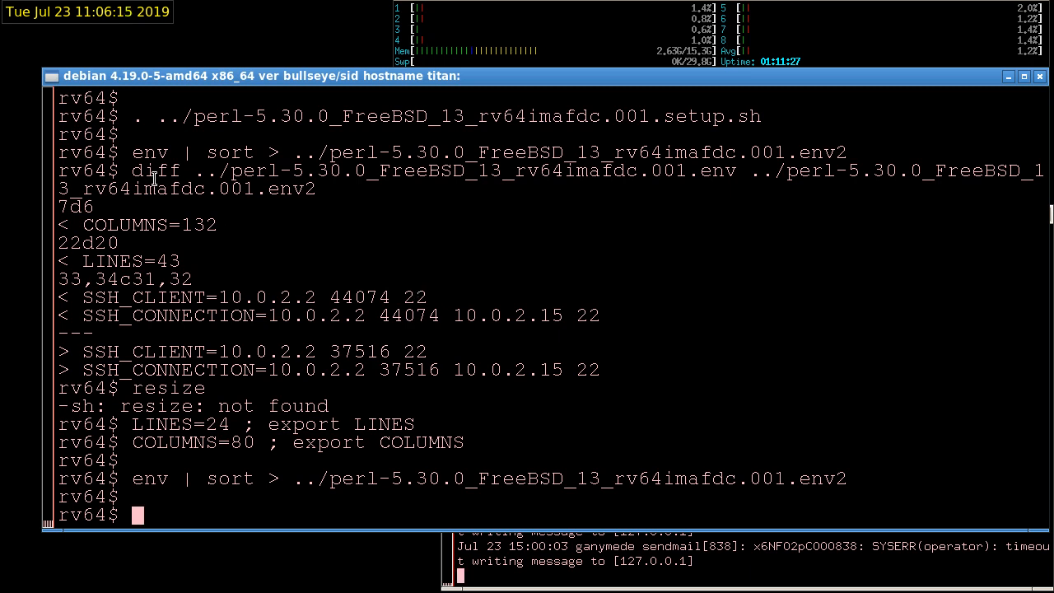
{"action": "mouse_move", "coordinate": [175, 187]}
{"action": "type", "text": ";s"}
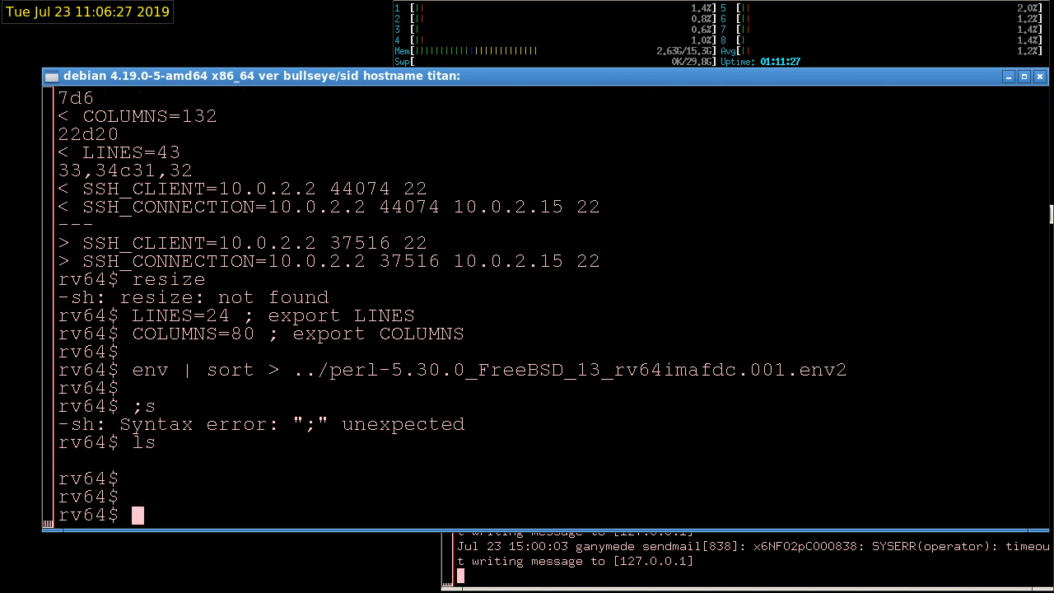
List the Perl source tree files in ../perl-5.30.0
{"action": "type", "text": "ls ../"}
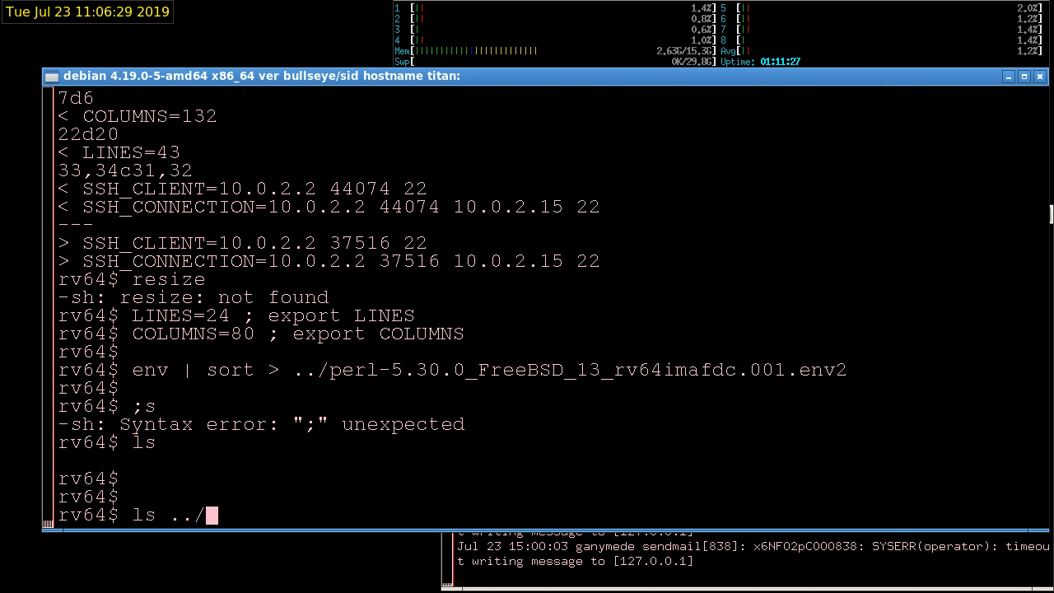
{"action": "type", "text": "perl-5.30.0"}
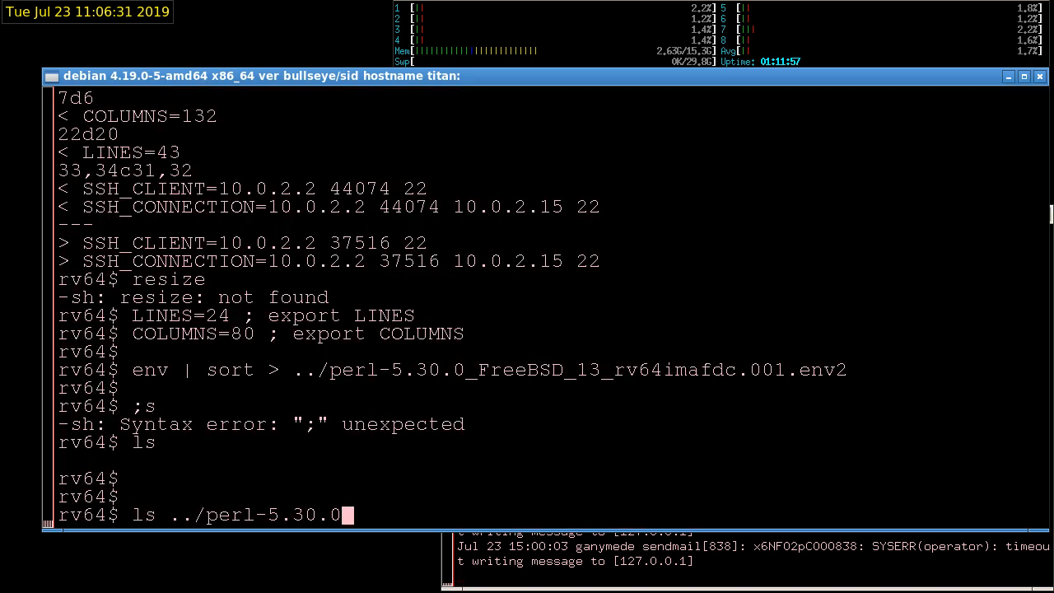
{"action": "key", "text": "Return"}
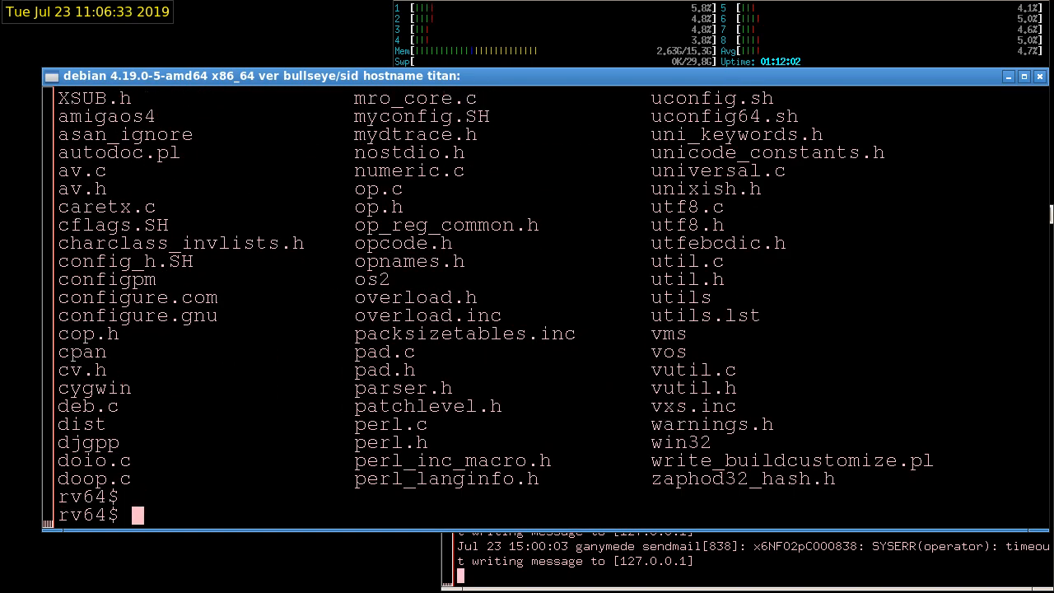
{"action": "mouse_move", "coordinate": [457, 347]}
{"action": "type", "text": "pwd"}
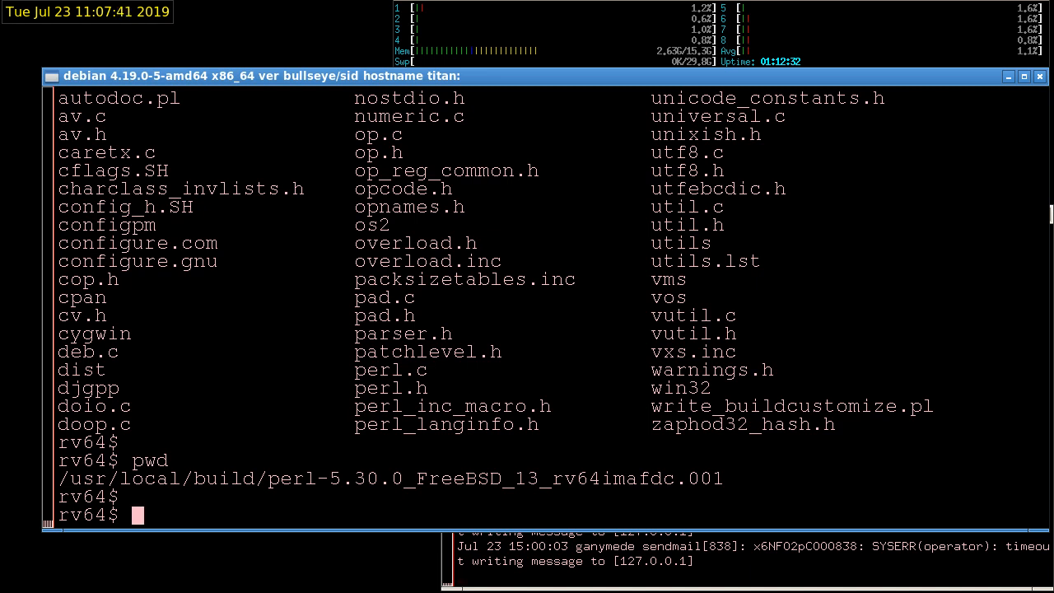
Run sysctl -a | grep 'smp', reporting 8 CPUs, 8 cores and max 16 CPUs
{"action": "type", "text": "sysctl -a"}
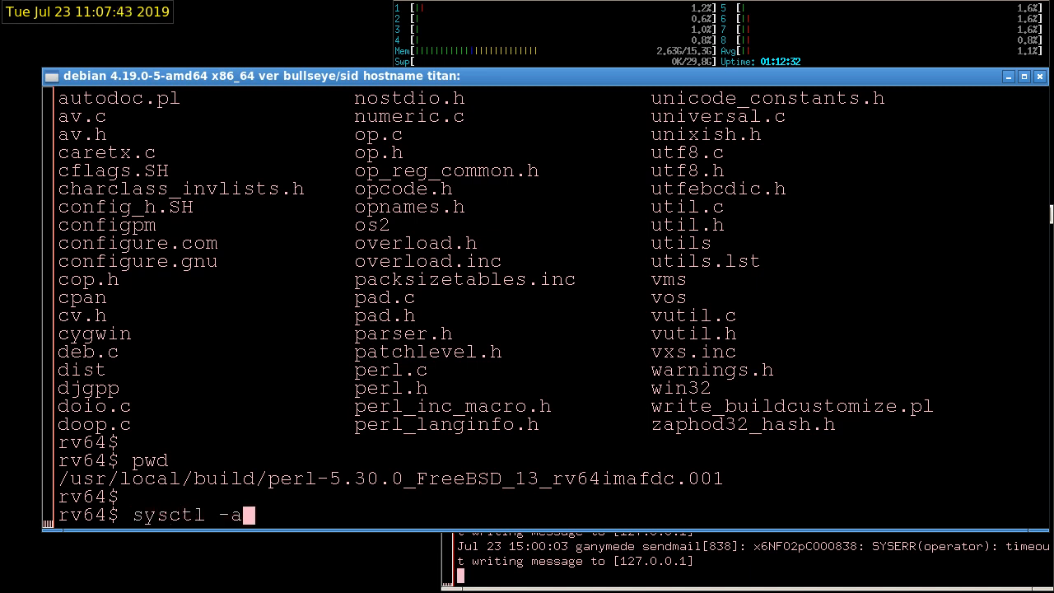
{"action": "type", "text": "| gre"}
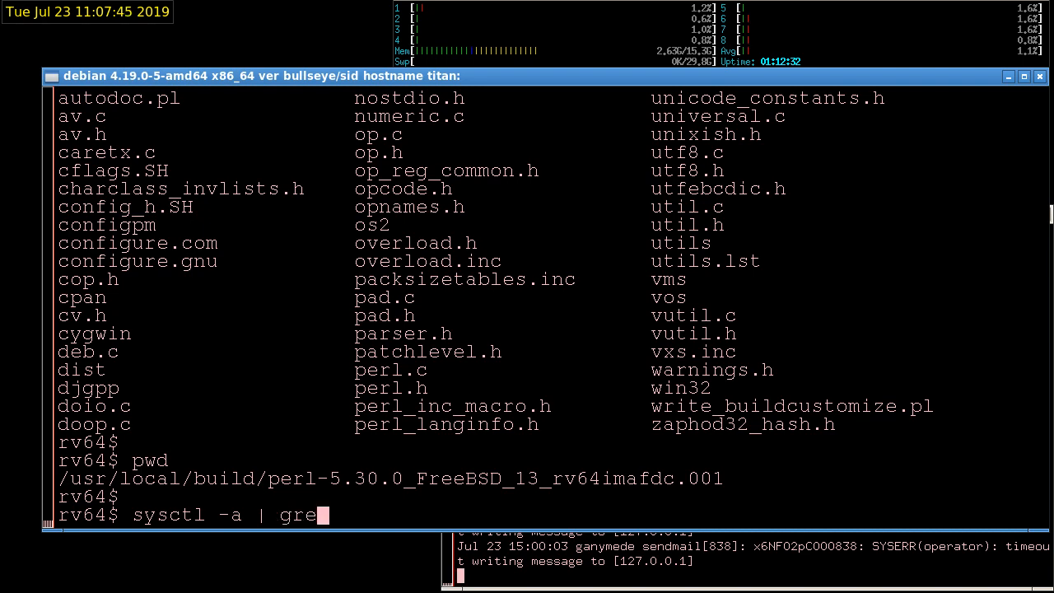
{"action": "type", "text": "p 'smp"}
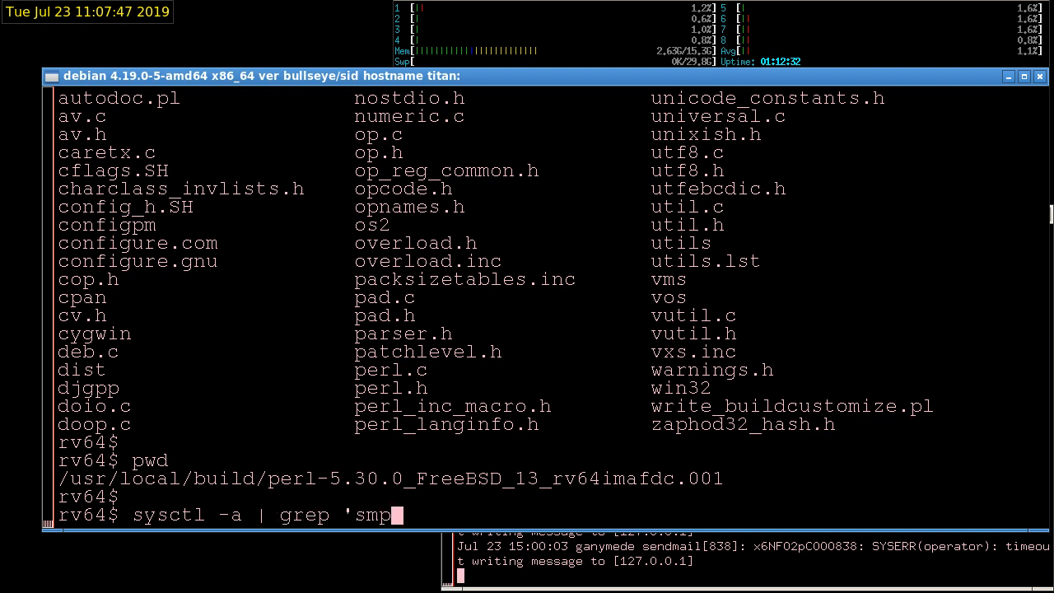
{"action": "key", "text": "Return"}
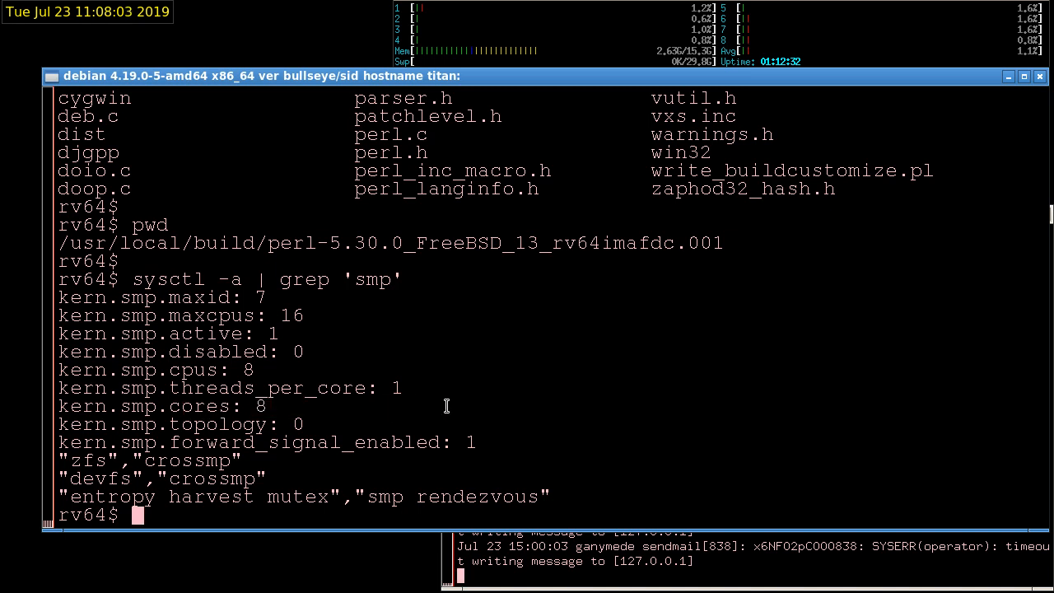
{"action": "mouse_move", "coordinate": [546, 354]}
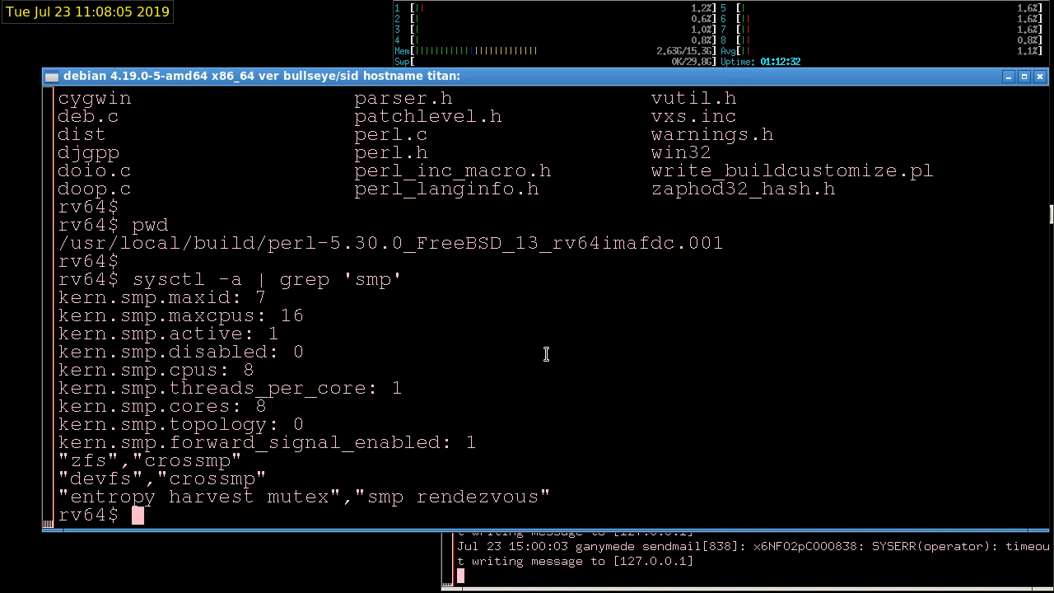